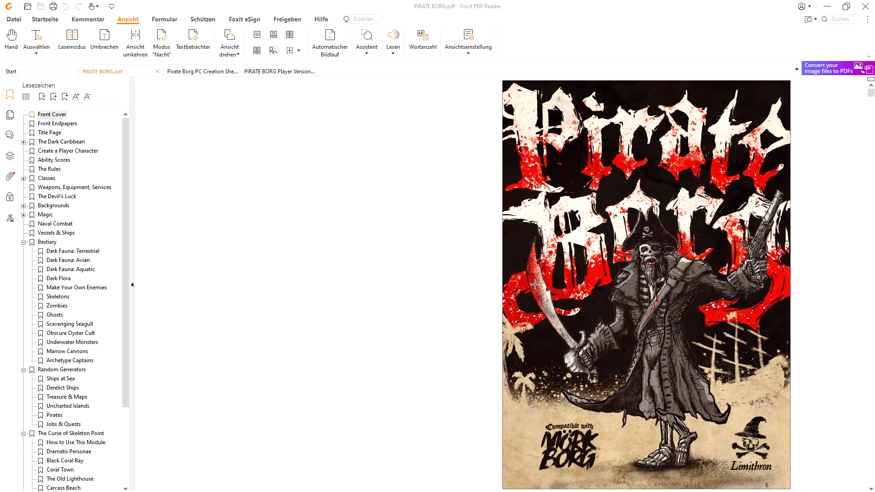
{"action": "mouse_move", "coordinate": [299, 201]}
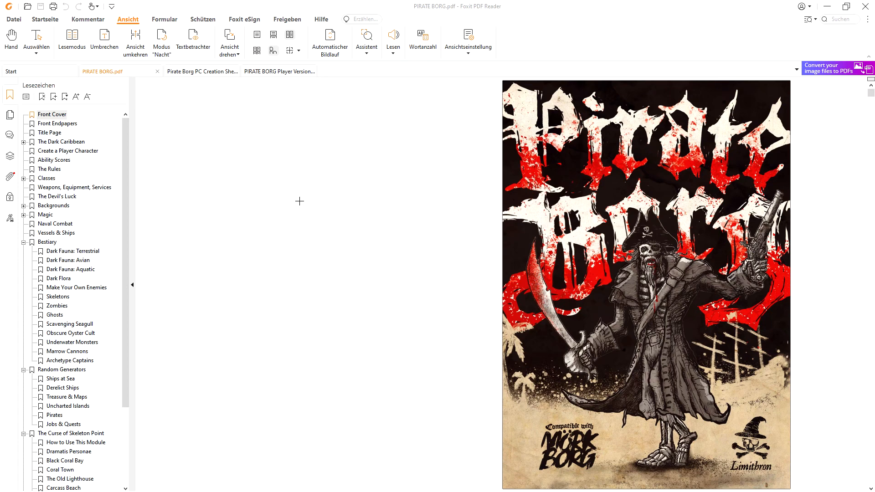
{"action": "mouse_move", "coordinate": [322, 218]}
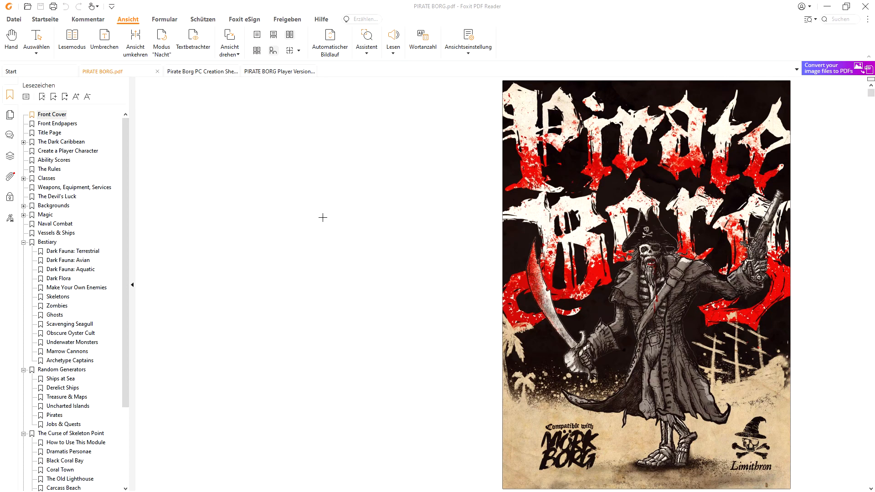
{"action": "mouse_move", "coordinate": [9, 177]}
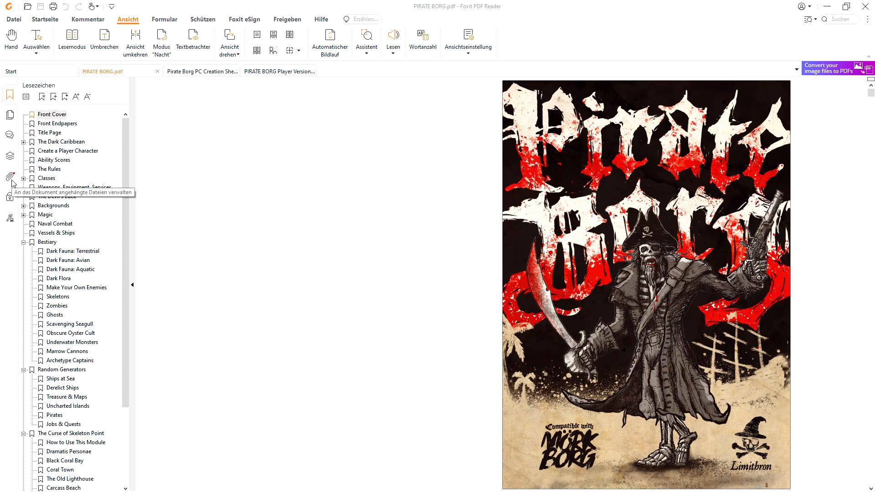
Open the embedded PC Creation Sheet from the Attachments panel, trusting the document once
{"action": "left_click", "coordinate": [10, 176]}
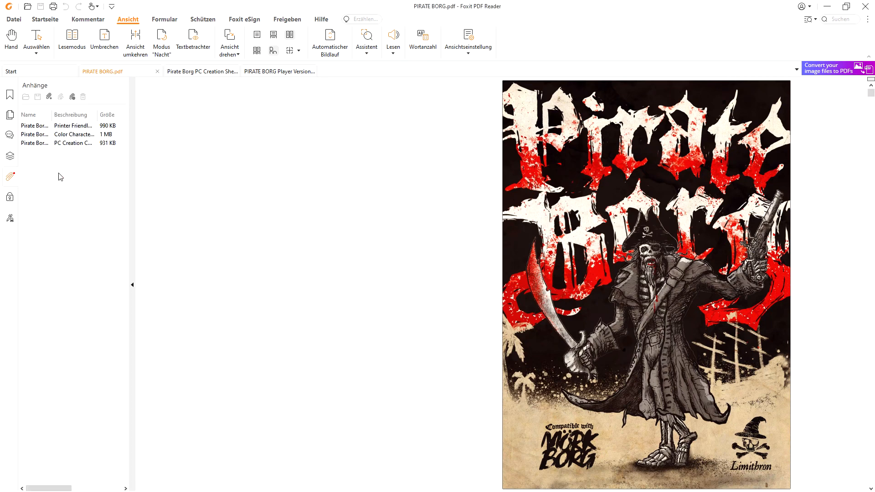
{"action": "left_click", "coordinate": [35, 143]}
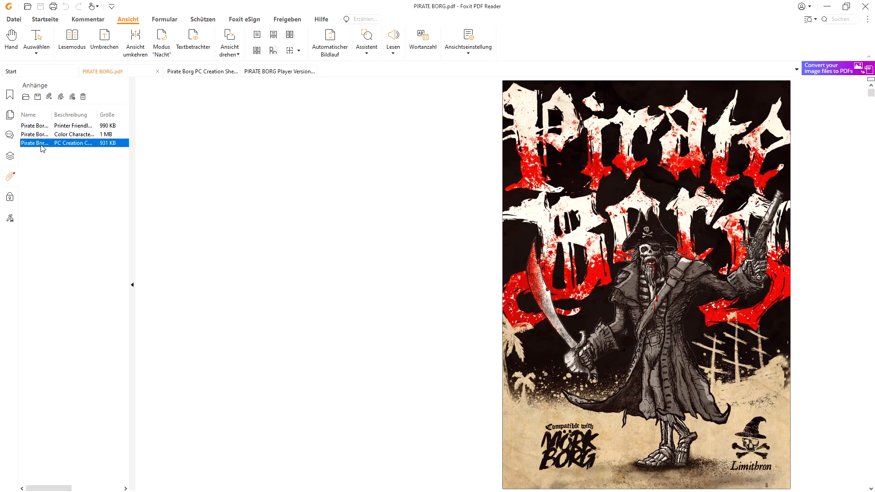
{"action": "double_click", "coordinate": [34, 142]}
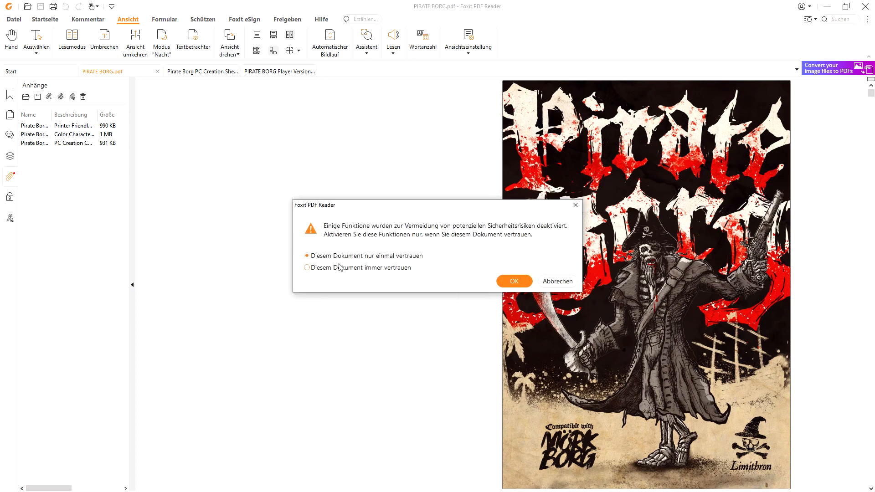
{"action": "left_click", "coordinate": [513, 281]}
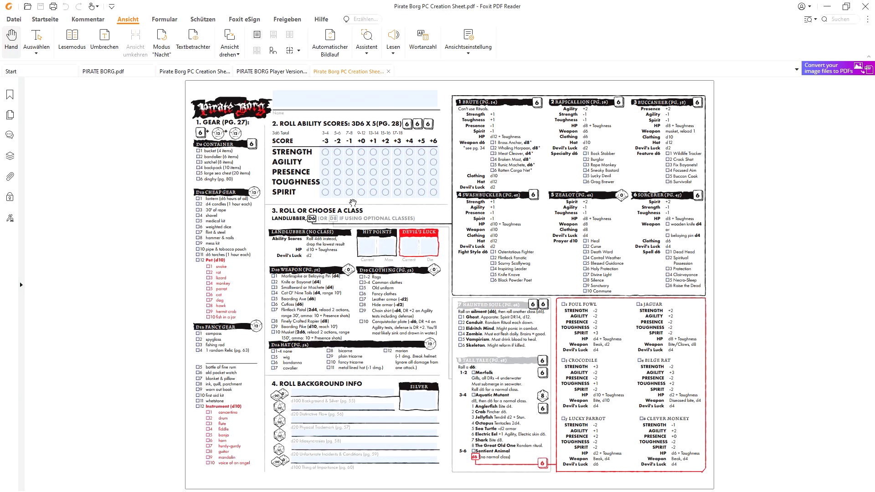
{"action": "mouse_move", "coordinate": [402, 197]}
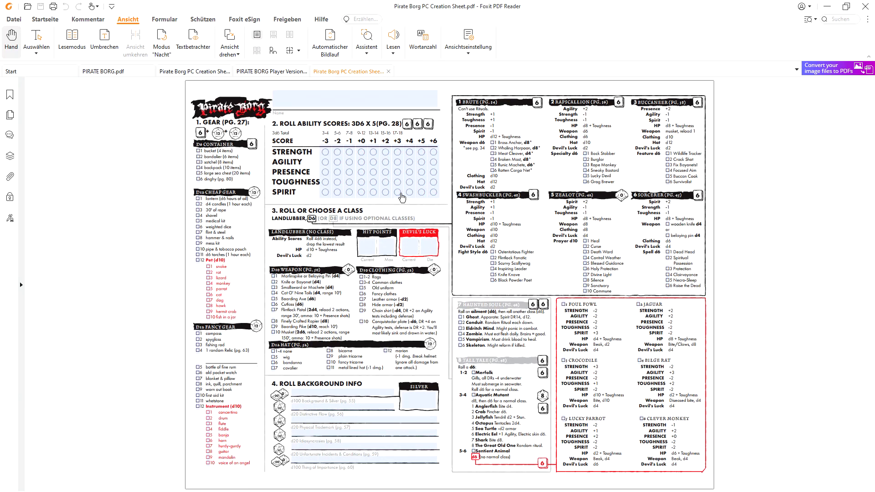
{"action": "mouse_move", "coordinate": [380, 153]}
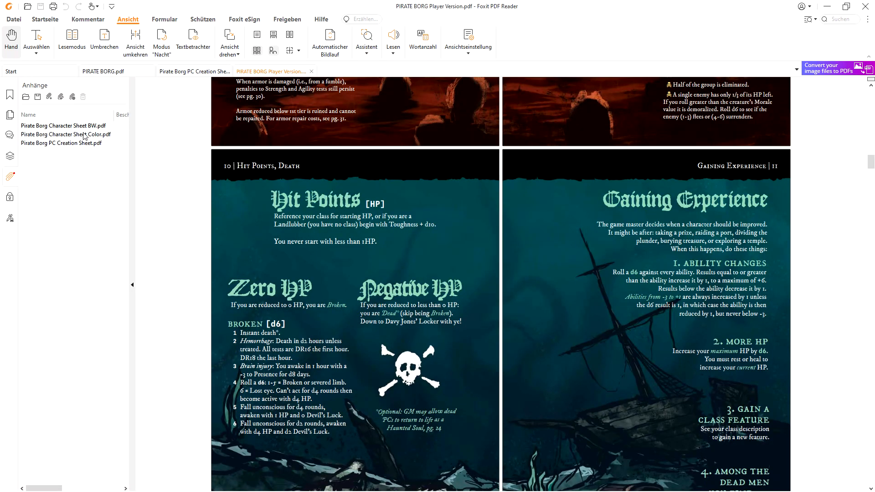
{"action": "mouse_move", "coordinate": [63, 139]}
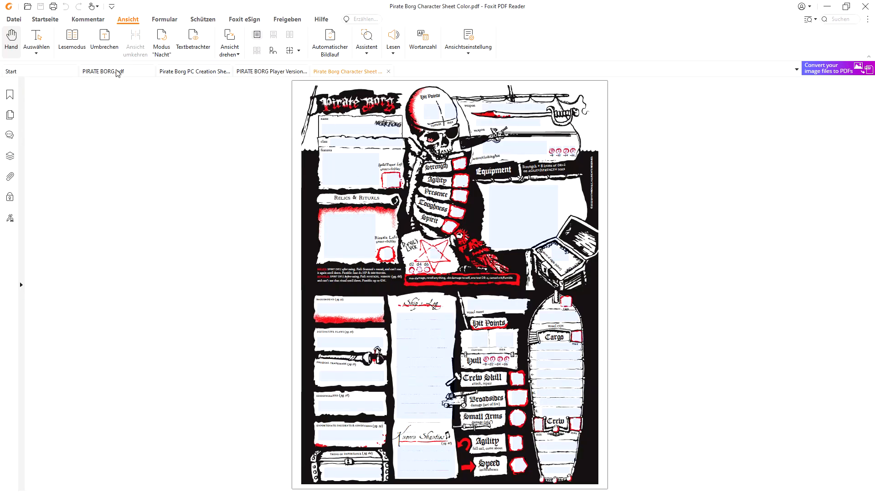
Close the colour character sheet tabs and return to the Player Version's bookmark list
{"action": "left_click", "coordinate": [427, 72]}
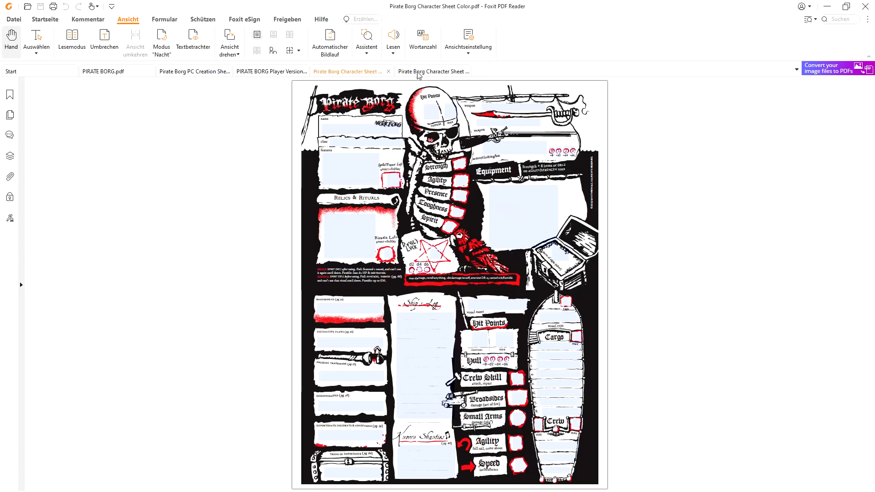
{"action": "left_click", "coordinate": [271, 71]}
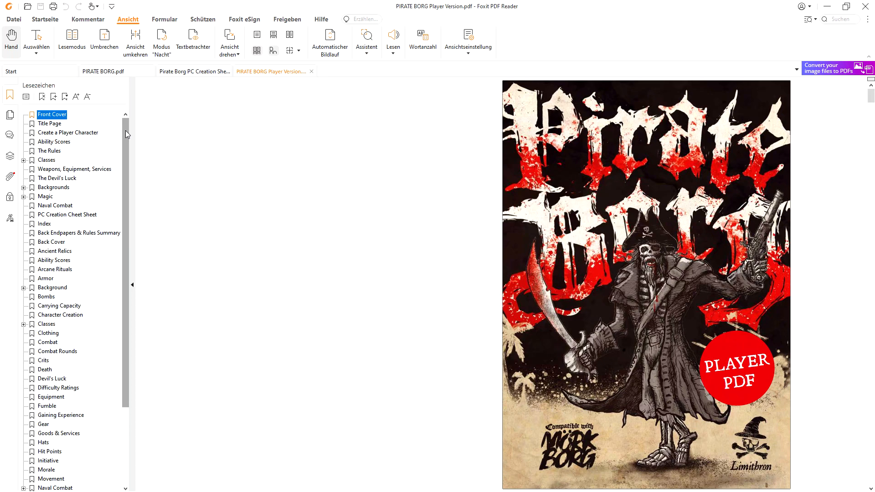
{"action": "scroll", "scroll_direction": "down", "scroll_amount": 3}
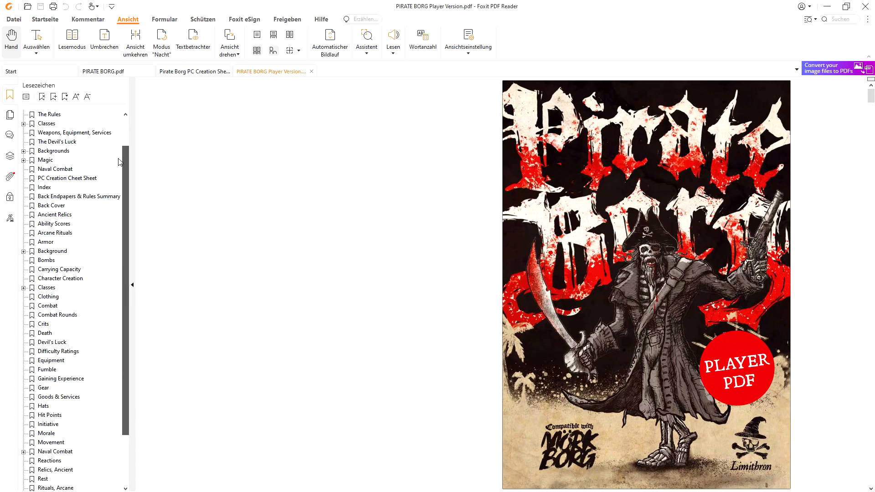
{"action": "scroll", "scroll_direction": "down", "scroll_amount": 3}
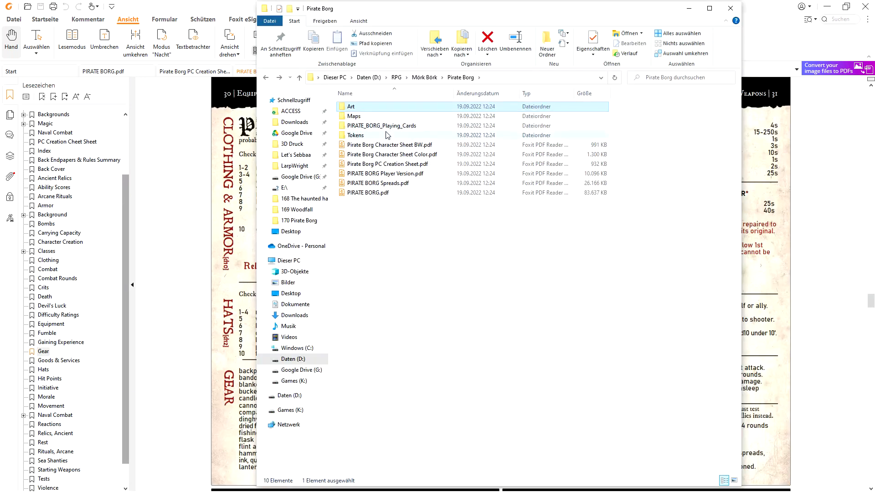
{"action": "double_click", "coordinate": [351, 106]}
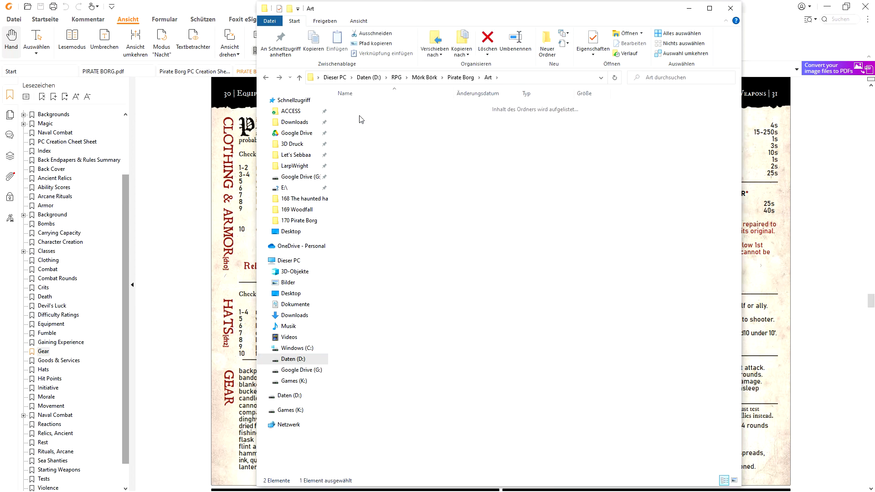
{"action": "left_click", "coordinate": [353, 115]}
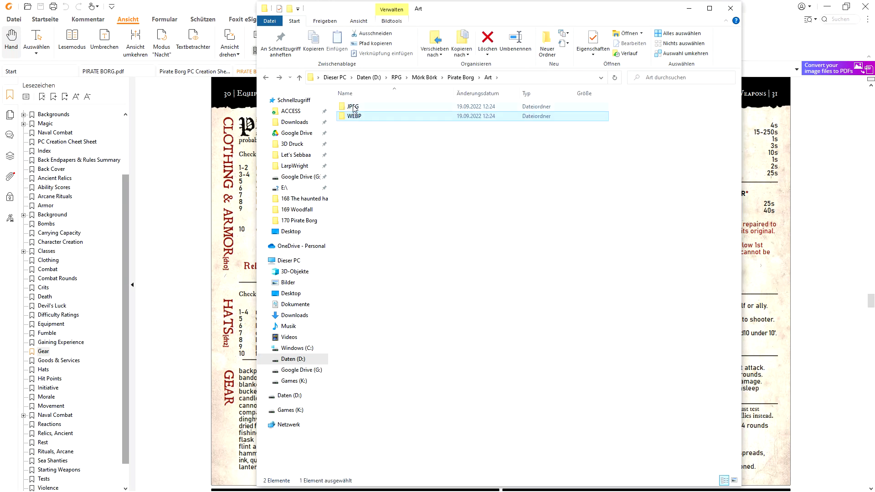
{"action": "double_click", "coordinate": [353, 106]}
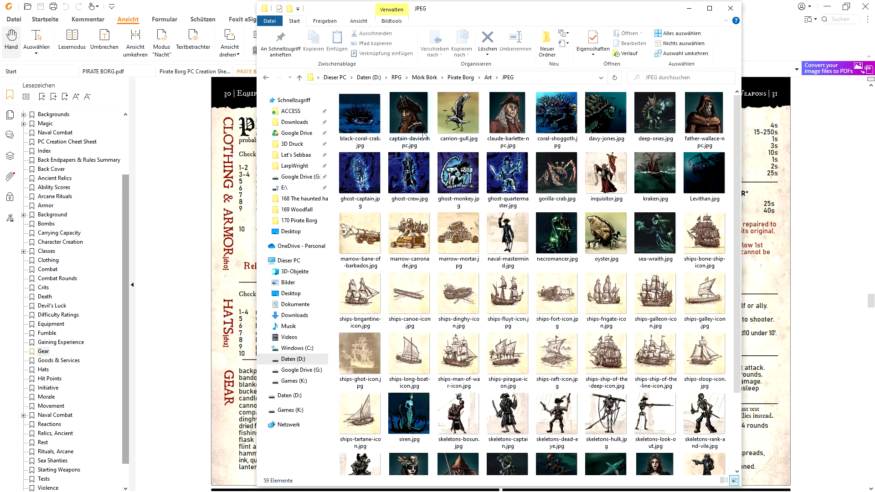
{"action": "scroll", "scroll_direction": "down", "scroll_amount": 3}
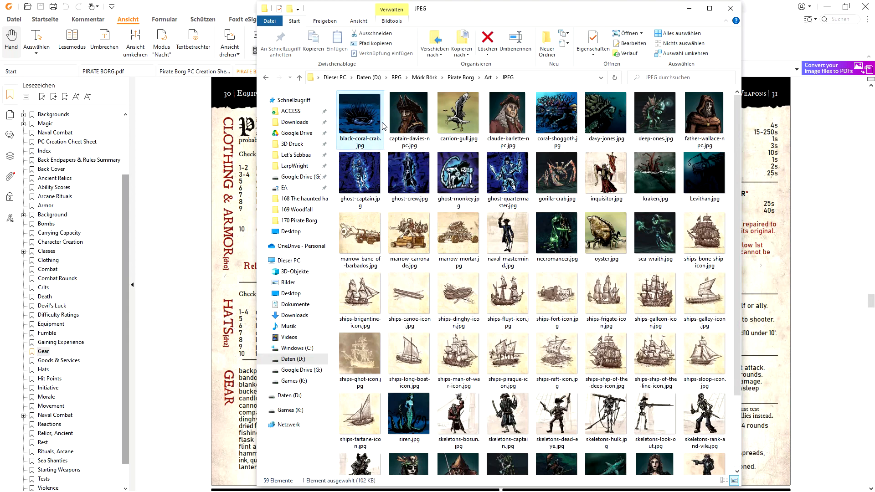
{"action": "double_click", "coordinate": [359, 112]}
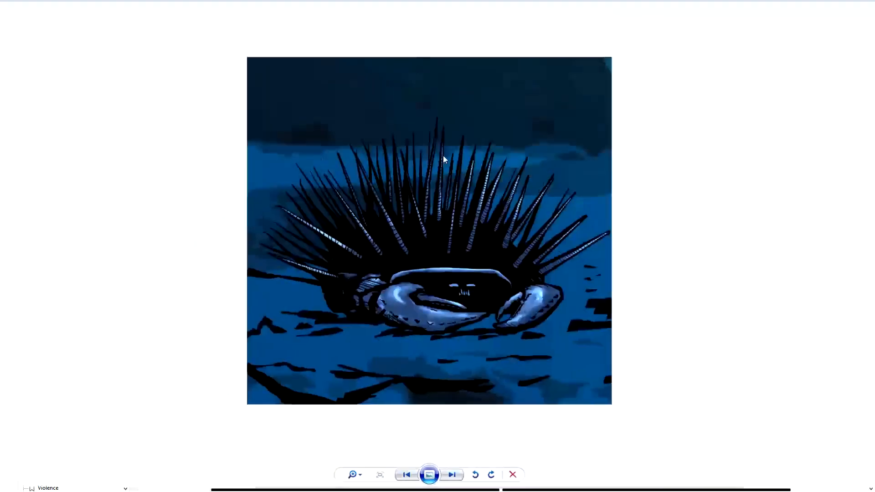
{"action": "left_click", "coordinate": [452, 474]}
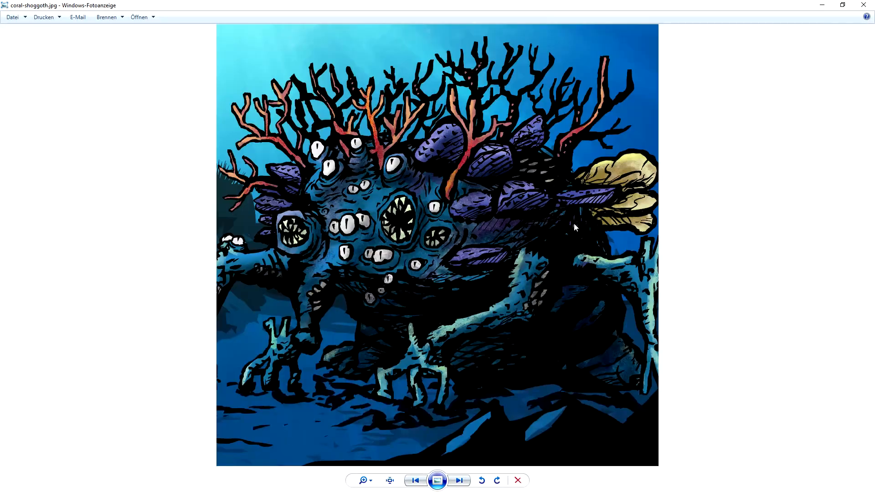
{"action": "left_click", "coordinate": [458, 480]}
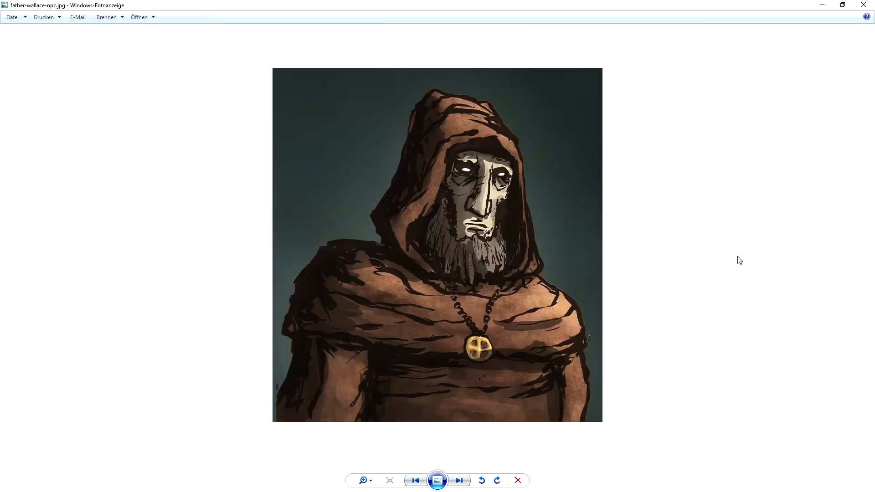
{"action": "left_click", "coordinate": [459, 480]}
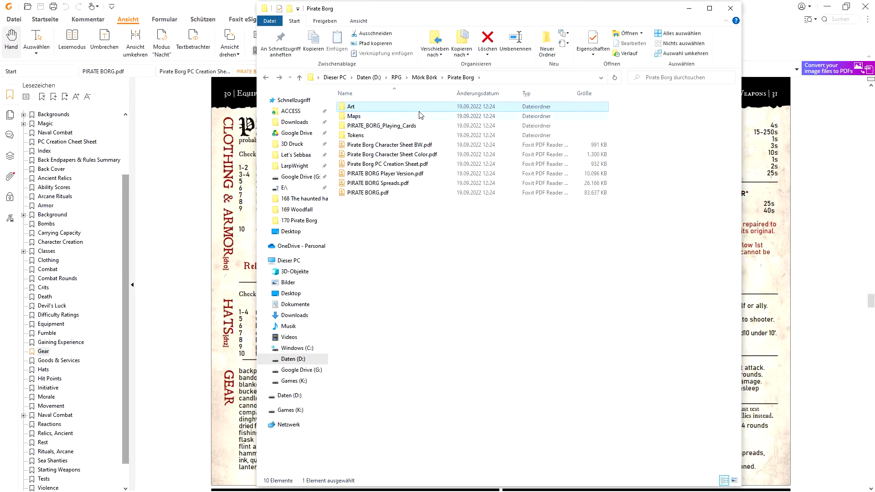
Browse the PNG token images inside the Tokens folder
{"action": "double_click", "coordinate": [355, 135]}
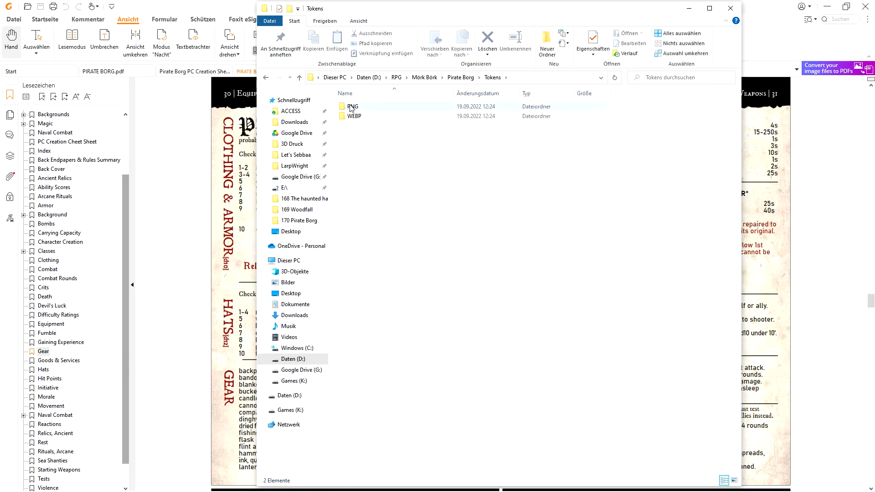
{"action": "double_click", "coordinate": [352, 107]}
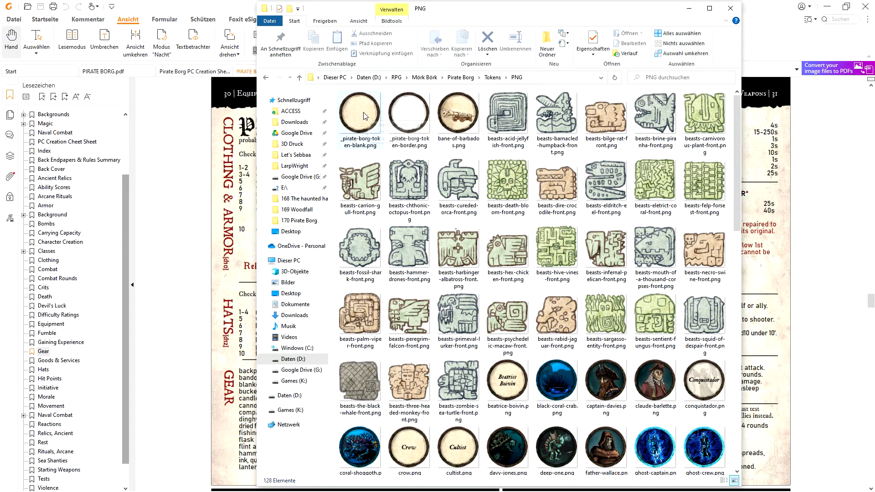
{"action": "scroll", "scroll_direction": "down", "scroll_amount": 3}
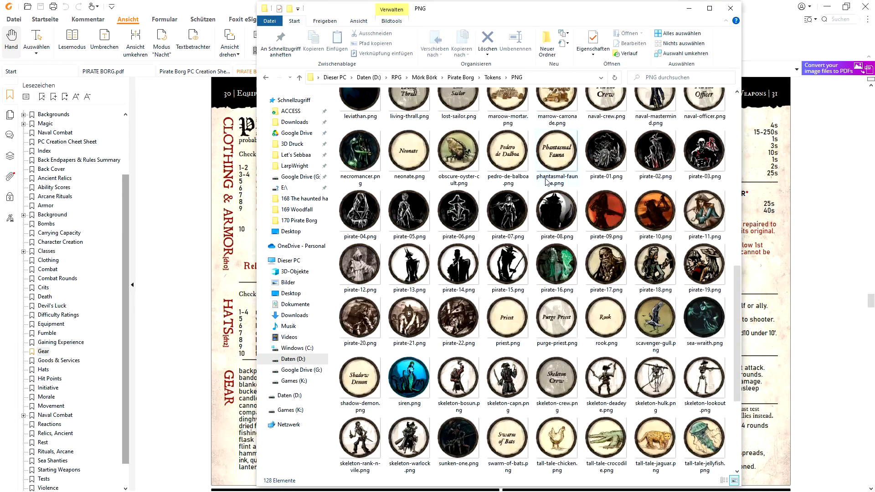
{"action": "scroll", "scroll_direction": "down", "scroll_amount": 3}
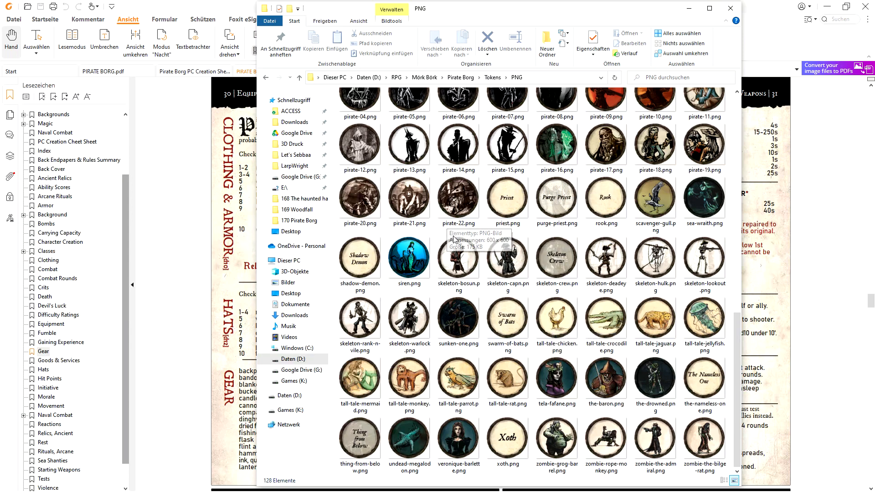
{"action": "scroll", "scroll_direction": "up", "scroll_amount": 3}
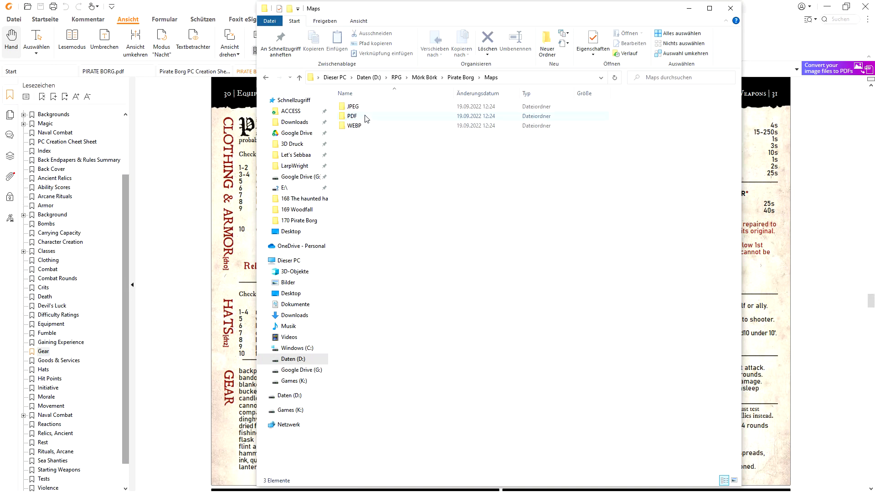
Preview the Black Coral Bay treasure map from Maps > JPEG, then close it
{"action": "double_click", "coordinate": [352, 106]}
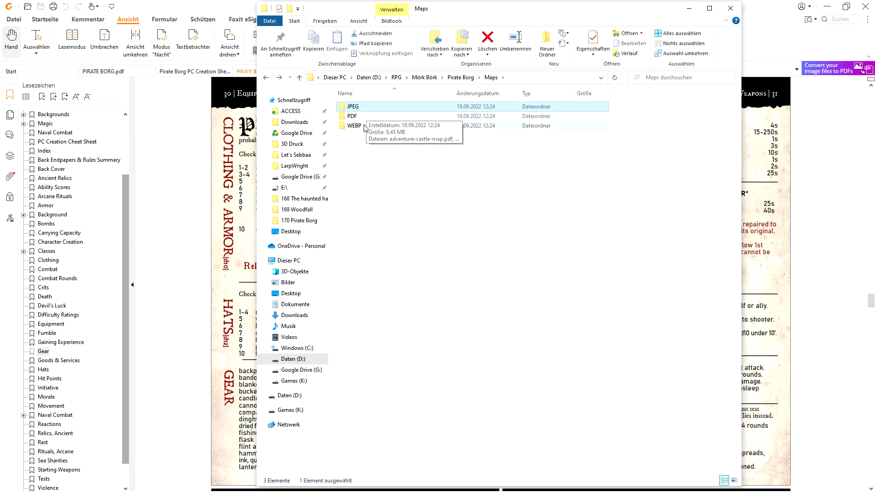
{"action": "left_click", "coordinate": [352, 115]}
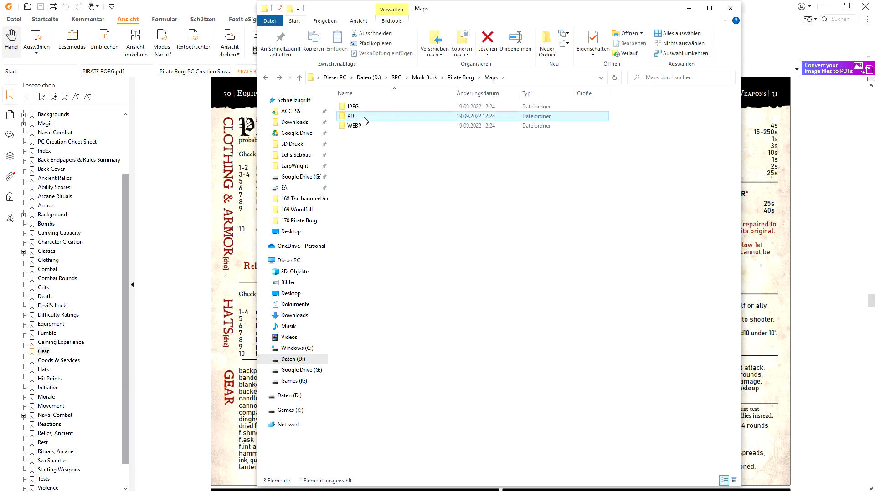
{"action": "double_click", "coordinate": [352, 106]}
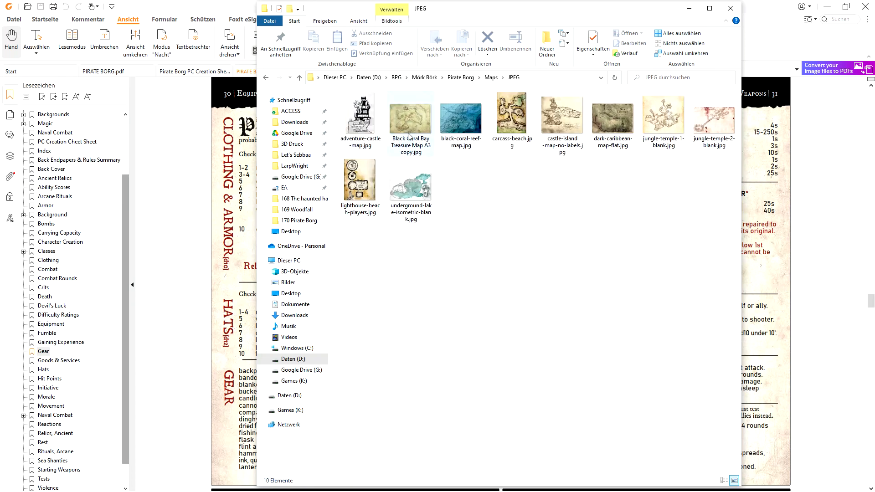
{"action": "double_click", "coordinate": [410, 116]}
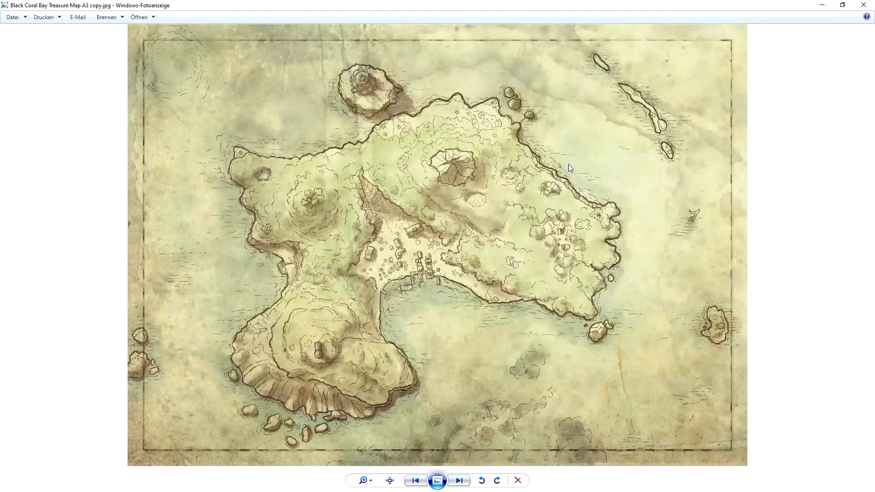
{"action": "left_click", "coordinate": [459, 480]}
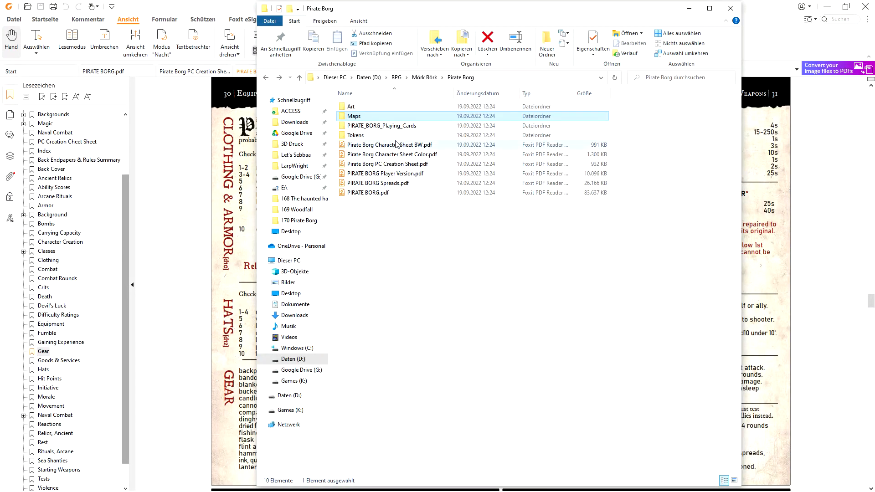
Page through several PIRATE_BORG_Playing_Cards images from the acid jellyfish card, then close them
{"action": "left_click", "coordinate": [381, 126]}
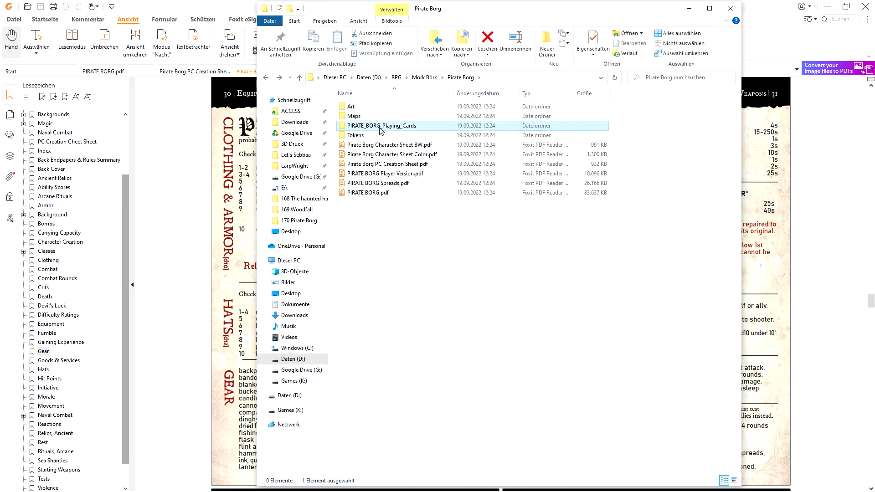
{"action": "double_click", "coordinate": [381, 125]}
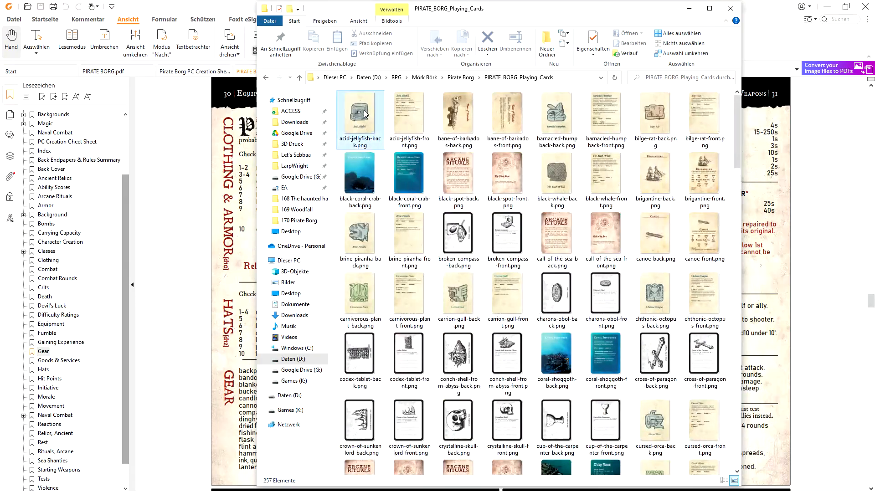
{"action": "double_click", "coordinate": [359, 114]}
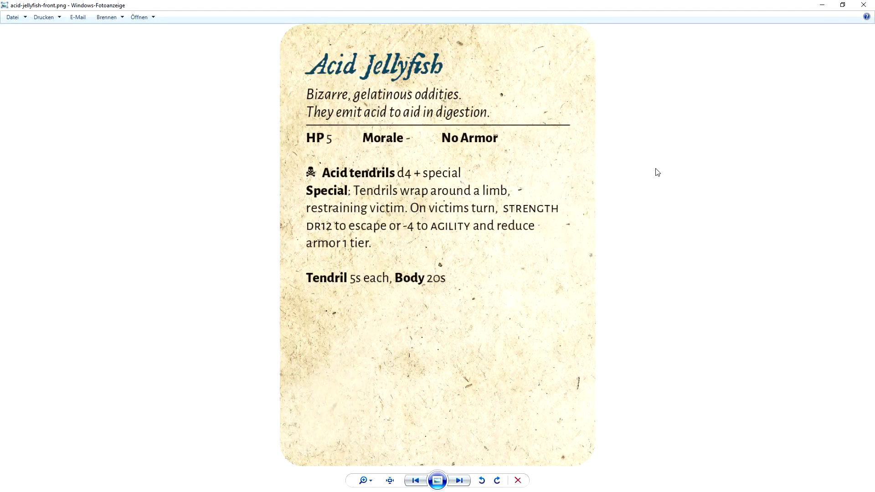
{"action": "left_click", "coordinate": [459, 480]}
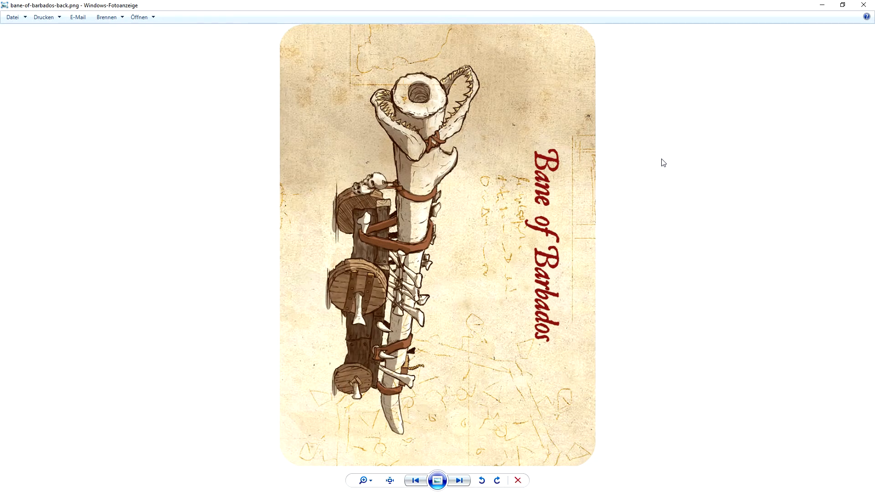
{"action": "left_click", "coordinate": [459, 479]}
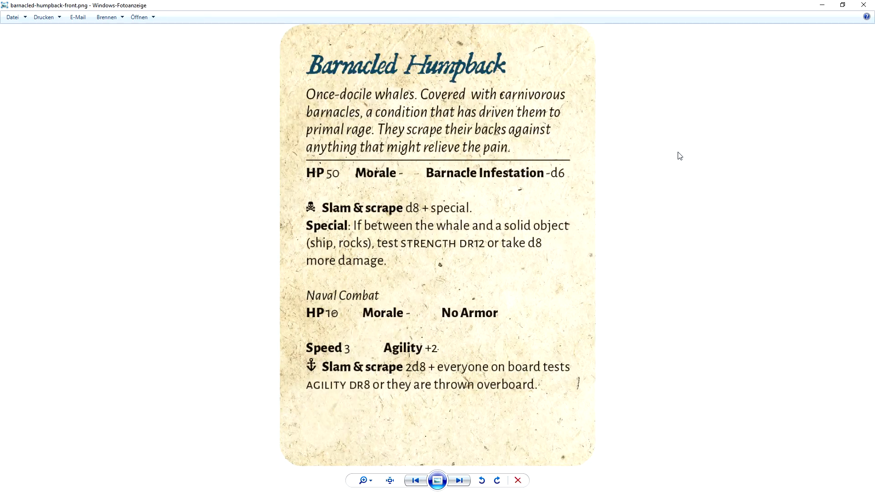
{"action": "left_click", "coordinate": [459, 480]}
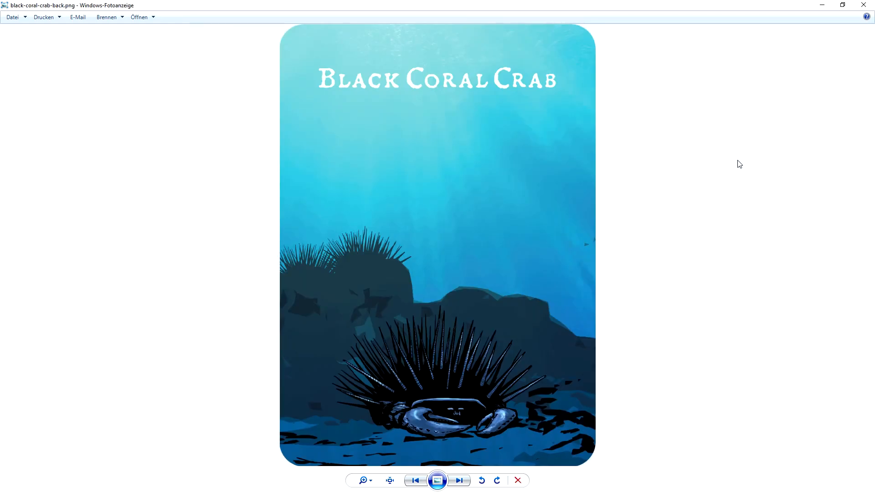
{"action": "left_click", "coordinate": [459, 480]}
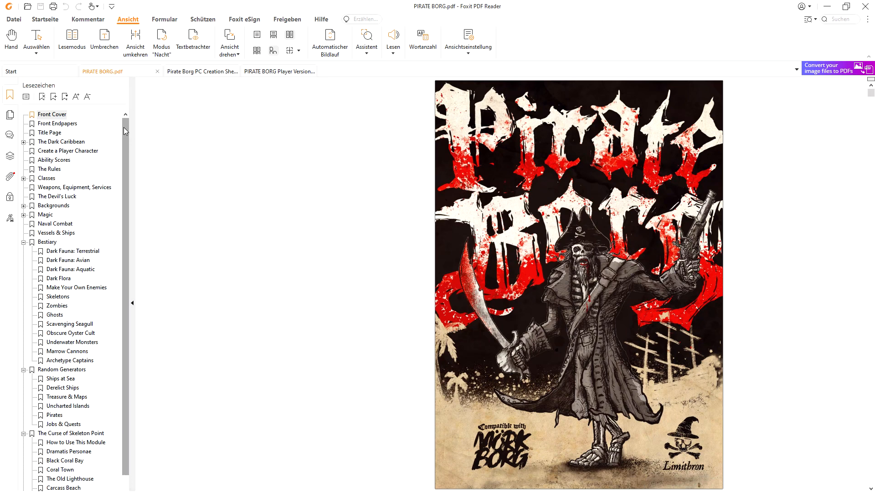
Follow the Index bookmark to the Ancient Relics entry, then move on to Weapons and Equipment
{"action": "scroll", "scroll_direction": "down", "scroll_amount": 3}
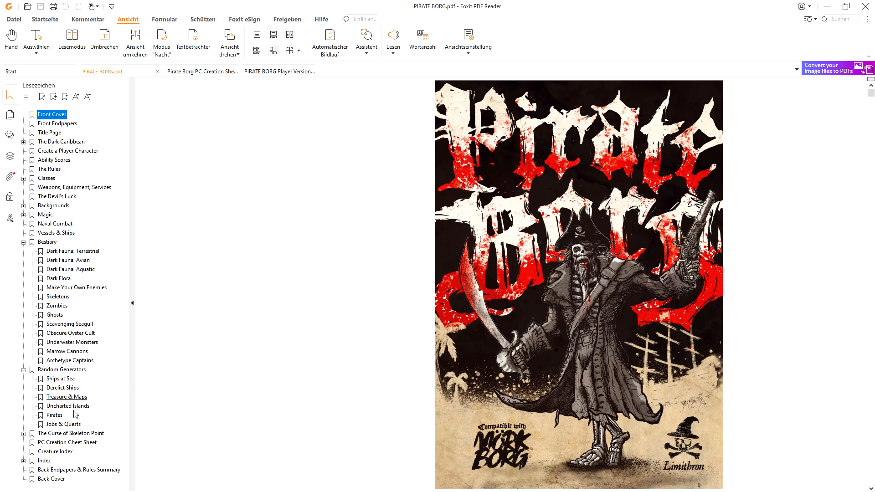
{"action": "left_click", "coordinate": [55, 452]}
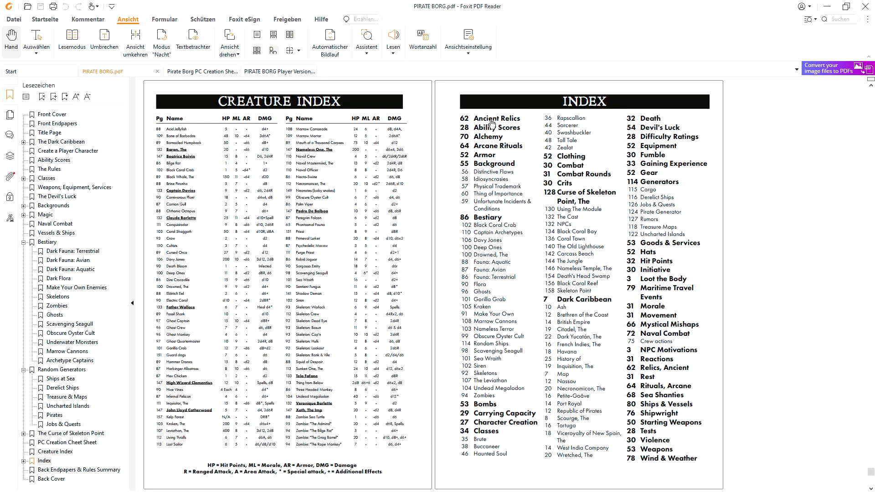
{"action": "left_click", "coordinate": [493, 119]}
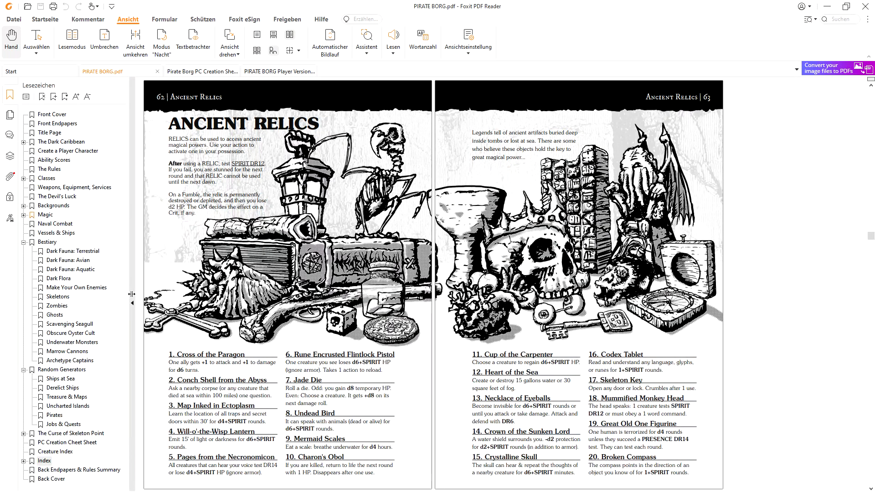
{"action": "double_click", "coordinate": [45, 461]}
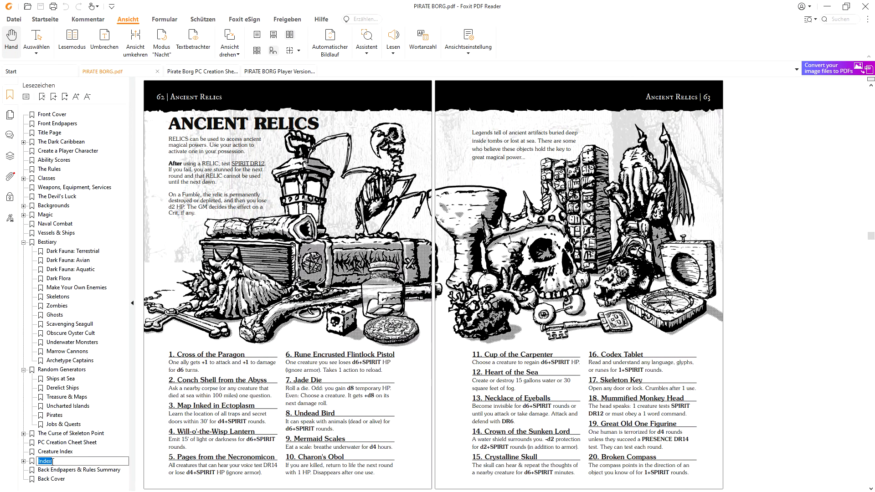
{"action": "left_click", "coordinate": [45, 460]}
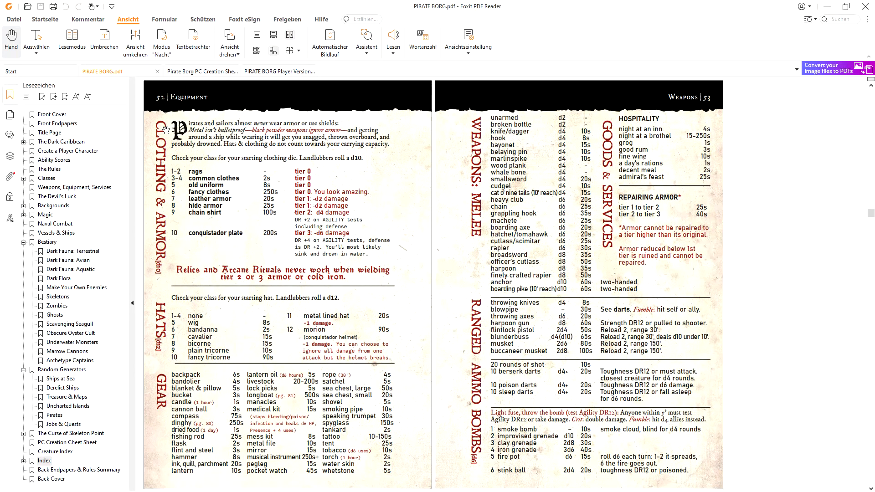
Visit the Starting Weapons pages, then jump to the Back Endpapers & Rules Summary
{"action": "left_click", "coordinate": [44, 460]}
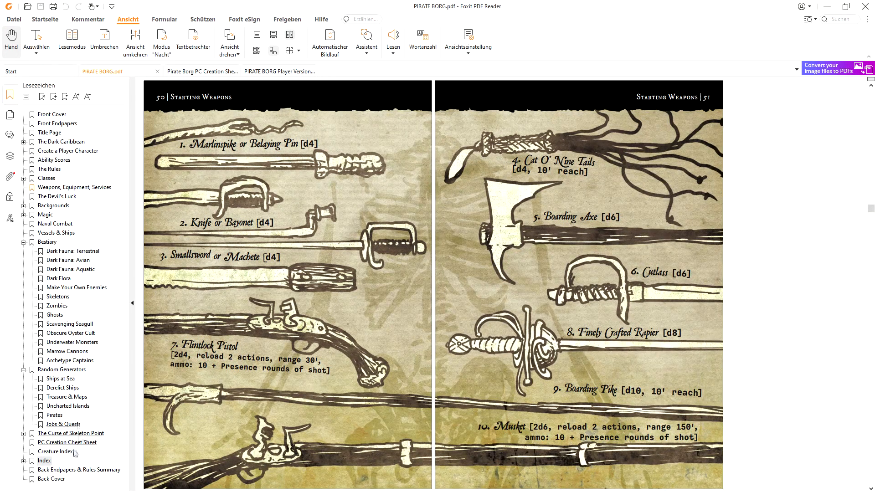
{"action": "mouse_move", "coordinate": [80, 380]}
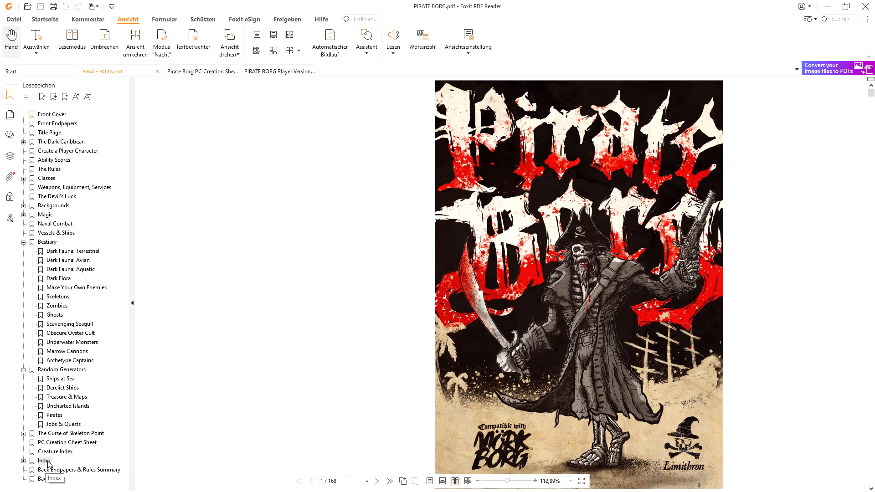
{"action": "left_click", "coordinate": [44, 460]}
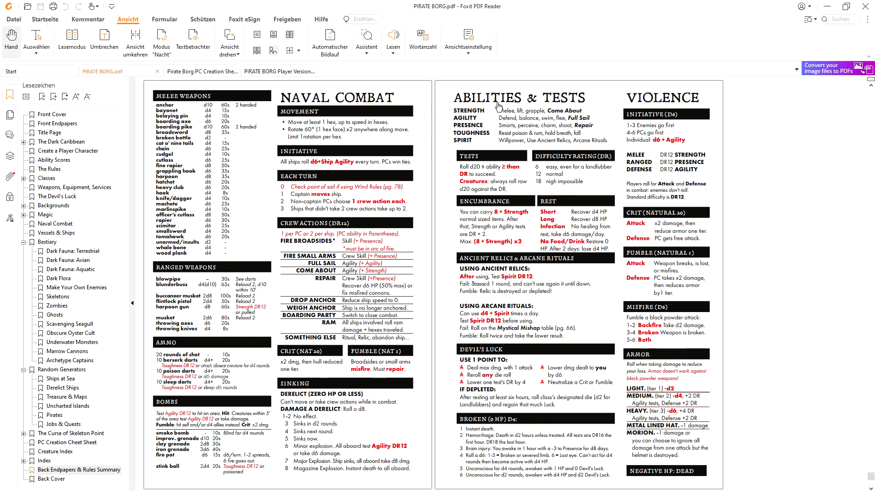
{"action": "mouse_move", "coordinate": [520, 117]}
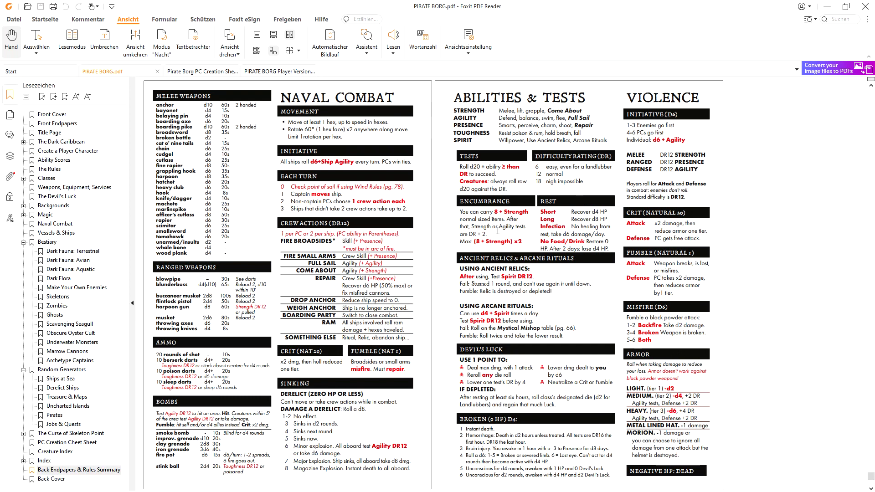
{"action": "mouse_move", "coordinate": [586, 215]}
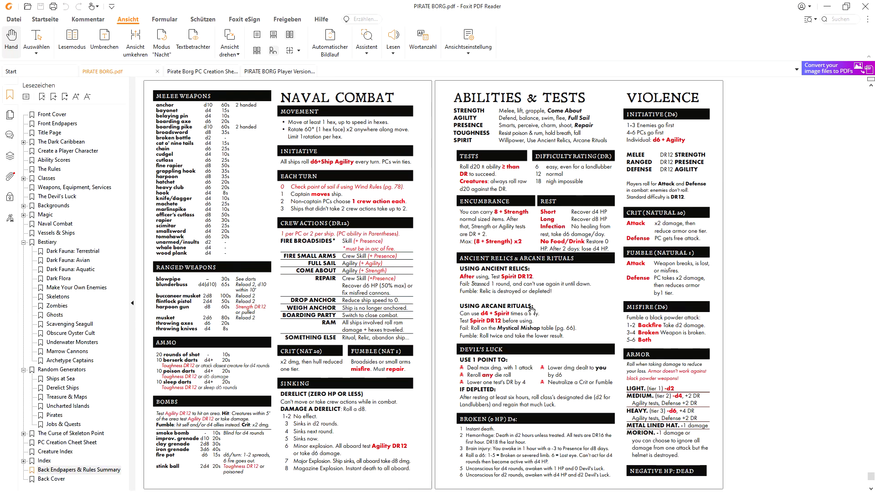
{"action": "mouse_move", "coordinate": [568, 300]}
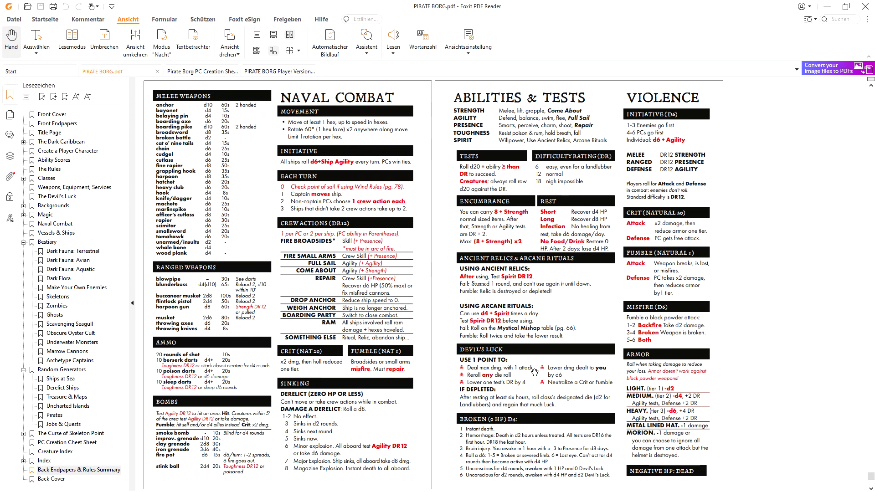
{"action": "mouse_move", "coordinate": [512, 365]}
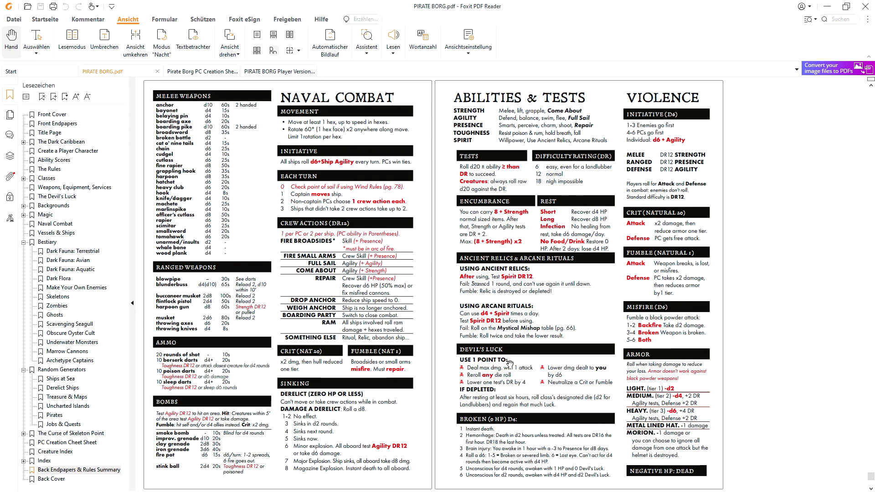
{"action": "mouse_move", "coordinate": [509, 427]}
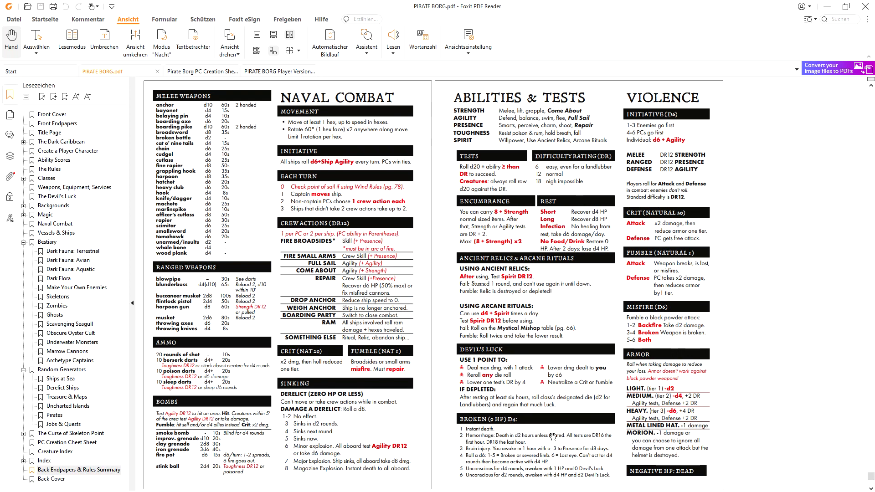
{"action": "mouse_move", "coordinate": [351, 92]}
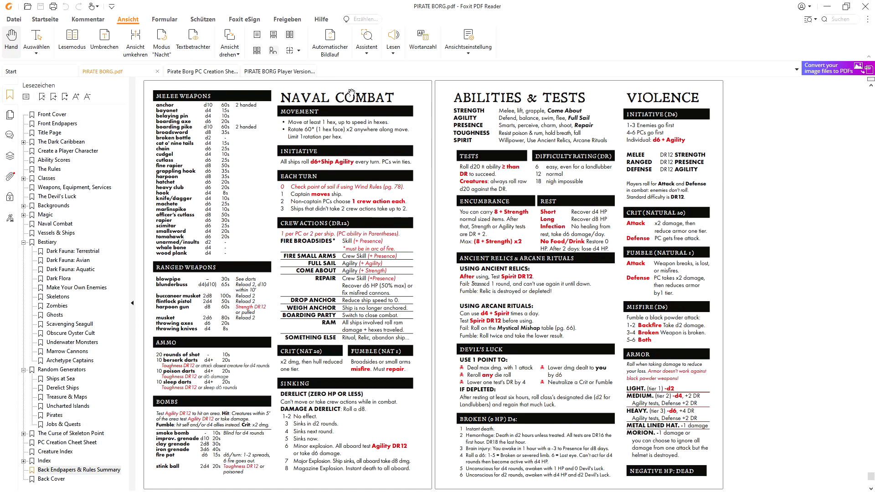
{"action": "mouse_move", "coordinate": [64, 136]}
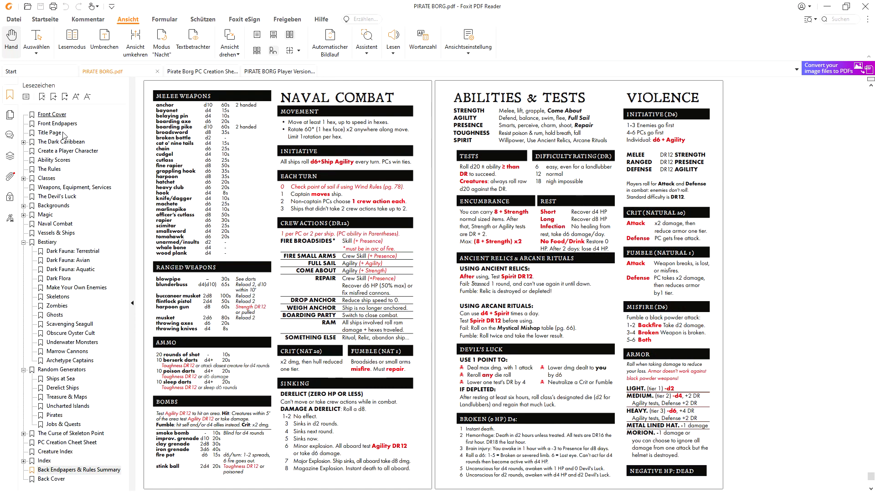
{"action": "mouse_move", "coordinate": [63, 188]}
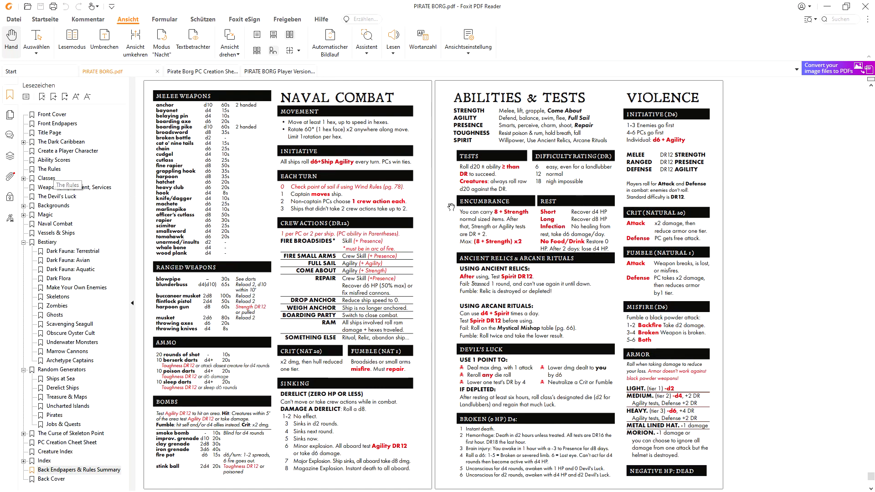
{"action": "left_click", "coordinate": [56, 233]}
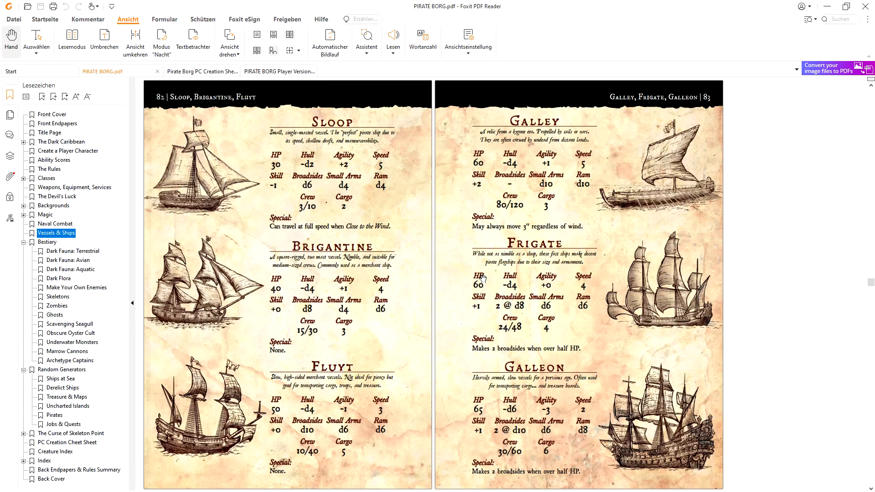
{"action": "mouse_move", "coordinate": [616, 280]}
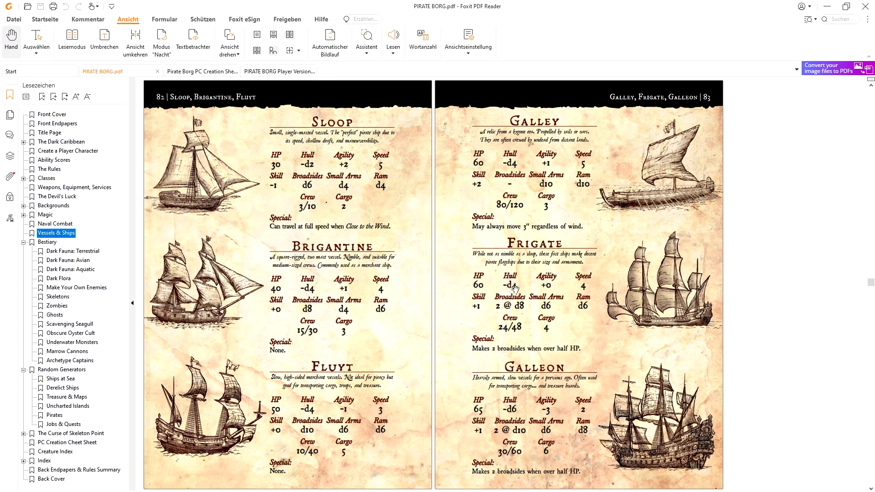
{"action": "mouse_move", "coordinate": [512, 286]}
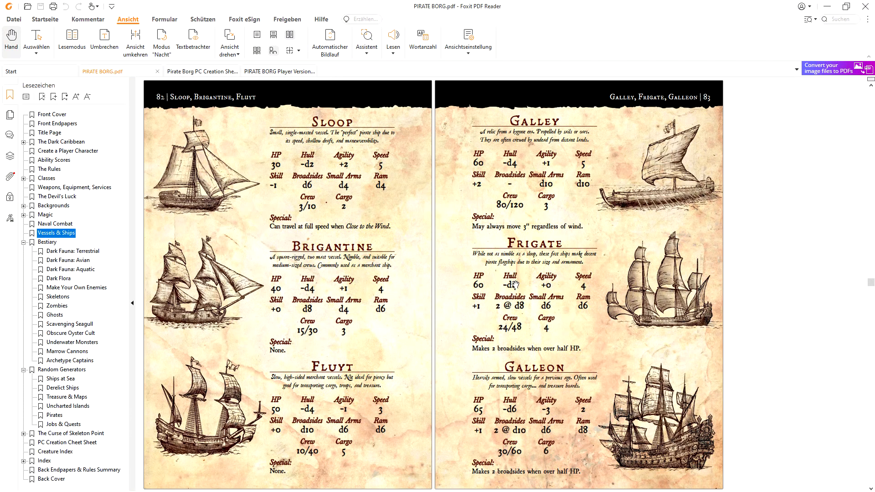
{"action": "mouse_move", "coordinate": [554, 286]}
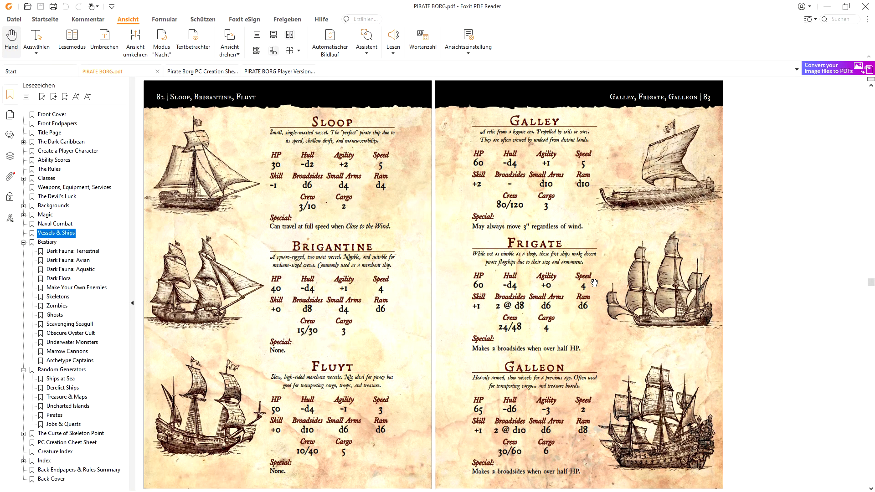
{"action": "mouse_move", "coordinate": [583, 279]}
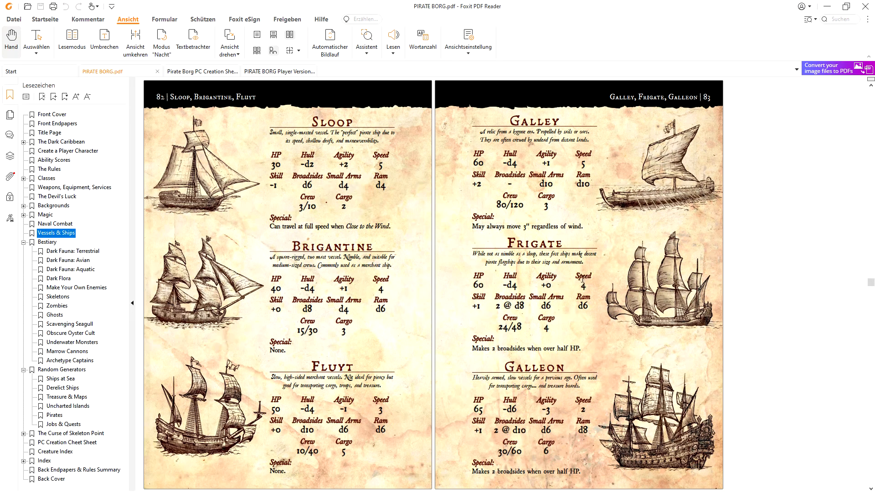
{"action": "mouse_move", "coordinate": [483, 302]}
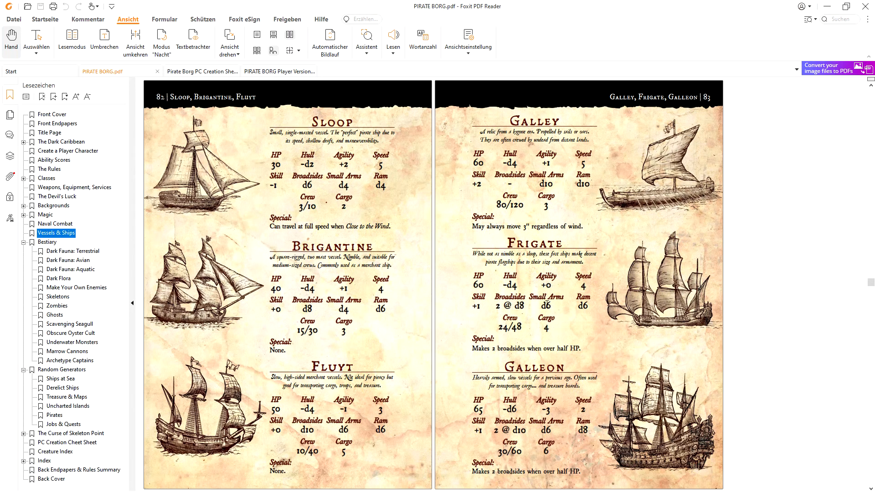
{"action": "mouse_move", "coordinate": [547, 301]}
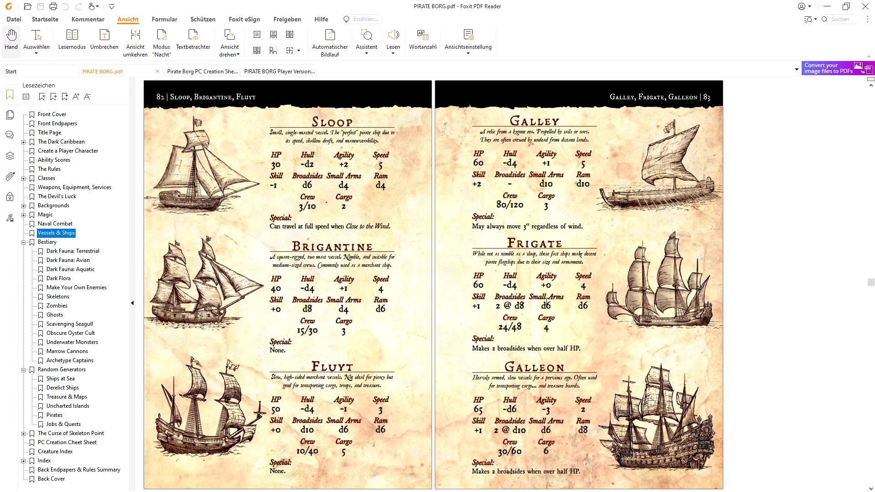
{"action": "mouse_move", "coordinate": [549, 303]}
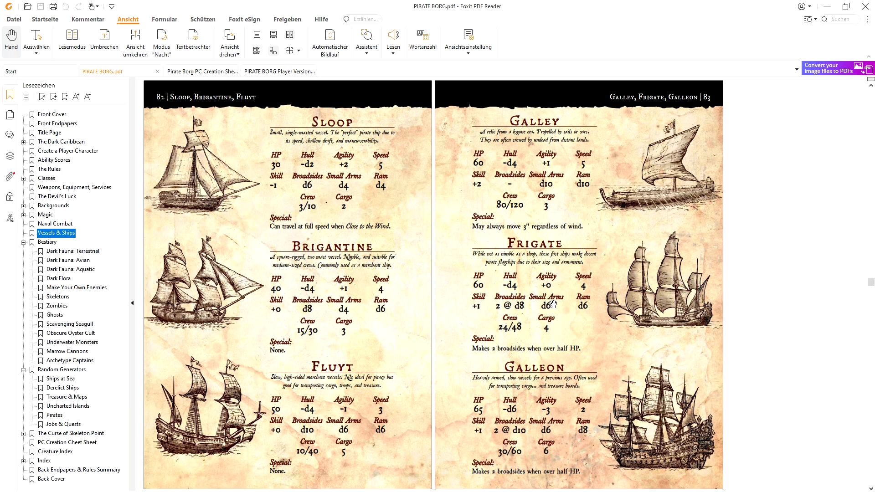
{"action": "mouse_move", "coordinate": [580, 304]}
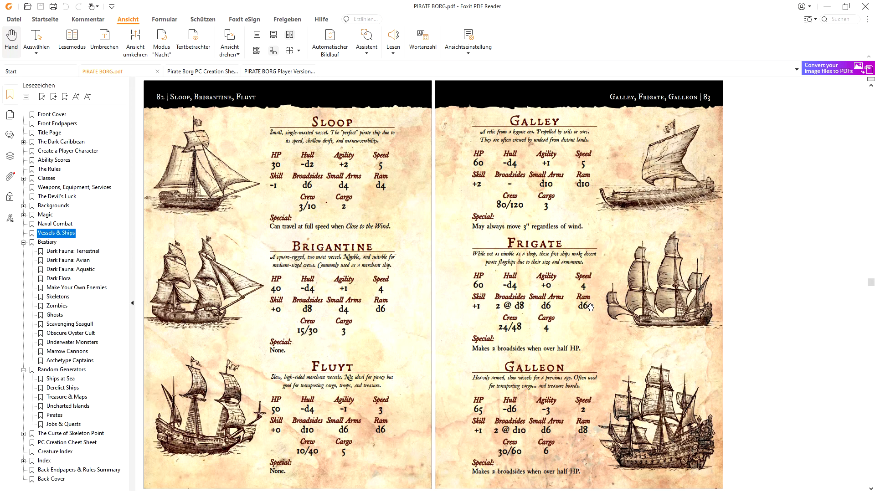
{"action": "mouse_move", "coordinate": [589, 303]}
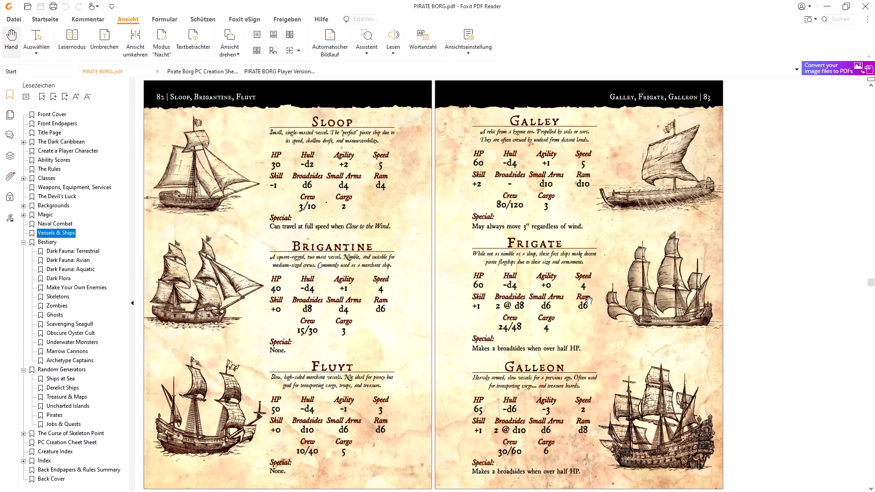
{"action": "mouse_move", "coordinate": [592, 299]}
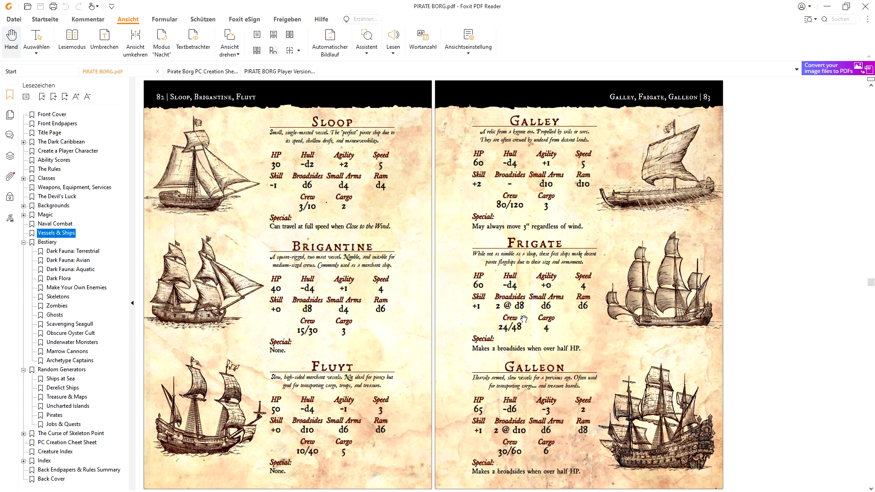
{"action": "mouse_move", "coordinate": [504, 326]}
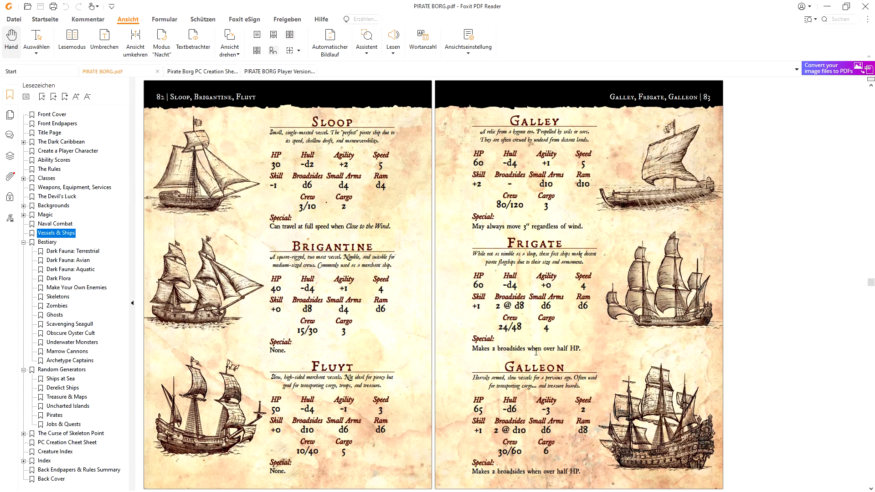
{"action": "mouse_move", "coordinate": [575, 348]}
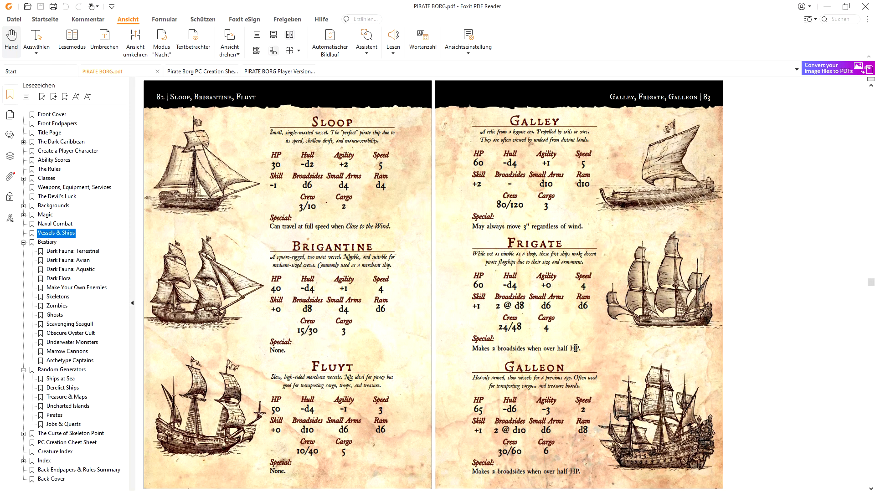
{"action": "mouse_move", "coordinate": [513, 311]}
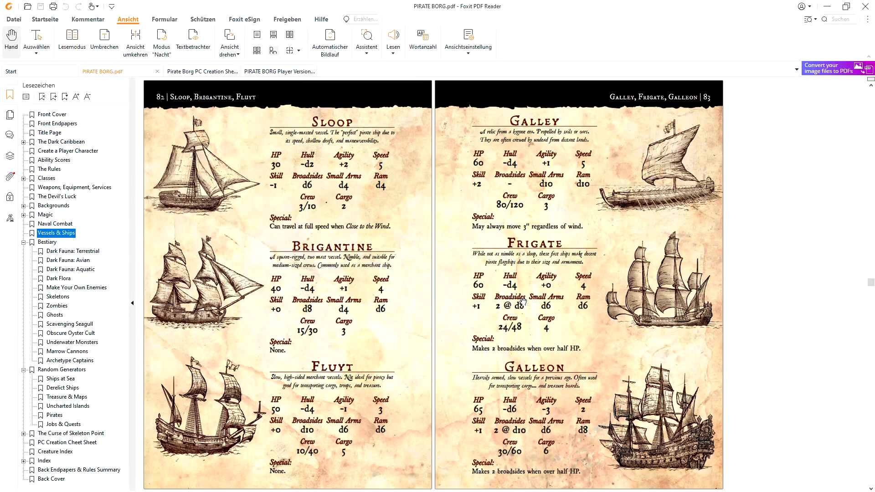
{"action": "mouse_move", "coordinate": [507, 223]}
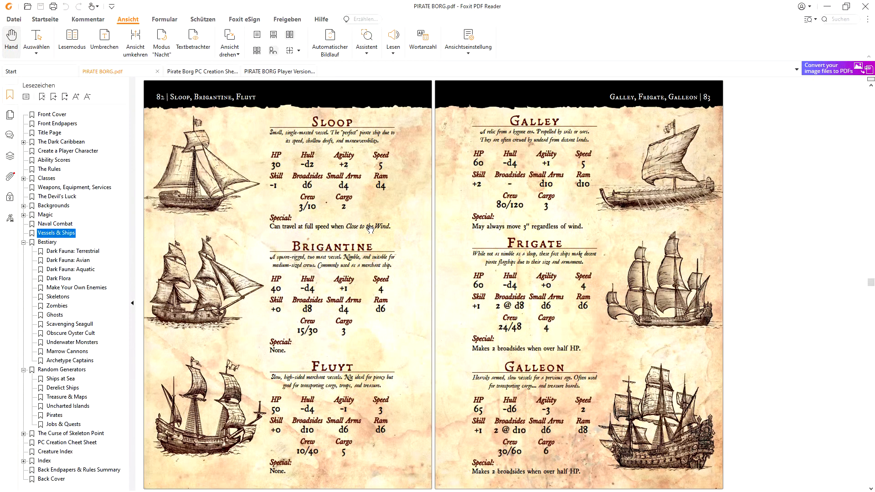
Jump via the Naval Combat bookmark to pages 72–73 on ship stats and abilities
{"action": "left_click", "coordinate": [54, 224]}
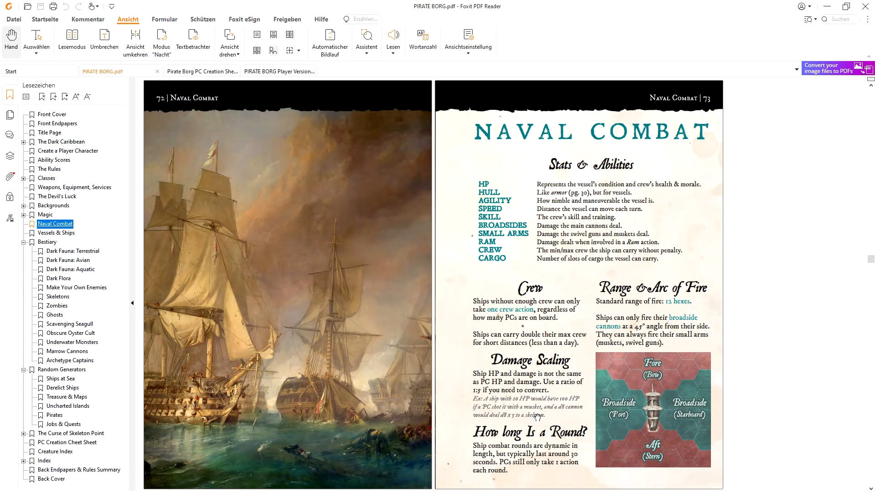
{"action": "mouse_move", "coordinate": [509, 375]}
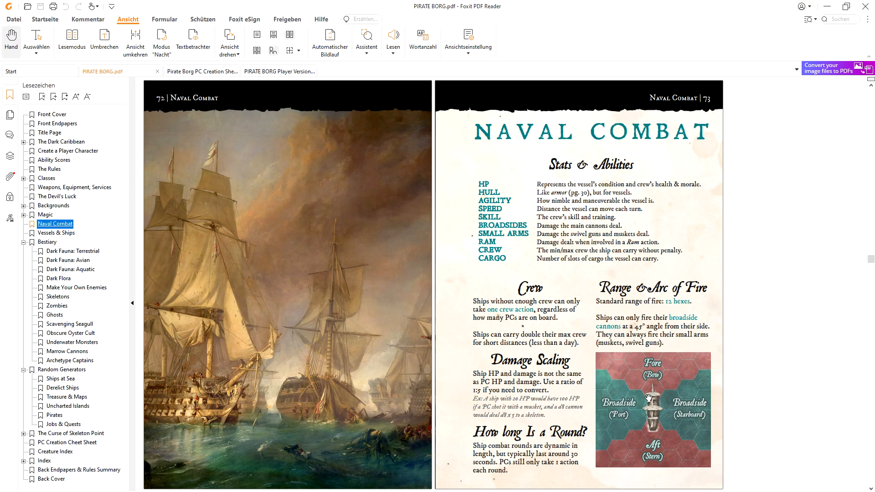
{"action": "mouse_move", "coordinate": [616, 296]}
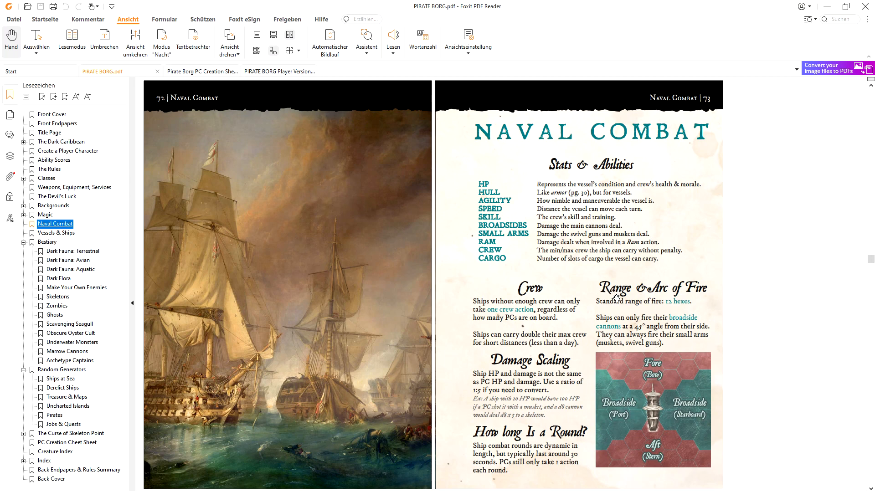
{"action": "mouse_move", "coordinate": [646, 290]}
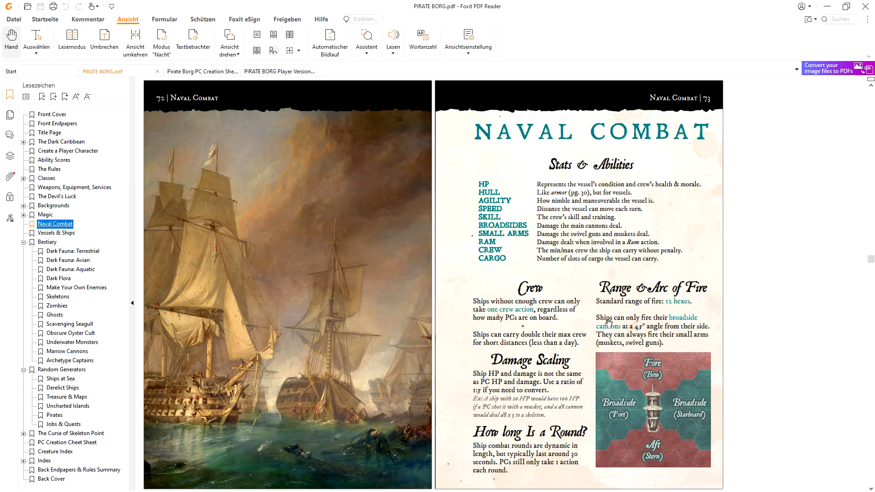
{"action": "mouse_move", "coordinate": [616, 327]}
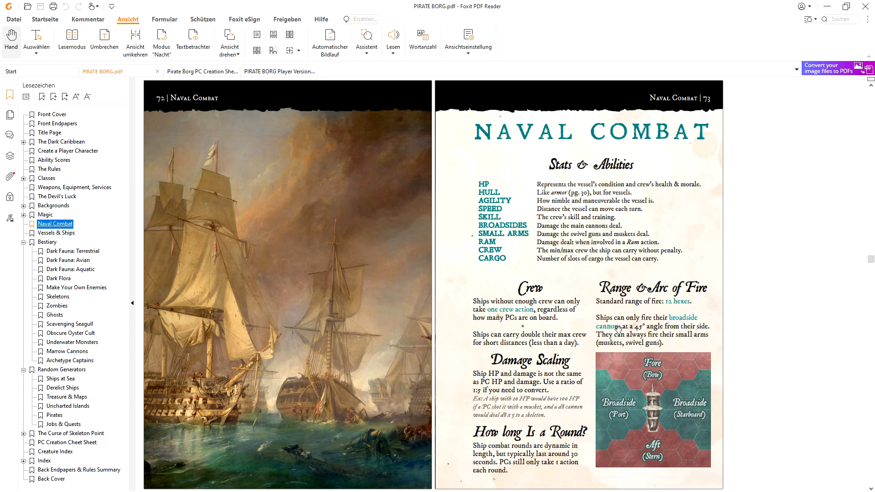
{"action": "mouse_move", "coordinate": [698, 410]}
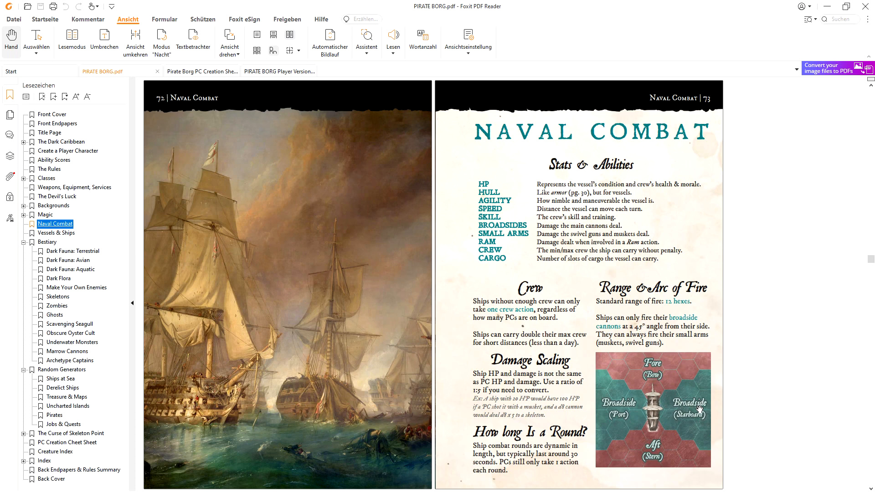
{"action": "mouse_move", "coordinate": [630, 407]}
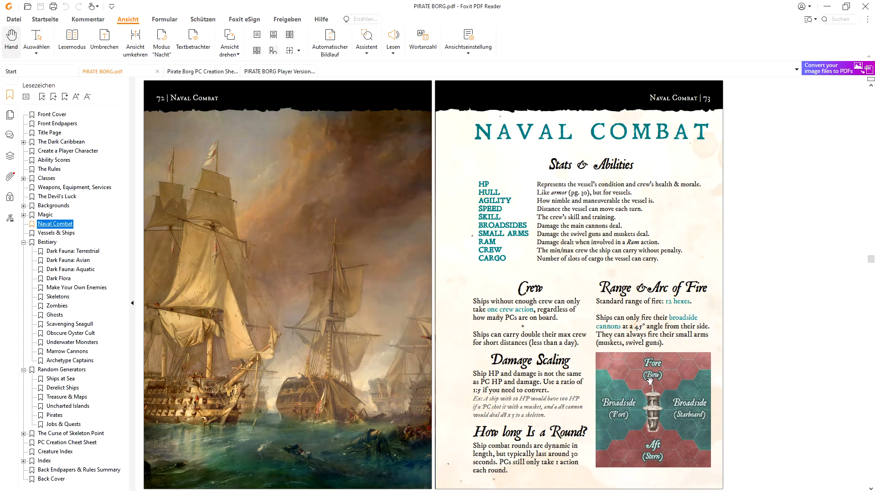
{"action": "mouse_move", "coordinate": [665, 417]}
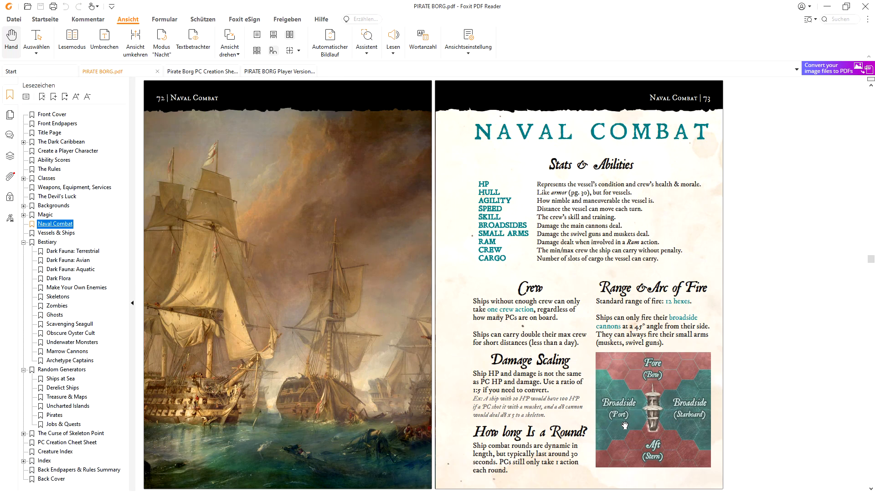
{"action": "mouse_move", "coordinate": [648, 386]}
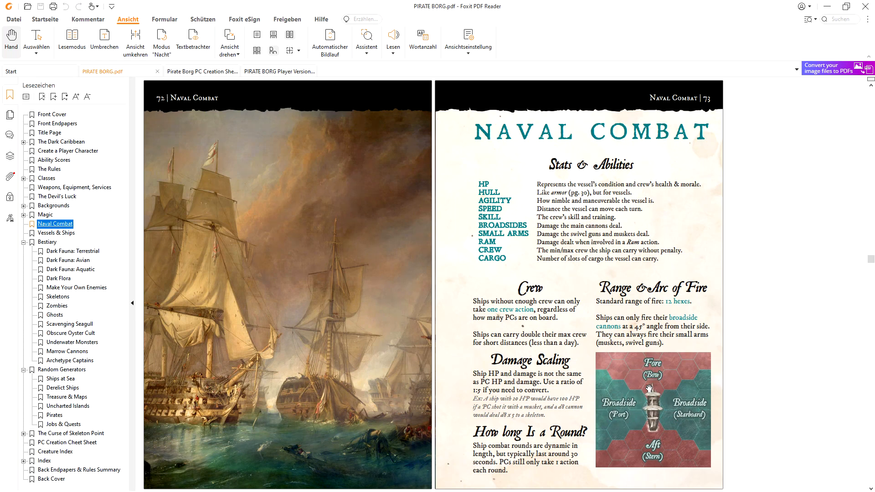
Scroll ahead to pages 74–75 on movement, initiative, criticals, sinking and crew actions
{"action": "scroll", "scroll_direction": "down", "scroll_amount": 3}
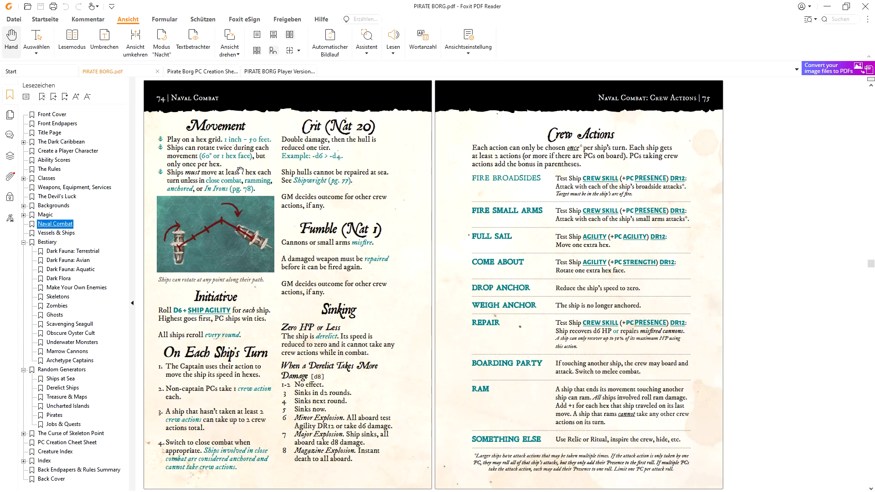
{"action": "mouse_move", "coordinate": [223, 306]}
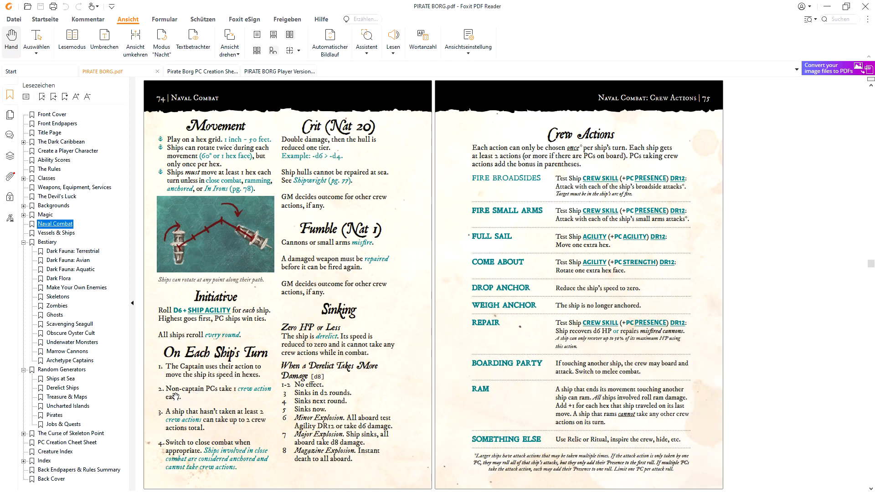
{"action": "mouse_move", "coordinate": [239, 391]}
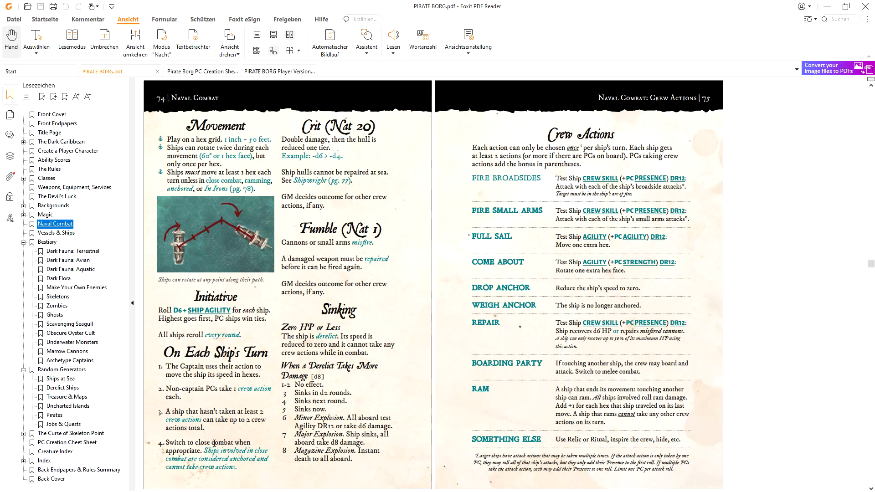
{"action": "mouse_move", "coordinate": [553, 251]}
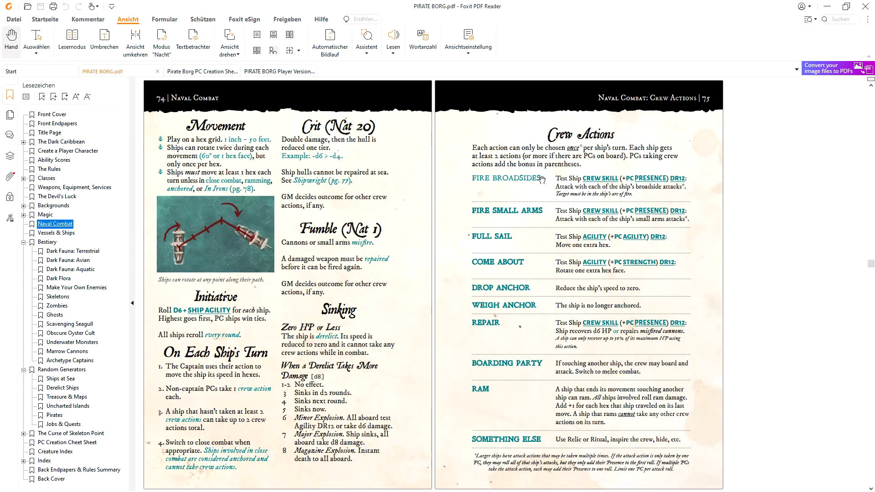
{"action": "mouse_move", "coordinate": [549, 216]}
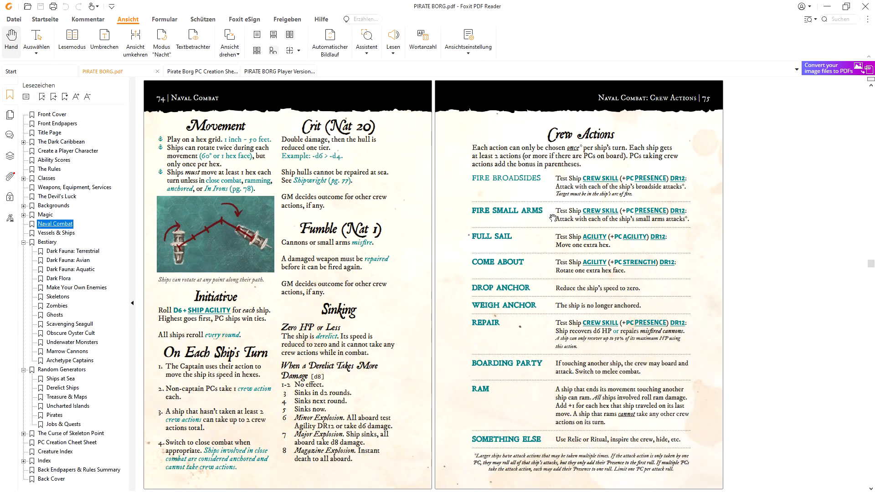
{"action": "mouse_move", "coordinate": [556, 241]}
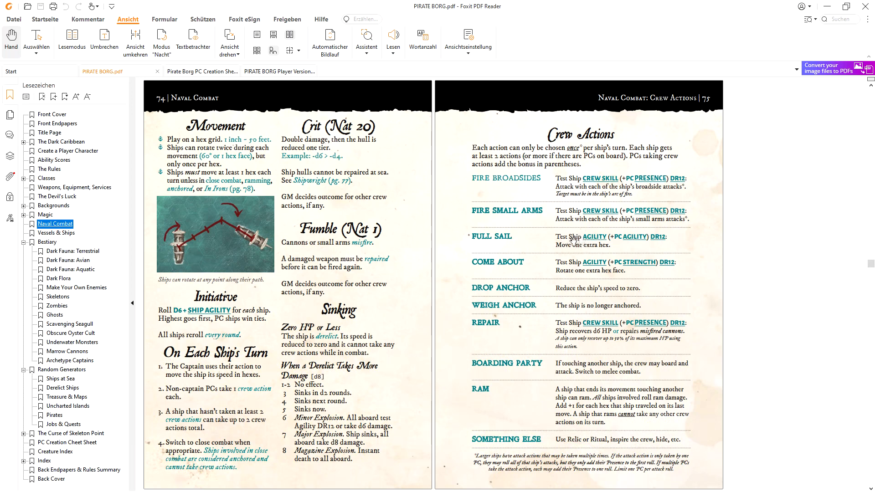
{"action": "mouse_move", "coordinate": [546, 264]}
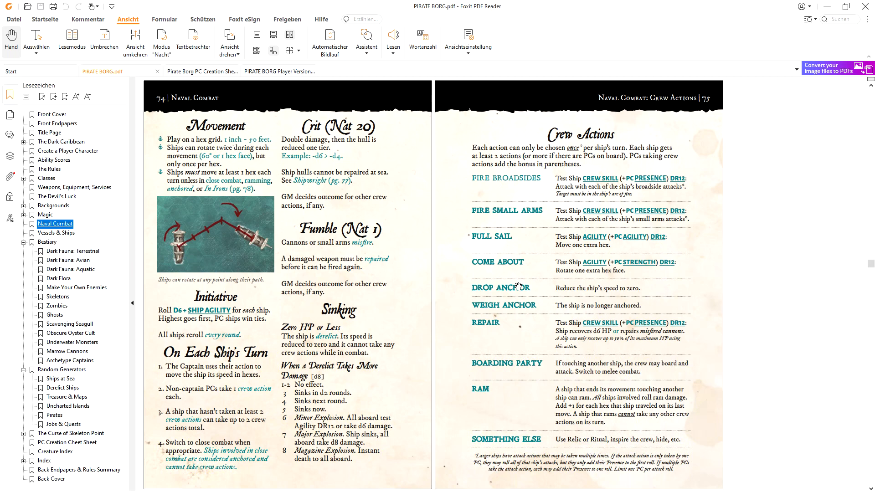
{"action": "mouse_move", "coordinate": [628, 290]}
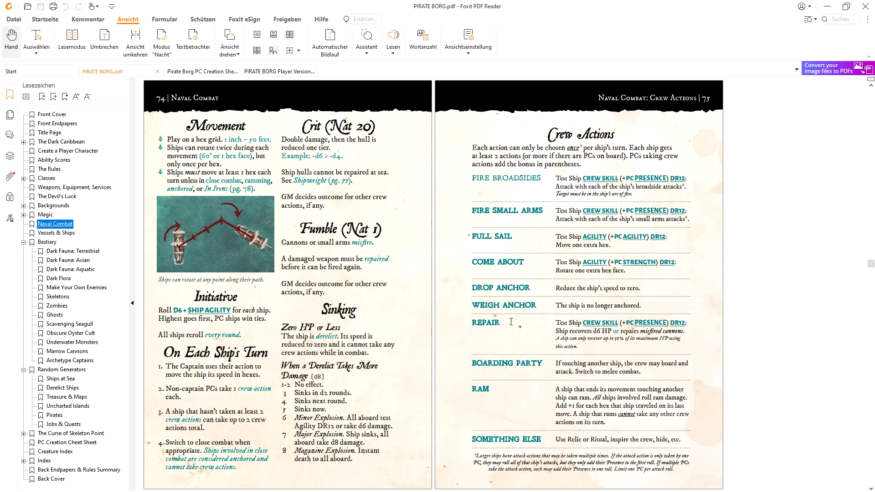
{"action": "mouse_move", "coordinate": [541, 369]}
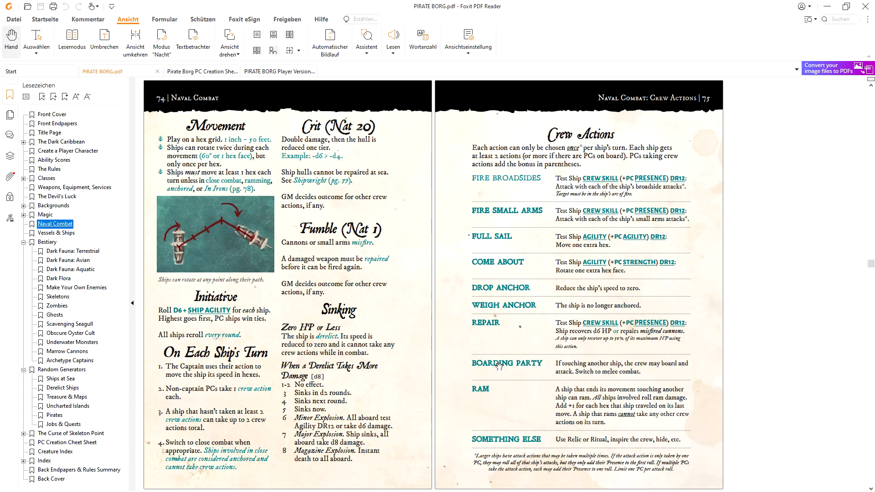
{"action": "mouse_move", "coordinate": [574, 405]}
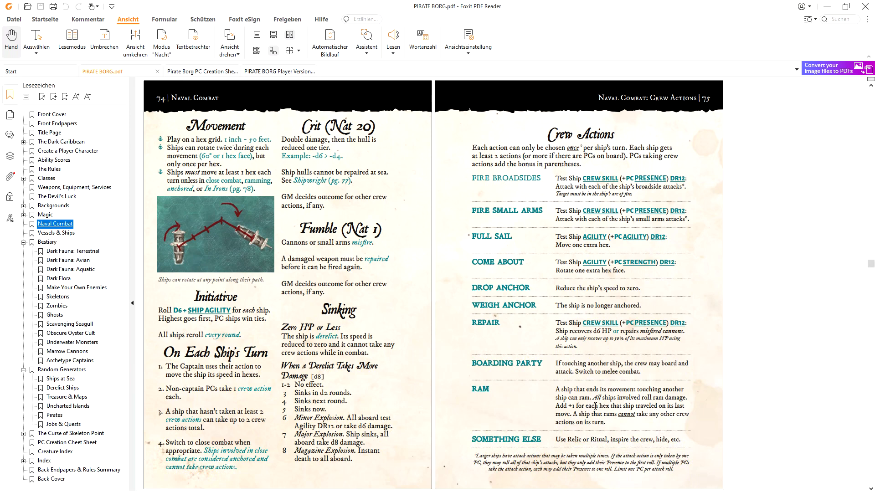
{"action": "mouse_move", "coordinate": [639, 396]}
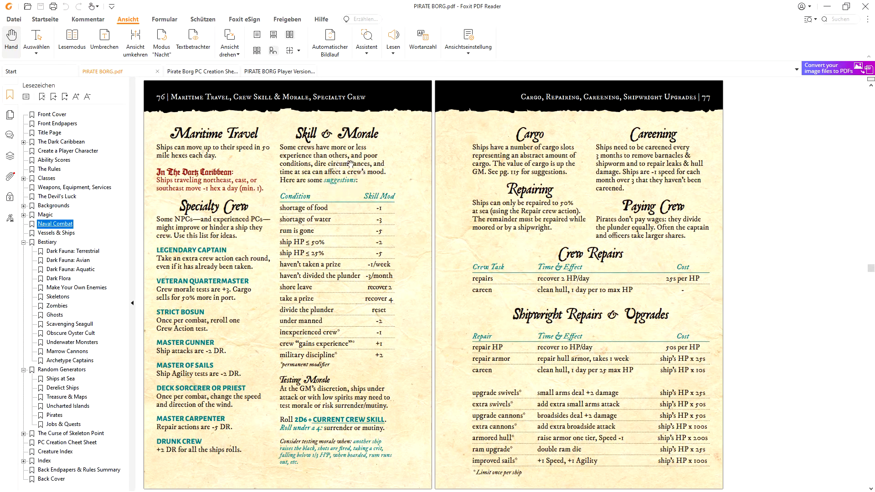
{"action": "mouse_move", "coordinate": [653, 184]}
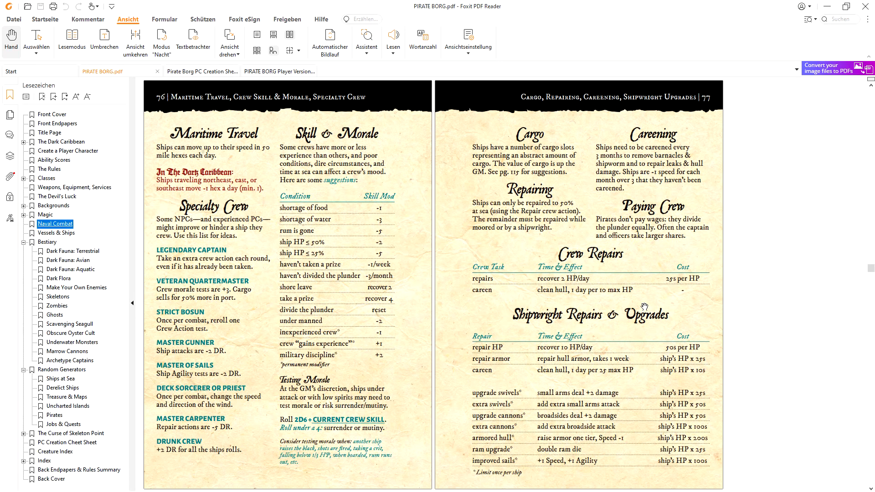
Scroll through pages 76–79 on maritime travel, wind, foul weather and encounters
{"action": "scroll", "scroll_direction": "down", "scroll_amount": 3}
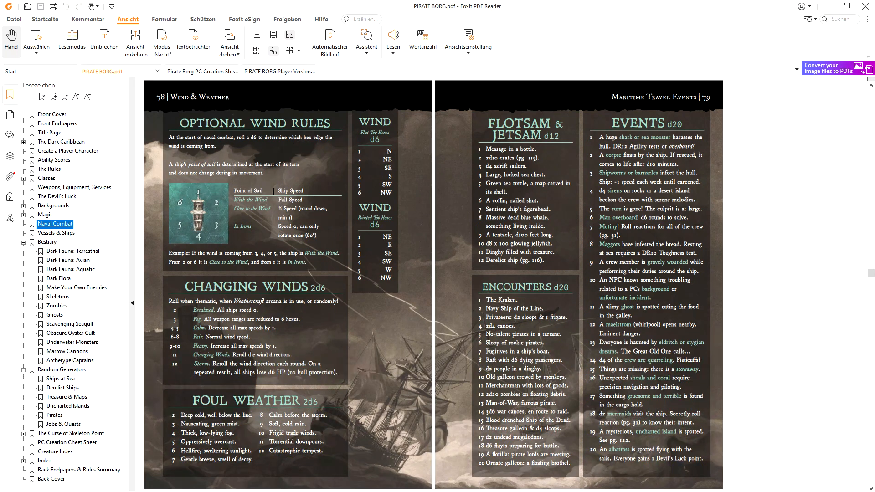
{"action": "mouse_move", "coordinate": [272, 208]}
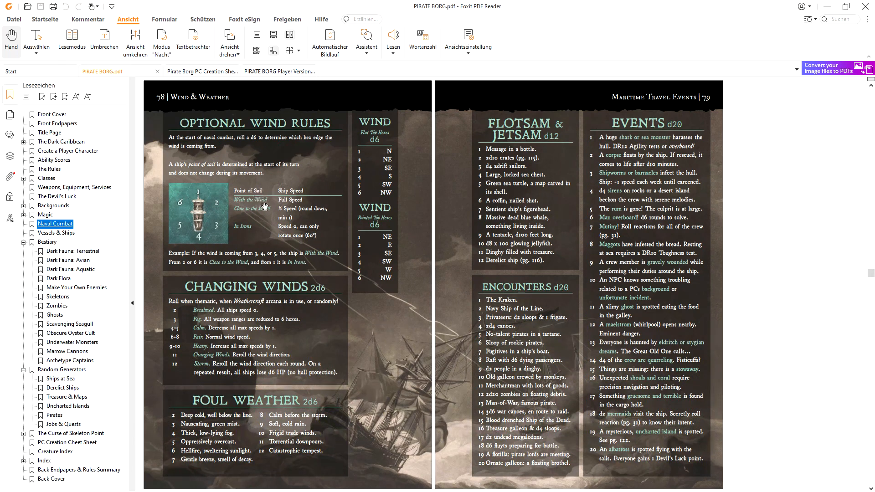
{"action": "mouse_move", "coordinate": [243, 201]}
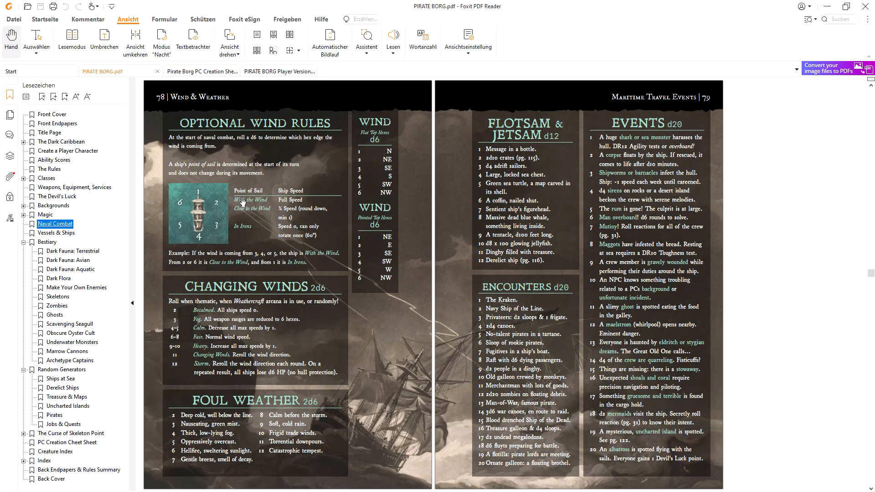
{"action": "mouse_move", "coordinate": [244, 209]}
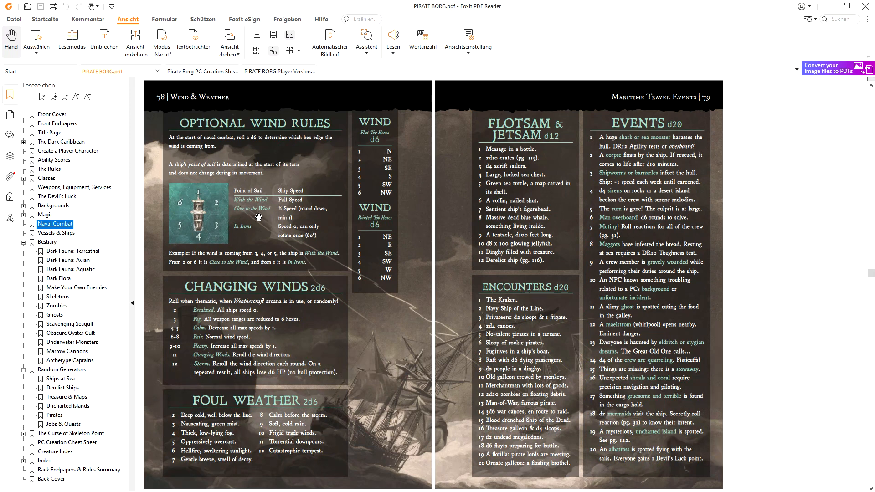
{"action": "mouse_move", "coordinate": [252, 215]}
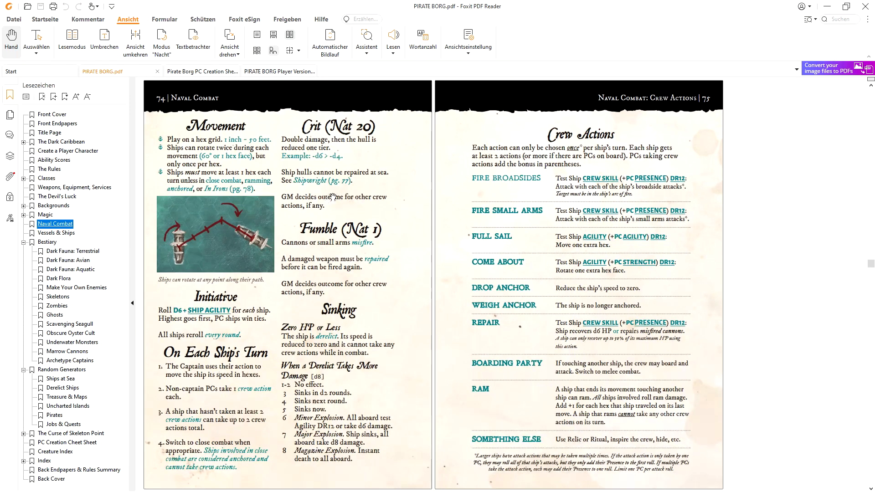
{"action": "mouse_move", "coordinate": [351, 191]}
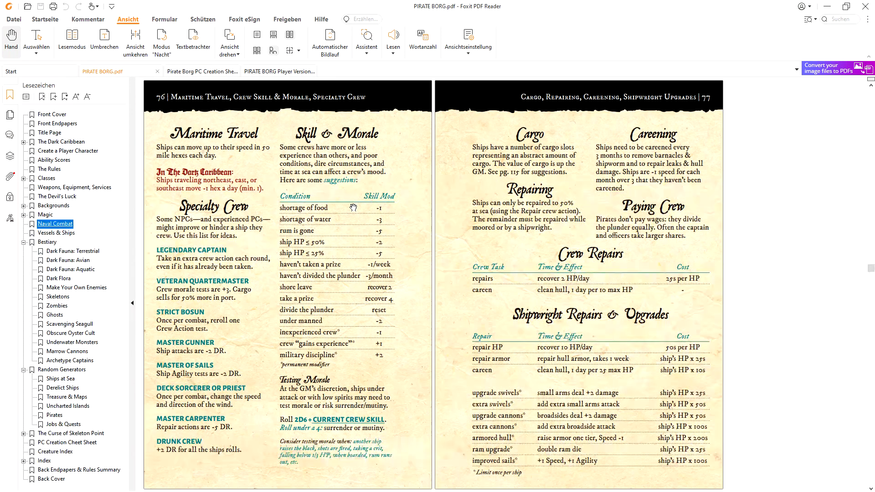
{"action": "mouse_move", "coordinate": [521, 242]}
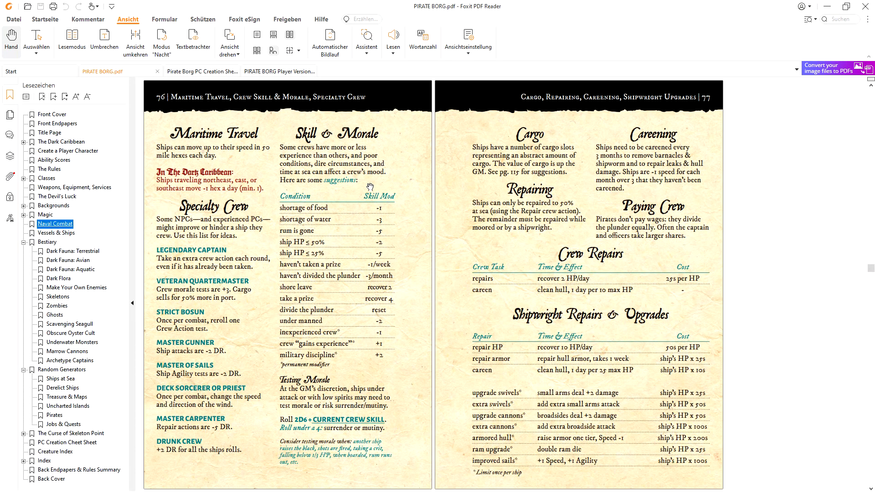
{"action": "scroll", "scroll_direction": "down", "scroll_amount": 3}
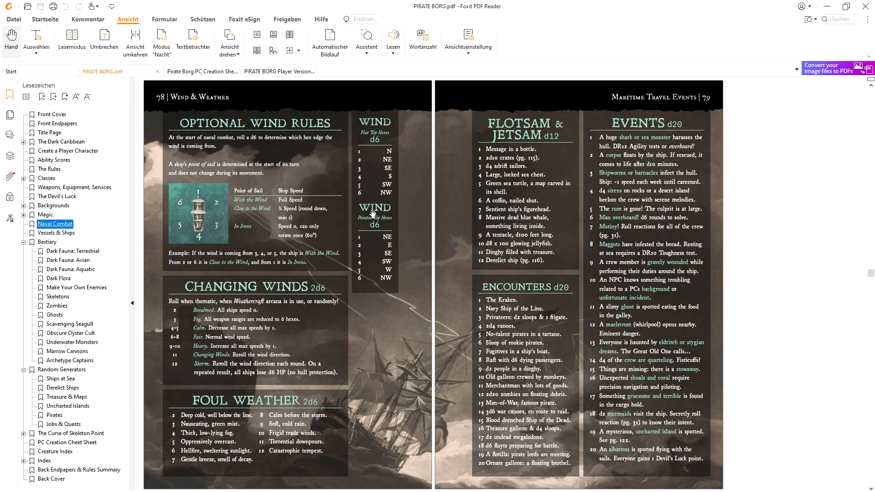
{"action": "mouse_move", "coordinate": [256, 181]}
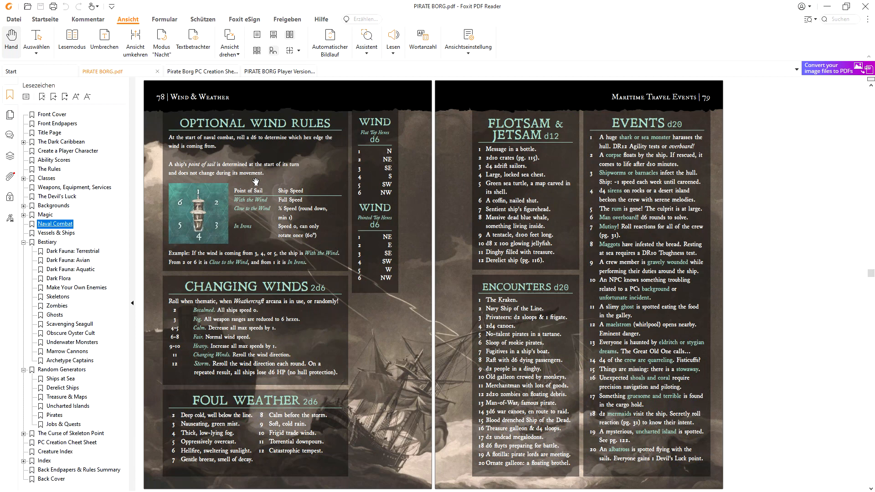
{"action": "mouse_move", "coordinate": [285, 191]}
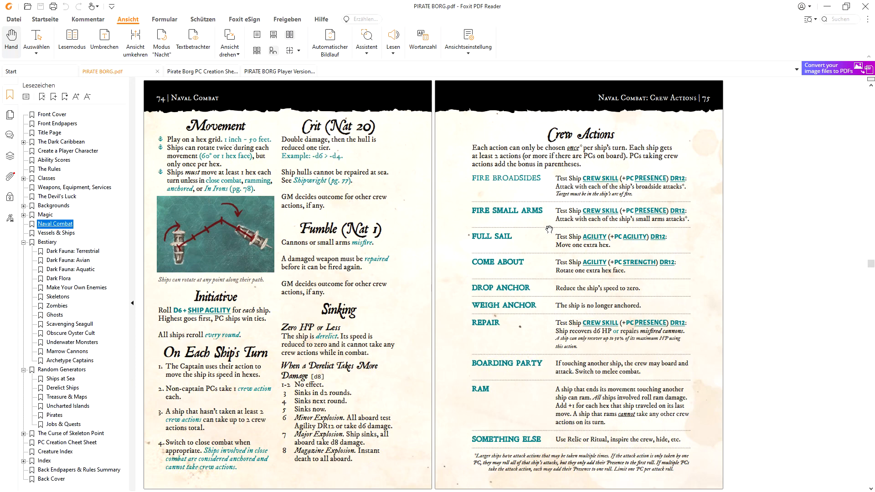
{"action": "mouse_move", "coordinate": [538, 221]}
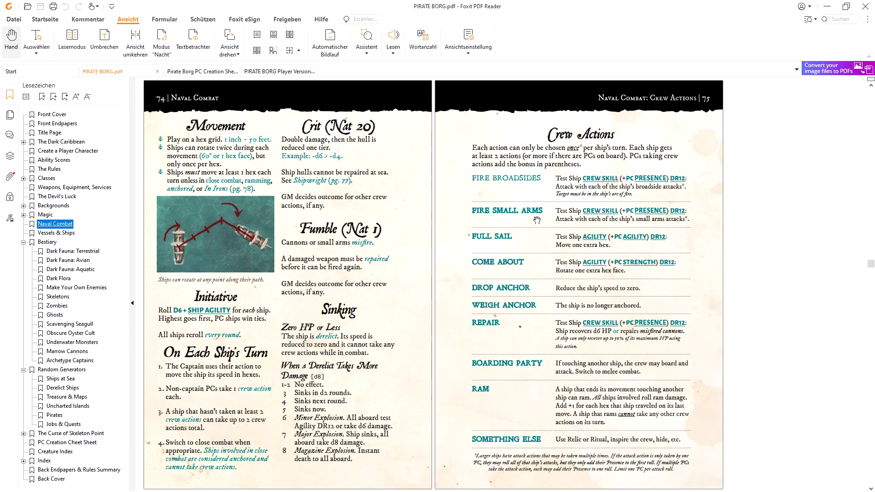
{"action": "mouse_move", "coordinate": [470, 220]}
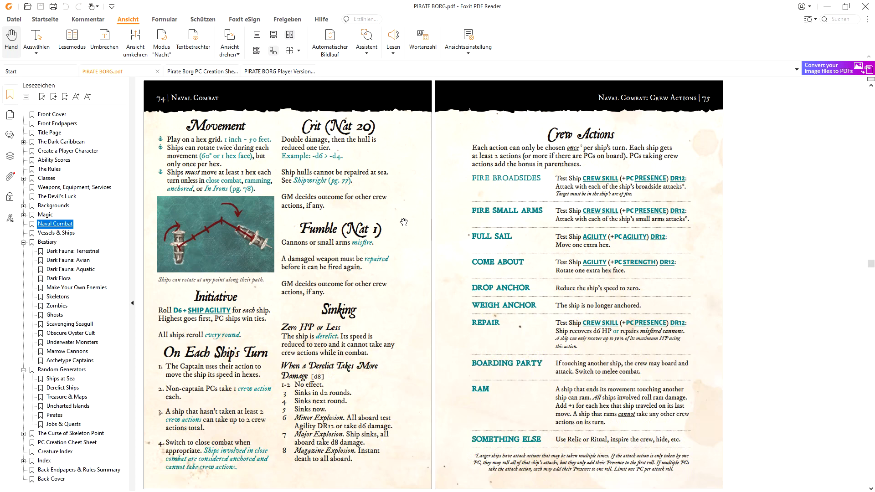
{"action": "mouse_move", "coordinate": [397, 216]}
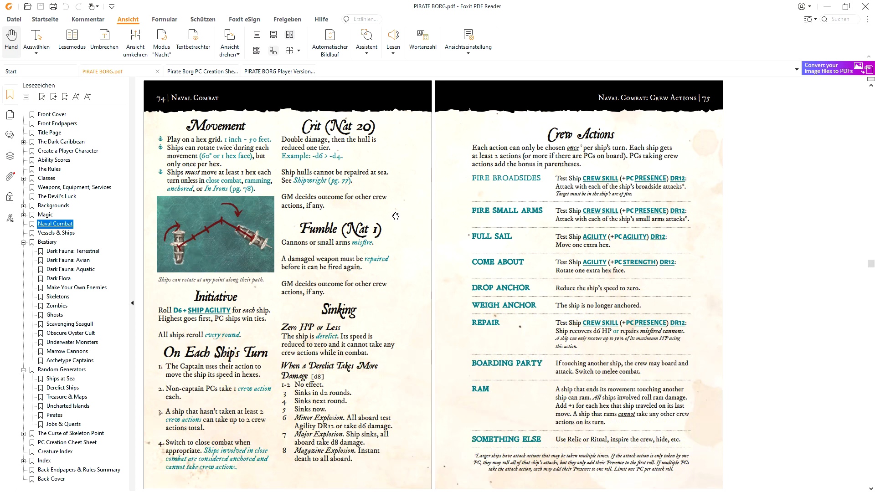
{"action": "mouse_move", "coordinate": [390, 218]}
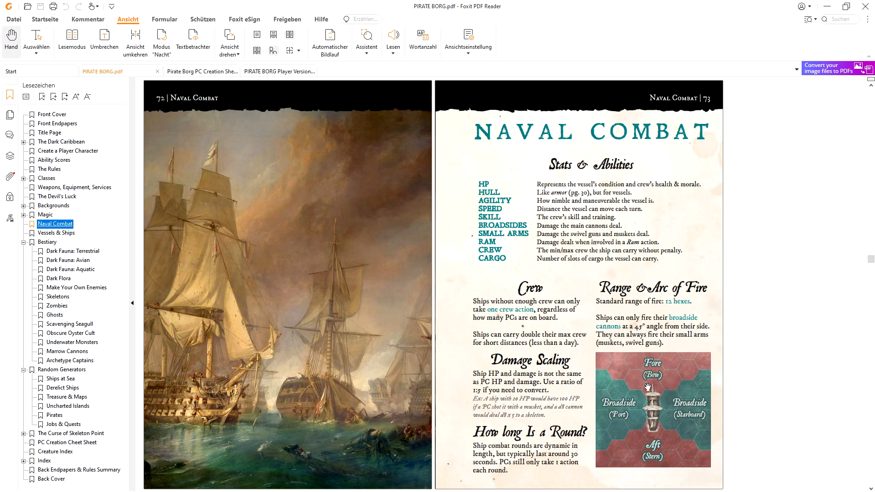
{"action": "mouse_move", "coordinate": [641, 435]}
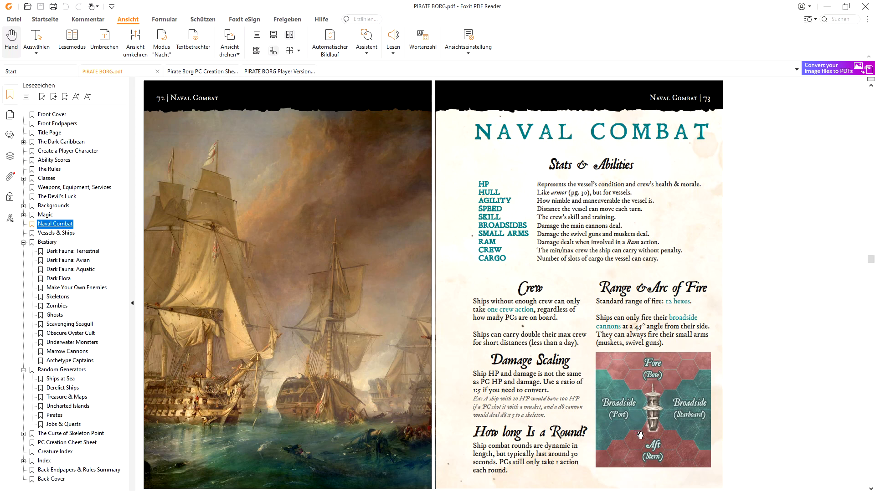
{"action": "mouse_move", "coordinate": [599, 311]}
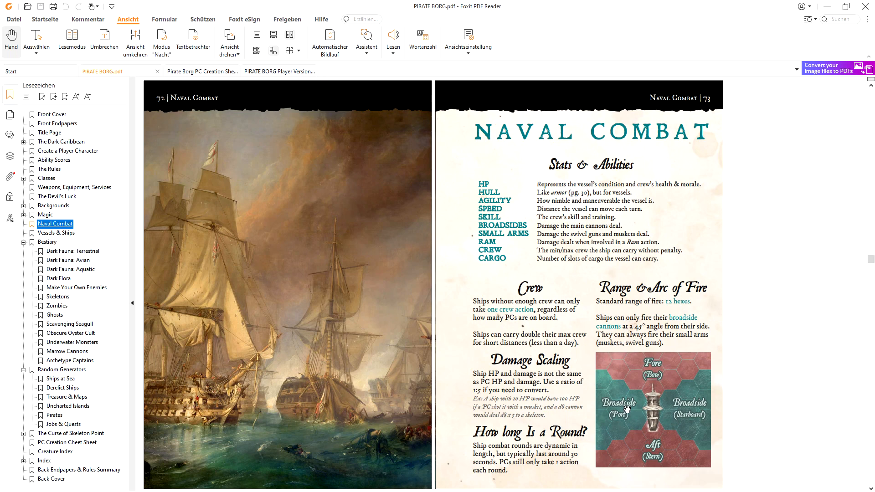
{"action": "mouse_move", "coordinate": [641, 414]}
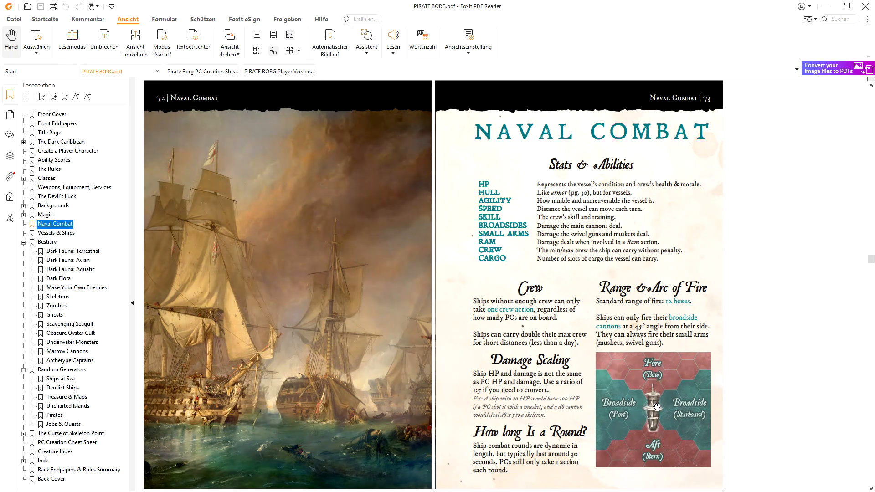
{"action": "mouse_move", "coordinate": [667, 424]}
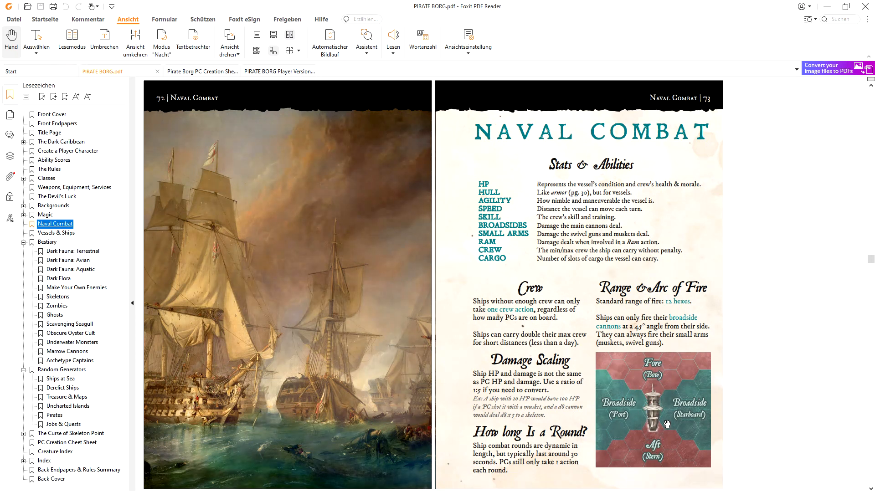
{"action": "mouse_move", "coordinate": [657, 388]}
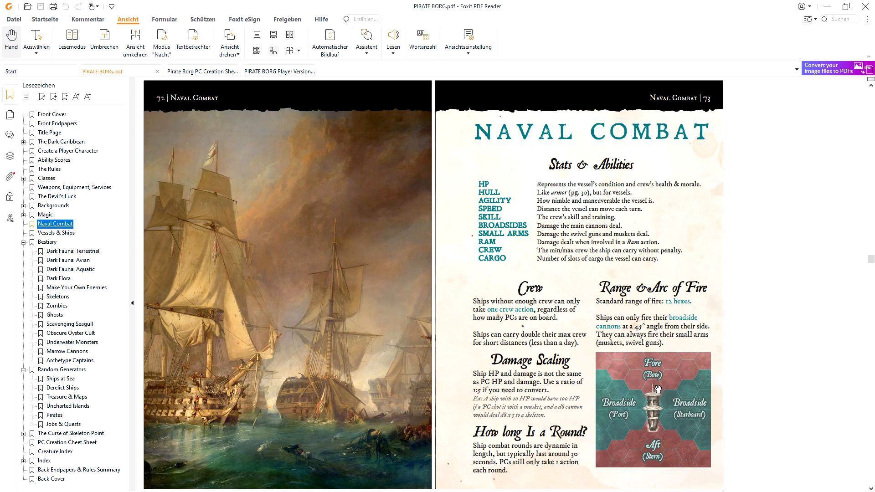
{"action": "mouse_move", "coordinate": [654, 386]}
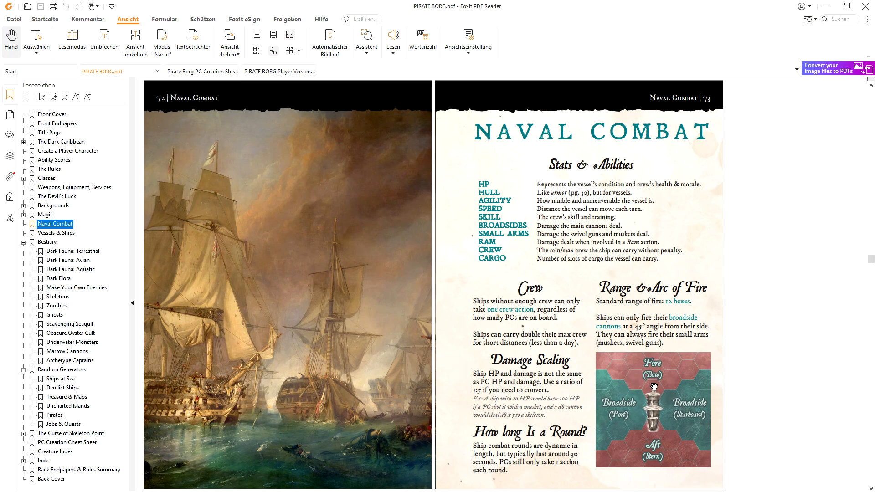
{"action": "mouse_move", "coordinate": [644, 395]}
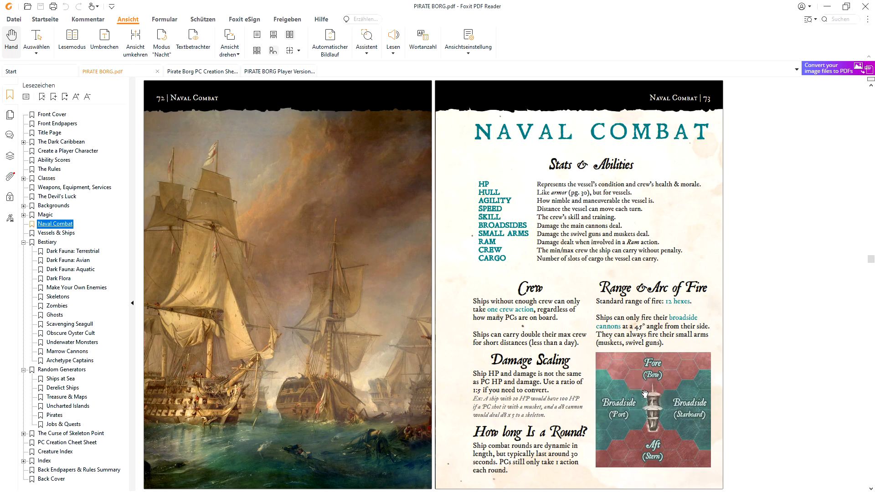
{"action": "mouse_move", "coordinate": [628, 357]}
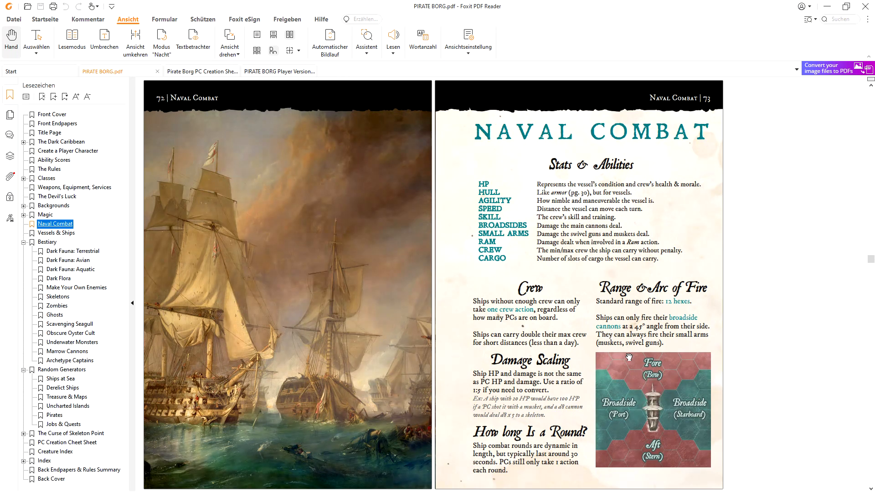
{"action": "mouse_move", "coordinate": [666, 410]}
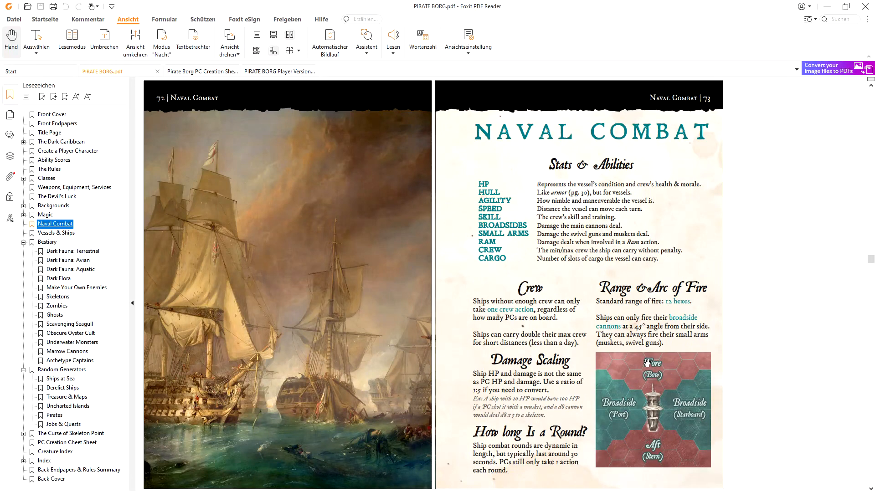
{"action": "mouse_move", "coordinate": [656, 370]}
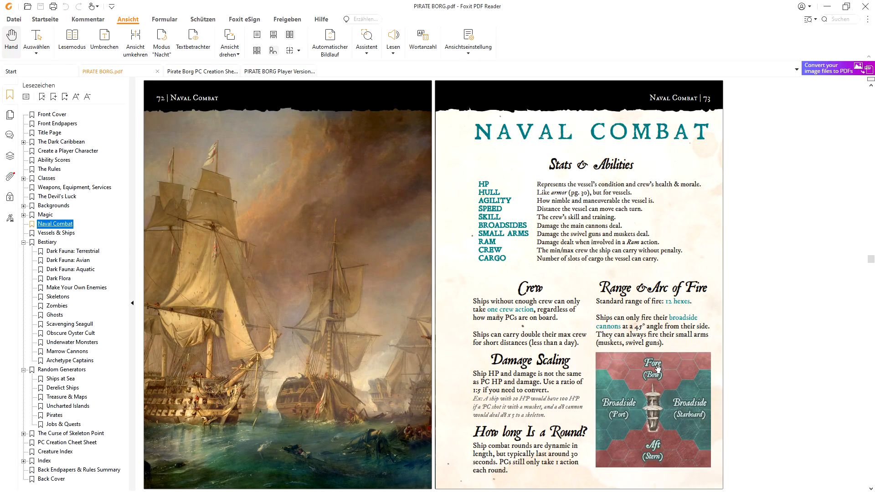
{"action": "mouse_move", "coordinate": [708, 357]}
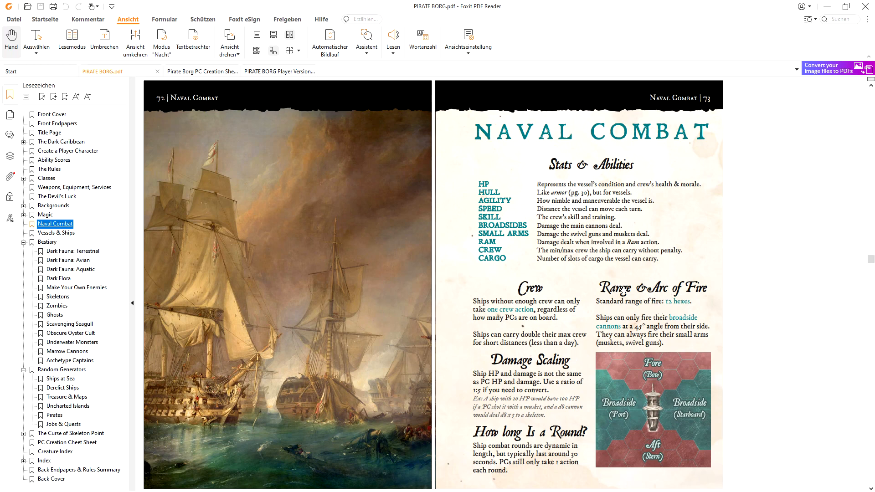
{"action": "mouse_move", "coordinate": [675, 329]}
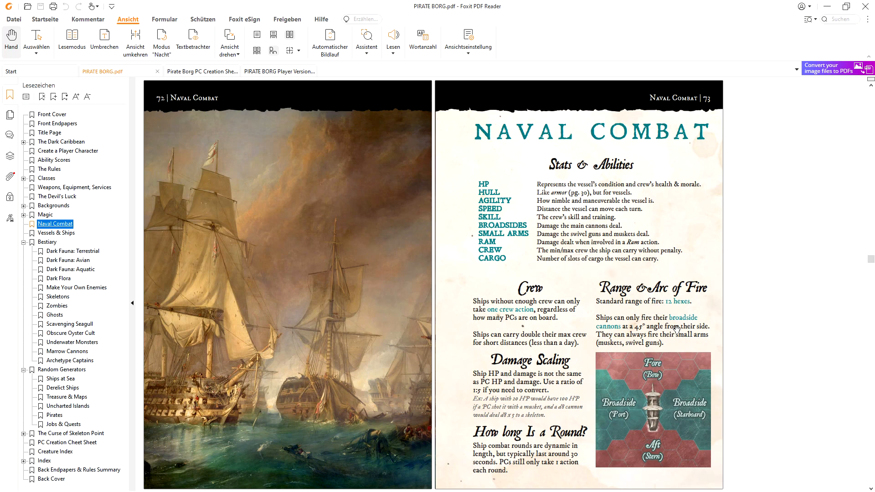
{"action": "mouse_move", "coordinate": [660, 348]}
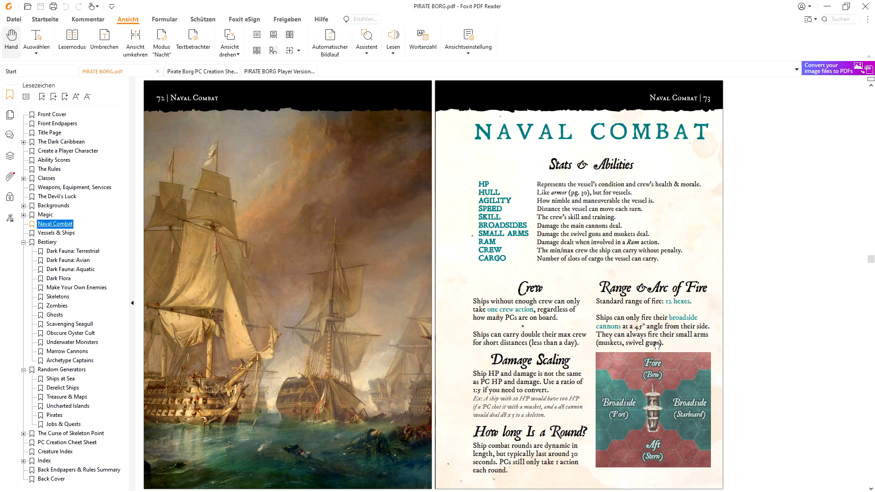
Scroll through the Naval Combat pages to 76–77 on maritime travel, morale and repairs
{"action": "scroll", "scroll_direction": "down", "scroll_amount": 3}
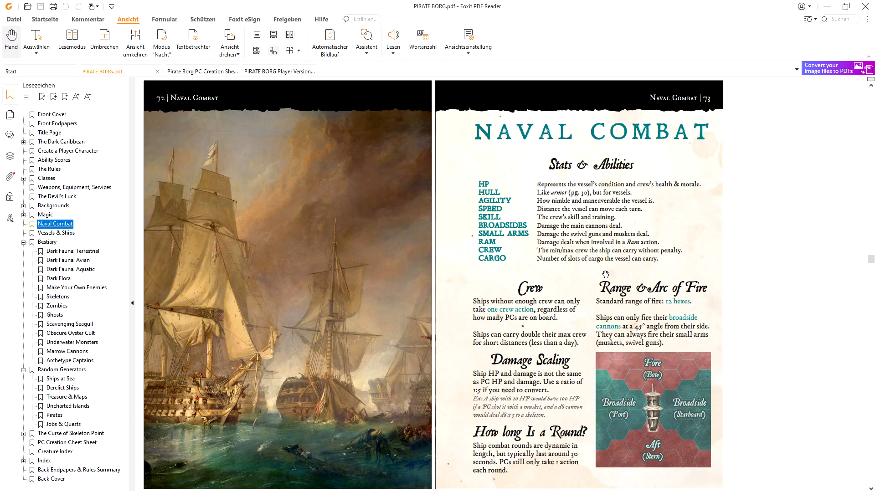
{"action": "scroll", "scroll_direction": "down", "scroll_amount": 3}
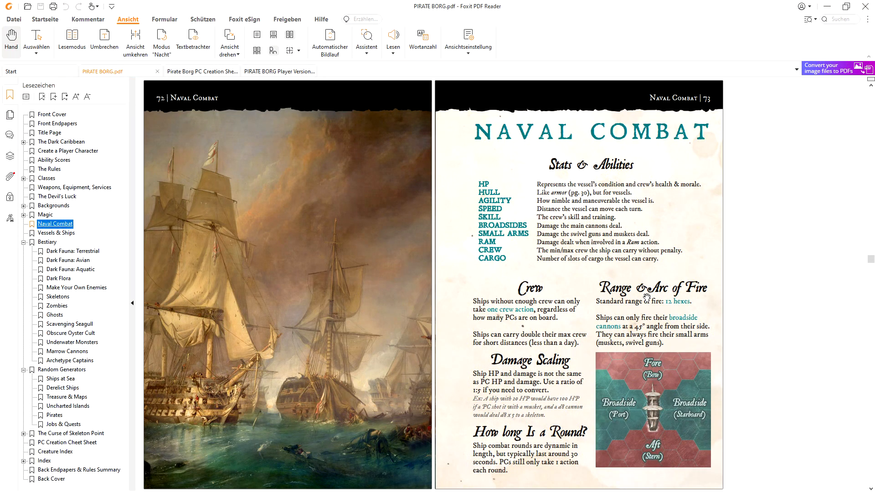
{"action": "mouse_move", "coordinate": [511, 213]}
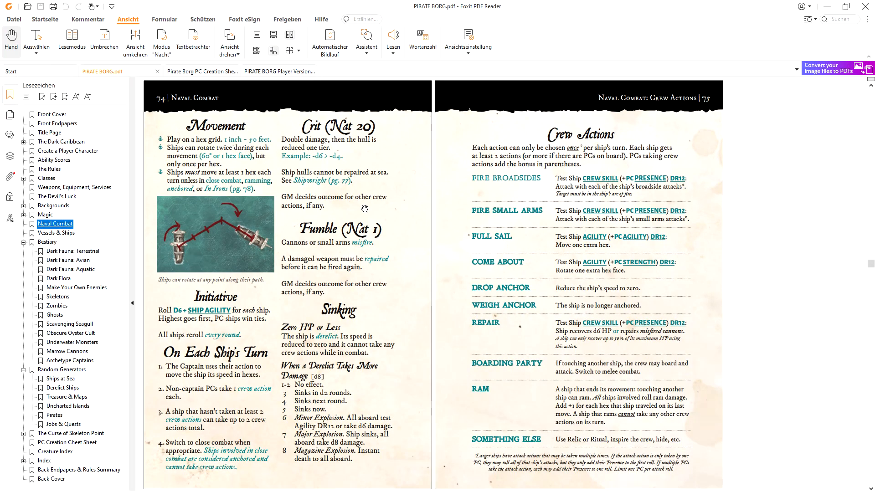
{"action": "scroll", "scroll_direction": "down", "scroll_amount": 3}
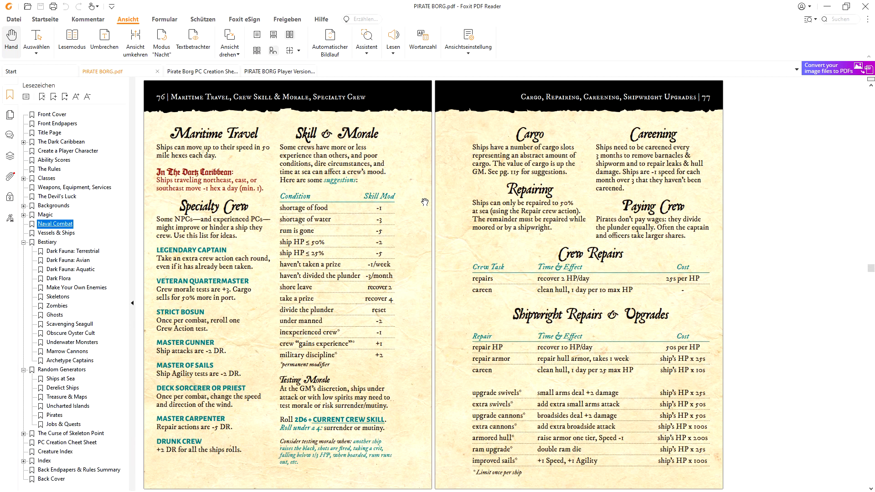
{"action": "mouse_move", "coordinate": [352, 199]}
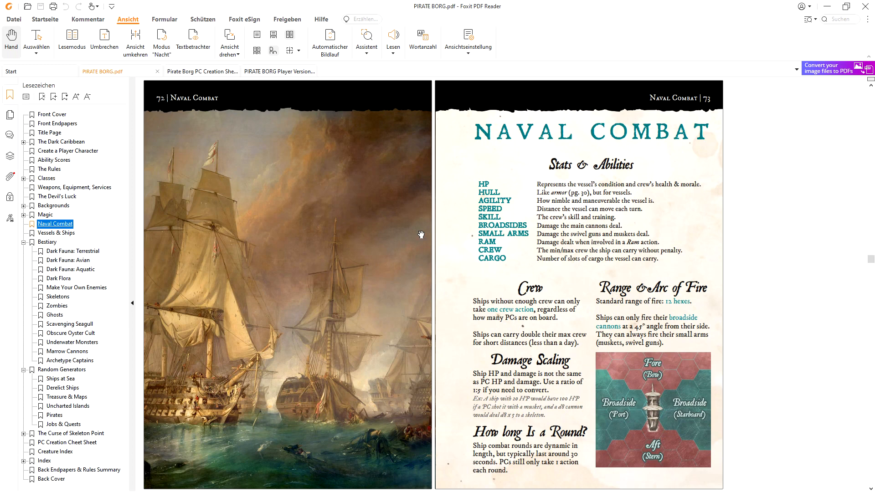
{"action": "mouse_move", "coordinate": [556, 229]}
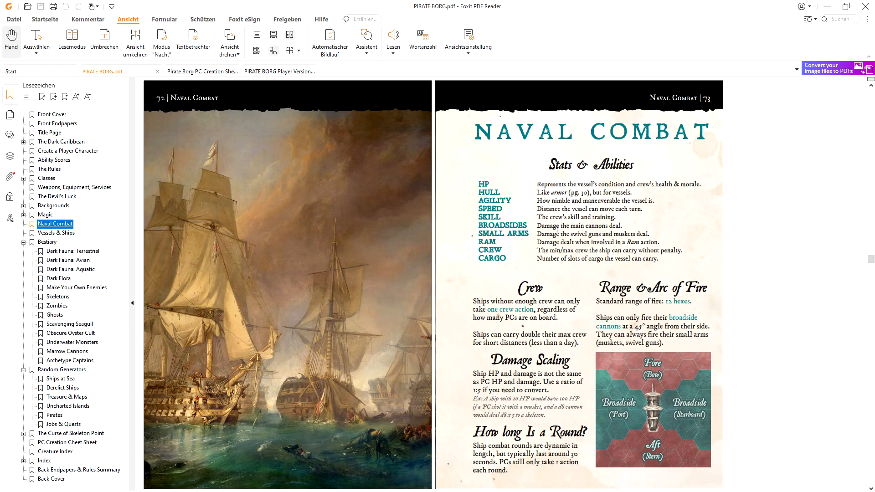
Jump to The Dark Caribbean chapter via its bookmark to view the map spread
{"action": "left_click", "coordinate": [61, 141]}
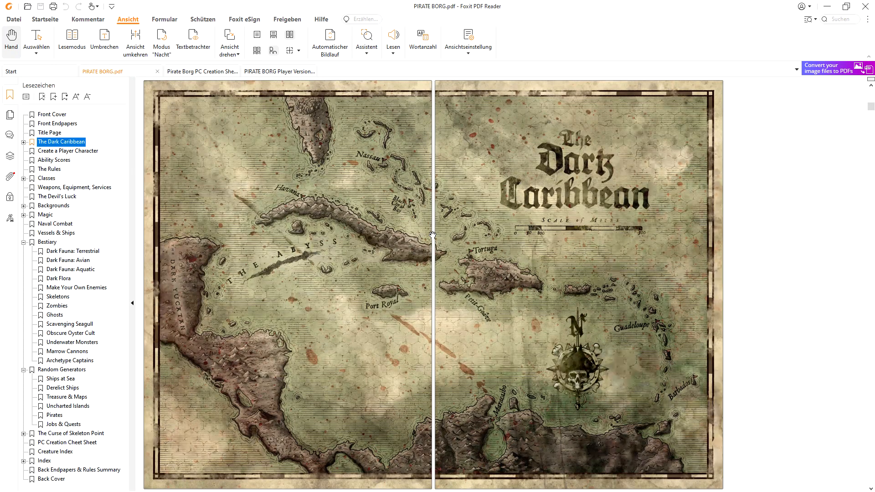
{"action": "mouse_move", "coordinate": [636, 246]}
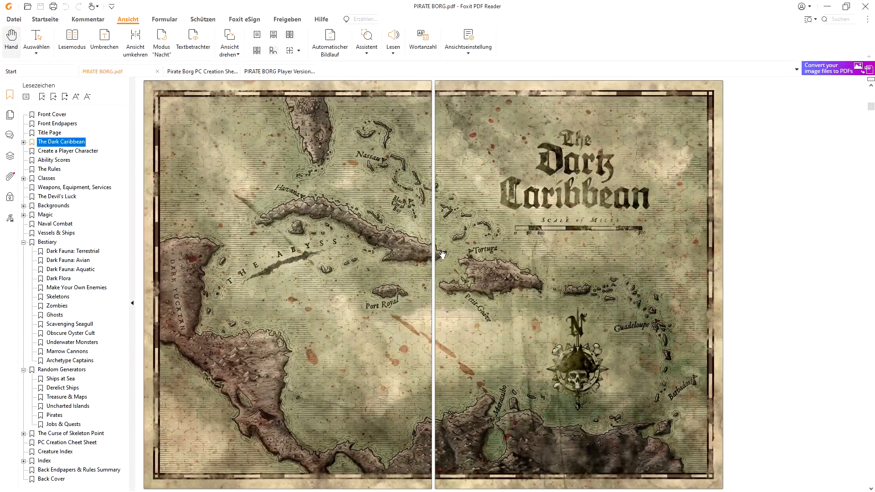
{"action": "mouse_move", "coordinate": [410, 245]}
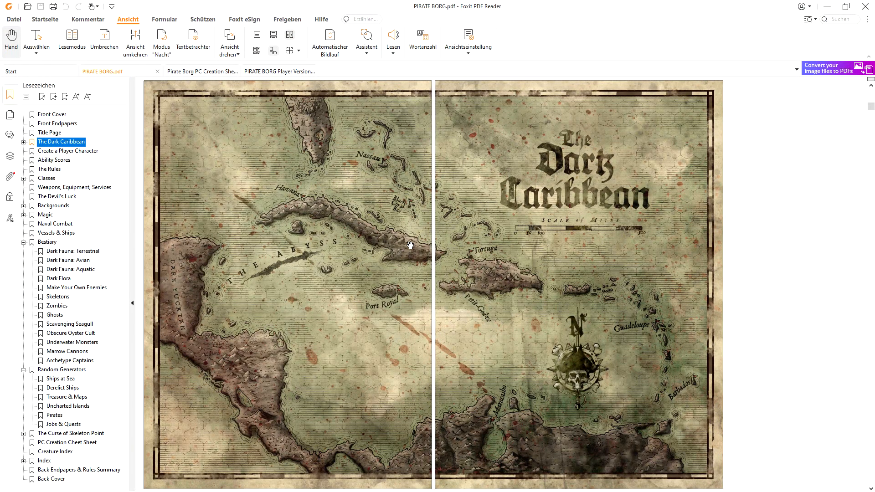
{"action": "mouse_move", "coordinate": [347, 283]}
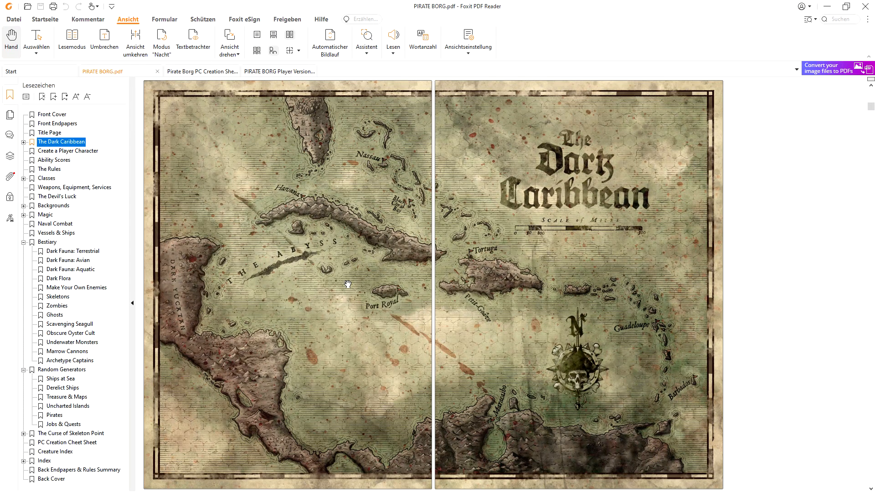
{"action": "mouse_move", "coordinate": [321, 224]}
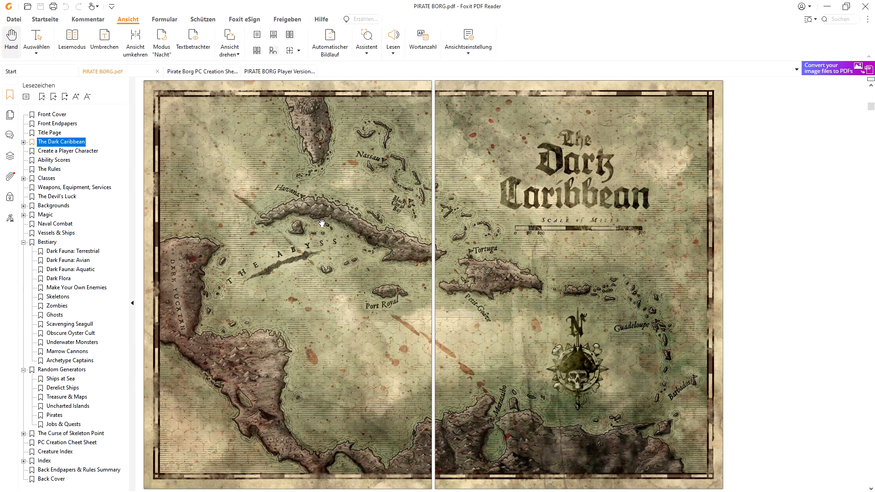
{"action": "mouse_move", "coordinate": [129, 164]}
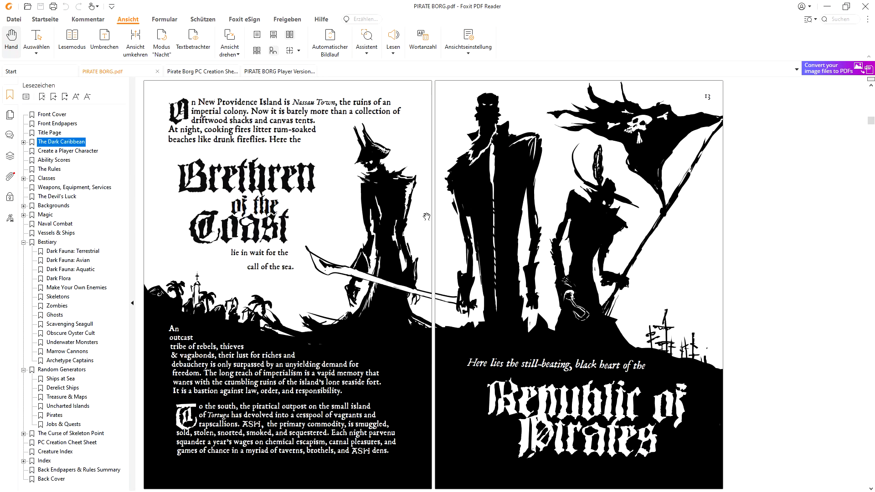
Page through the Dark Caribbean spreads to 22–23, then open the Bestiary Ghosts pages 96–97
{"action": "scroll", "scroll_direction": "down", "scroll_amount": 3}
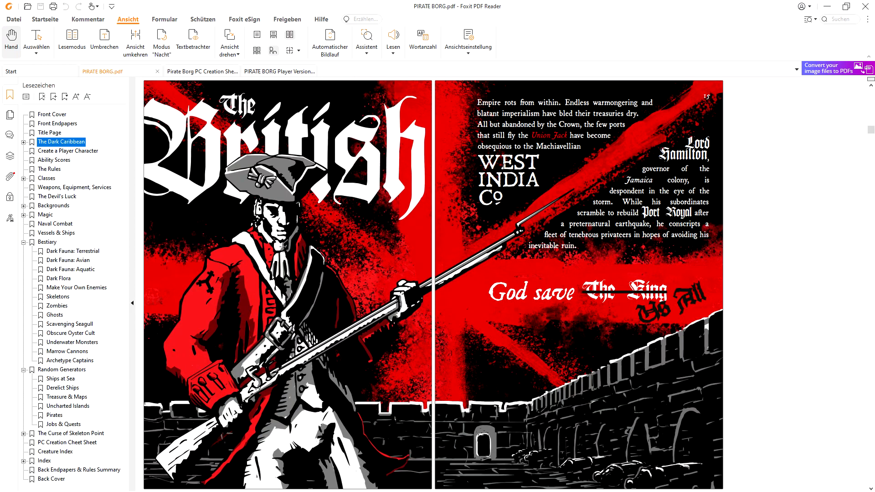
{"action": "scroll", "scroll_direction": "down", "scroll_amount": 3}
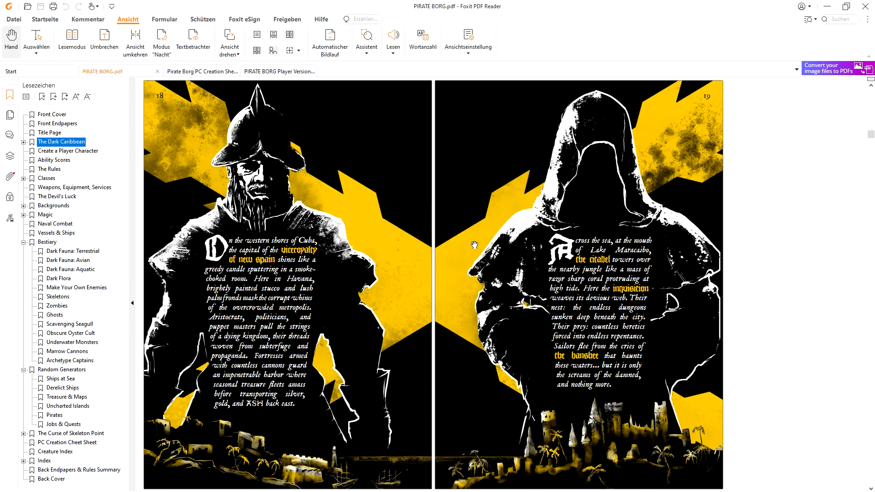
{"action": "mouse_move", "coordinate": [366, 203]}
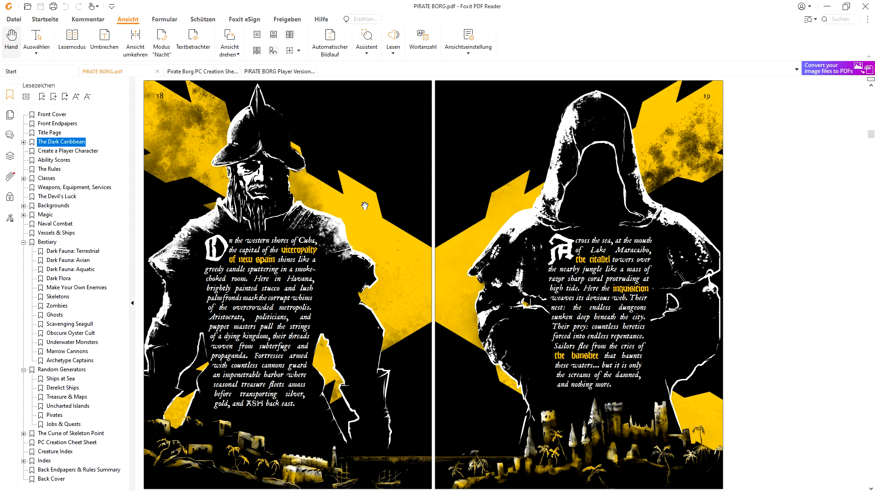
{"action": "mouse_move", "coordinate": [349, 206]}
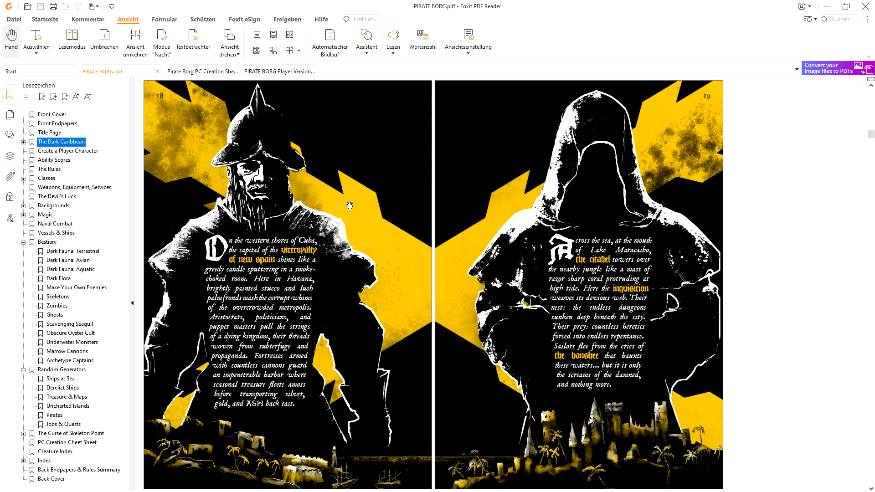
{"action": "scroll", "scroll_direction": "down", "scroll_amount": 3}
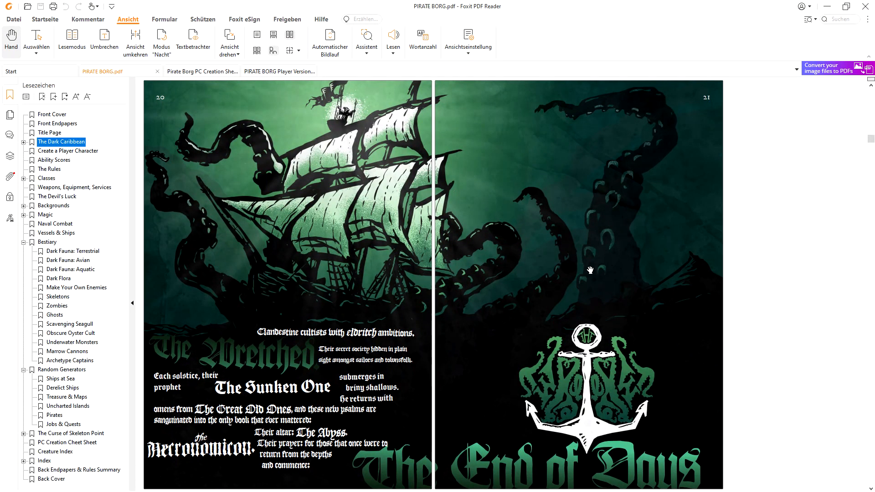
{"action": "mouse_move", "coordinate": [406, 245]}
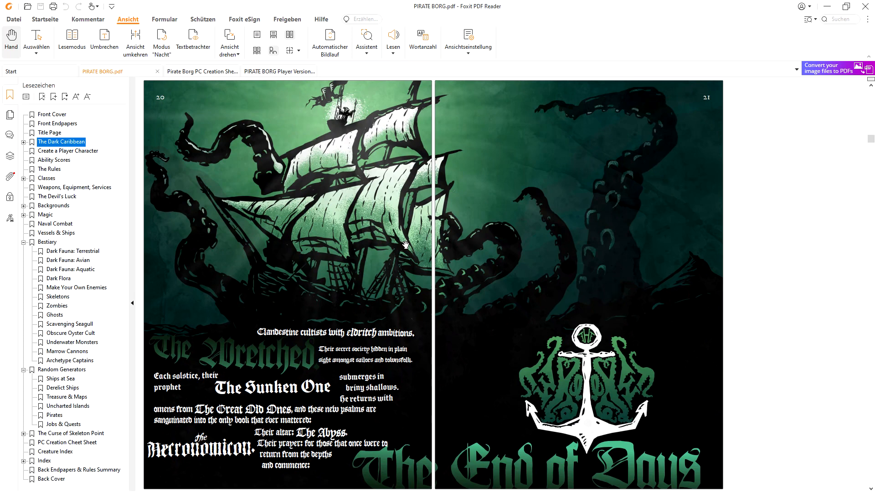
{"action": "scroll", "scroll_direction": "down", "scroll_amount": 3}
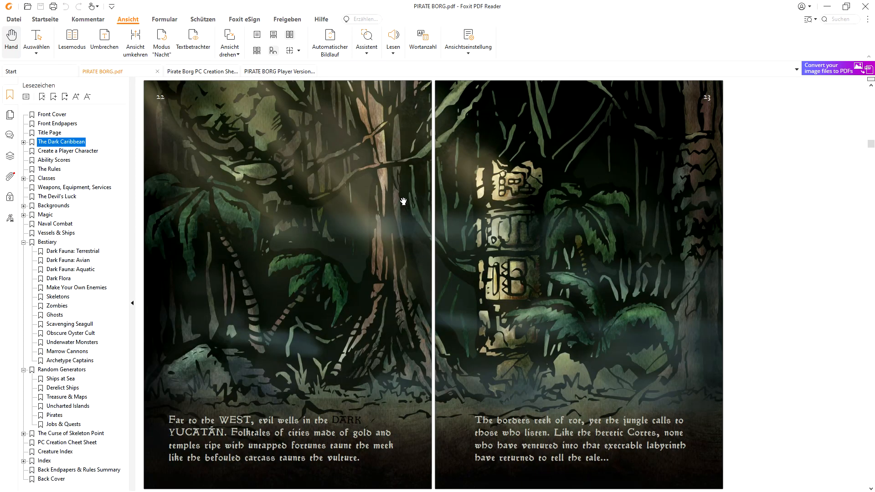
{"action": "mouse_move", "coordinate": [271, 425]}
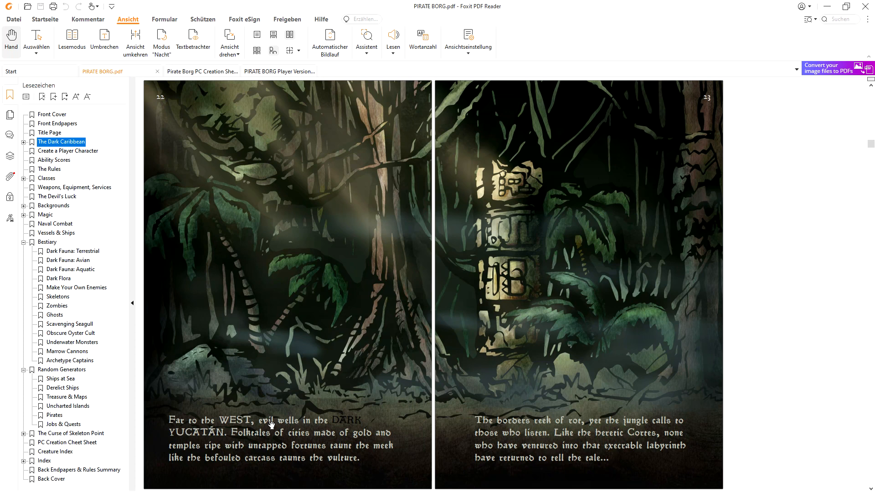
{"action": "mouse_move", "coordinate": [304, 432]}
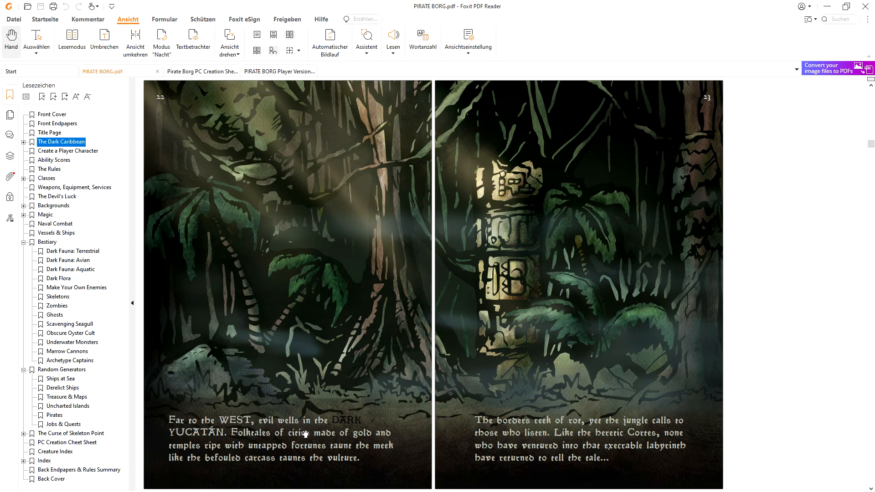
{"action": "mouse_move", "coordinate": [414, 321]}
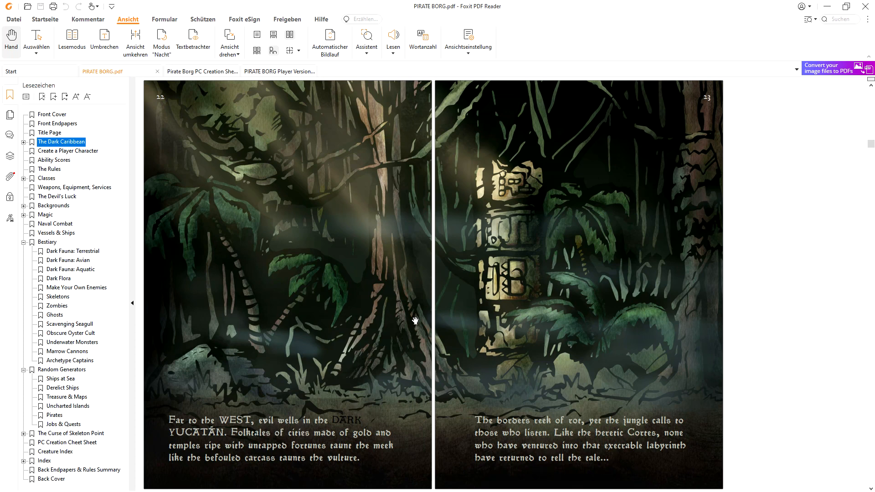
{"action": "left_click", "coordinate": [58, 296]}
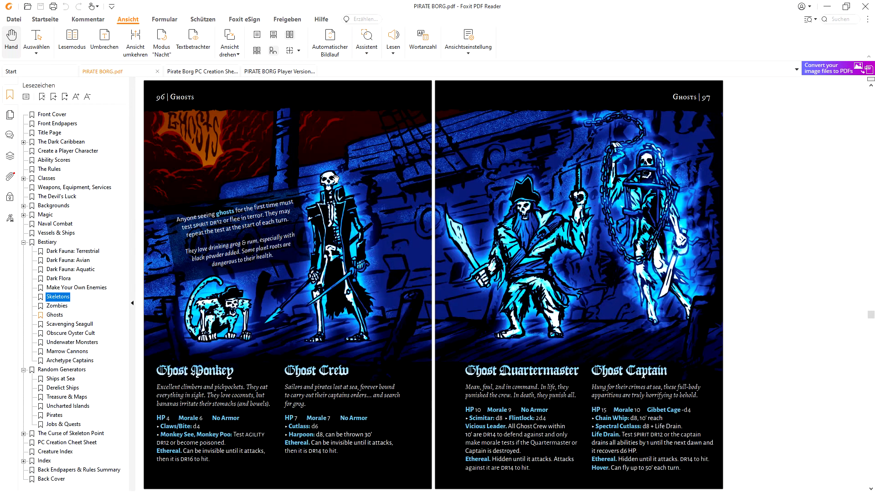
Return to The Dark Caribbean bookmark to show the Ash spread, pages 10–11
{"action": "left_click", "coordinate": [62, 142]}
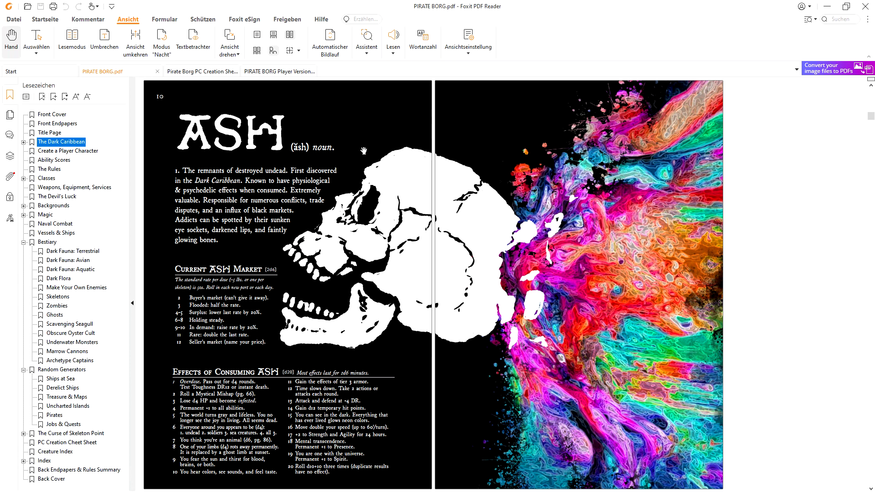
{"action": "mouse_move", "coordinate": [215, 139]}
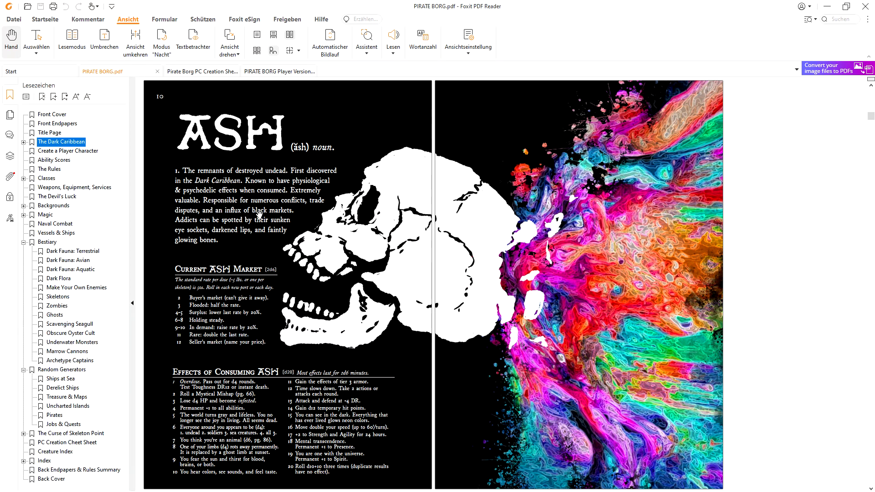
{"action": "mouse_move", "coordinate": [218, 223]}
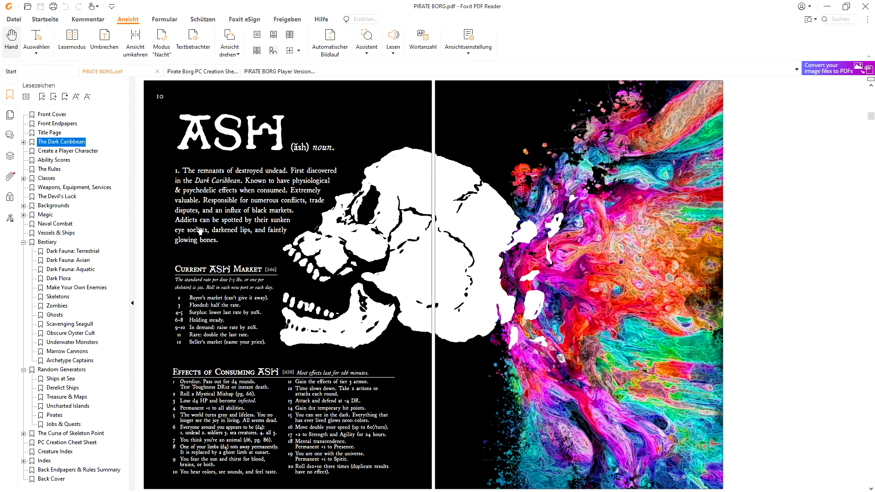
{"action": "mouse_move", "coordinate": [192, 245]}
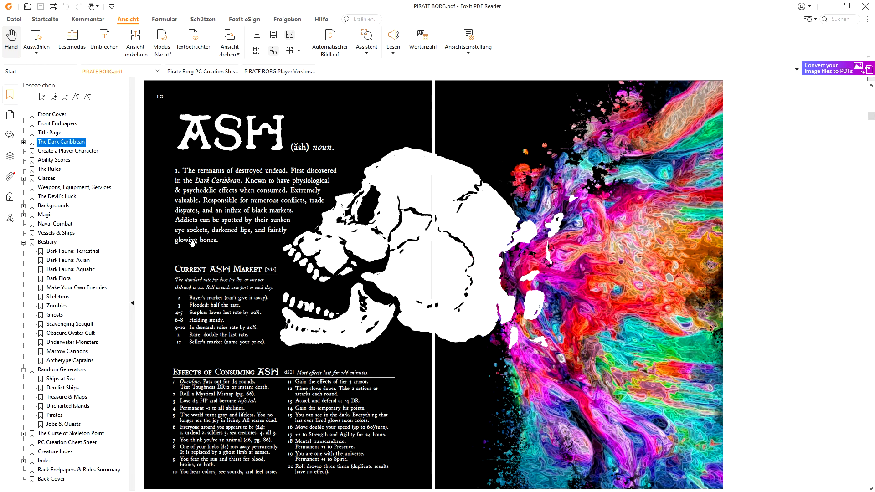
{"action": "mouse_move", "coordinate": [233, 248]}
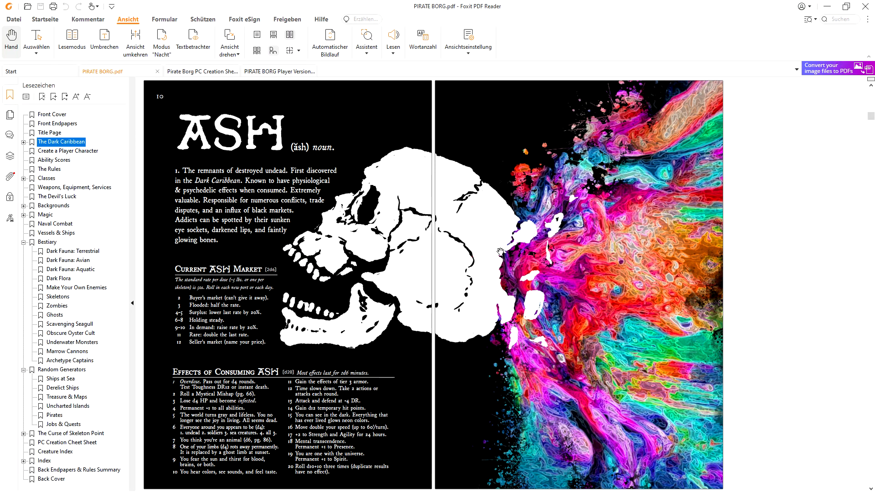
{"action": "mouse_move", "coordinate": [346, 229]}
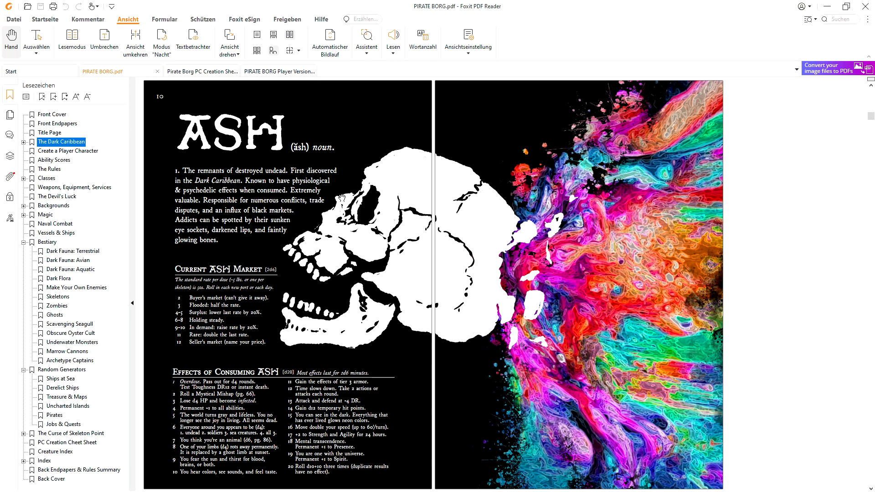
{"action": "mouse_move", "coordinate": [346, 263]}
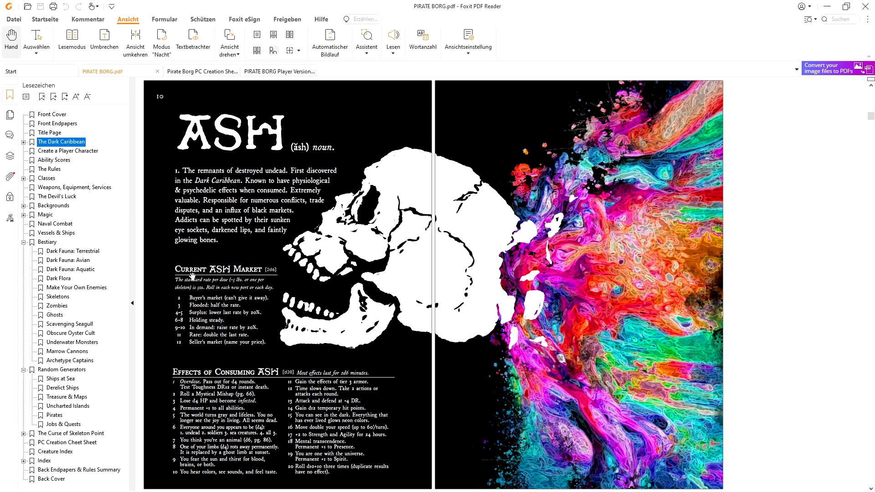
{"action": "mouse_move", "coordinate": [202, 301]}
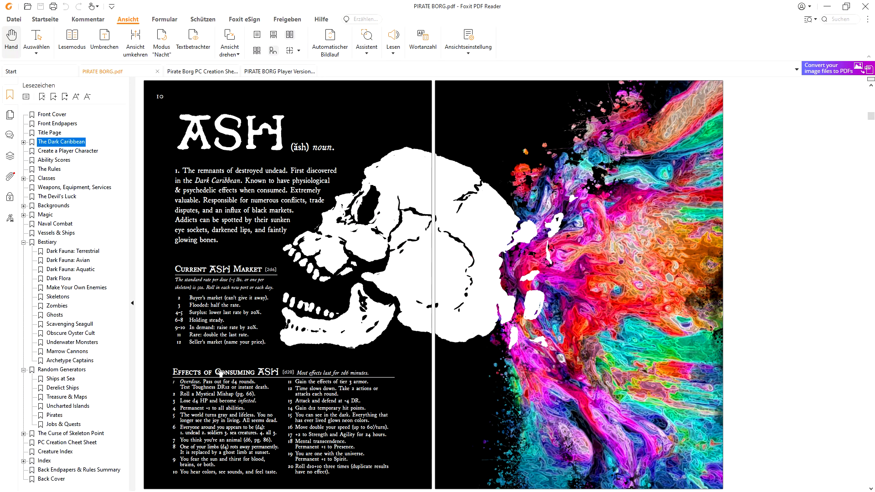
{"action": "mouse_move", "coordinate": [259, 385]}
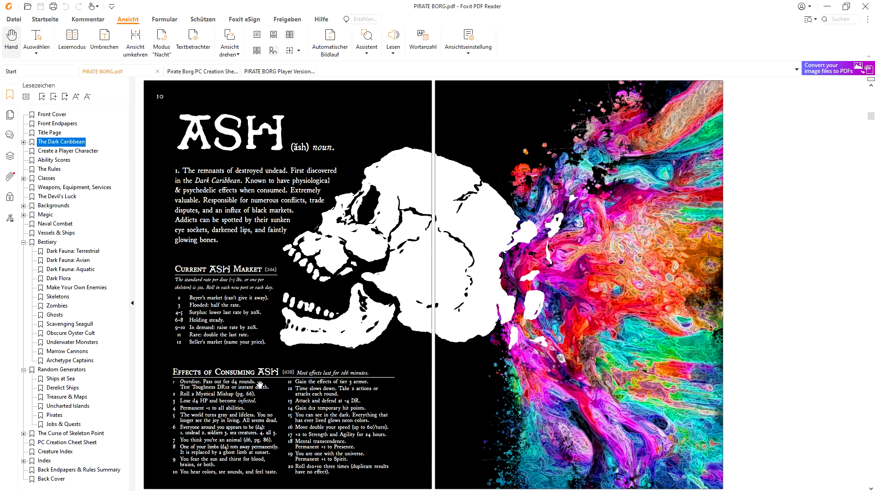
{"action": "mouse_move", "coordinate": [259, 383]}
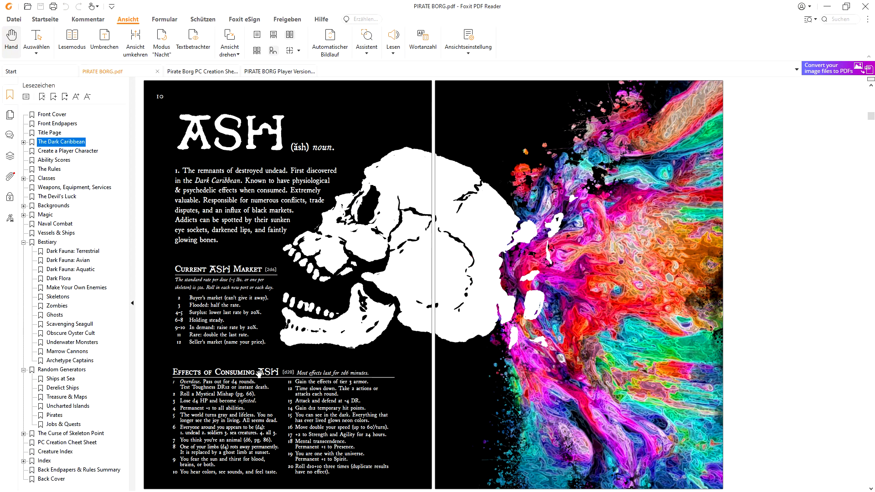
{"action": "mouse_move", "coordinate": [268, 396]}
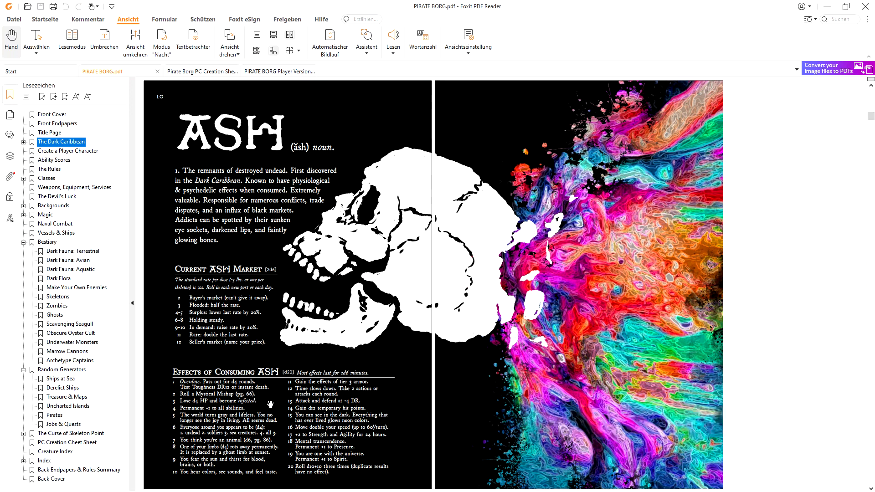
{"action": "mouse_move", "coordinate": [218, 445]}
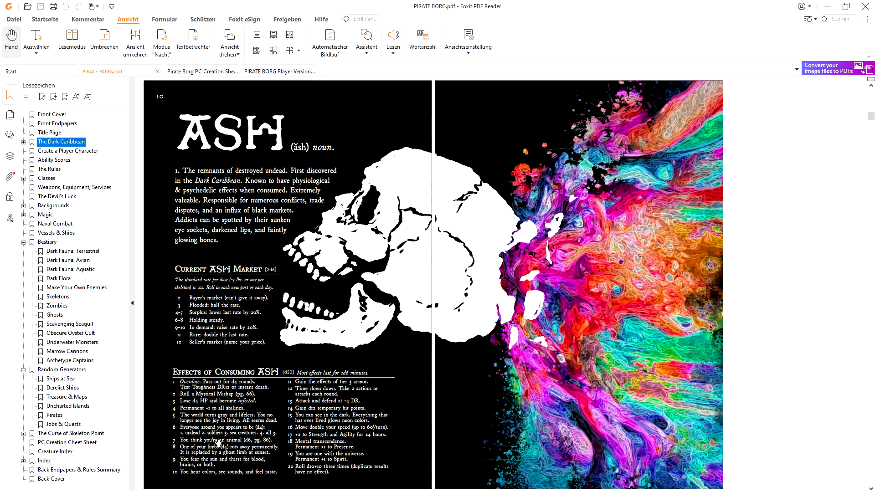
{"action": "mouse_move", "coordinate": [266, 441]}
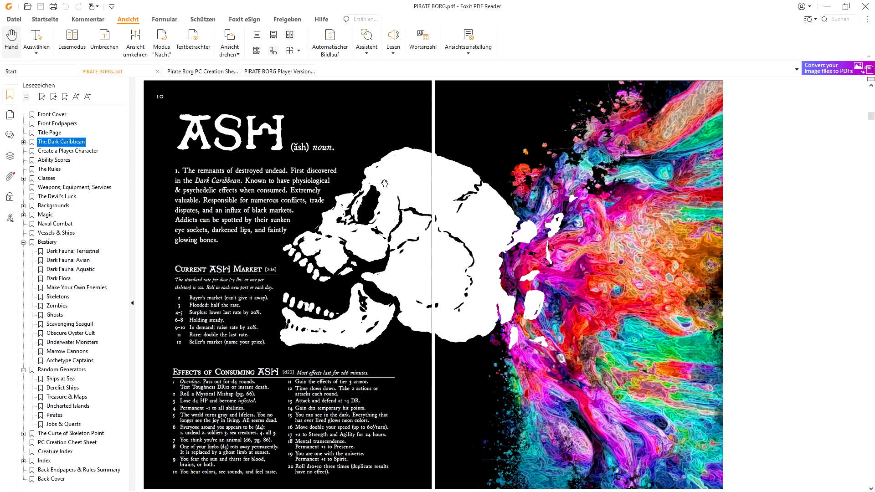
{"action": "mouse_move", "coordinate": [425, 205]}
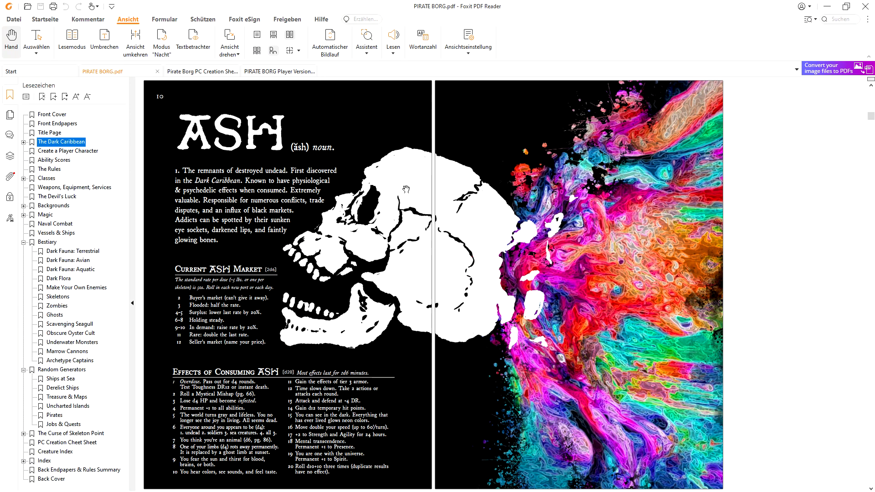
{"action": "mouse_move", "coordinate": [384, 193]}
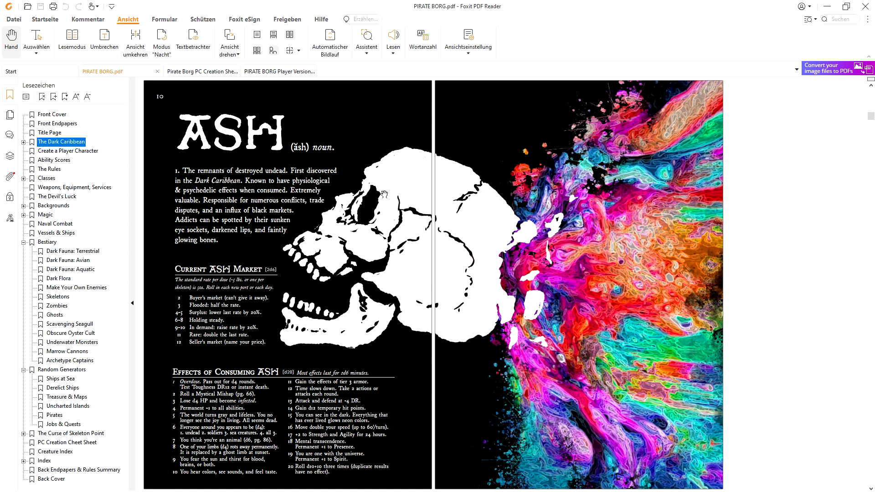
{"action": "mouse_move", "coordinate": [383, 193]}
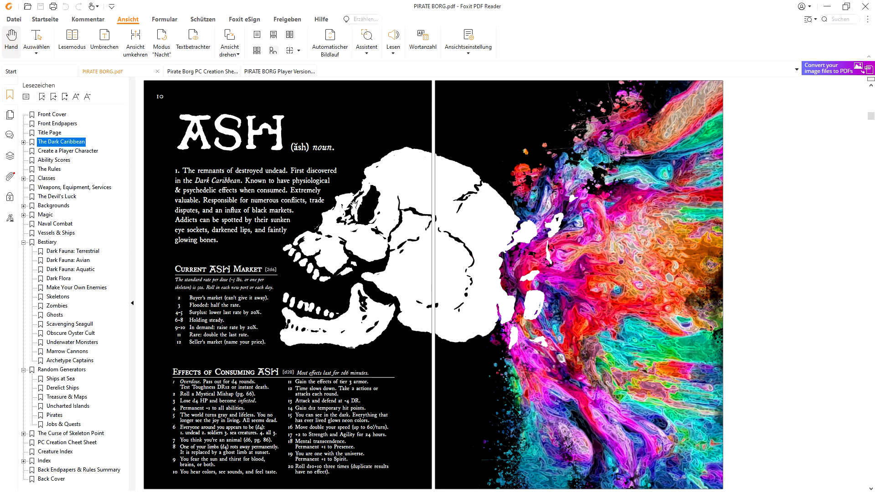
{"action": "mouse_move", "coordinate": [351, 208]}
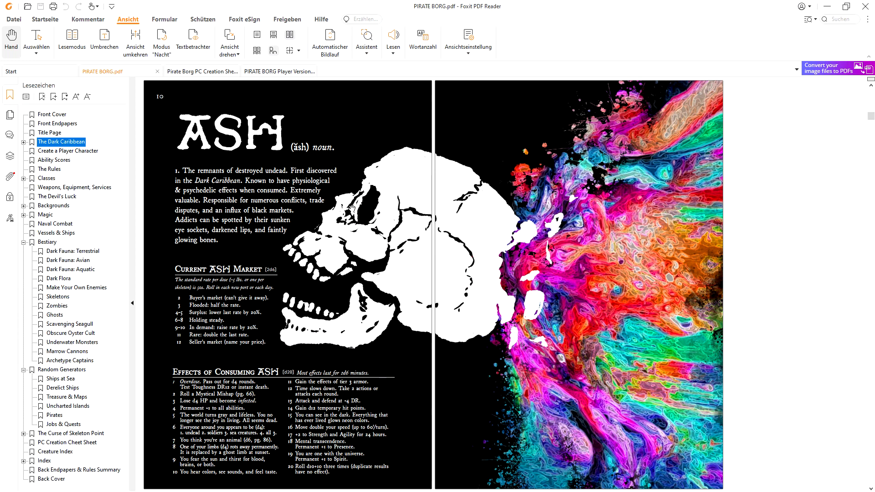
{"action": "mouse_move", "coordinate": [218, 393]}
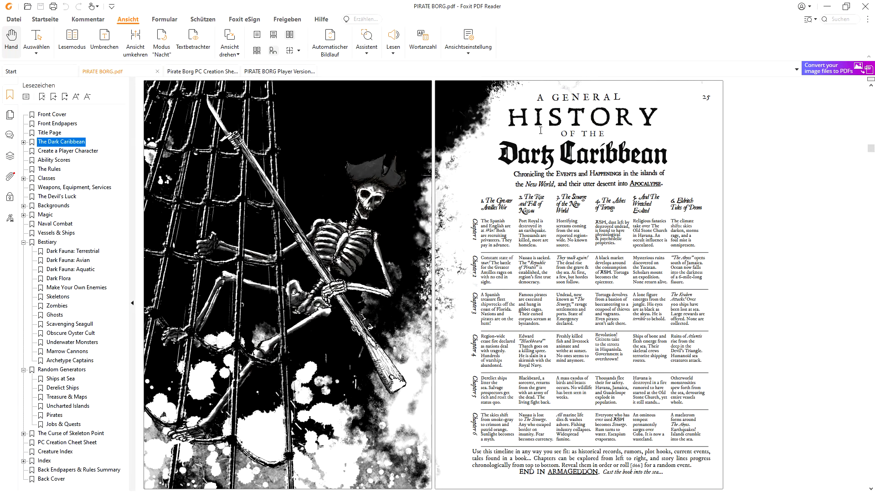
{"action": "mouse_move", "coordinate": [534, 137]}
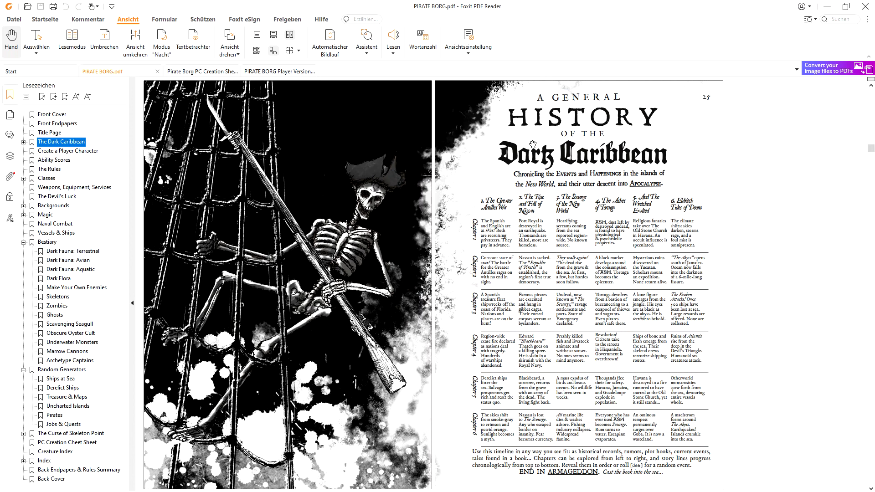
{"action": "mouse_move", "coordinate": [559, 122]}
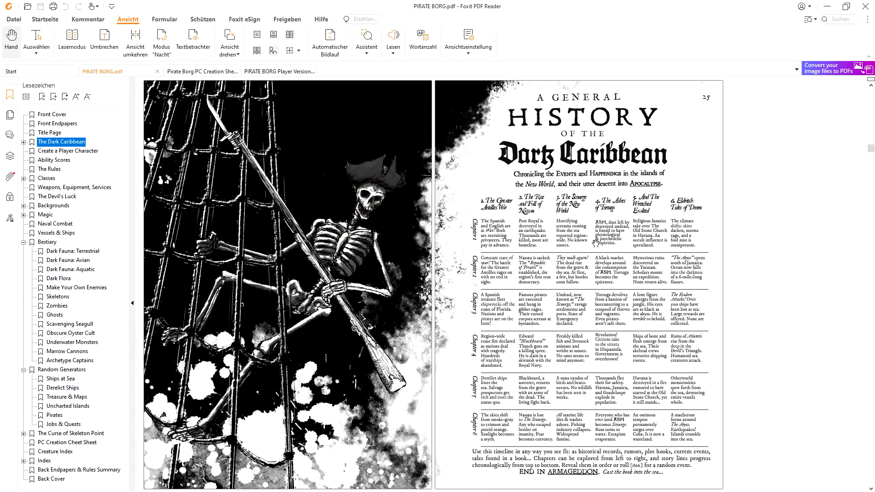
{"action": "mouse_move", "coordinate": [592, 243]}
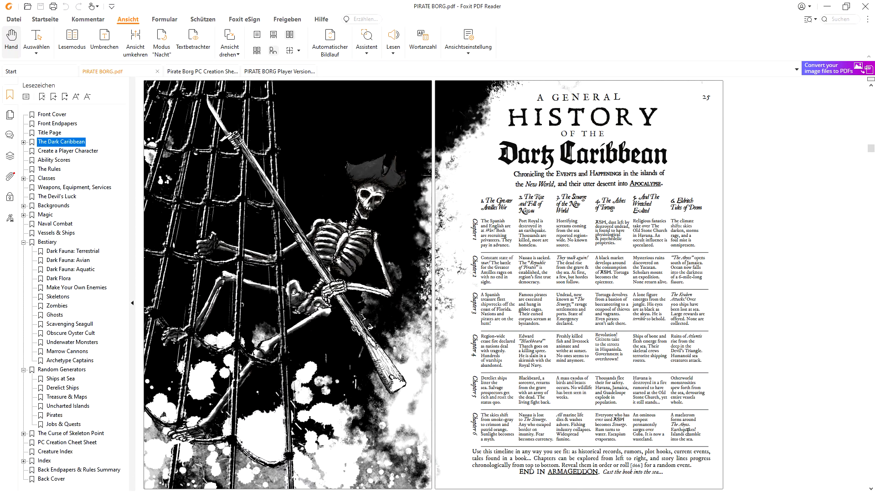
{"action": "mouse_move", "coordinate": [703, 424]}
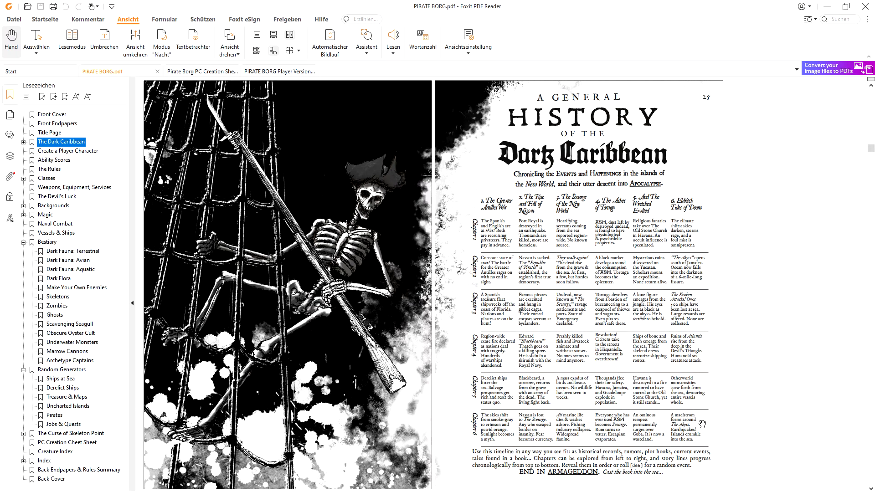
{"action": "mouse_move", "coordinate": [692, 427]}
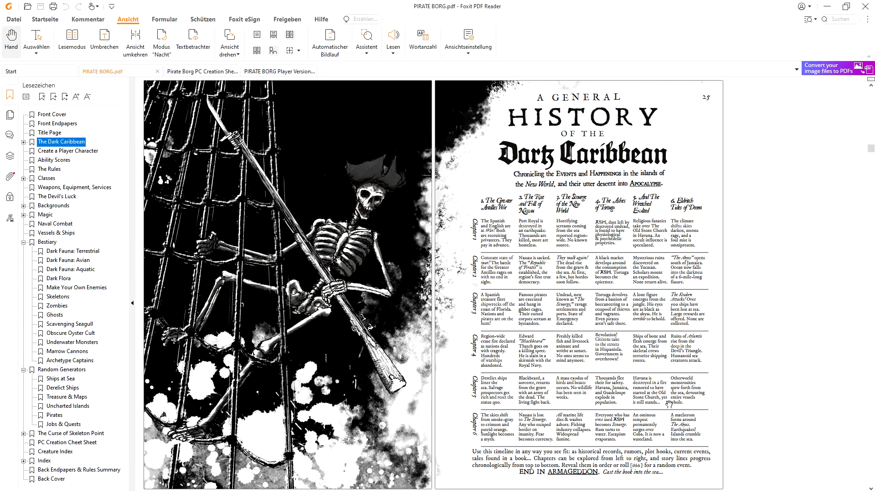
Jump to Create a Player Character, then switch to the PC Creation Sheet tab
{"action": "left_click", "coordinate": [67, 151]}
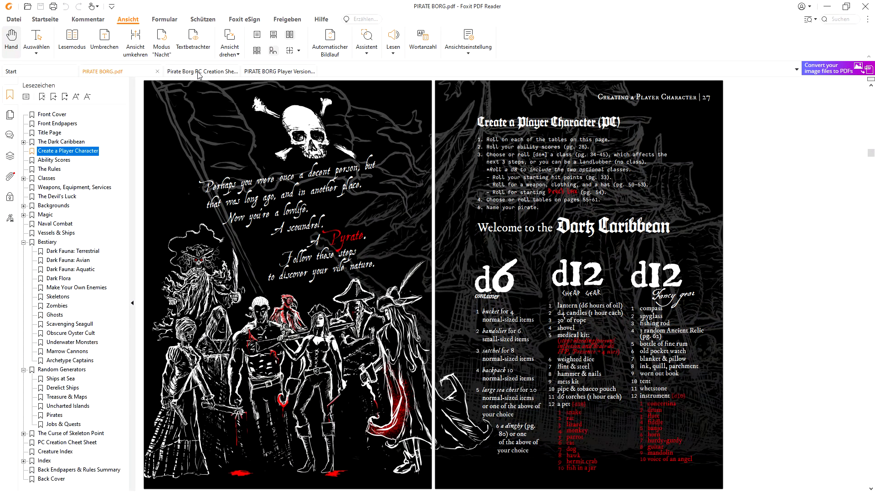
{"action": "left_click", "coordinate": [201, 71]}
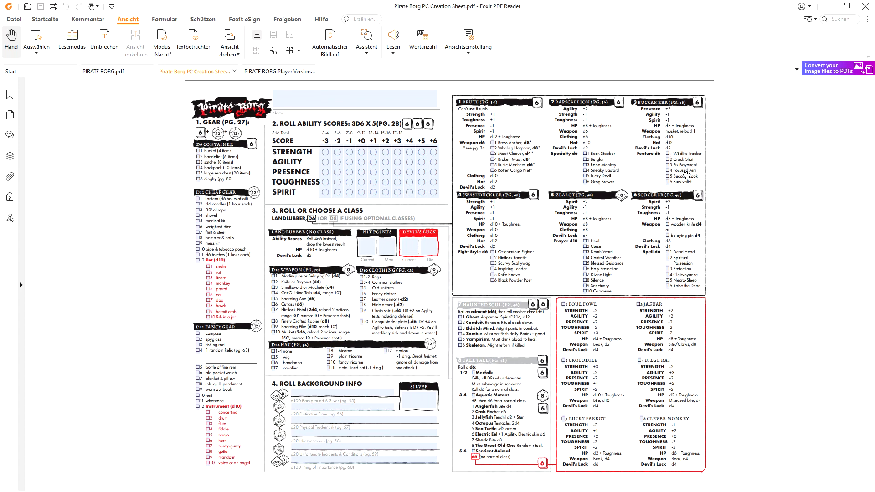
{"action": "mouse_move", "coordinate": [546, 434]}
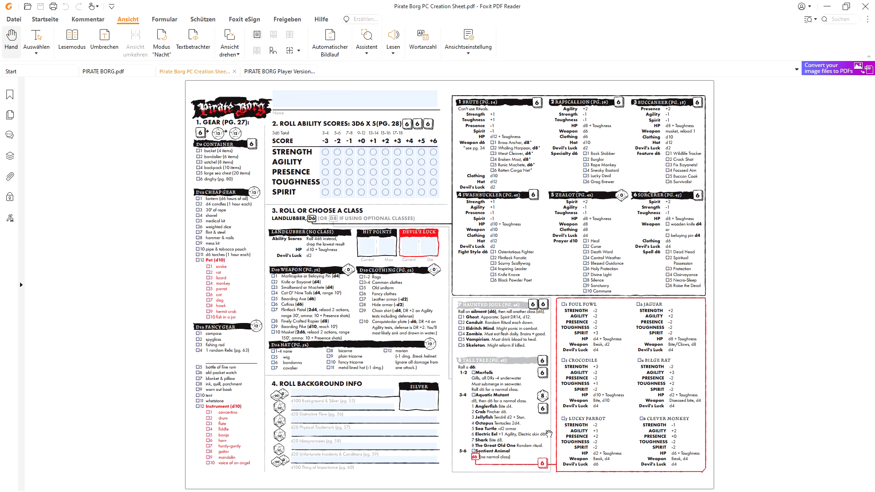
{"action": "mouse_move", "coordinate": [182, 97]}
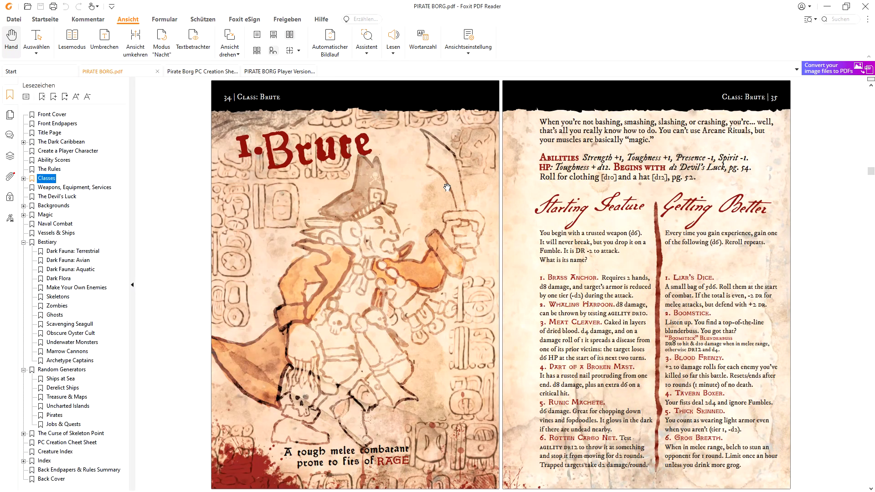
{"action": "mouse_move", "coordinate": [430, 184]}
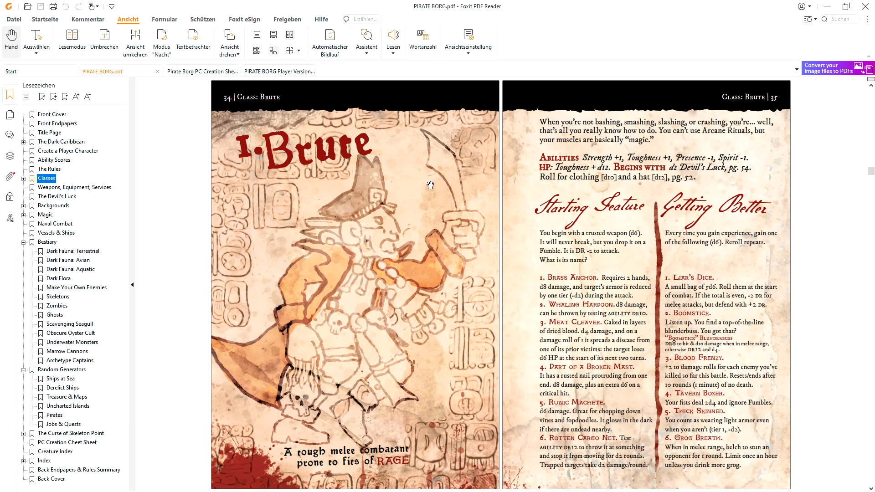
{"action": "mouse_move", "coordinate": [412, 184]}
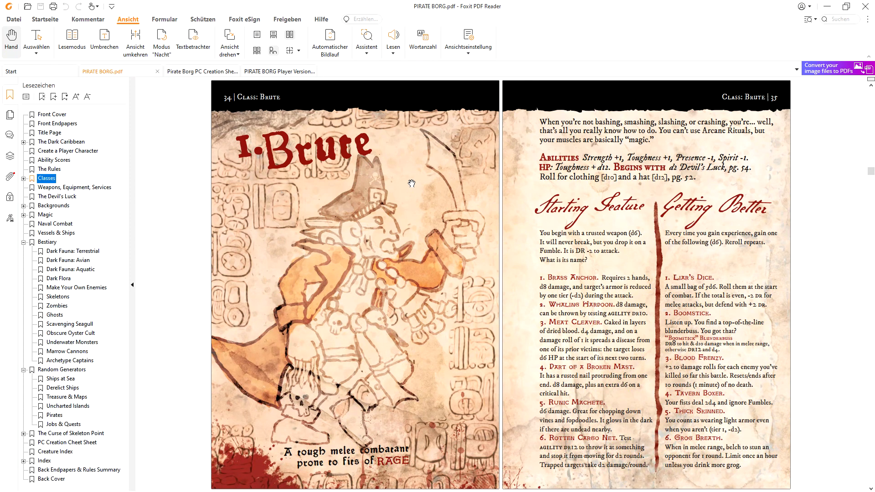
{"action": "mouse_move", "coordinate": [415, 181]}
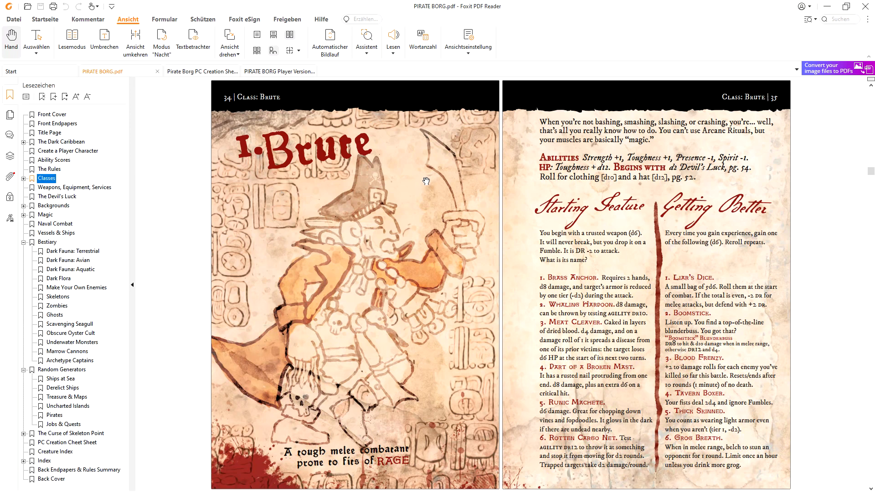
{"action": "mouse_move", "coordinate": [433, 191]}
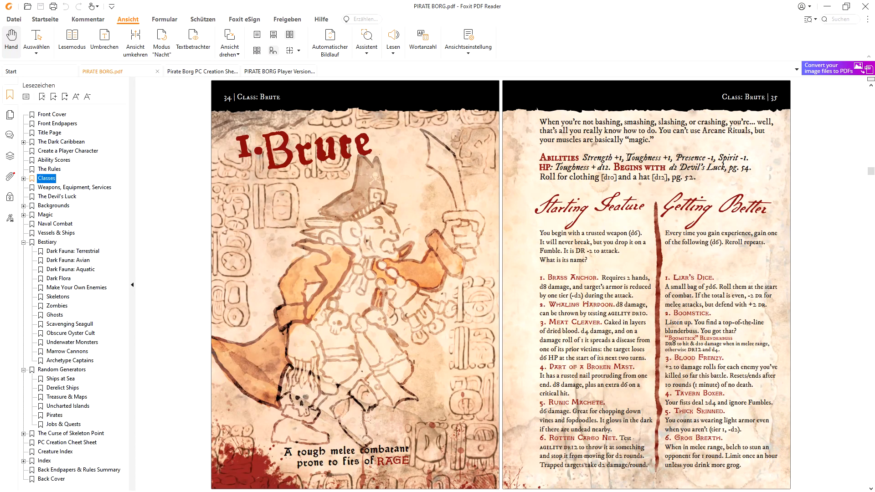
{"action": "mouse_move", "coordinate": [605, 234]}
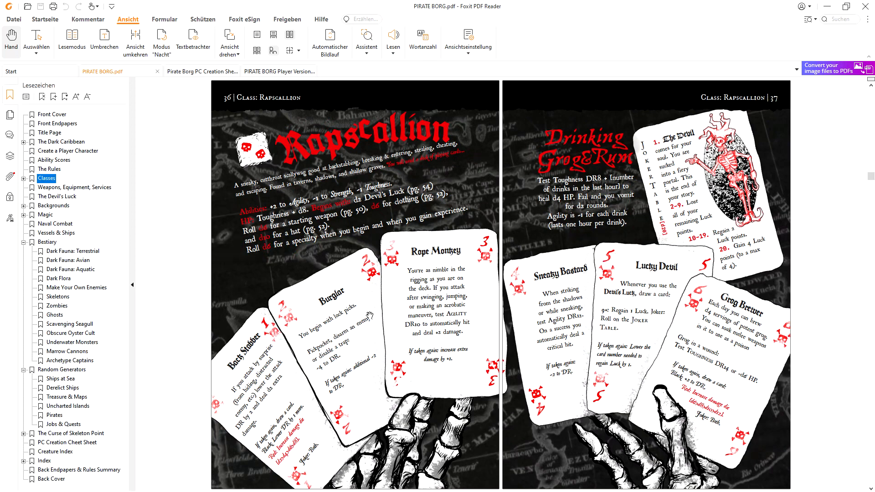
{"action": "mouse_move", "coordinate": [424, 195]}
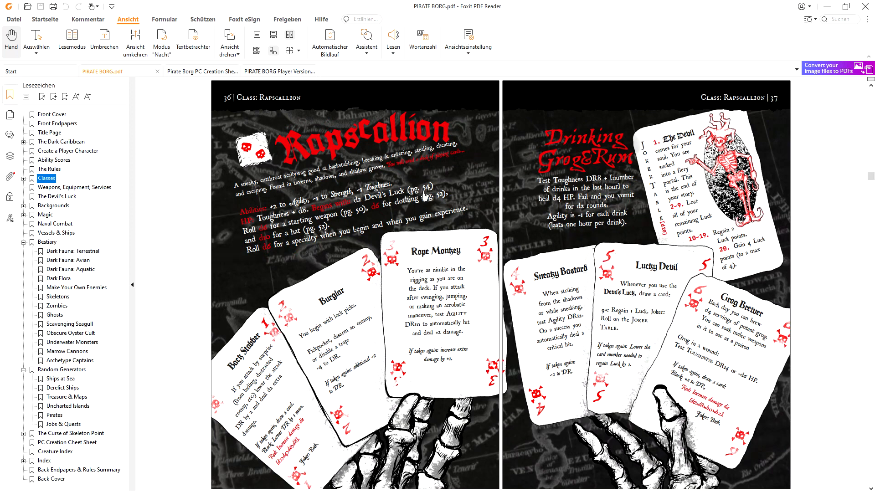
{"action": "mouse_move", "coordinate": [609, 227]}
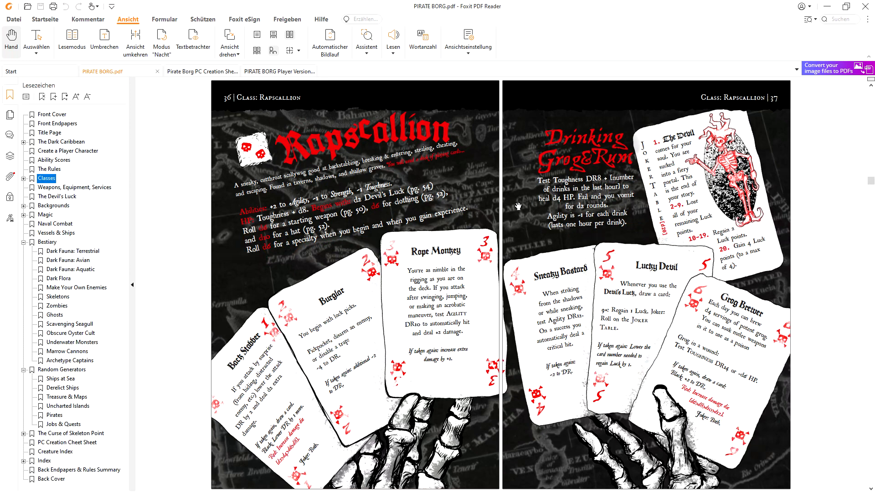
Scroll through the Swashbuckler and Zealot spreads to the Sorcerer pages 44–45
{"action": "scroll", "scroll_direction": "down", "scroll_amount": 3}
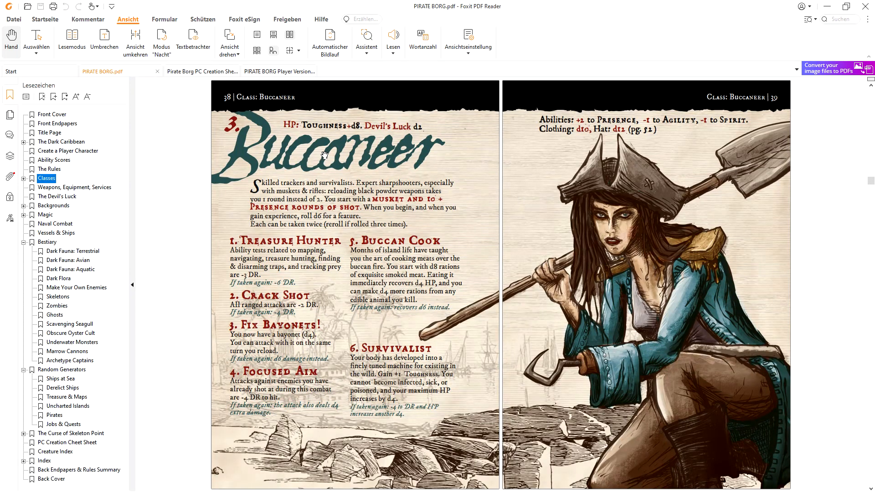
{"action": "mouse_move", "coordinate": [361, 166]}
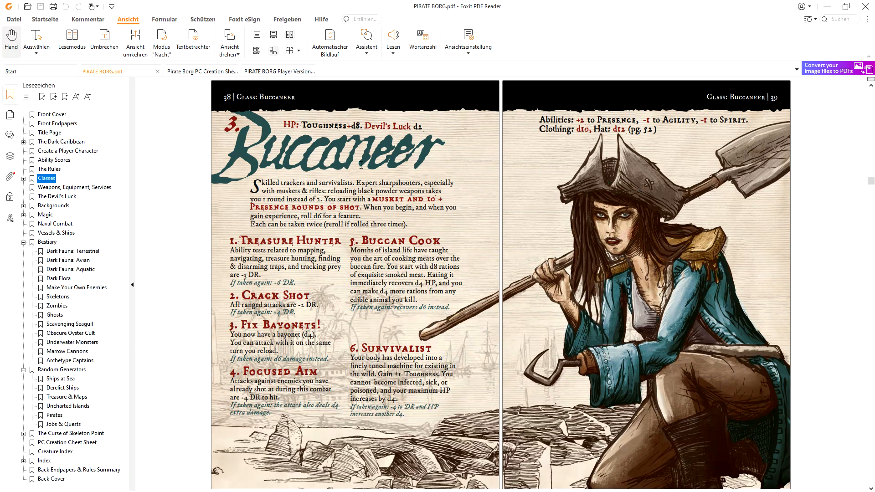
{"action": "mouse_move", "coordinate": [440, 239]}
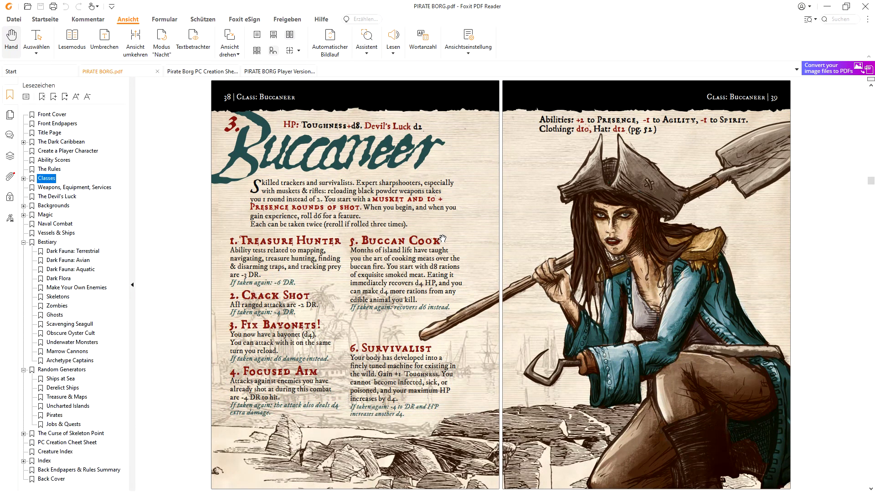
{"action": "mouse_move", "coordinate": [493, 221]}
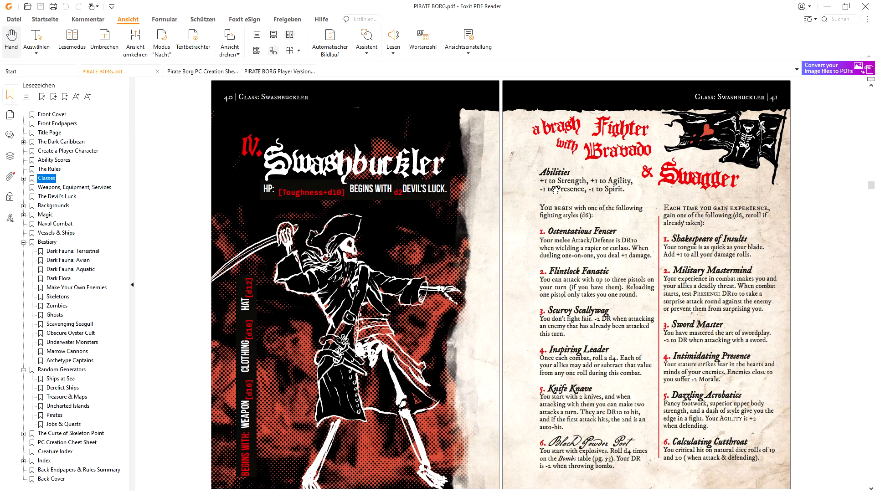
{"action": "mouse_move", "coordinate": [589, 176]}
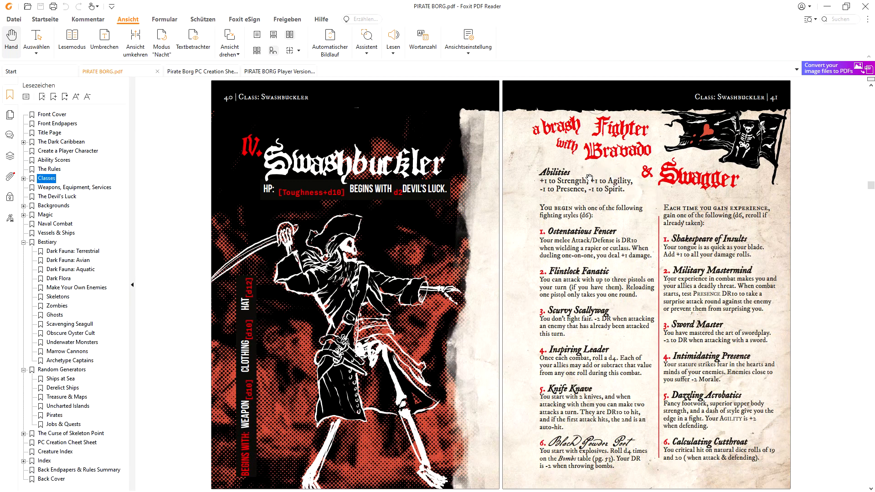
{"action": "mouse_move", "coordinate": [593, 262]}
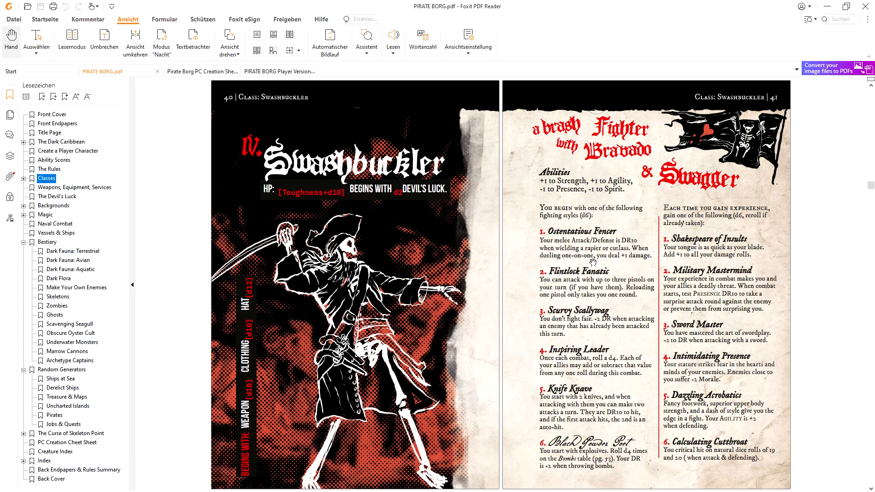
{"action": "scroll", "scroll_direction": "down", "scroll_amount": 3}
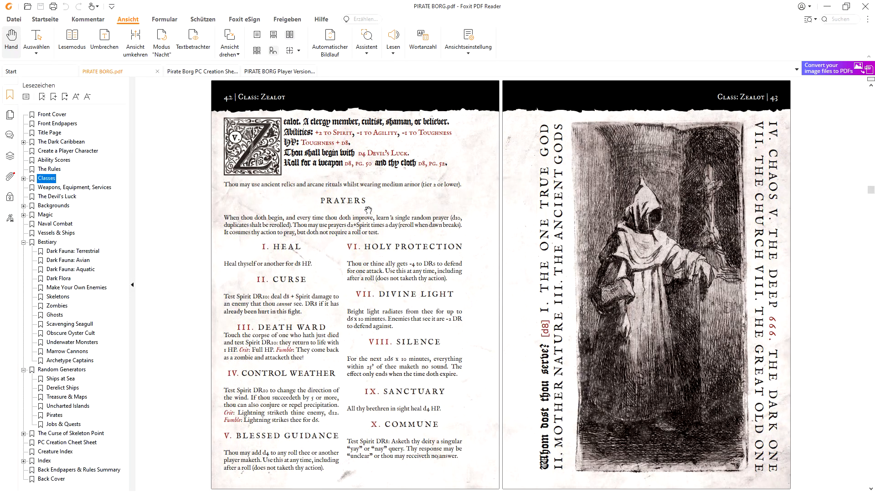
{"action": "mouse_move", "coordinate": [306, 244]}
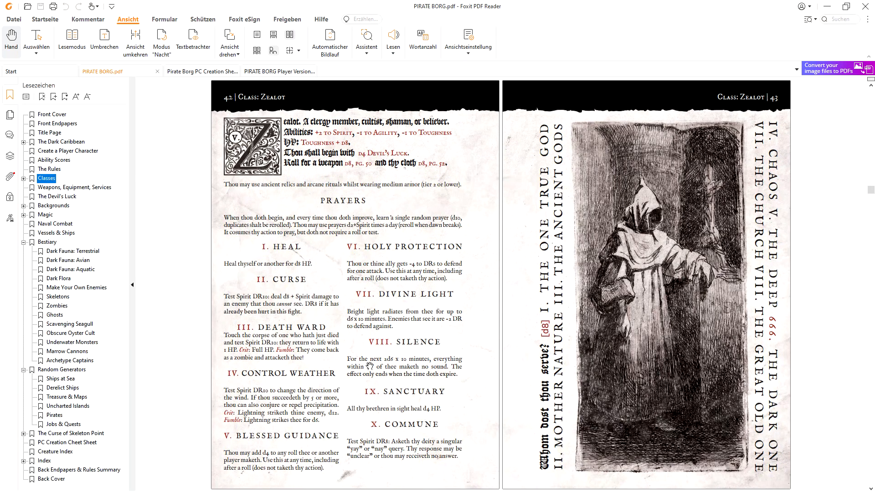
{"action": "scroll", "scroll_direction": "down", "scroll_amount": 3}
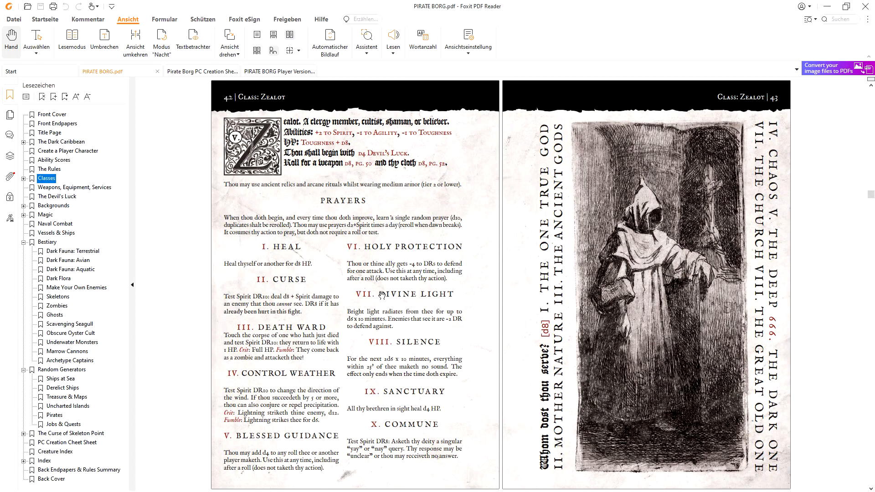
{"action": "scroll", "scroll_direction": "down", "scroll_amount": 3}
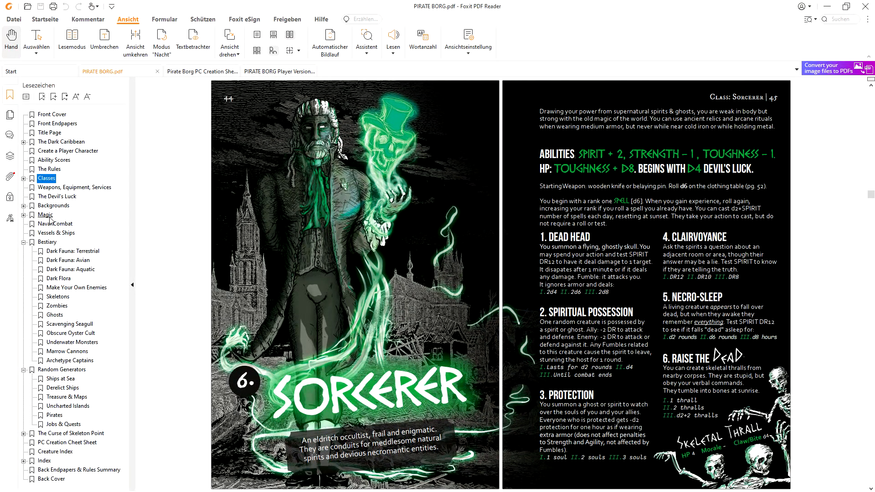
Open the Magic bookmark to show the Arcane Rituals spread, pages 64–65
{"action": "left_click", "coordinate": [45, 215]}
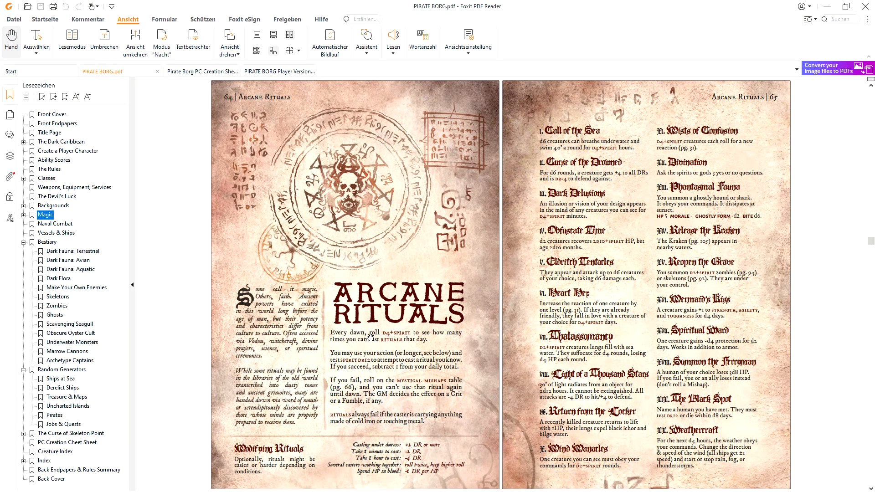
{"action": "mouse_move", "coordinate": [350, 343]}
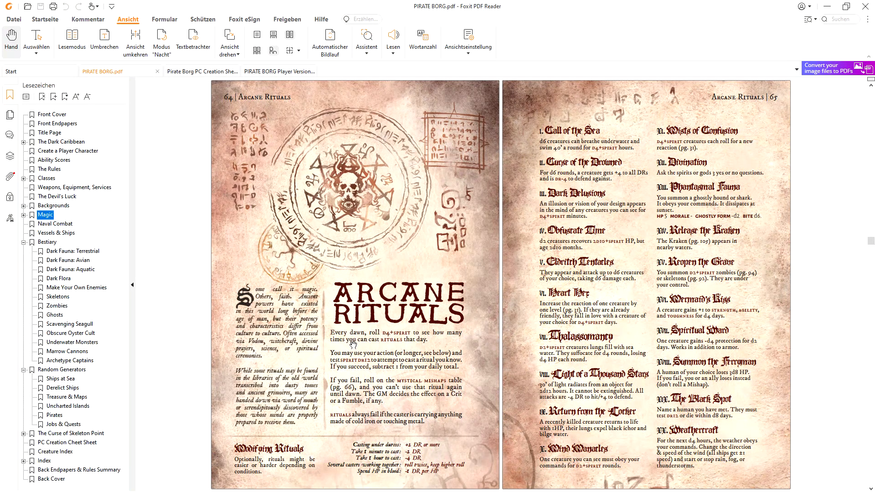
{"action": "mouse_move", "coordinate": [396, 315]}
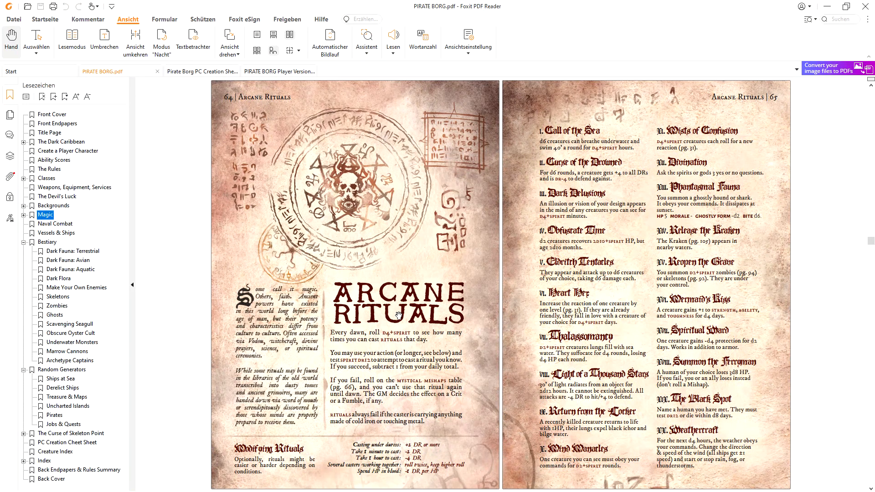
{"action": "mouse_move", "coordinate": [607, 146]}
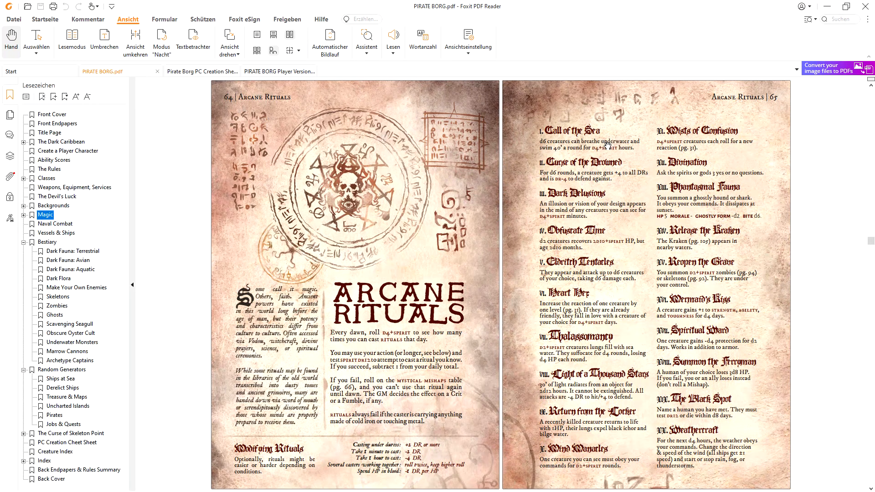
{"action": "mouse_move", "coordinate": [704, 214]}
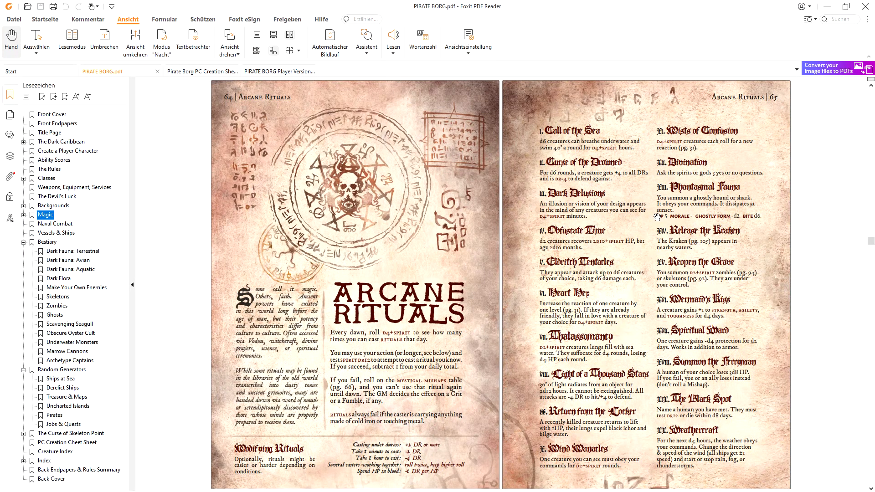
{"action": "mouse_move", "coordinate": [621, 258]}
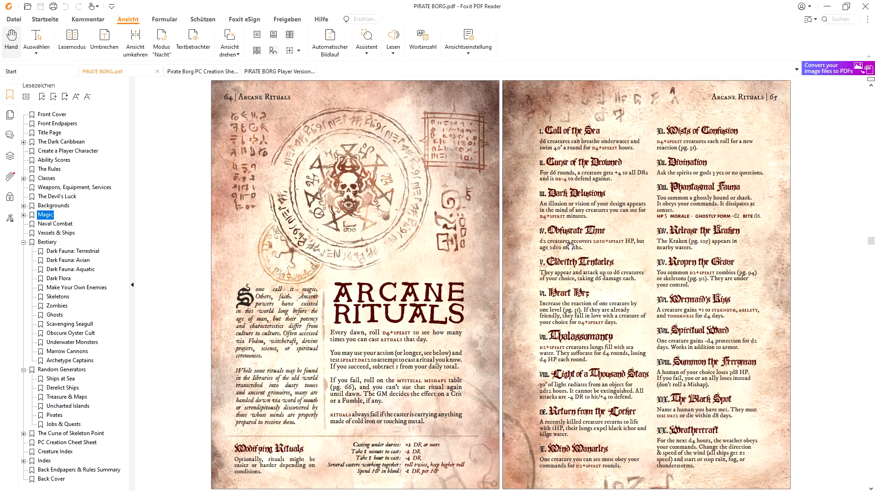
Scroll one spread down to the Mystical Mishaps d20 table, pages 66–67
{"action": "scroll", "scroll_direction": "down", "scroll_amount": 3}
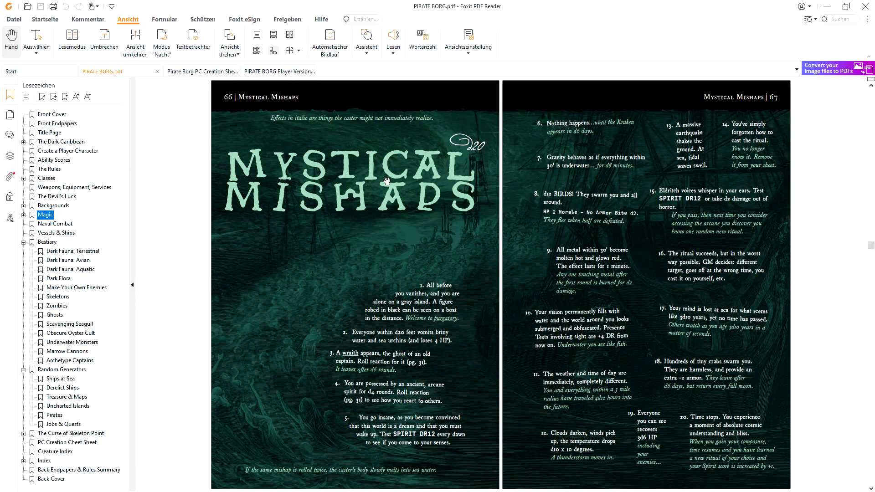
{"action": "mouse_move", "coordinate": [402, 173]}
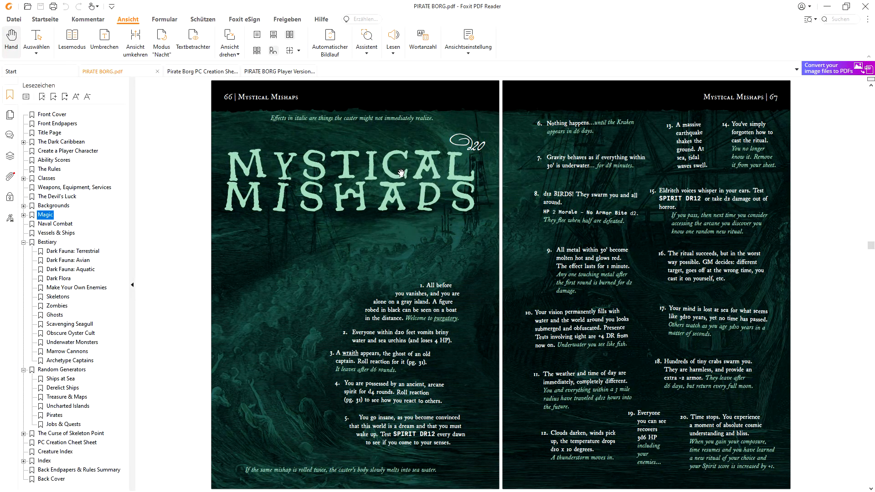
{"action": "mouse_move", "coordinate": [460, 184]}
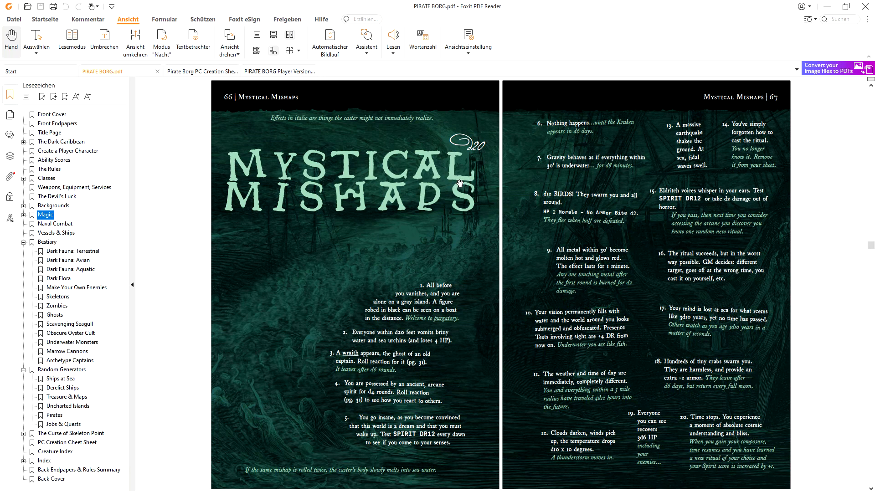
{"action": "mouse_move", "coordinate": [507, 303]}
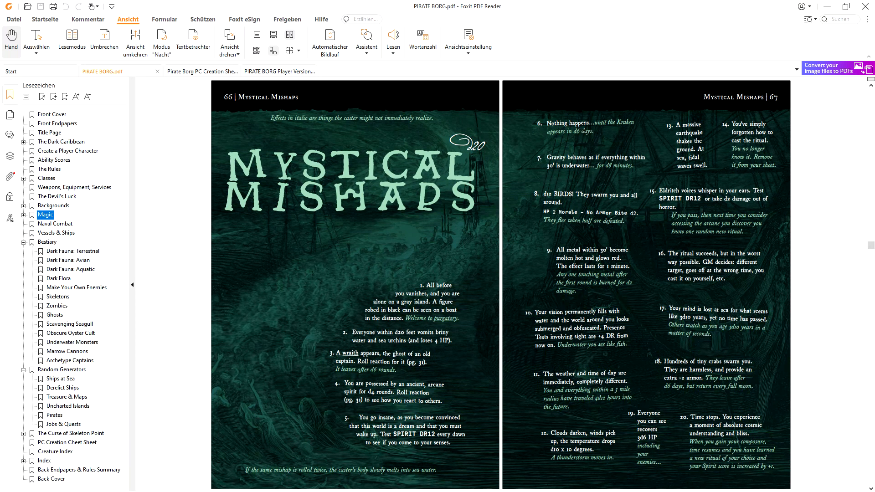
{"action": "mouse_move", "coordinate": [674, 425]}
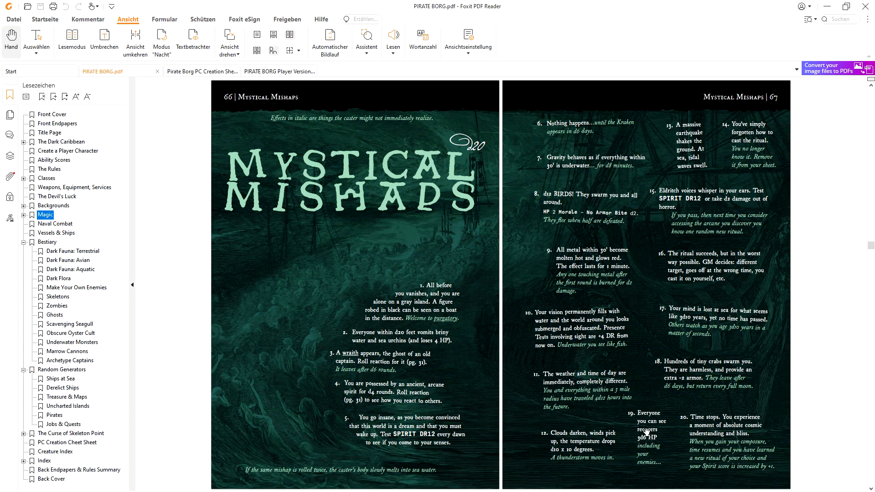
{"action": "mouse_move", "coordinate": [711, 433]}
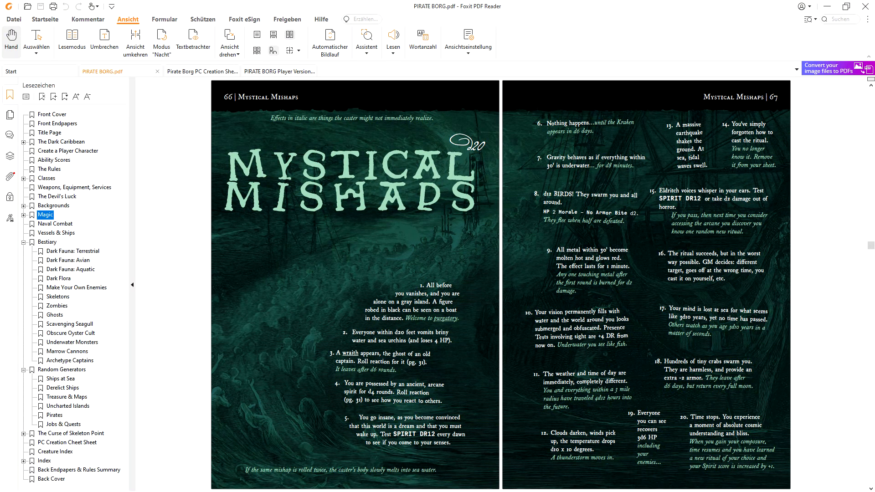
{"action": "mouse_move", "coordinate": [657, 296]}
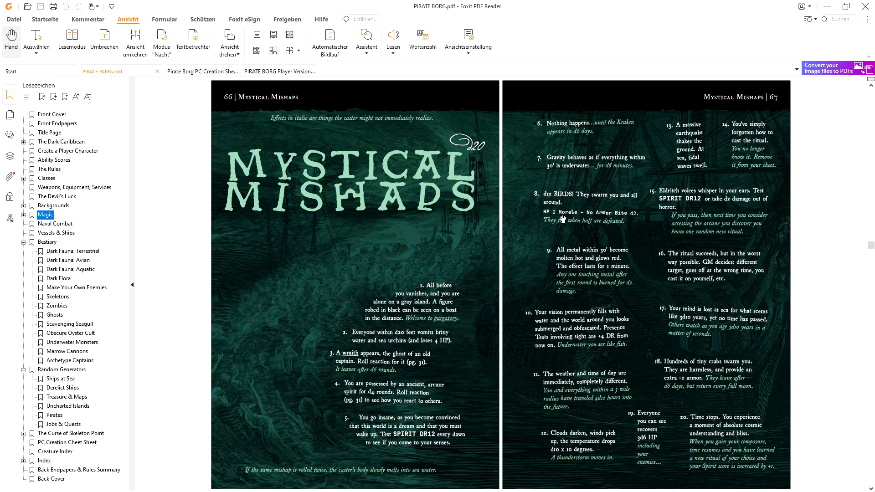
{"action": "mouse_move", "coordinate": [380, 338]}
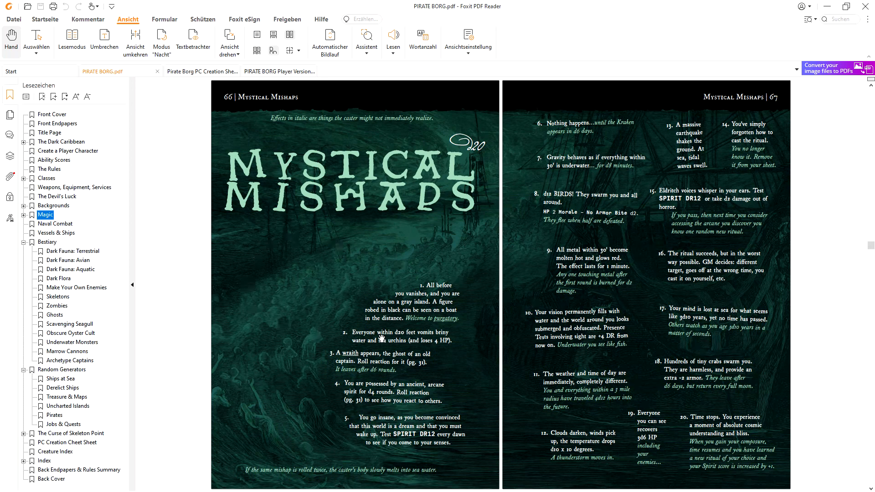
Use the Classes bookmark to return to the Sorcerer spread, pages 44–45
{"action": "left_click", "coordinate": [46, 177]}
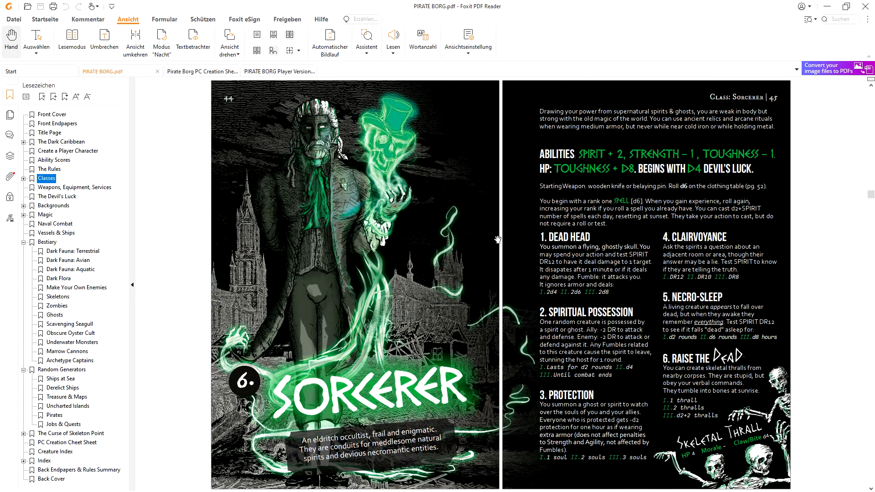
{"action": "mouse_move", "coordinate": [427, 212]}
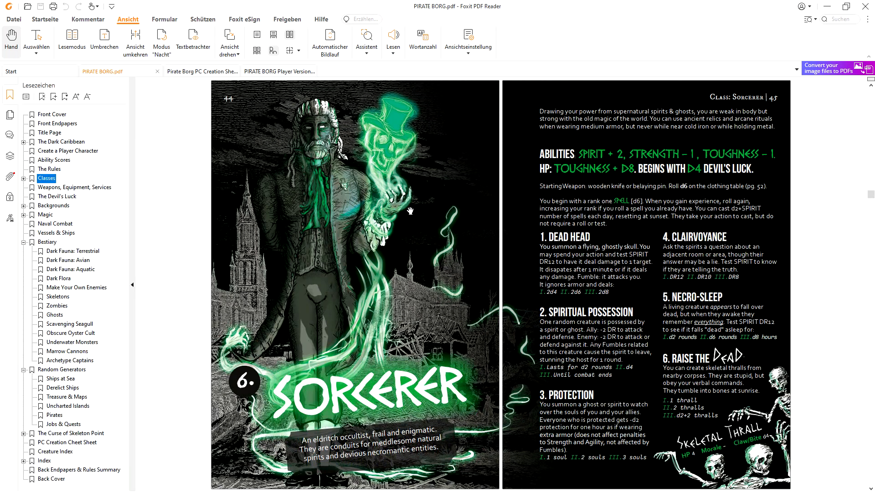
{"action": "mouse_move", "coordinate": [422, 204]}
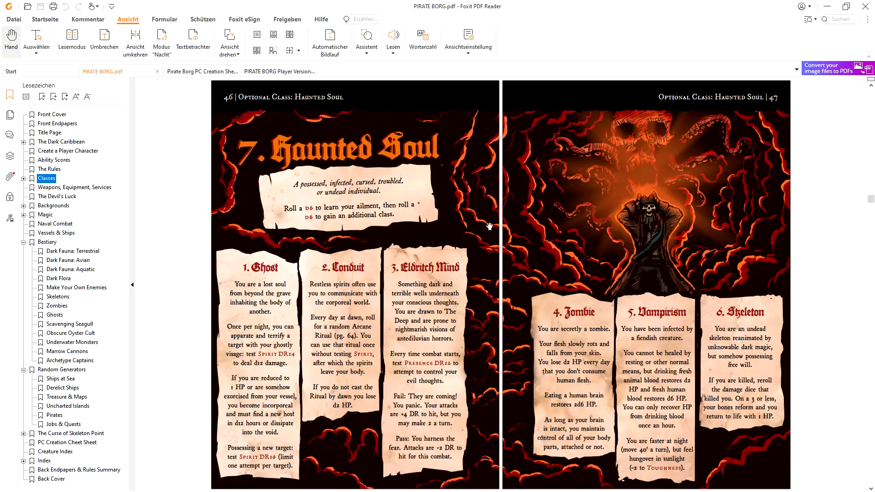
{"action": "mouse_move", "coordinate": [444, 155]}
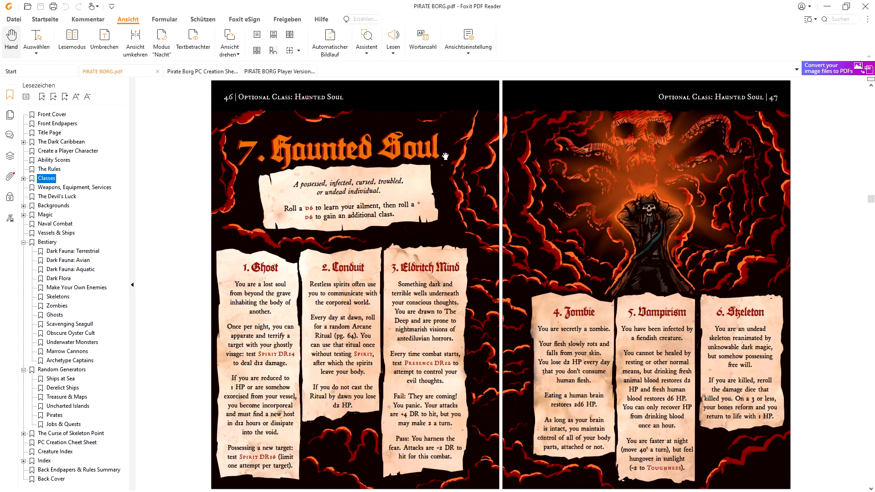
{"action": "mouse_move", "coordinate": [396, 144]}
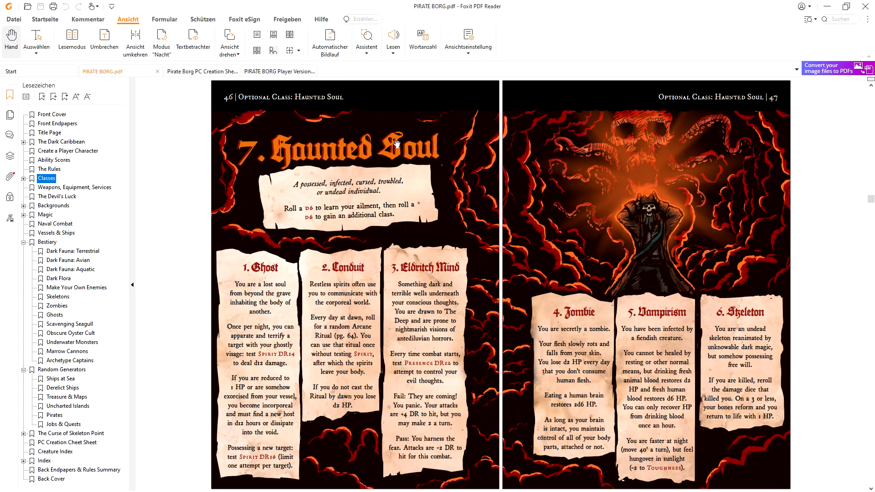
{"action": "mouse_move", "coordinate": [638, 224]}
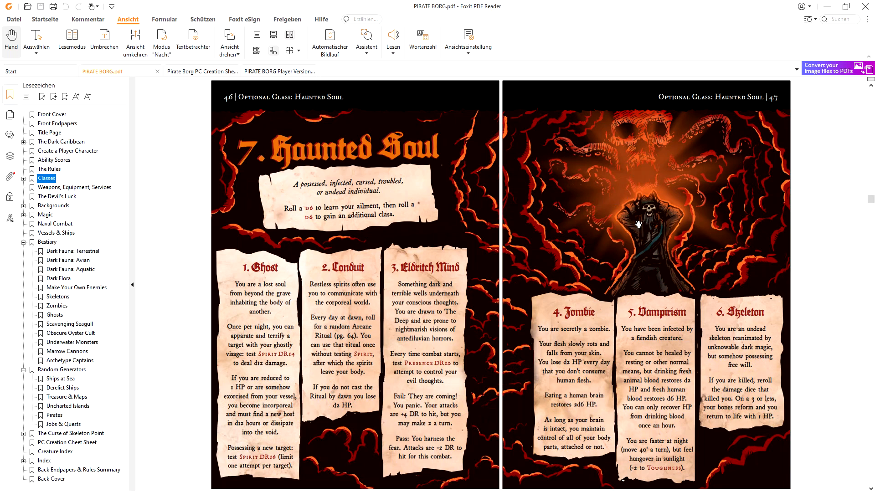
{"action": "mouse_move", "coordinate": [493, 182]}
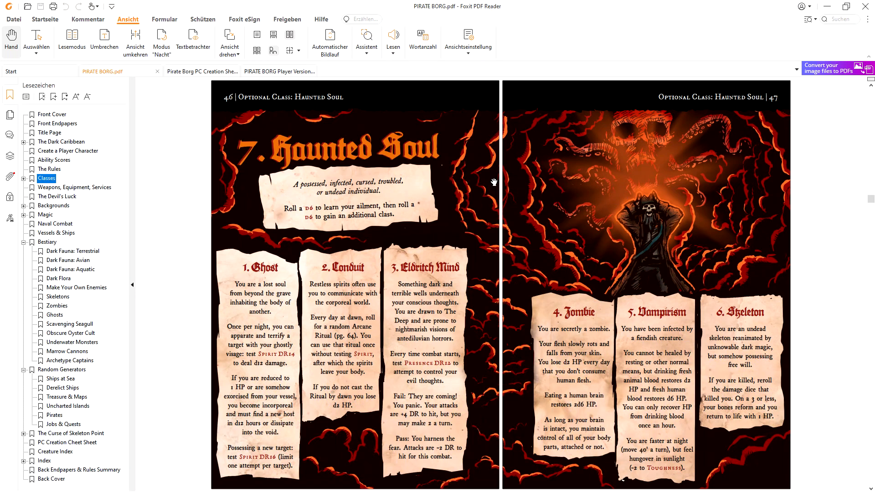
{"action": "mouse_move", "coordinate": [432, 153]}
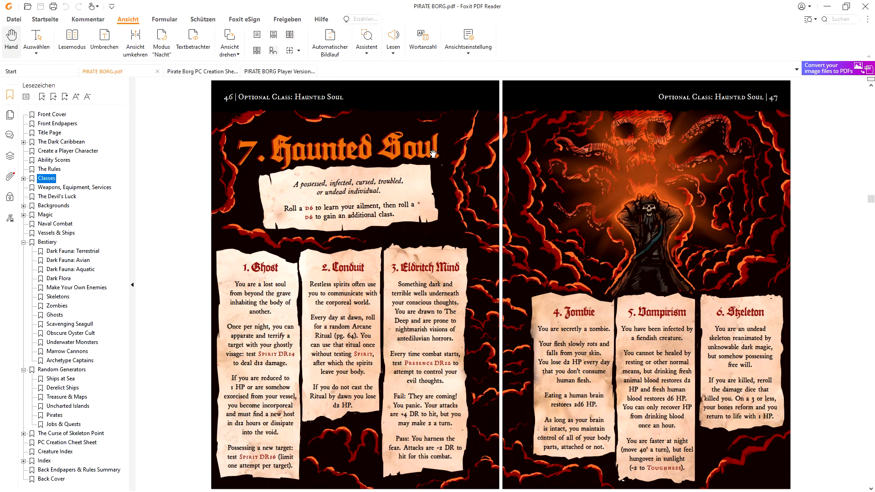
{"action": "mouse_move", "coordinate": [387, 184]}
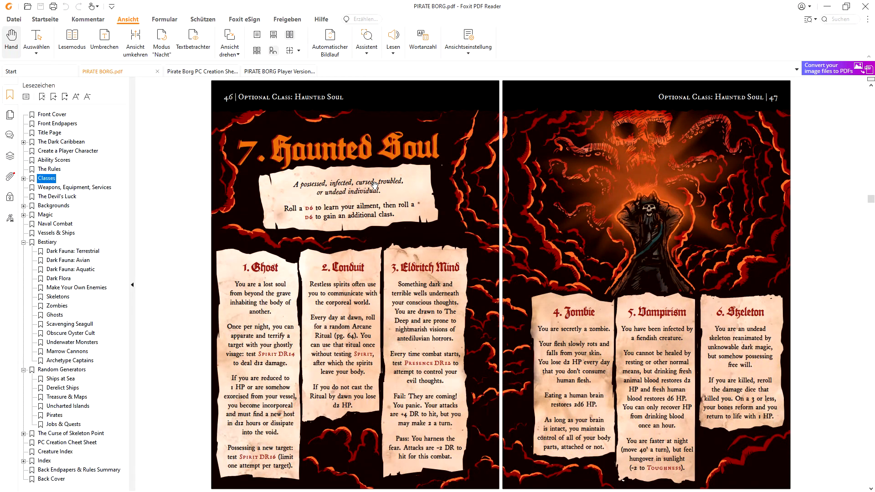
{"action": "mouse_move", "coordinate": [267, 347]}
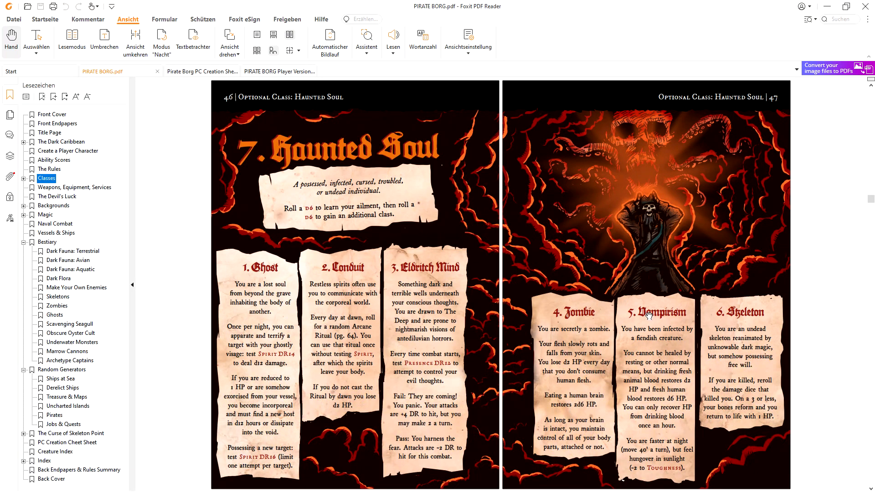
{"action": "mouse_move", "coordinate": [578, 301]}
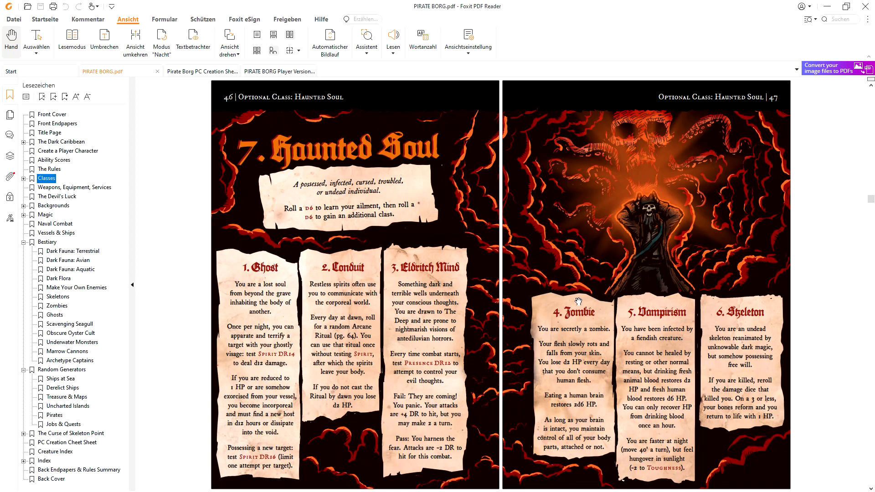
{"action": "scroll", "scroll_direction": "down", "scroll_amount": 3}
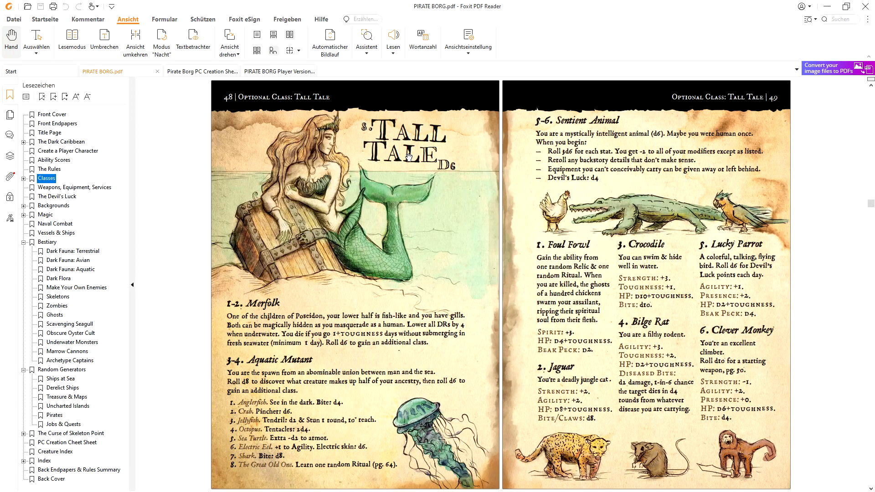
{"action": "mouse_move", "coordinate": [406, 179]}
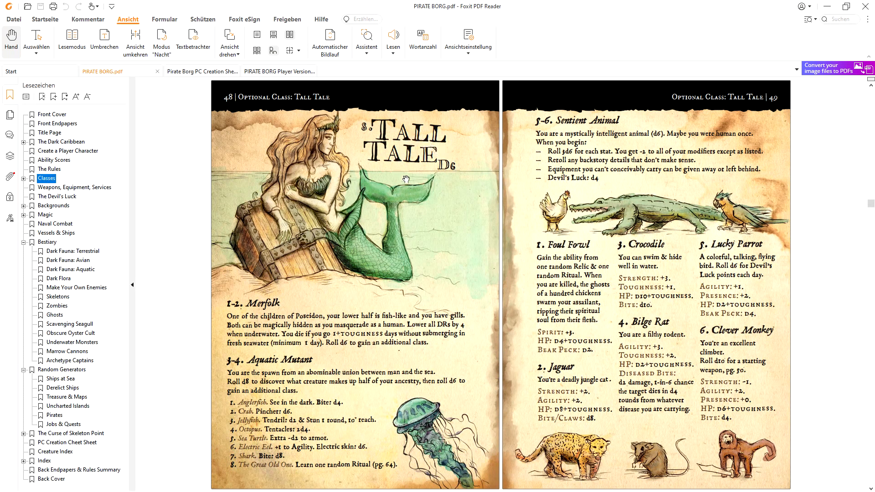
{"action": "mouse_move", "coordinate": [267, 383]}
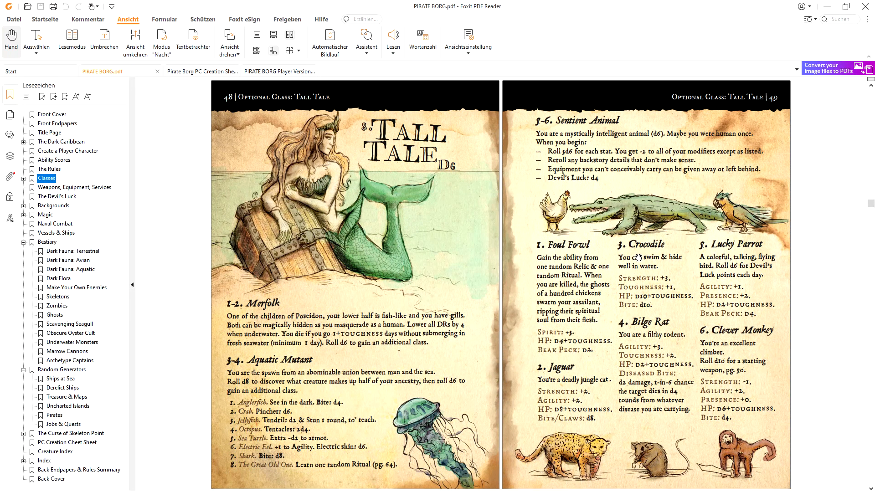
{"action": "mouse_move", "coordinate": [673, 254]}
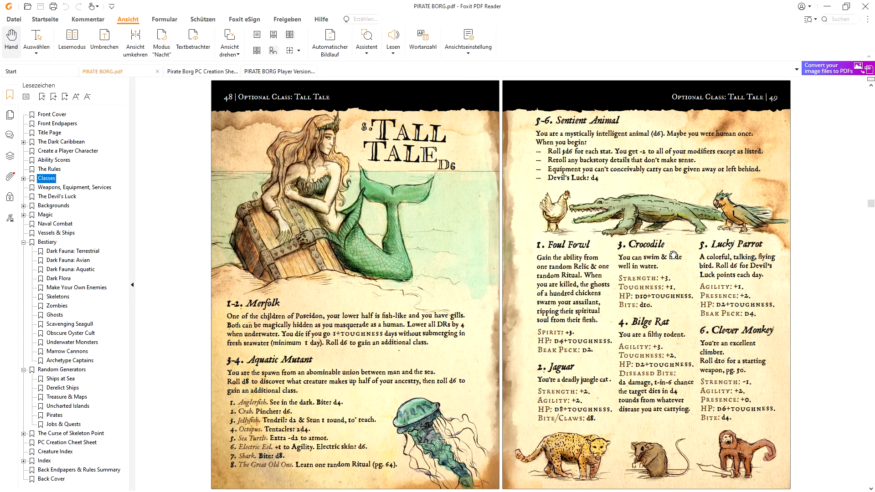
{"action": "mouse_move", "coordinate": [611, 215]}
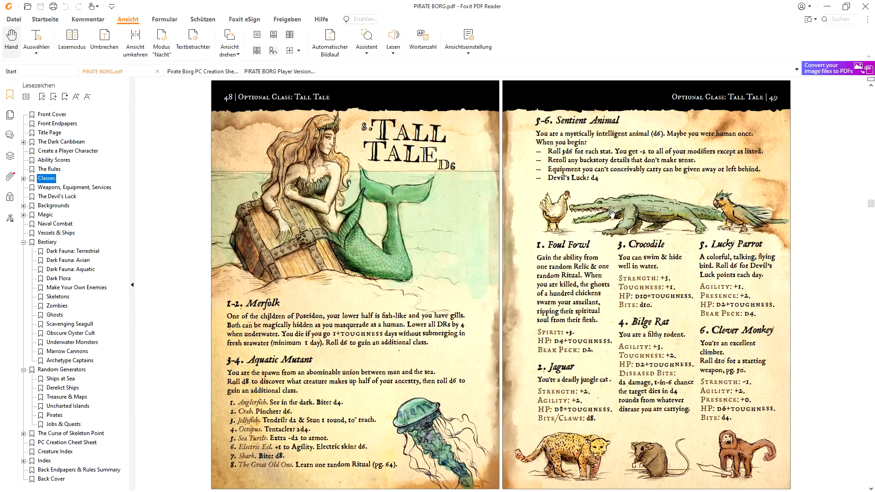
{"action": "mouse_move", "coordinate": [518, 214]}
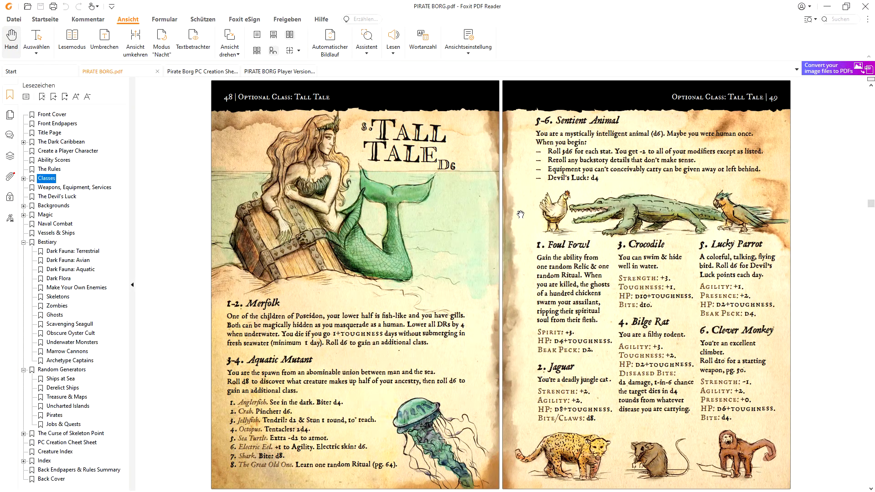
{"action": "mouse_move", "coordinate": [557, 214]}
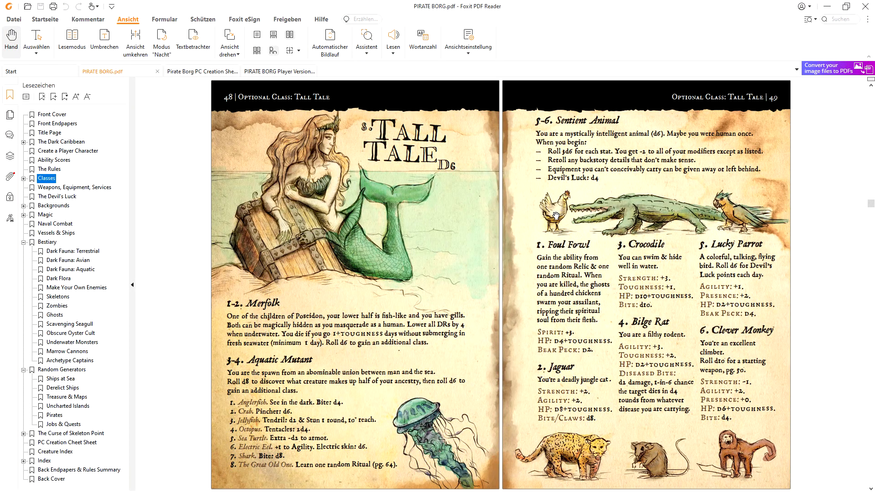
{"action": "mouse_move", "coordinate": [564, 209]}
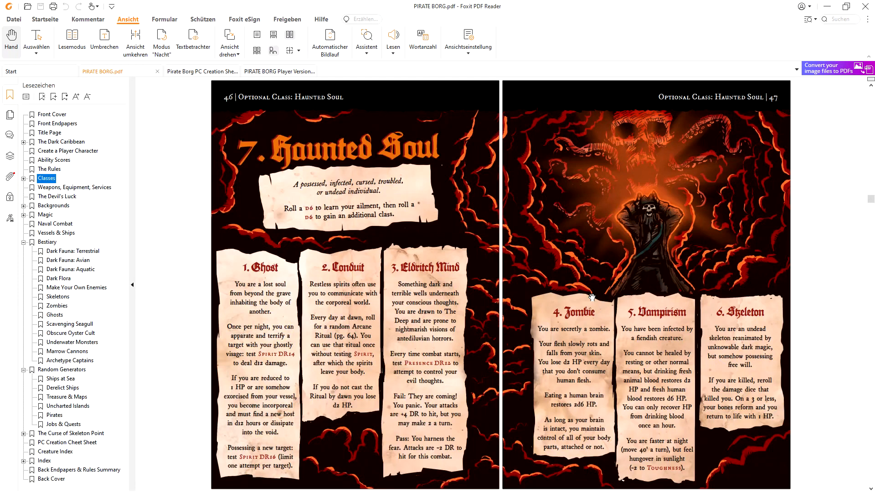
Scroll down to the Equipment and Weapons price tables on pages 52–53
{"action": "scroll", "scroll_direction": "down", "scroll_amount": 3}
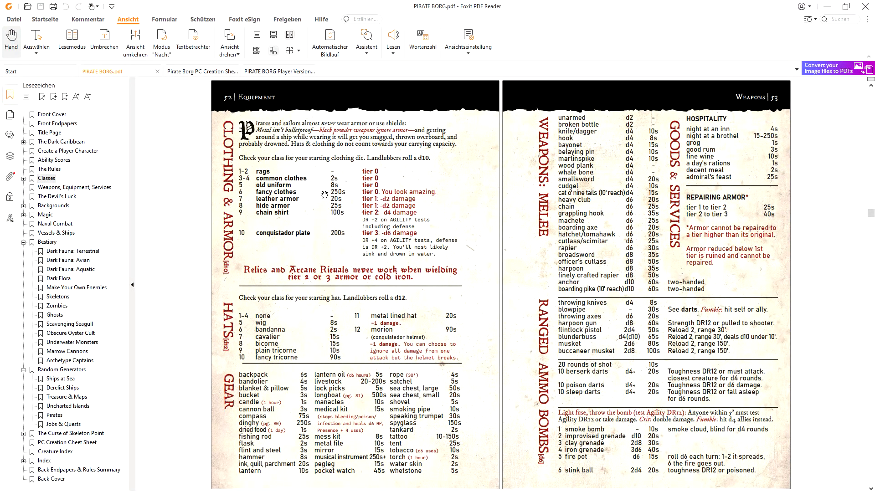
{"action": "mouse_move", "coordinate": [308, 202]}
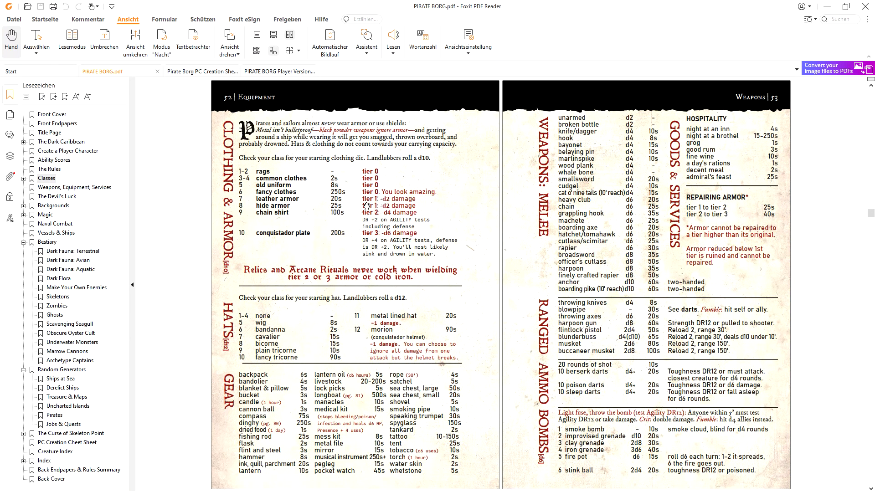
{"action": "mouse_move", "coordinate": [372, 208]}
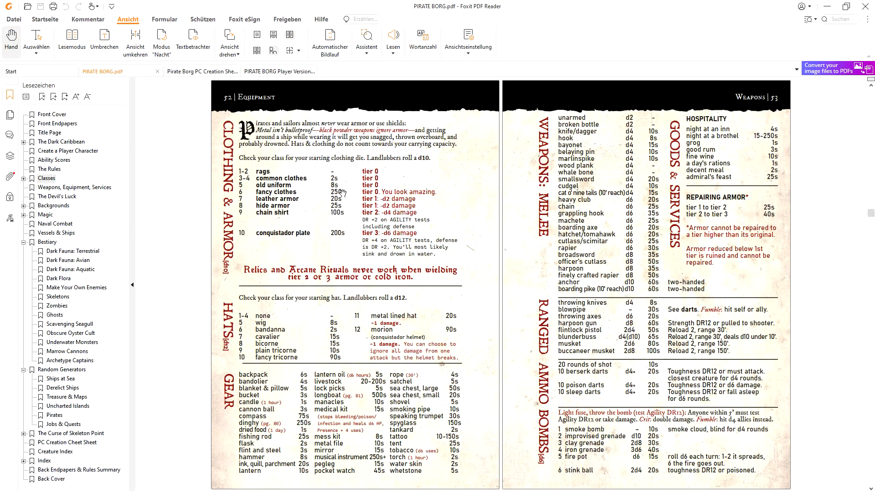
{"action": "mouse_move", "coordinate": [525, 248]}
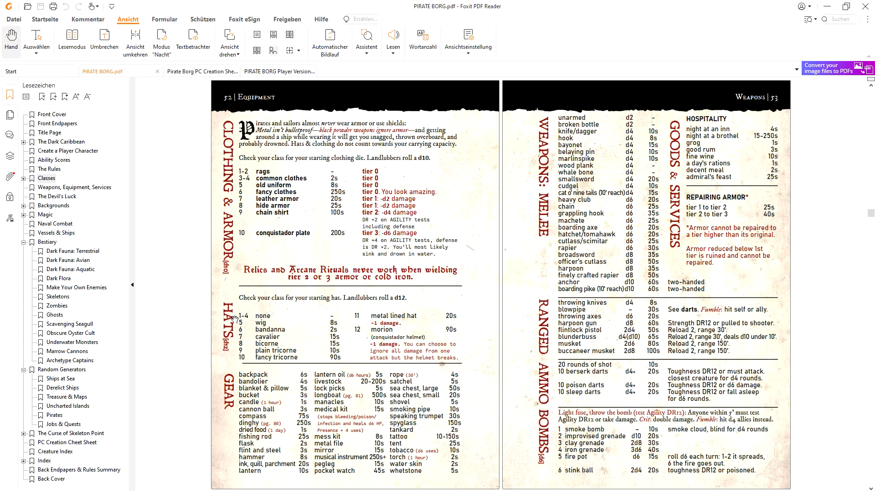
{"action": "mouse_move", "coordinate": [274, 339]}
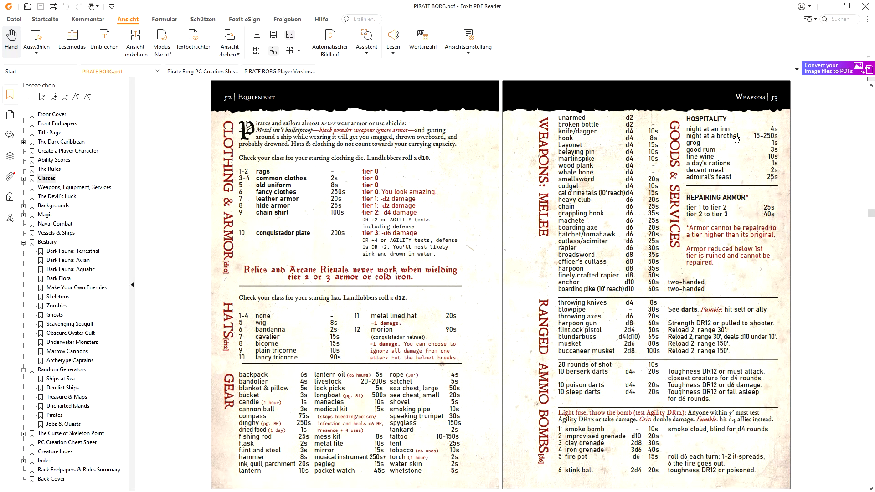
{"action": "mouse_move", "coordinate": [767, 157]}
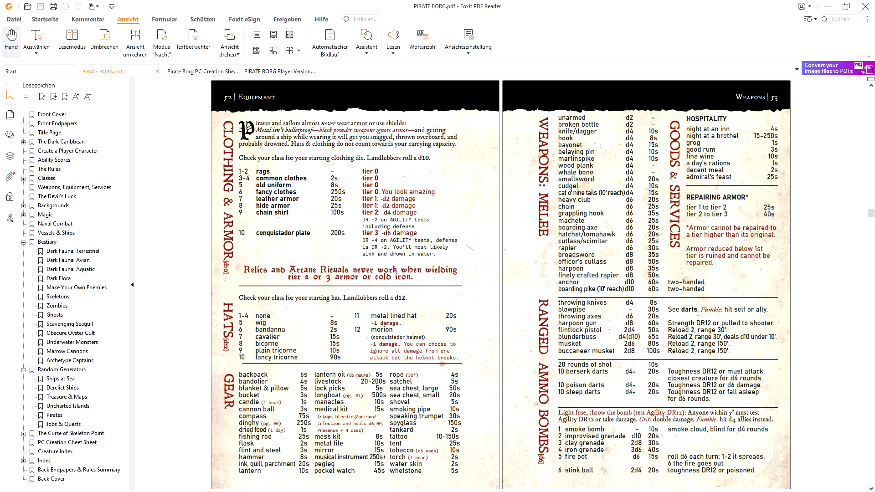
{"action": "mouse_move", "coordinate": [611, 326]}
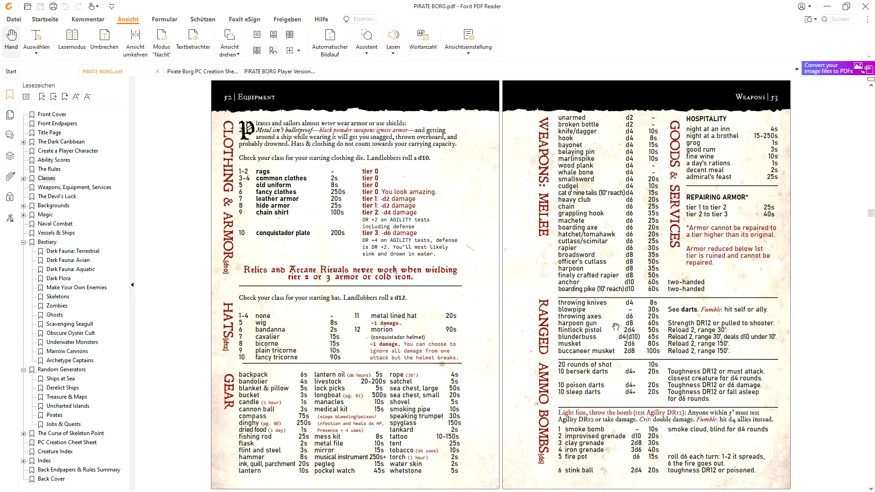
{"action": "mouse_move", "coordinate": [569, 395]}
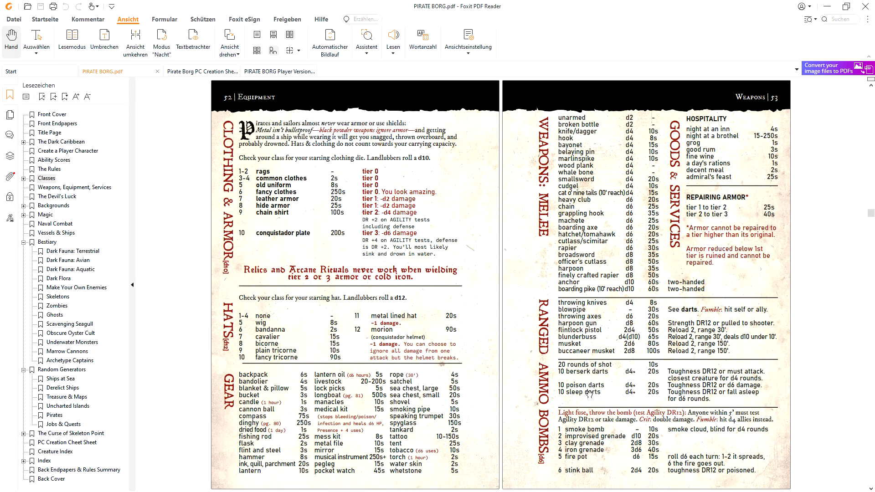
{"action": "mouse_move", "coordinate": [579, 338]}
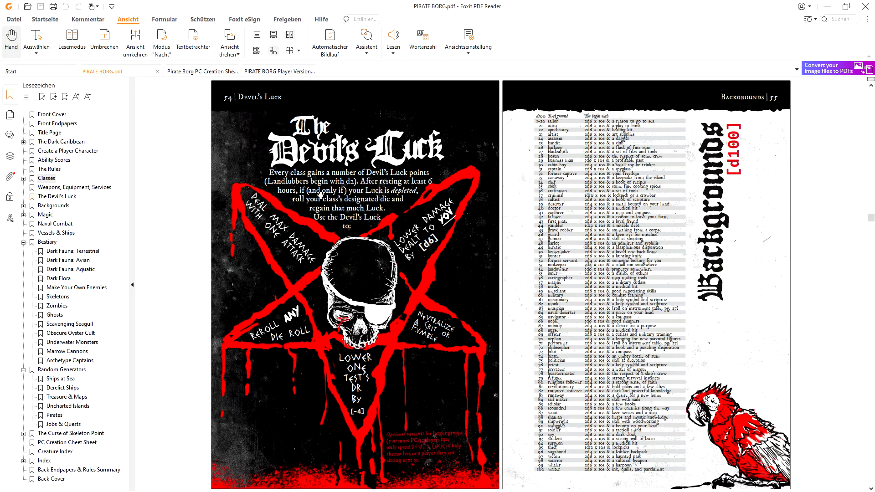
{"action": "mouse_move", "coordinate": [382, 190]}
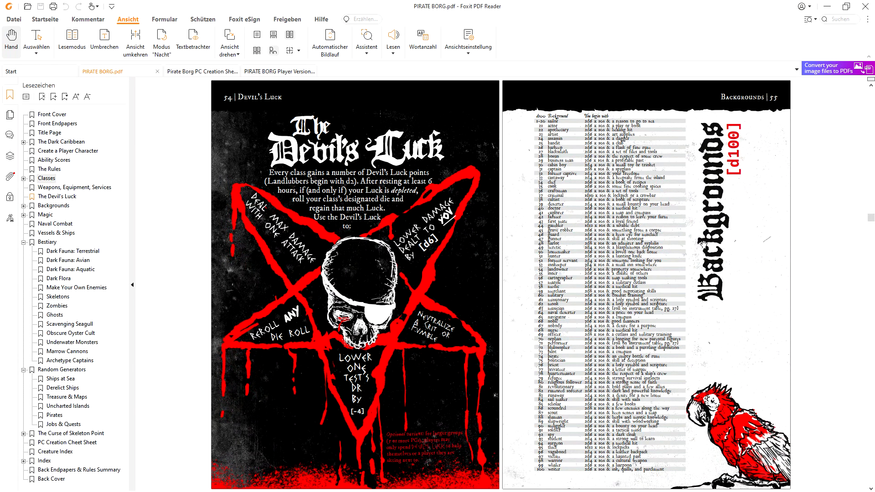
{"action": "mouse_move", "coordinate": [673, 214]}
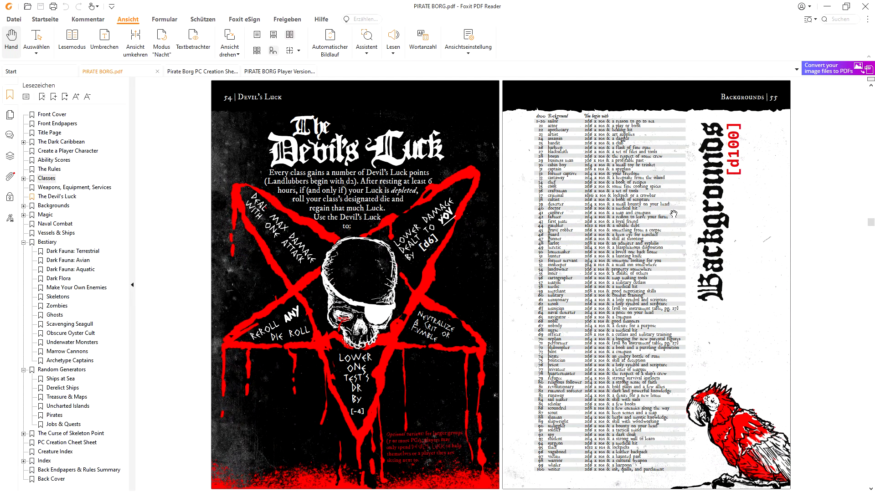
Scroll past pages 54–55 to the Distinctive Flaws and Physical Trademark tables
{"action": "scroll", "scroll_direction": "down", "scroll_amount": 3}
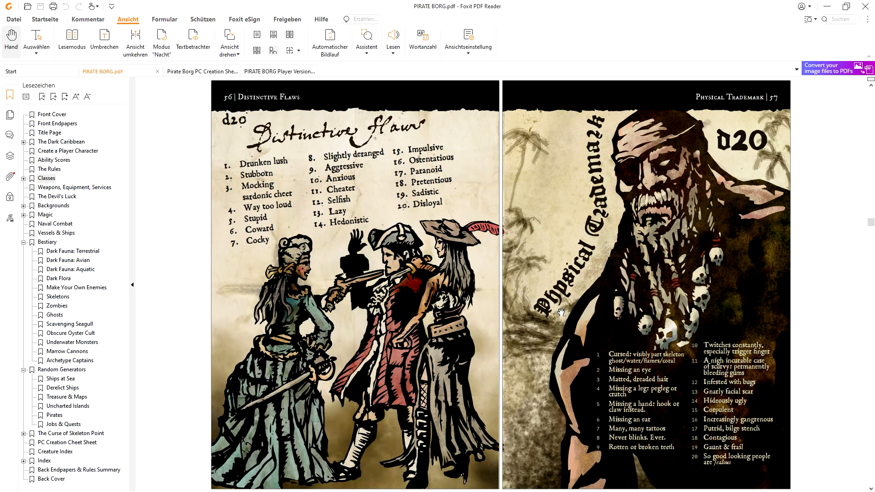
Scroll past the Idiosyncrasies spread to the Thing of Importance d100 table, pages 60–61
{"action": "scroll", "scroll_direction": "down", "scroll_amount": 3}
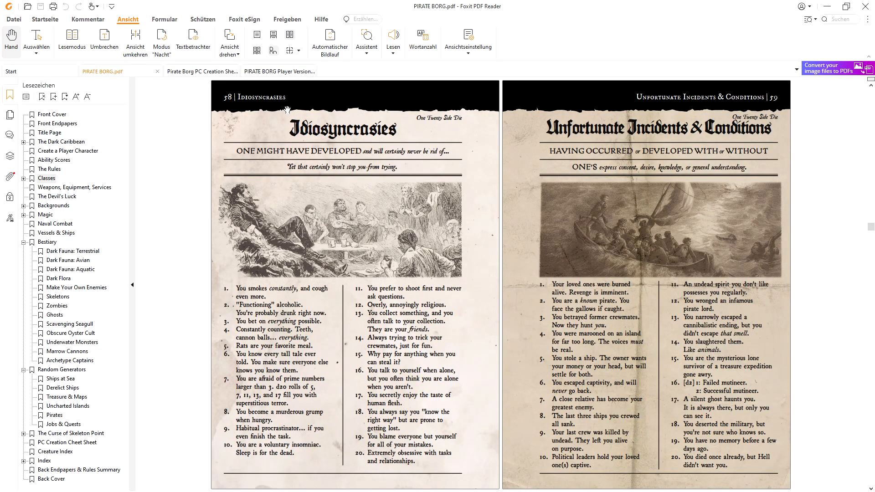
{"action": "mouse_move", "coordinate": [673, 98]}
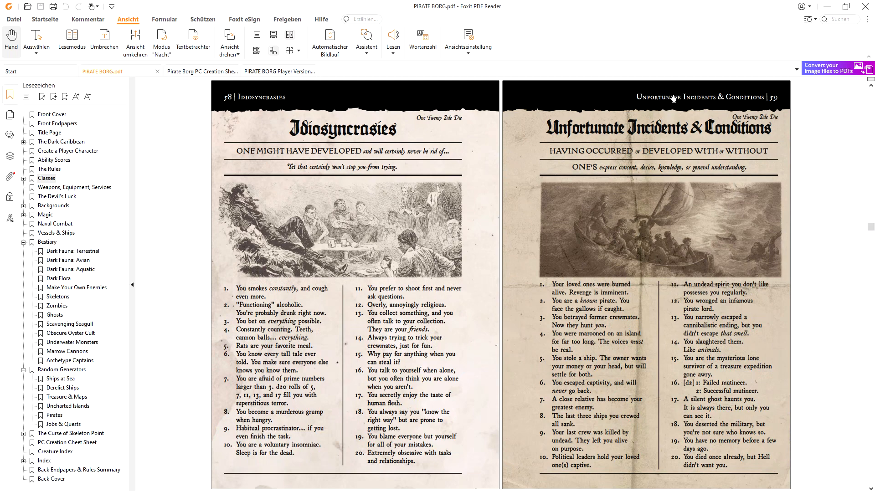
{"action": "mouse_move", "coordinate": [692, 158]}
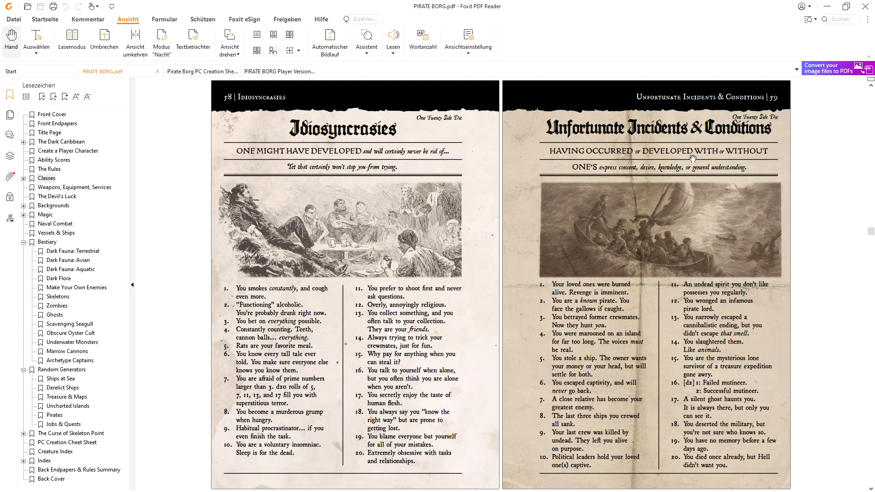
{"action": "scroll", "scroll_direction": "down", "scroll_amount": 3}
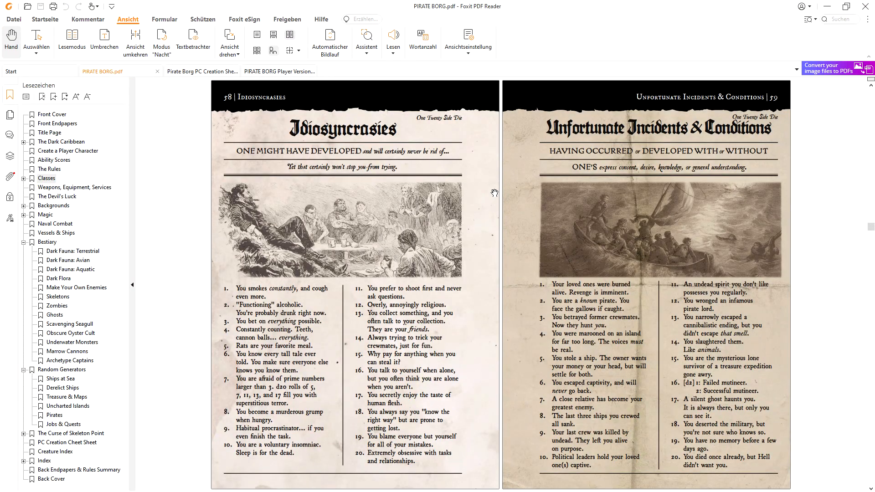
{"action": "scroll", "scroll_direction": "down", "scroll_amount": 3}
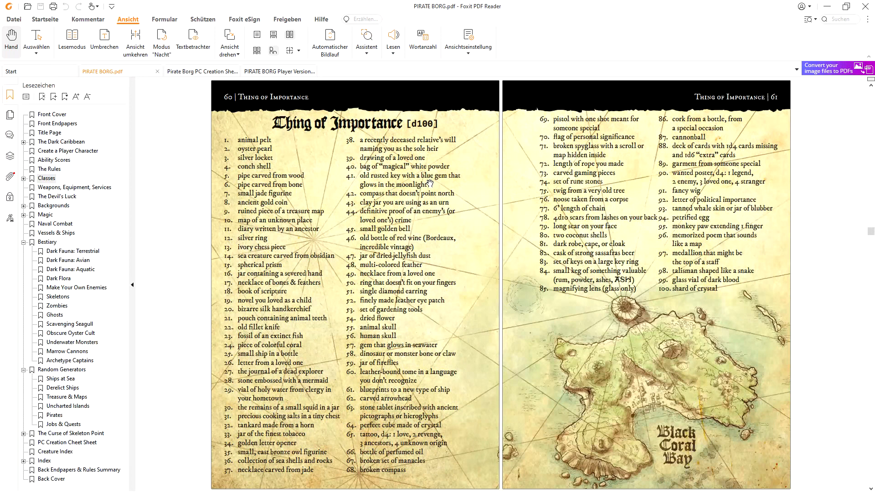
{"action": "mouse_move", "coordinate": [605, 251]}
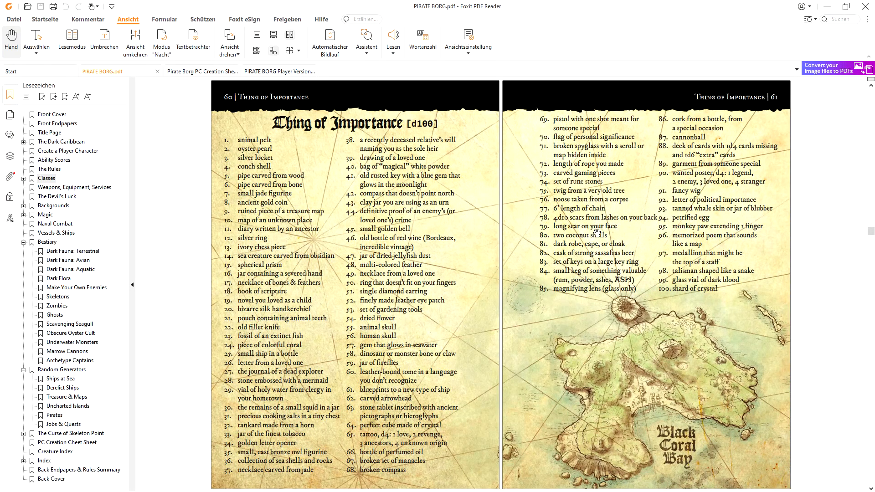
Jump to the Vessels & Ships bookmark and page on to the Man-of-War spread, pages 84–85
{"action": "left_click", "coordinate": [56, 232]}
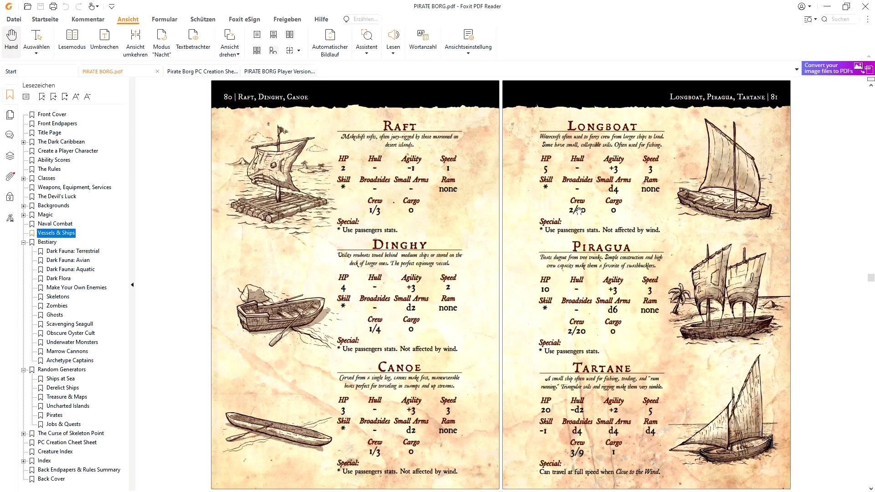
{"action": "mouse_move", "coordinate": [415, 147]}
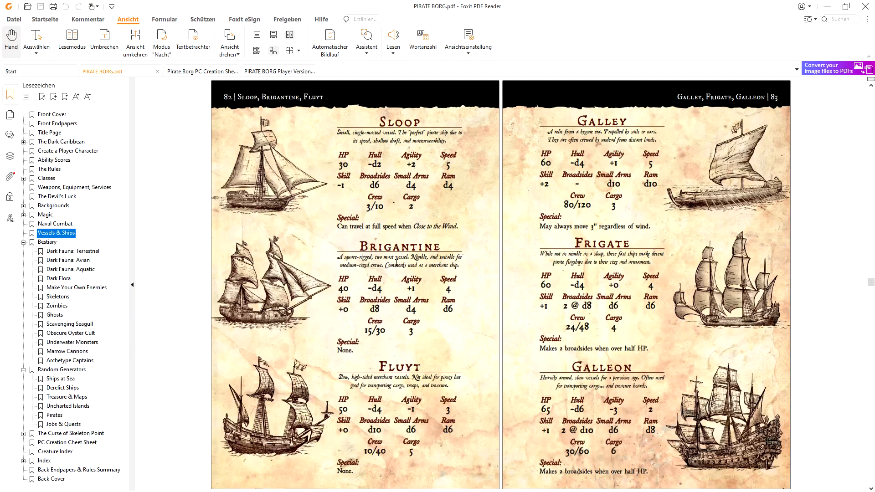
{"action": "scroll", "scroll_direction": "down", "scroll_amount": 3}
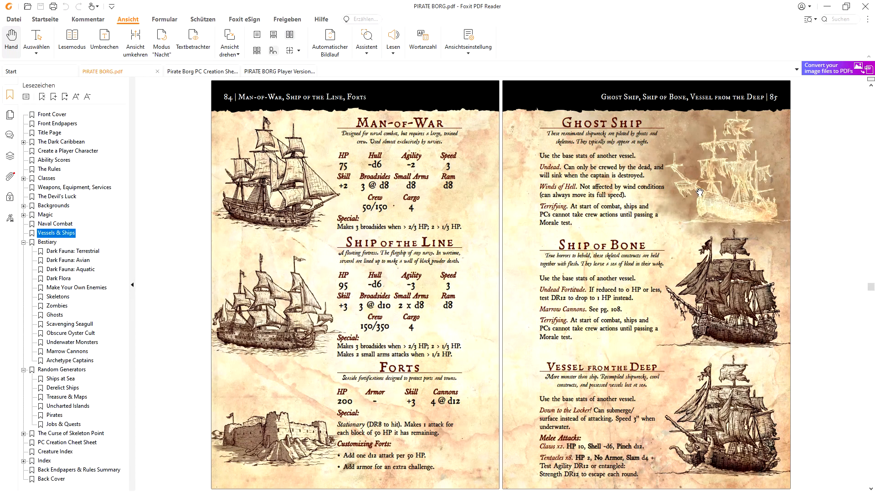
{"action": "mouse_move", "coordinate": [619, 176]}
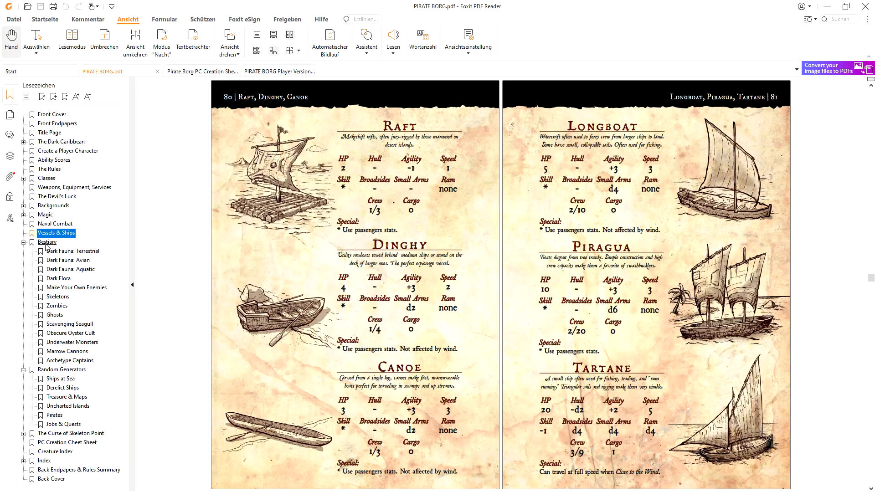
Jump to the Bestiary and scroll past Dark Fauna to Dark Flora, pages 90–91
{"action": "left_click", "coordinate": [47, 242]}
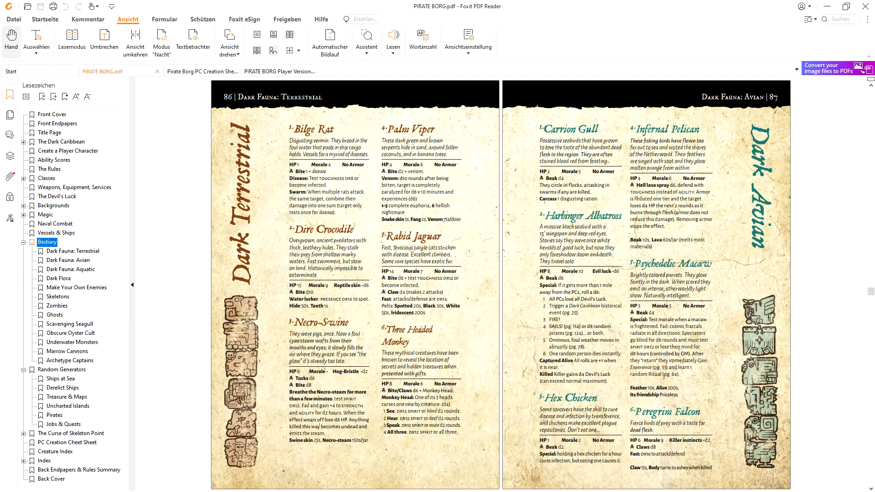
{"action": "mouse_move", "coordinate": [447, 293]}
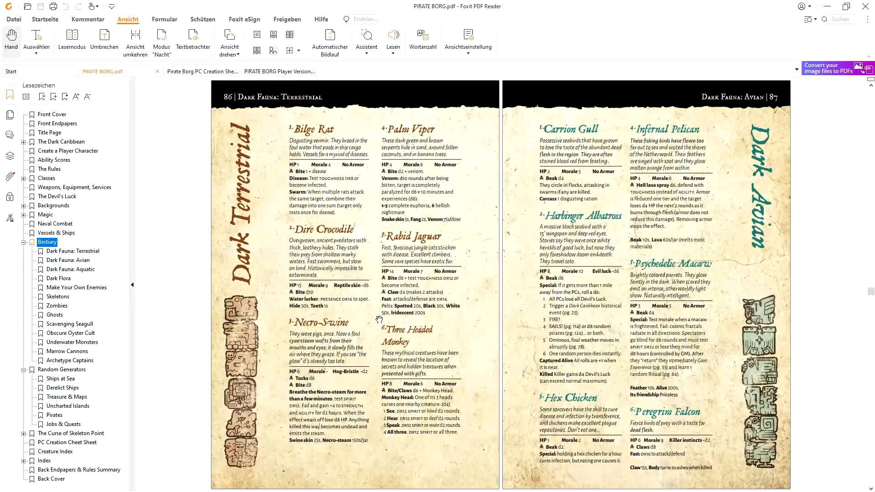
{"action": "mouse_move", "coordinate": [393, 236]}
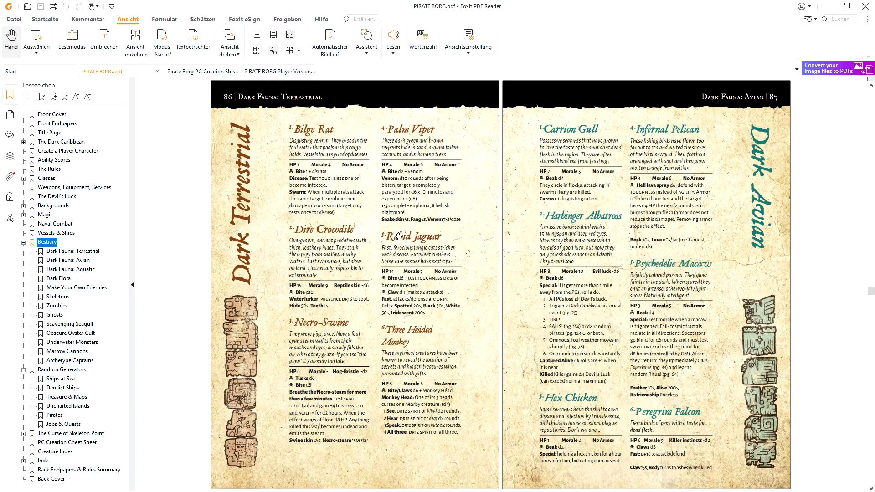
{"action": "mouse_move", "coordinate": [424, 345]}
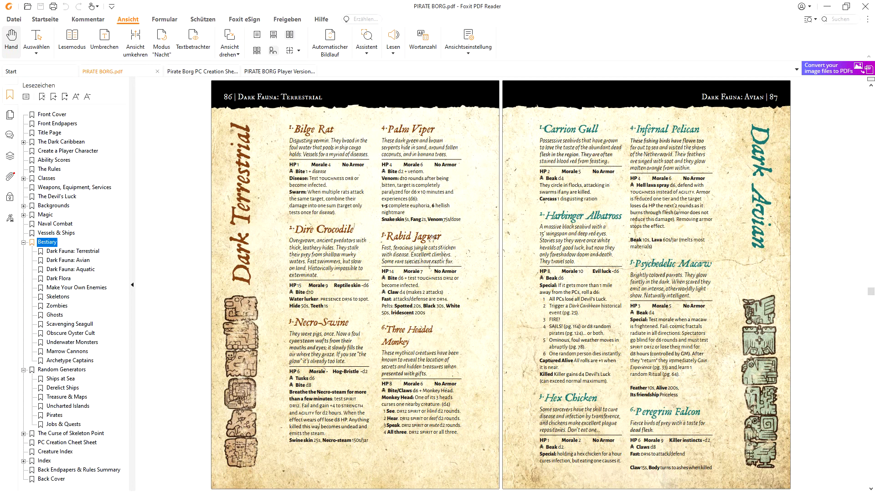
{"action": "scroll", "scroll_direction": "down", "scroll_amount": 3}
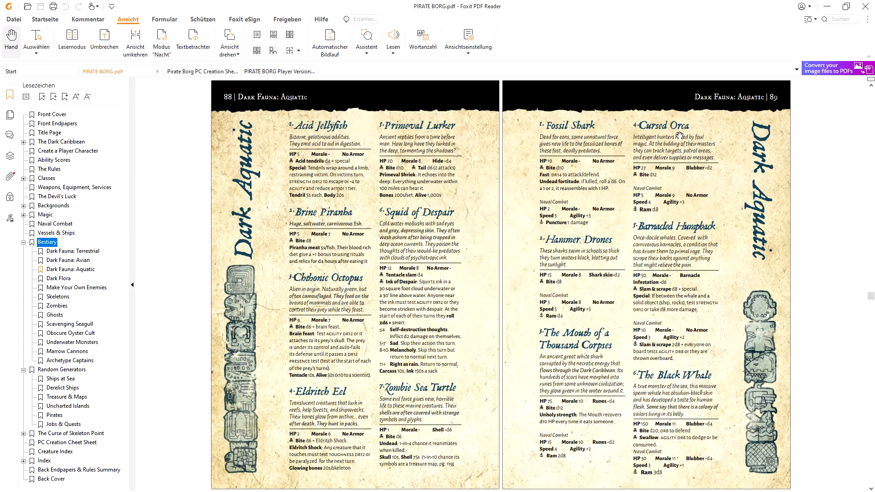
{"action": "scroll", "scroll_direction": "down", "scroll_amount": 3}
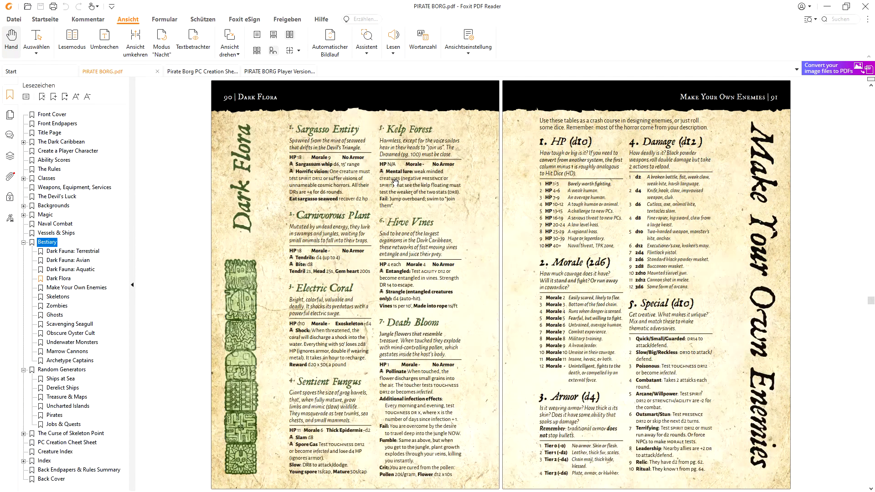
{"action": "mouse_move", "coordinate": [377, 179]}
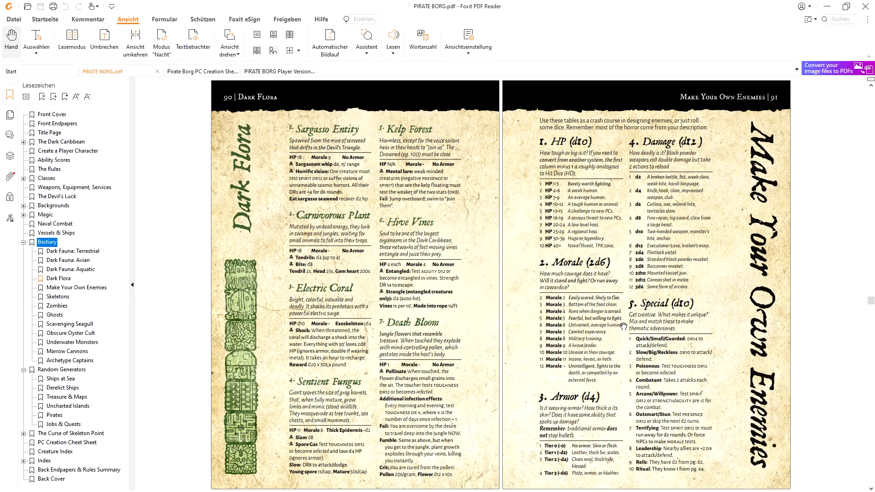
Click into the document and scroll from Skeletons (92–93) to the Zombies spread, pages 94–95
{"action": "left_click", "coordinate": [58, 296]}
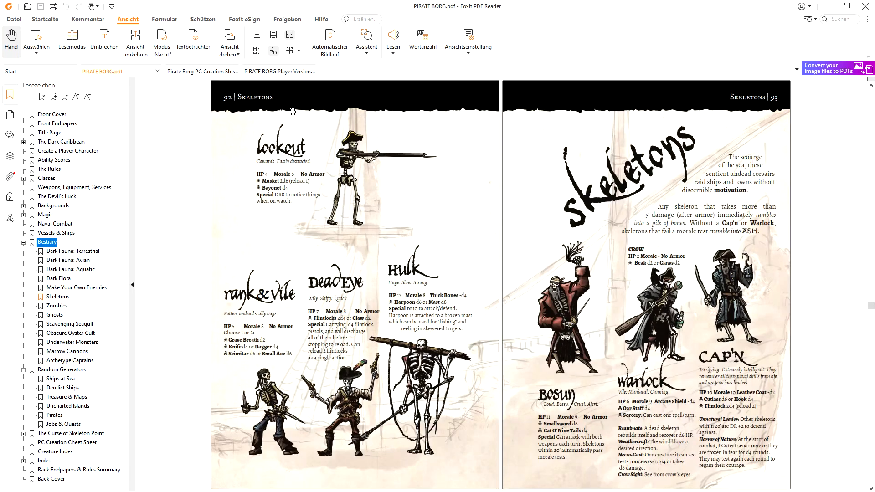
{"action": "mouse_move", "coordinate": [544, 218]}
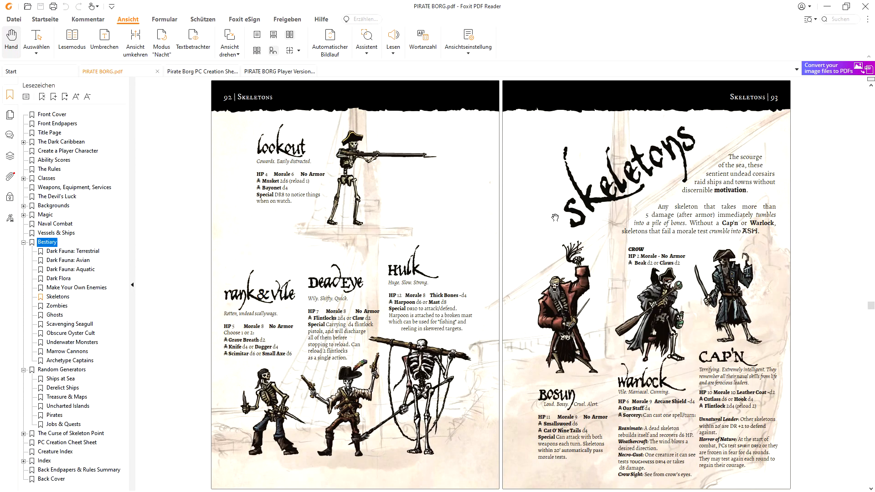
{"action": "mouse_move", "coordinate": [432, 262]}
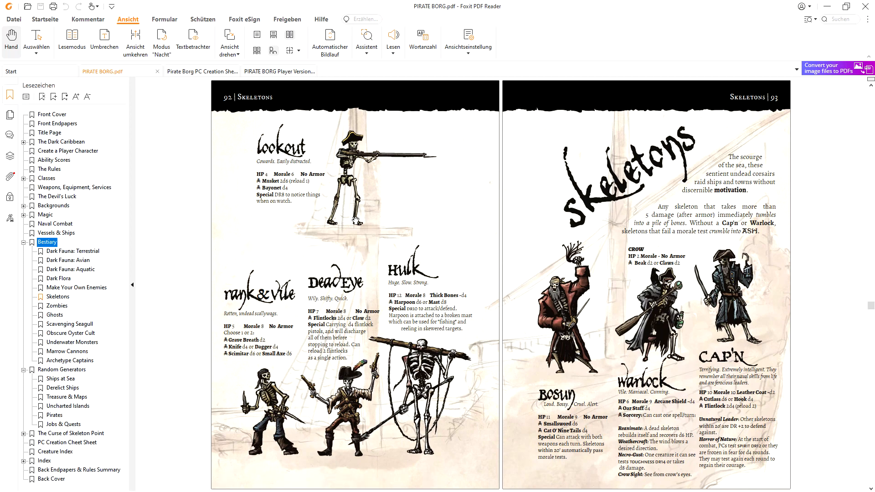
{"action": "mouse_move", "coordinate": [469, 177]}
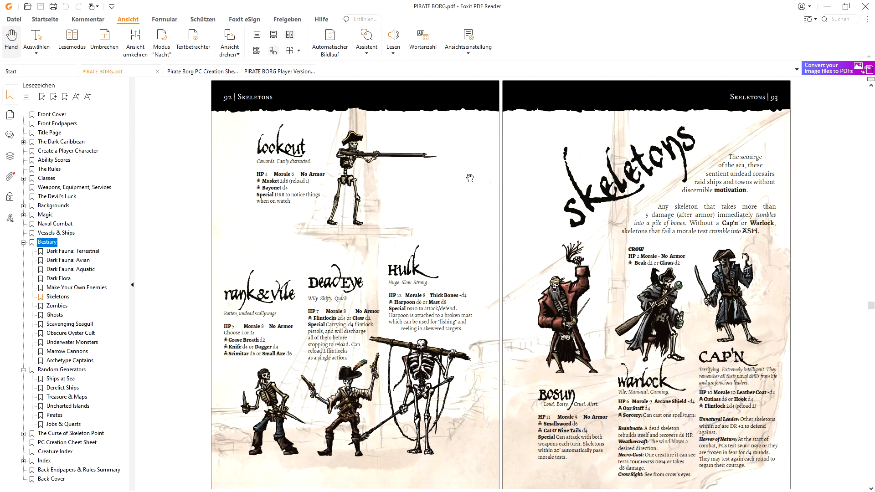
{"action": "mouse_move", "coordinate": [554, 221]}
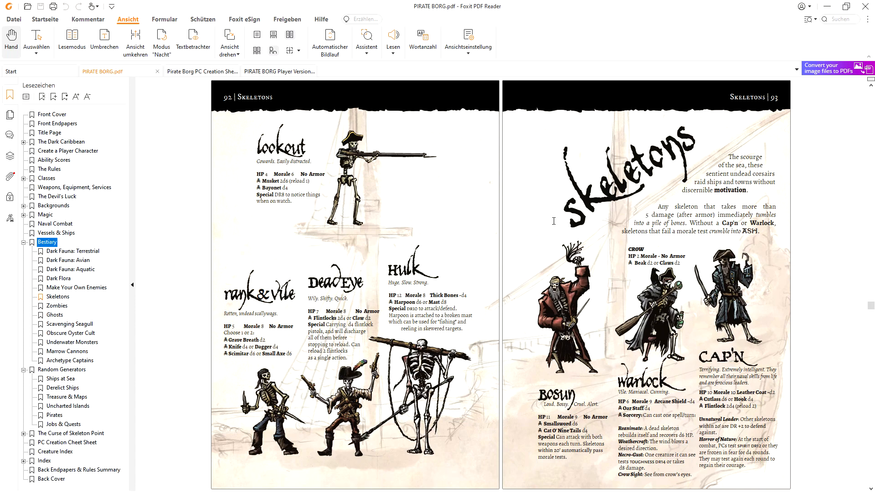
{"action": "scroll", "scroll_direction": "down", "scroll_amount": 3}
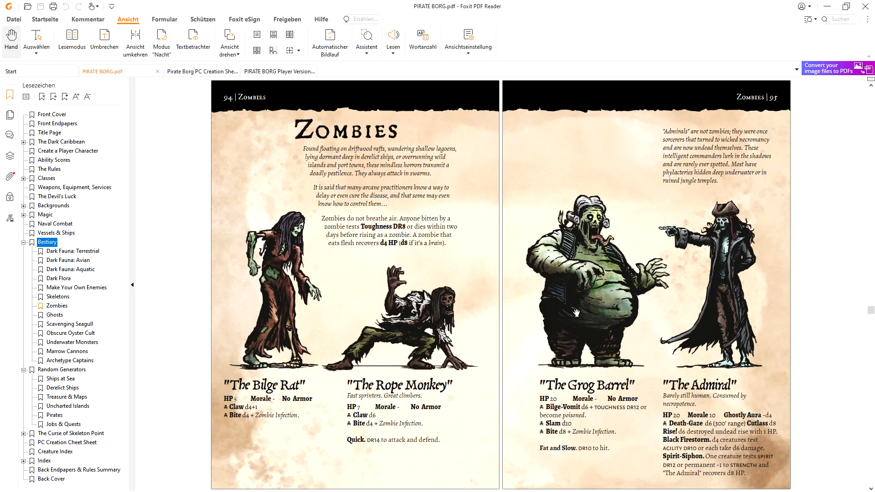
{"action": "mouse_move", "coordinate": [550, 290]}
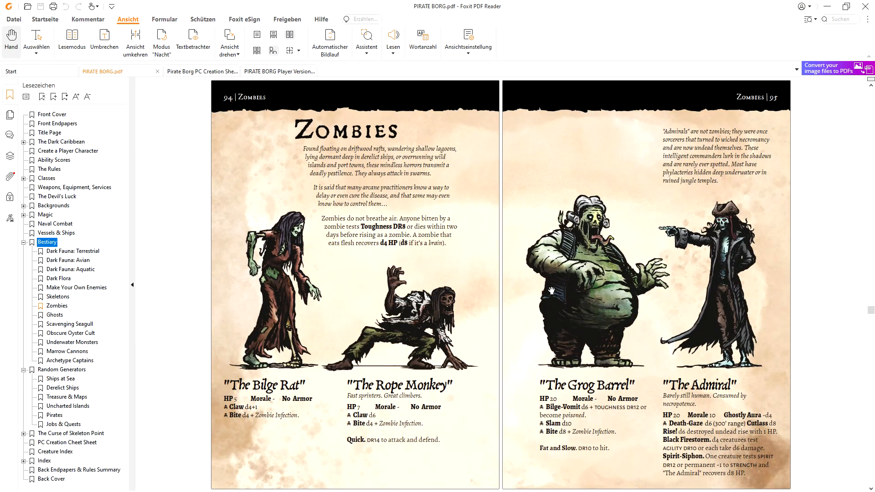
{"action": "mouse_move", "coordinate": [438, 173]}
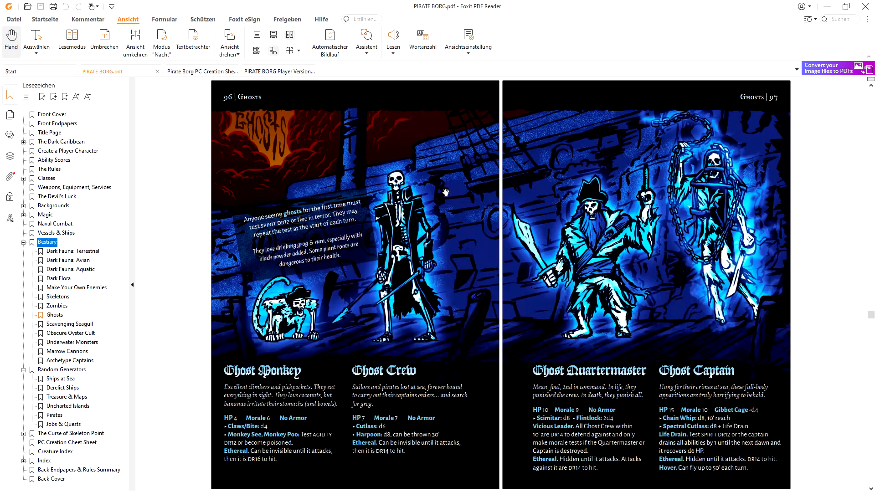
{"action": "mouse_move", "coordinate": [715, 238]}
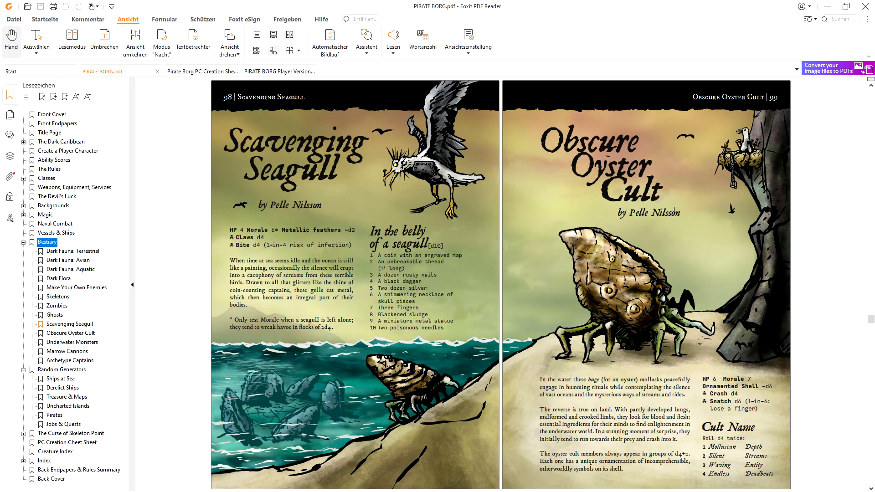
Scroll past the Undead Megalodon and Kraken to the Davy Jones and Leviathan spread, pages 106–107
{"action": "scroll", "scroll_direction": "down", "scroll_amount": 3}
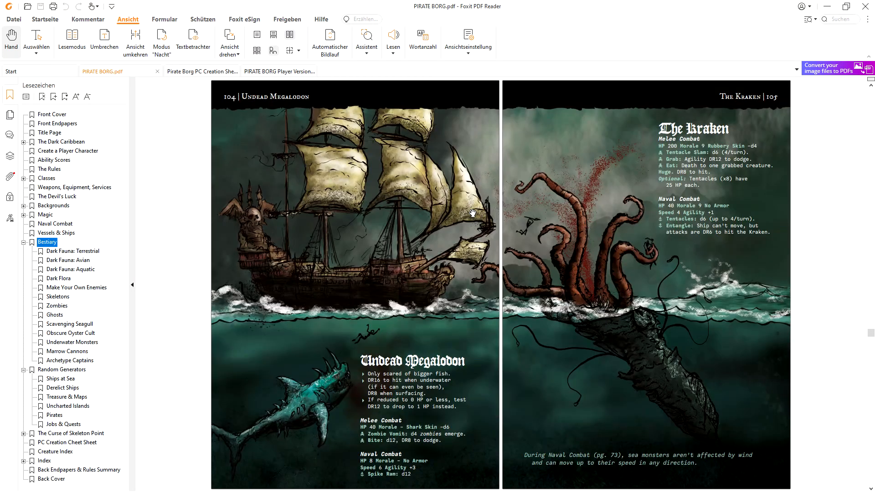
{"action": "mouse_move", "coordinate": [479, 206]}
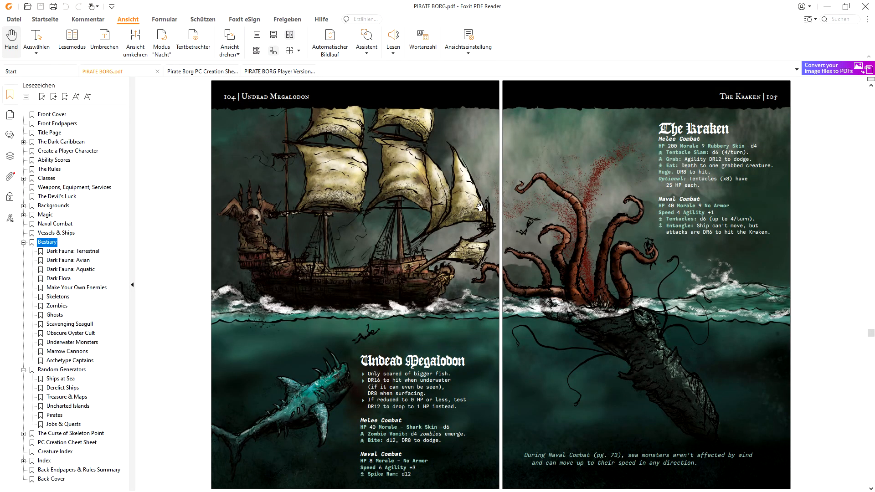
{"action": "mouse_move", "coordinate": [434, 320]}
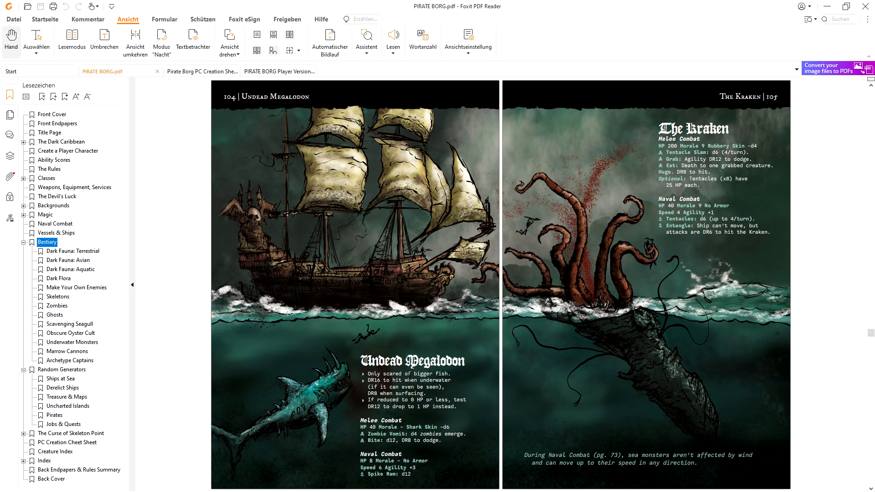
{"action": "mouse_move", "coordinate": [407, 398]}
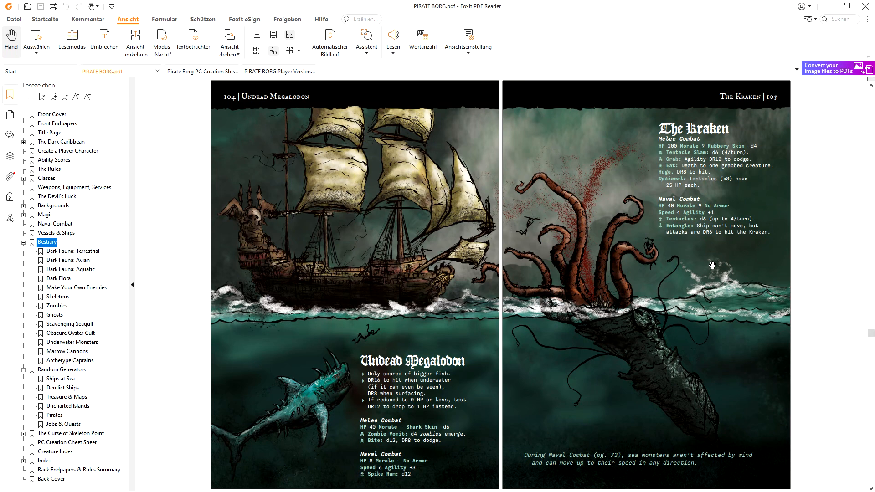
{"action": "mouse_move", "coordinate": [528, 224]}
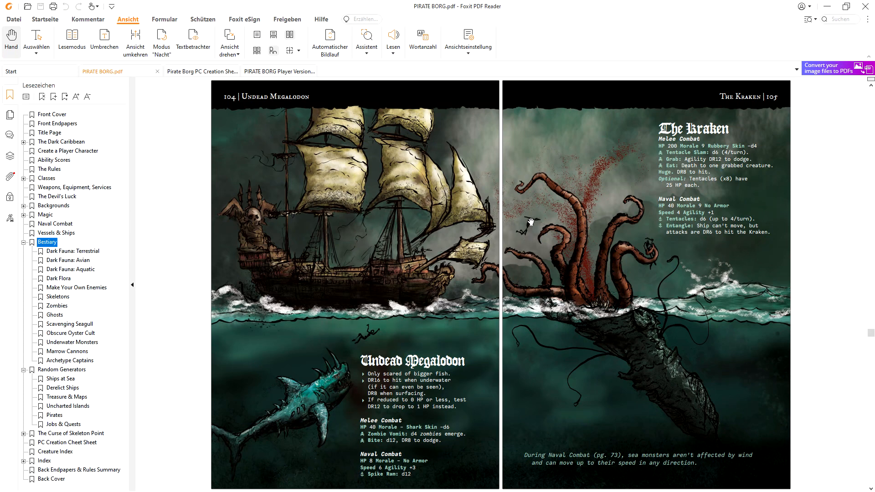
{"action": "mouse_move", "coordinate": [531, 219]}
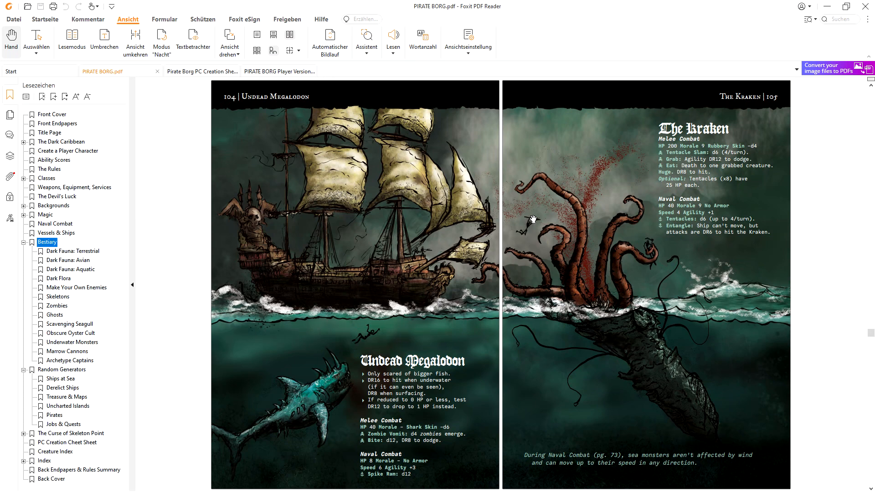
{"action": "mouse_move", "coordinate": [661, 318]}
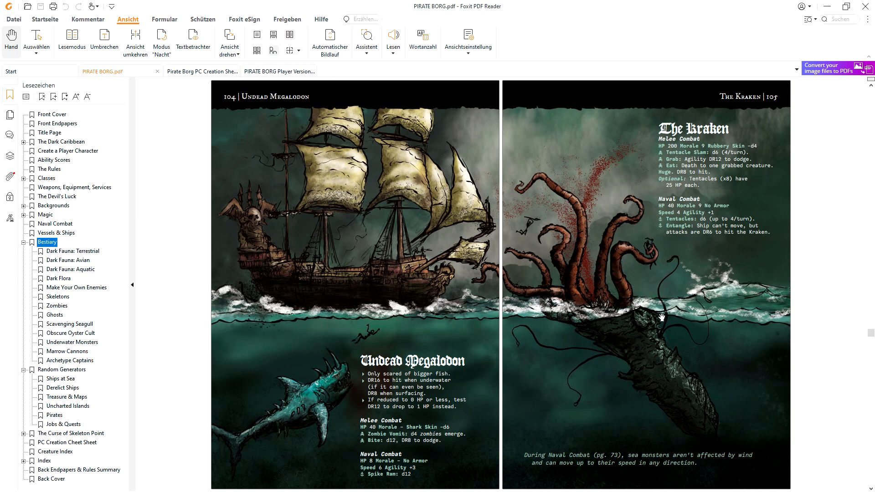
{"action": "scroll", "scroll_direction": "down", "scroll_amount": 3}
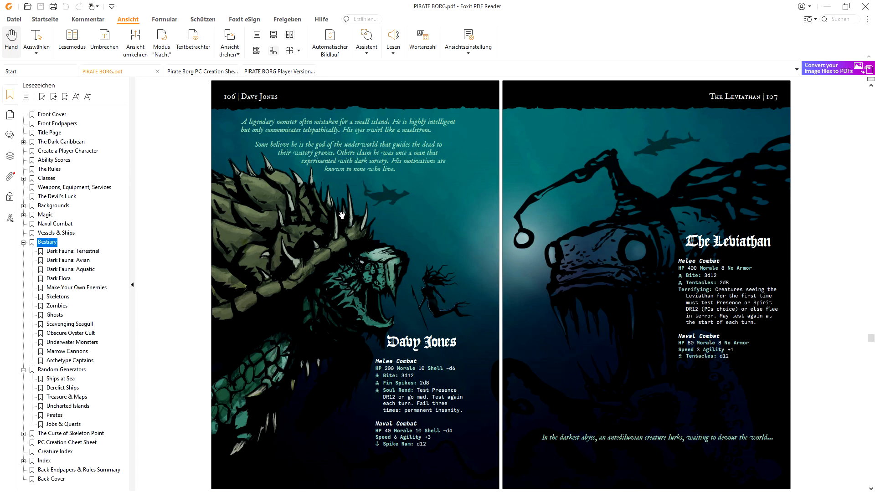
{"action": "mouse_move", "coordinate": [434, 344]}
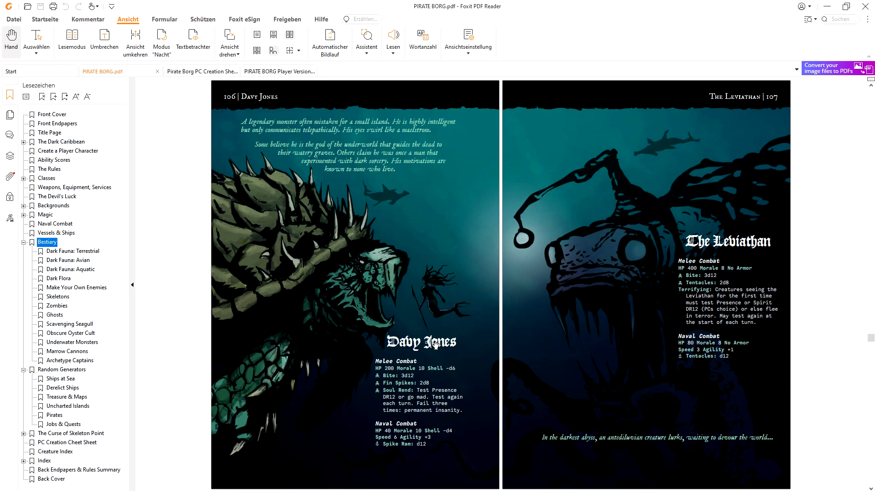
{"action": "mouse_move", "coordinate": [694, 247]}
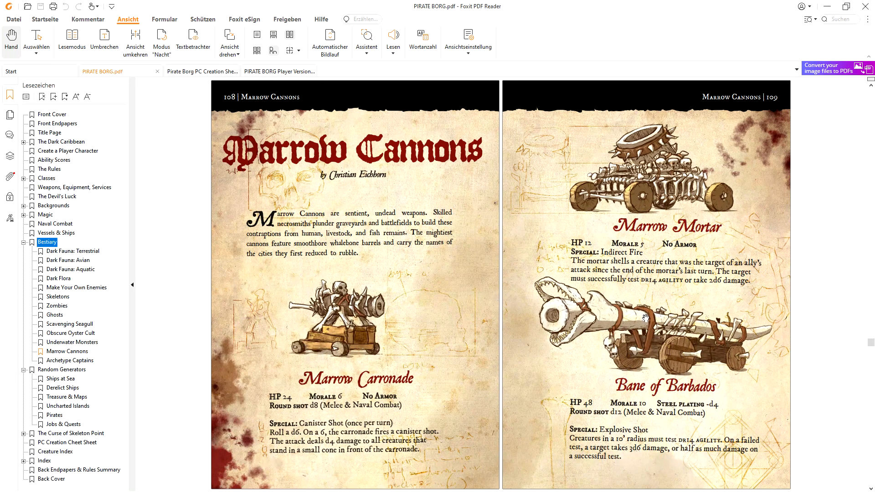
{"action": "mouse_move", "coordinate": [653, 162]}
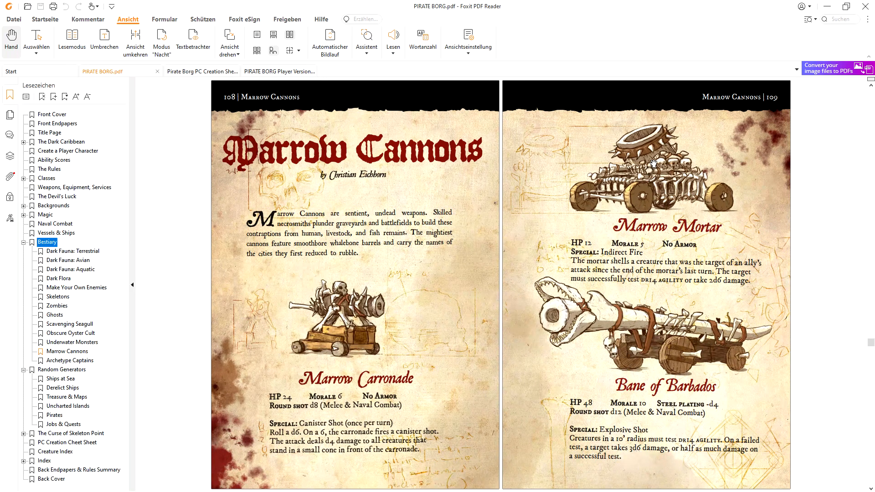
{"action": "mouse_move", "coordinate": [683, 186]}
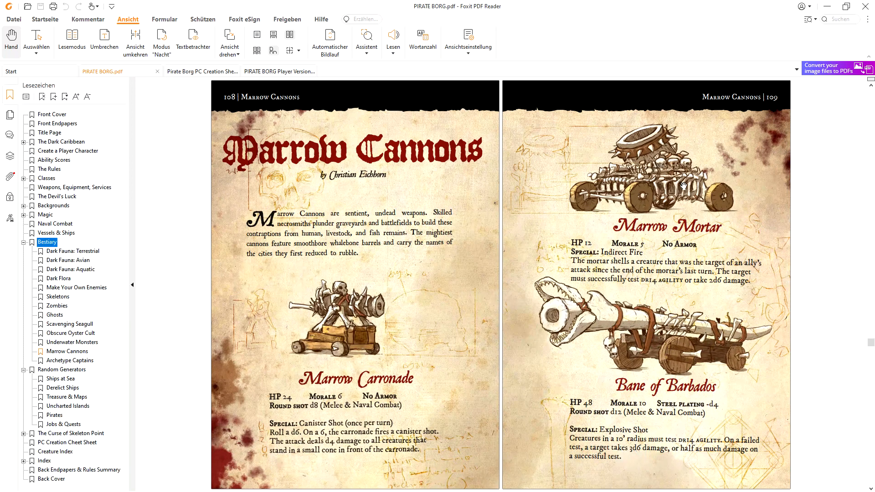
{"action": "mouse_move", "coordinate": [621, 191]}
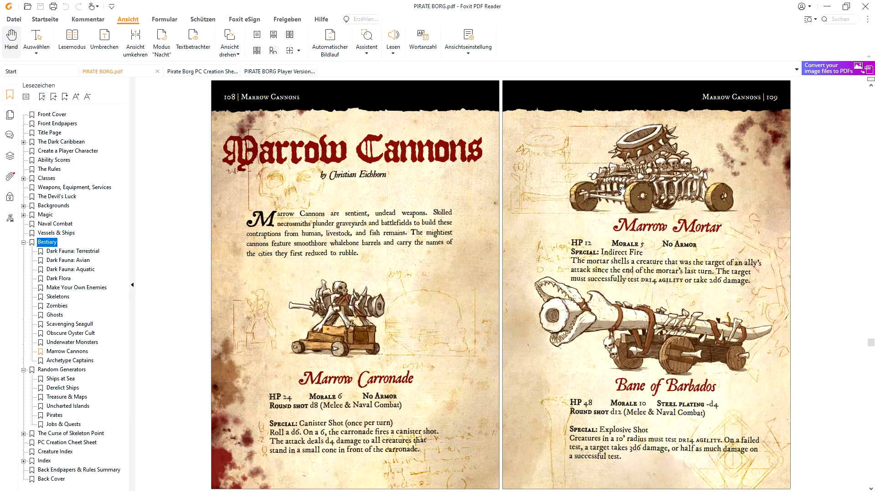
{"action": "mouse_move", "coordinate": [629, 203]}
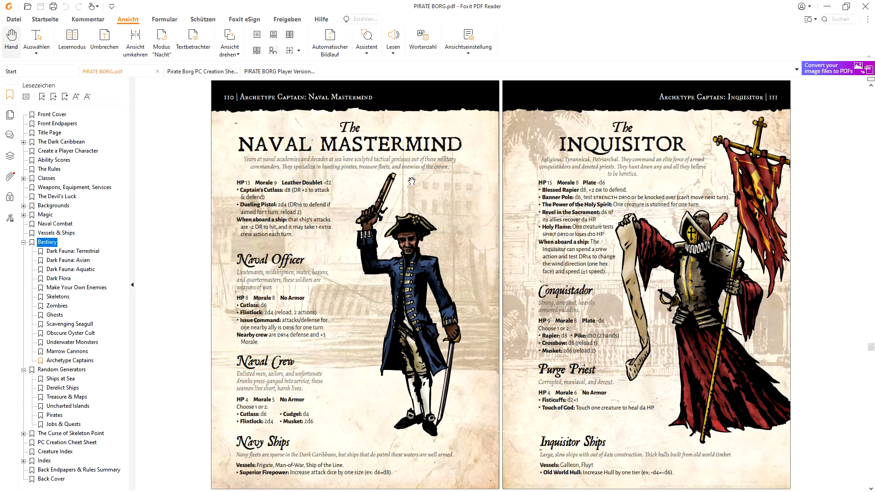
{"action": "mouse_move", "coordinate": [430, 234]}
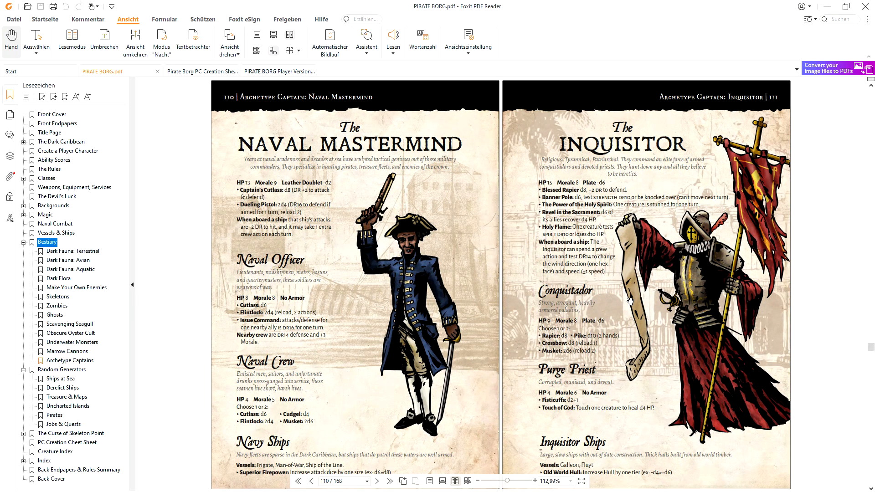
{"action": "mouse_move", "coordinate": [599, 446]}
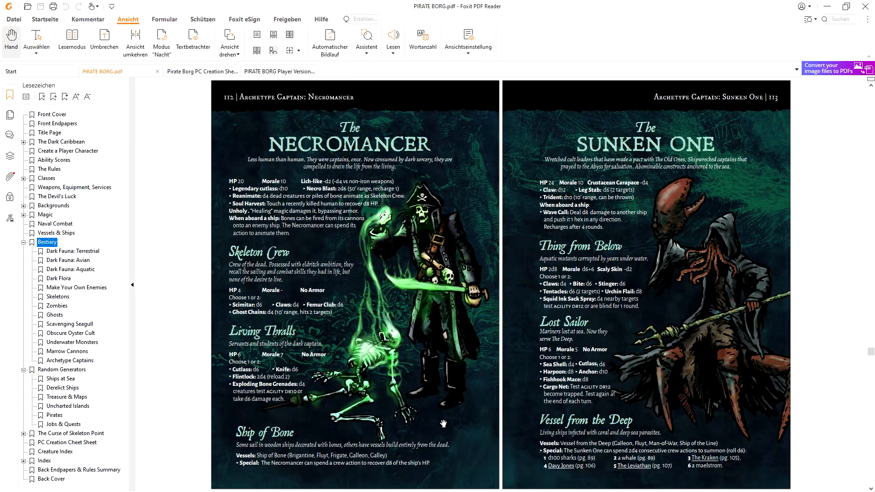
{"action": "mouse_move", "coordinate": [614, 440]}
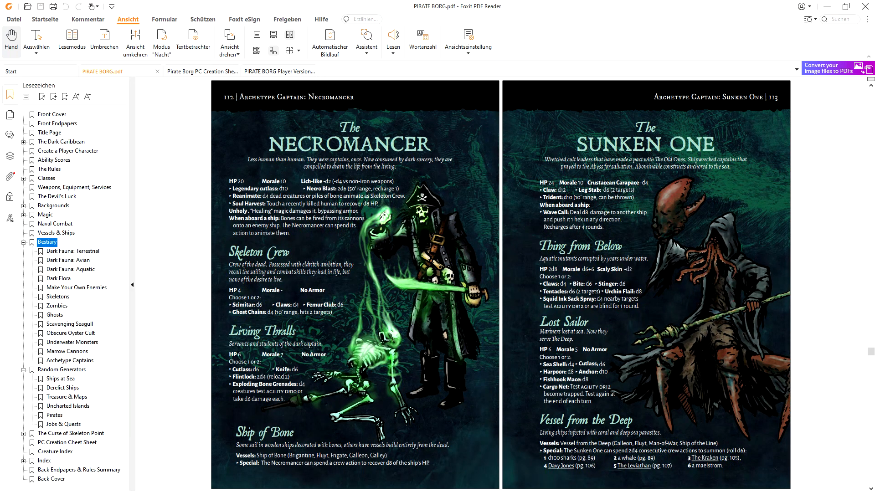
{"action": "mouse_move", "coordinate": [644, 416]}
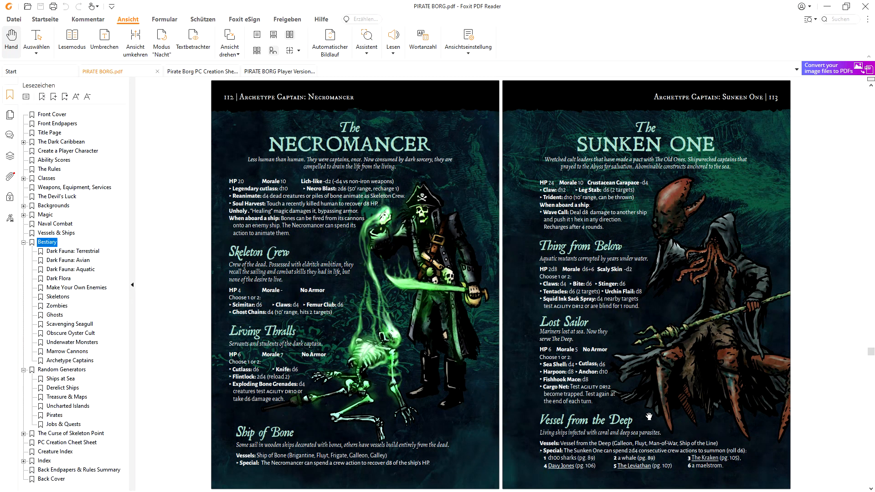
{"action": "mouse_move", "coordinate": [645, 437]}
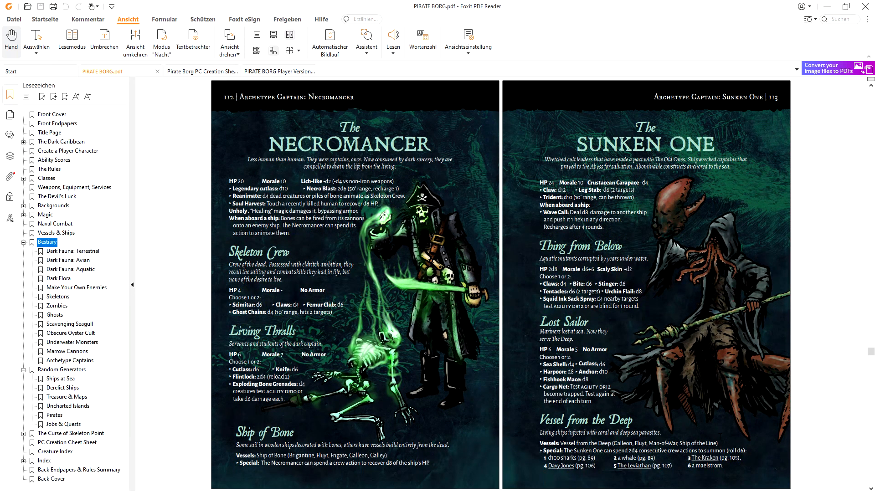
Use the Naval Combat bookmark to return to the Man-of-War and Ghost Ship spread, pages 84–85
{"action": "left_click", "coordinate": [55, 223]}
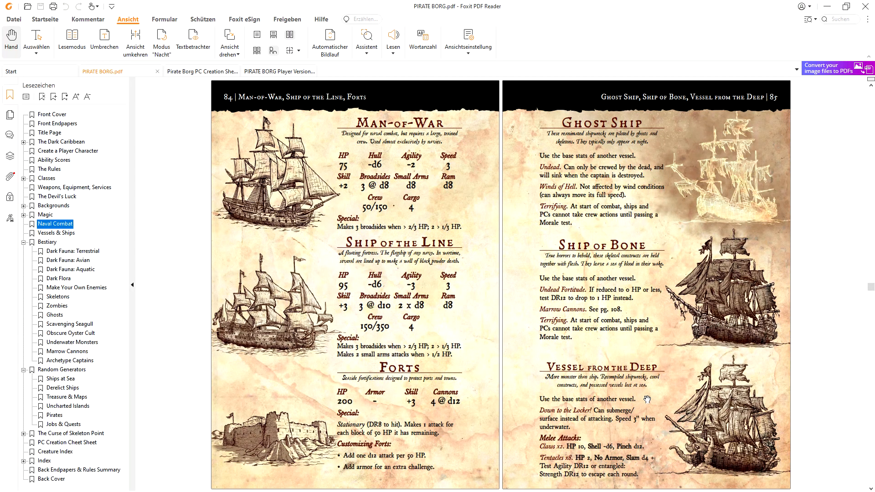
Use the Random Generators bookmark to show the Ships at Sea and Cargo tables, pages 114–115
{"action": "left_click", "coordinate": [62, 370]}
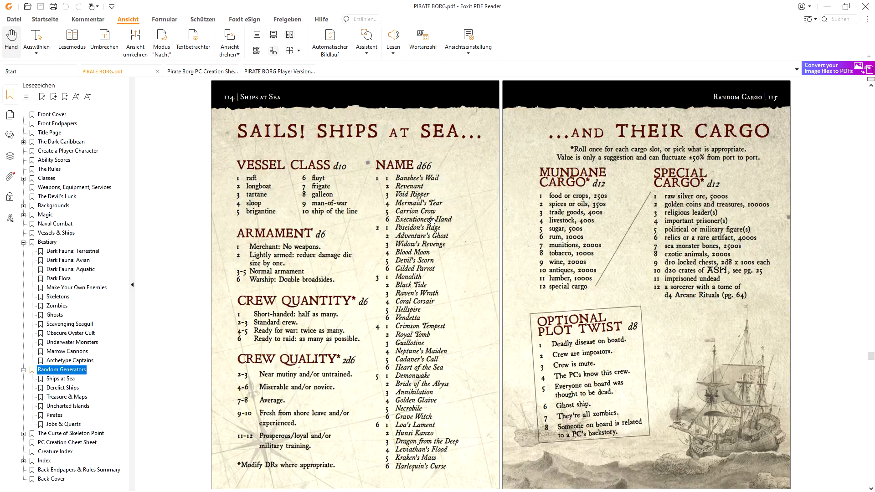
{"action": "mouse_move", "coordinate": [462, 218]}
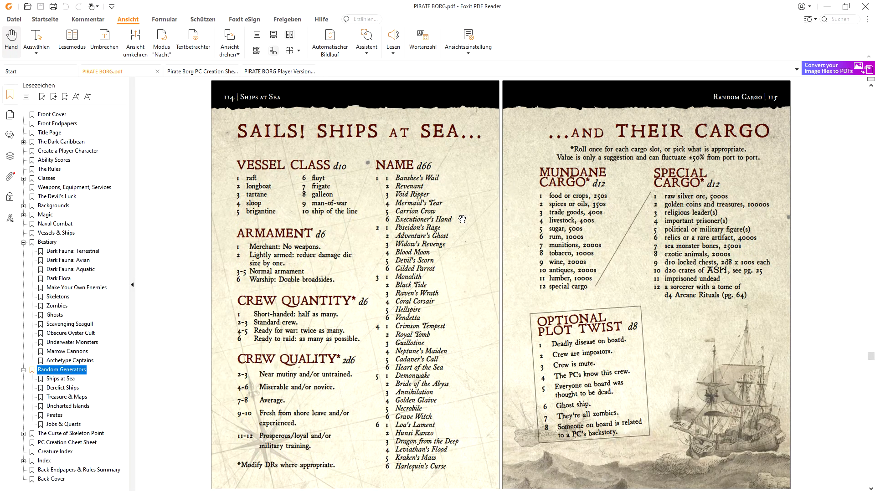
{"action": "mouse_move", "coordinate": [453, 174]}
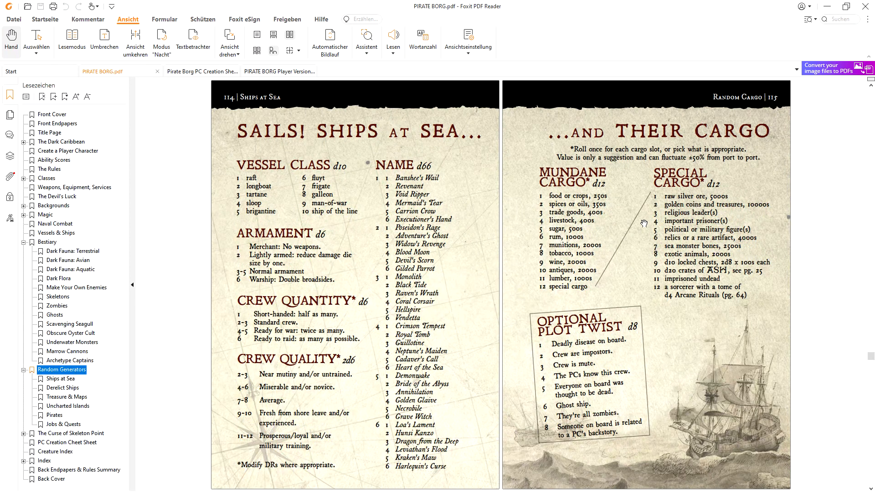
{"action": "mouse_move", "coordinate": [698, 218]}
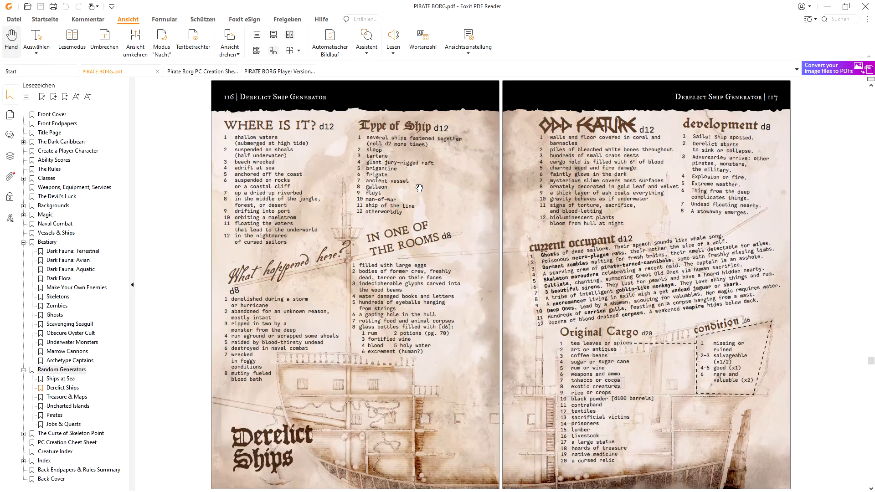
{"action": "mouse_move", "coordinate": [323, 184]}
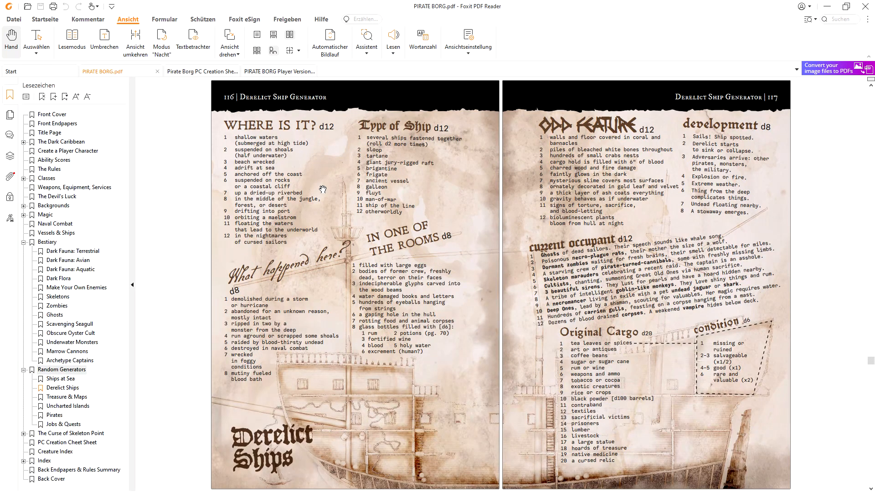
Scroll past the Derelict Ships generator to the Buried Treasure spread, pages 118–119
{"action": "scroll", "scroll_direction": "down", "scroll_amount": 3}
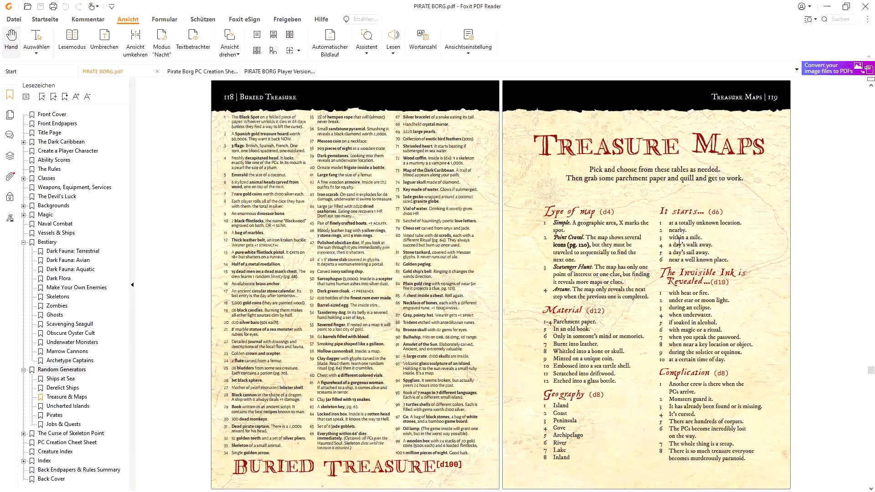
Scroll past the Treasure Maps riddles (120–121) to the Uncharted Islands generator, pages 122–123
{"action": "scroll", "scroll_direction": "down", "scroll_amount": 3}
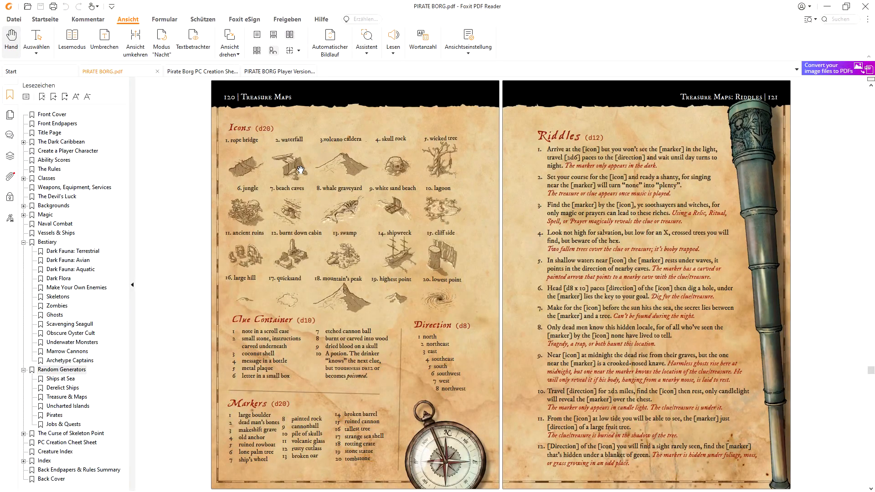
{"action": "mouse_move", "coordinate": [391, 221]}
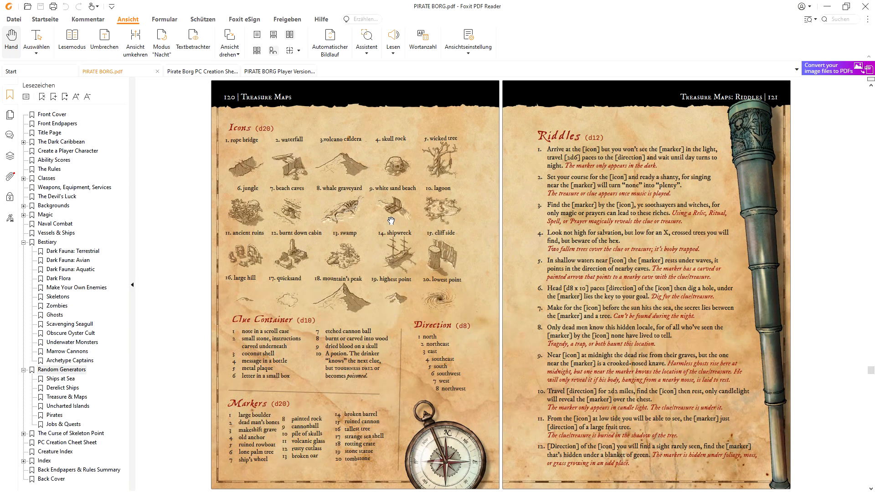
{"action": "mouse_move", "coordinate": [603, 188]}
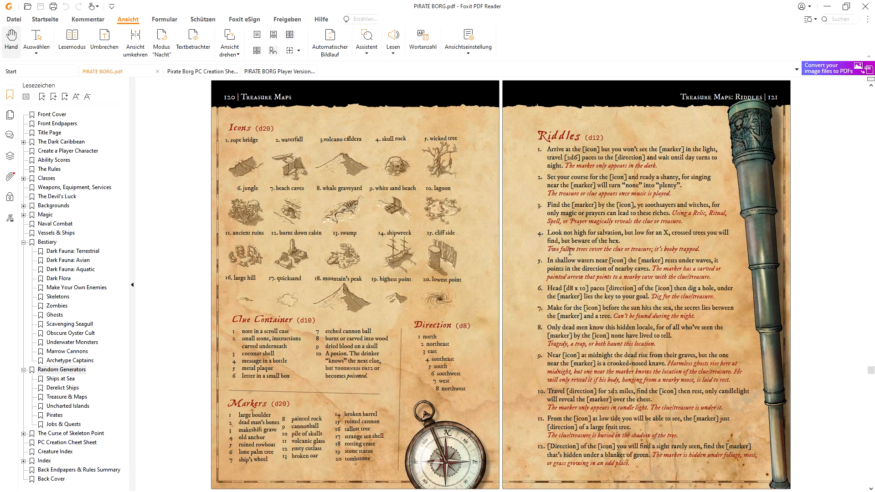
{"action": "scroll", "scroll_direction": "down", "scroll_amount": 3}
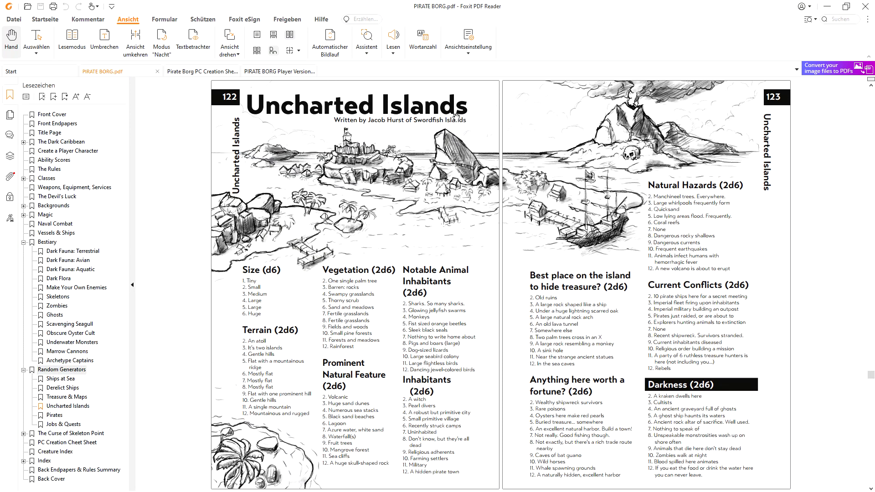
{"action": "mouse_move", "coordinate": [561, 202]}
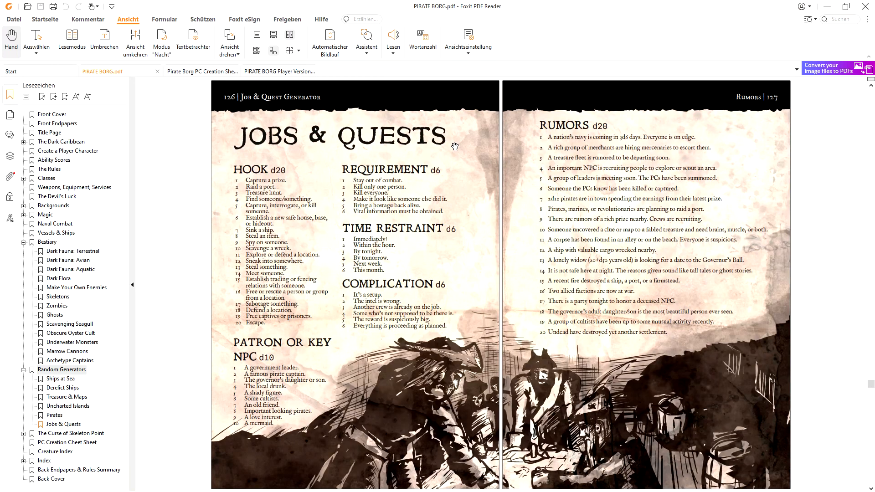
{"action": "mouse_move", "coordinate": [448, 151]}
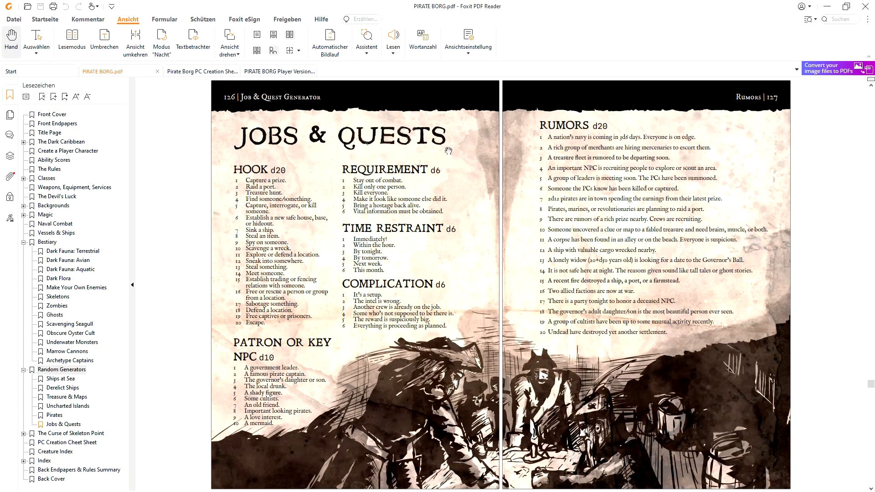
{"action": "mouse_move", "coordinate": [429, 170]}
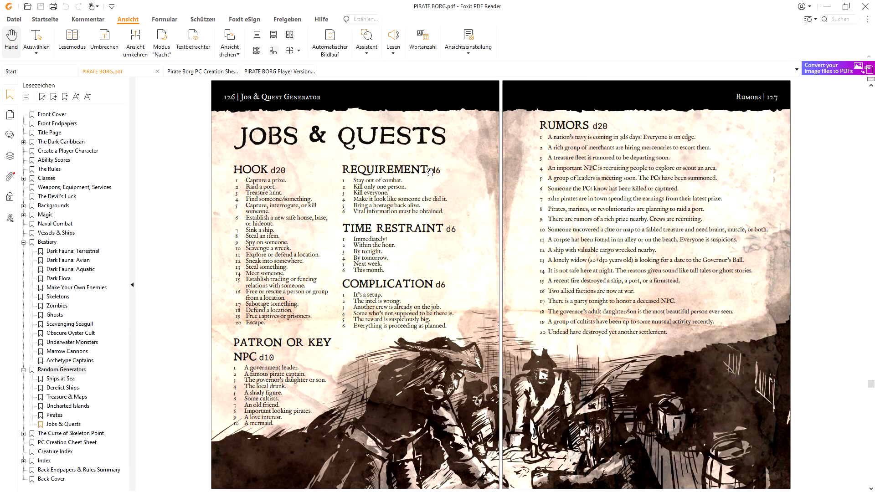
{"action": "mouse_move", "coordinate": [629, 222]}
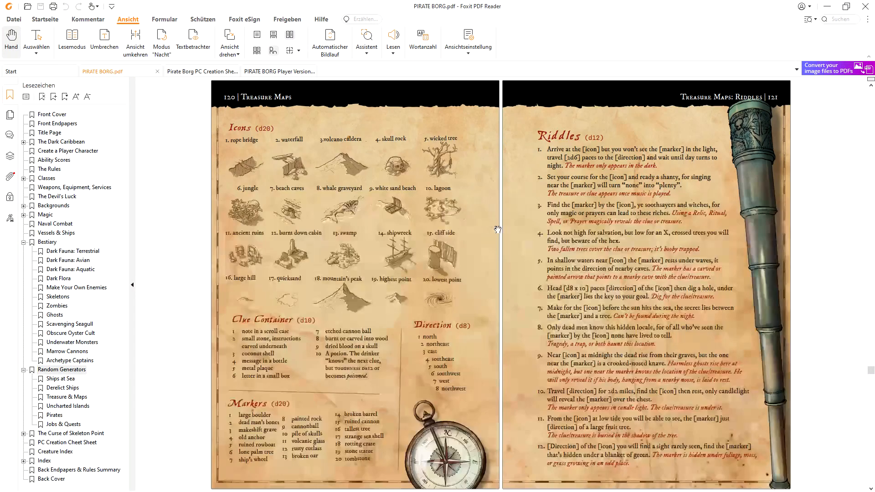
Scroll down to the Pirate Generator spread, pages 124–125
{"action": "scroll", "scroll_direction": "down", "scroll_amount": 3}
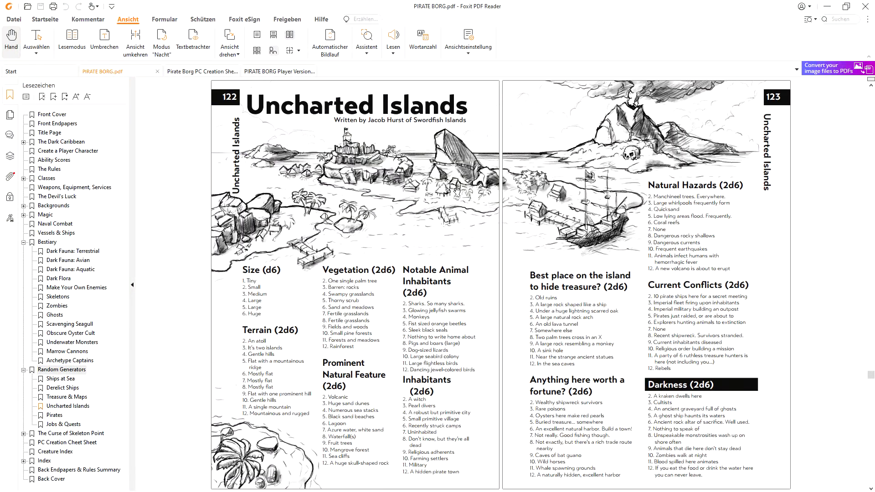
{"action": "scroll", "scroll_direction": "down", "scroll_amount": 3}
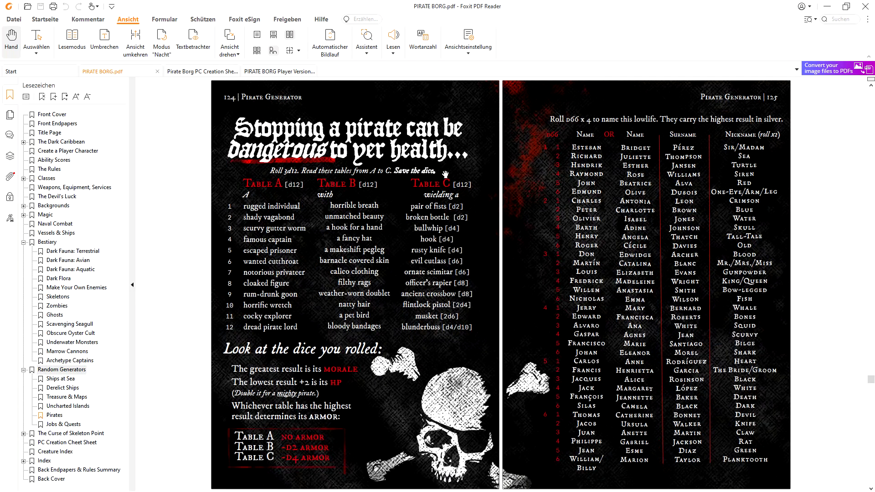
Jump to The Curse of Skeleton Point bookmark and scroll through its opening pages
{"action": "left_click", "coordinate": [71, 433]}
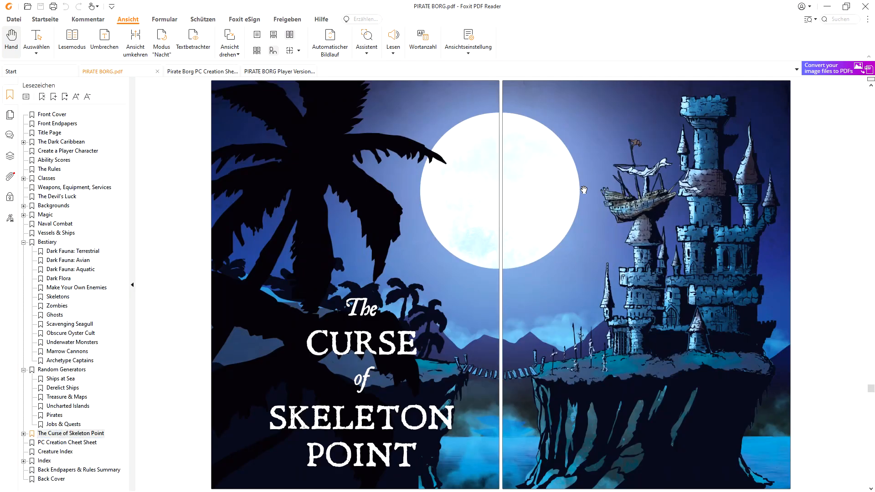
{"action": "mouse_move", "coordinate": [427, 310]}
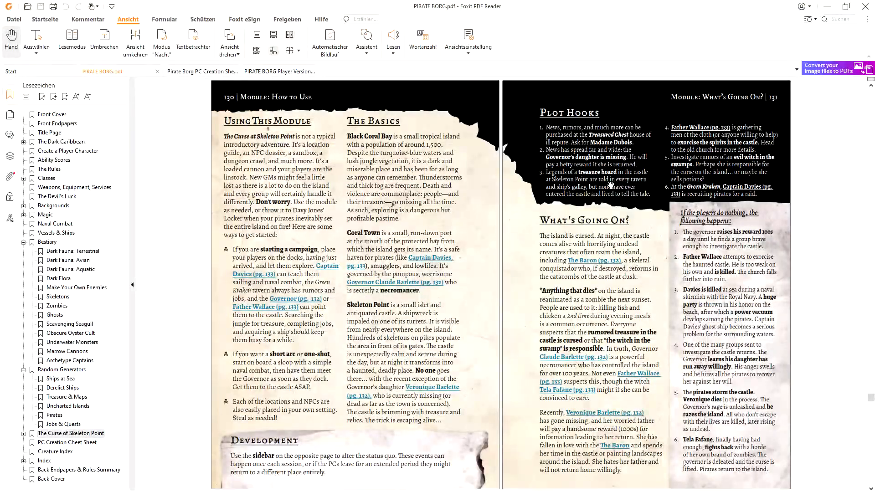
{"action": "scroll", "scroll_direction": "down", "scroll_amount": 3}
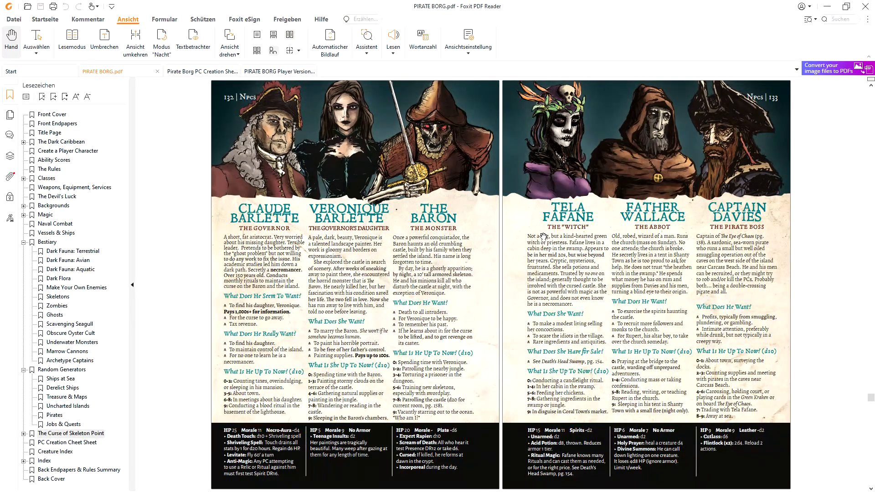
{"action": "scroll", "scroll_direction": "down", "scroll_amount": 3}
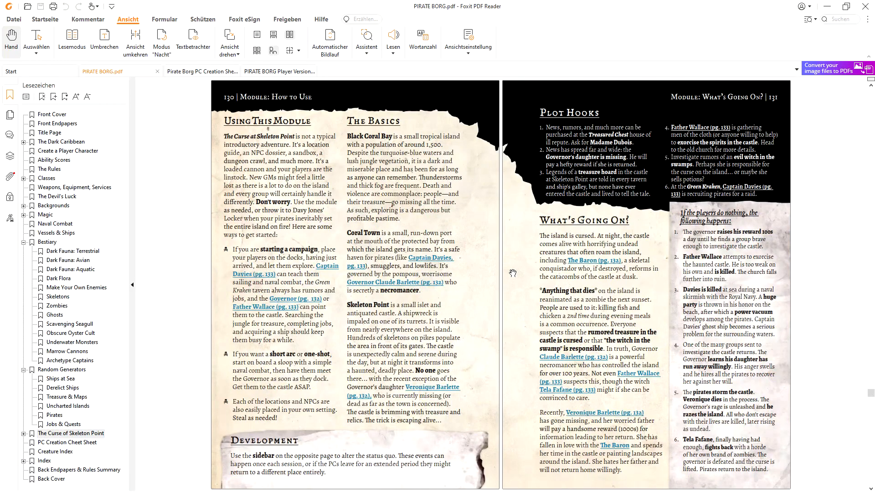
{"action": "mouse_move", "coordinate": [479, 265]}
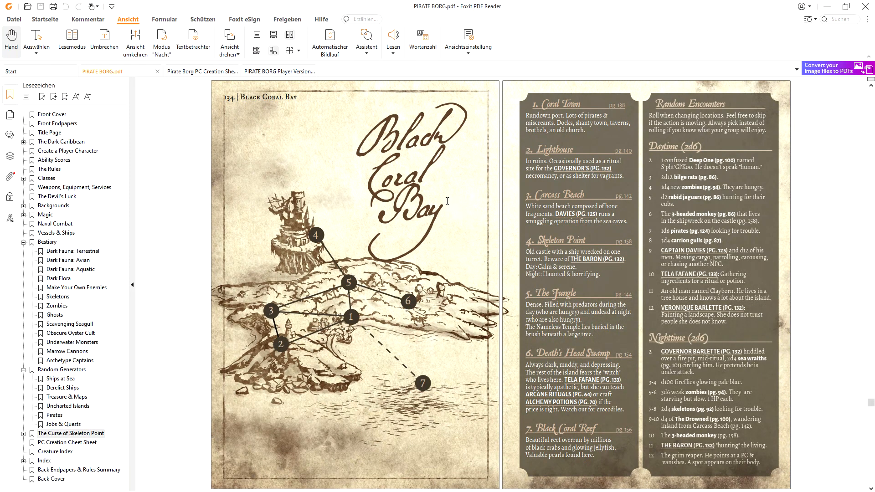
{"action": "mouse_move", "coordinate": [390, 244]}
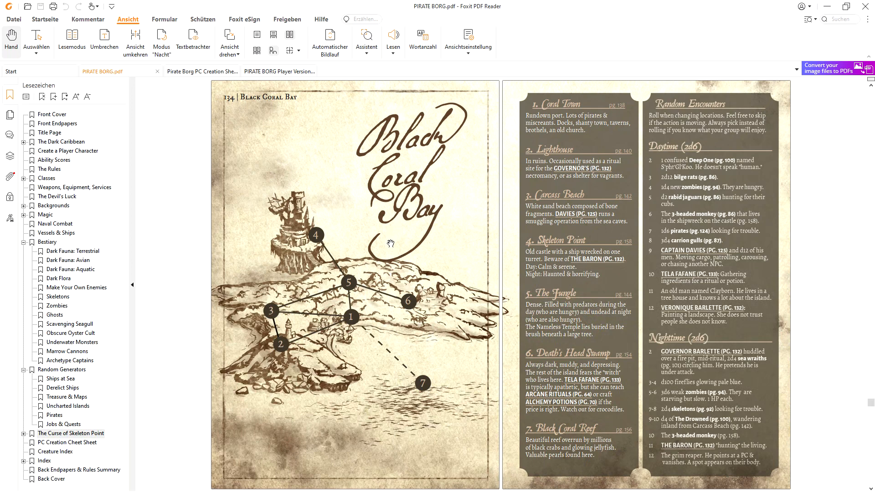
{"action": "mouse_move", "coordinate": [580, 206]}
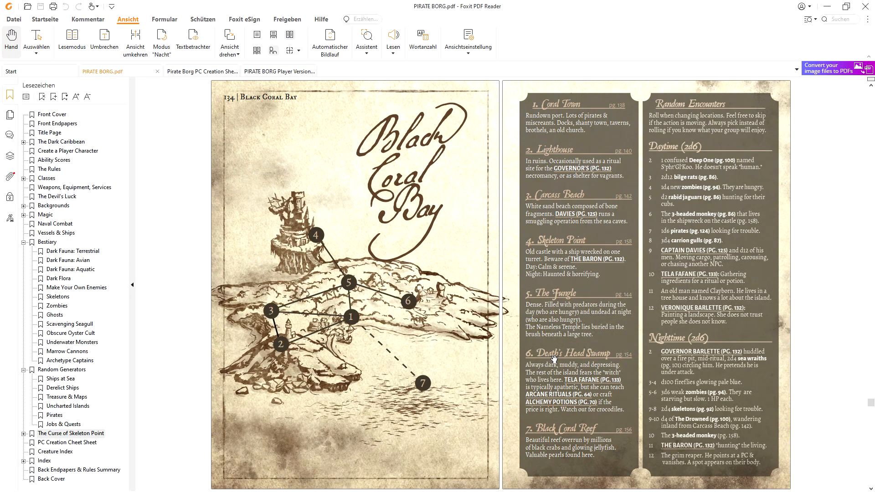
{"action": "mouse_move", "coordinate": [559, 434]}
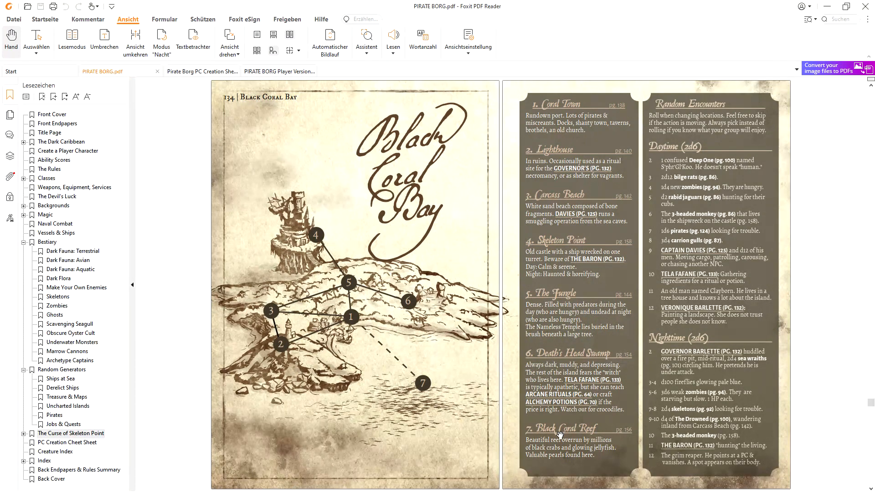
{"action": "mouse_move", "coordinate": [487, 233]}
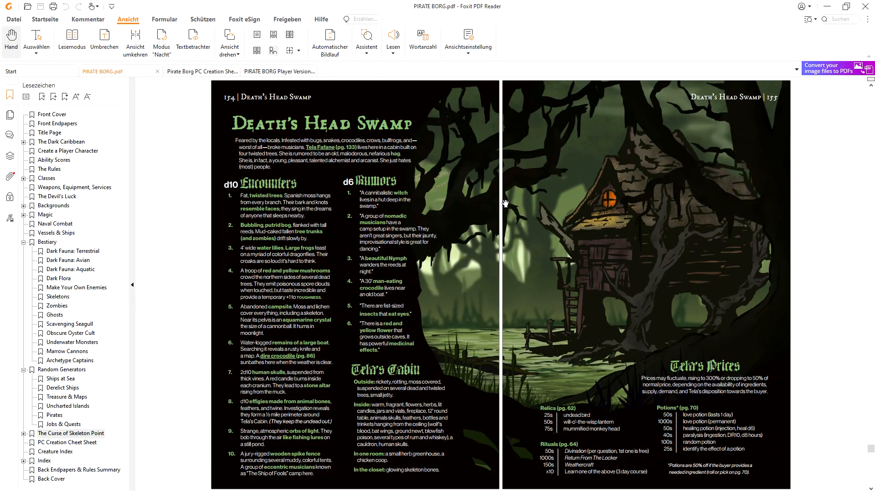
Scroll past Black Coral Reef and Skeleton Point to the Death's Head Swamp spread, pages 154–155
{"action": "scroll", "scroll_direction": "down", "scroll_amount": 3}
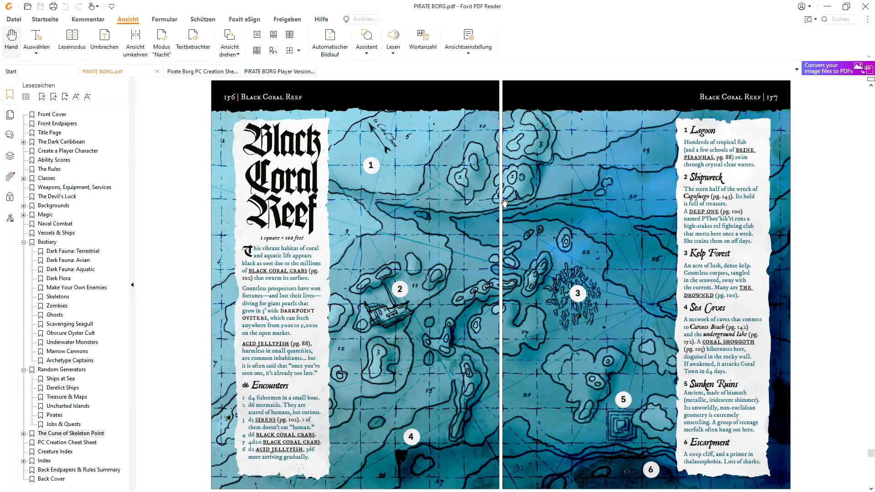
{"action": "scroll", "scroll_direction": "down", "scroll_amount": 3}
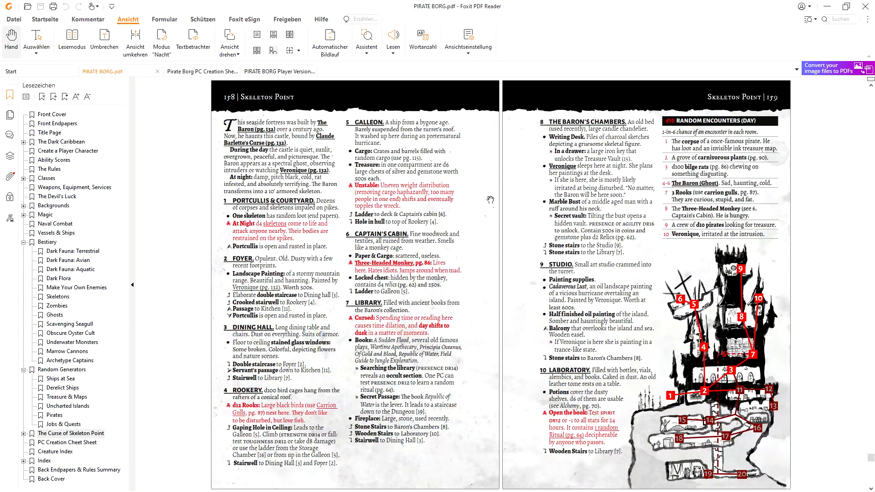
{"action": "scroll", "scroll_direction": "down", "scroll_amount": 3}
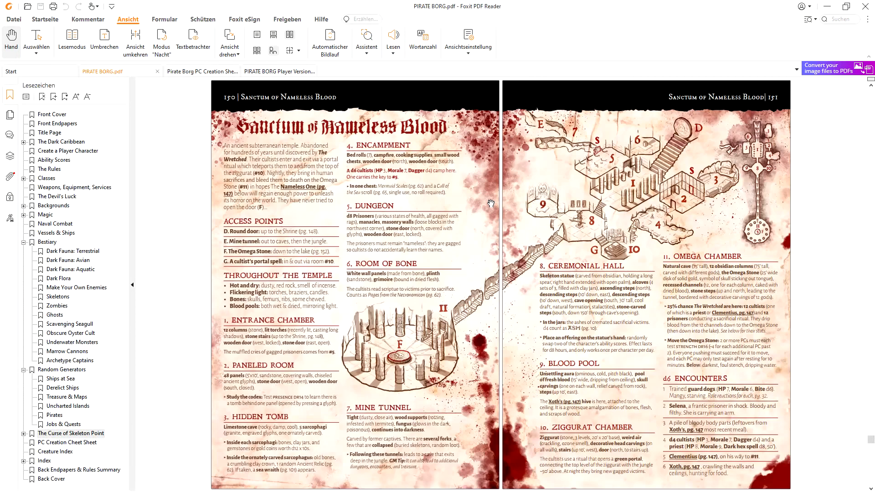
{"action": "scroll", "scroll_direction": "down", "scroll_amount": 3}
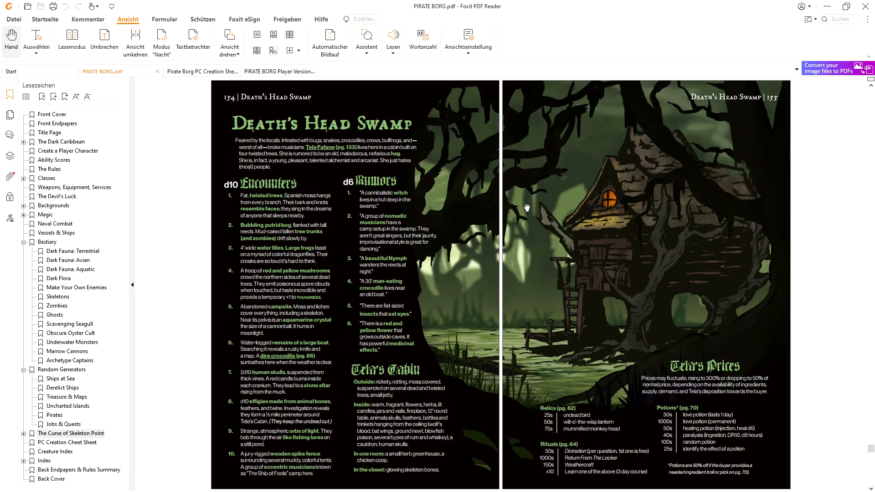
{"action": "mouse_move", "coordinate": [518, 216]}
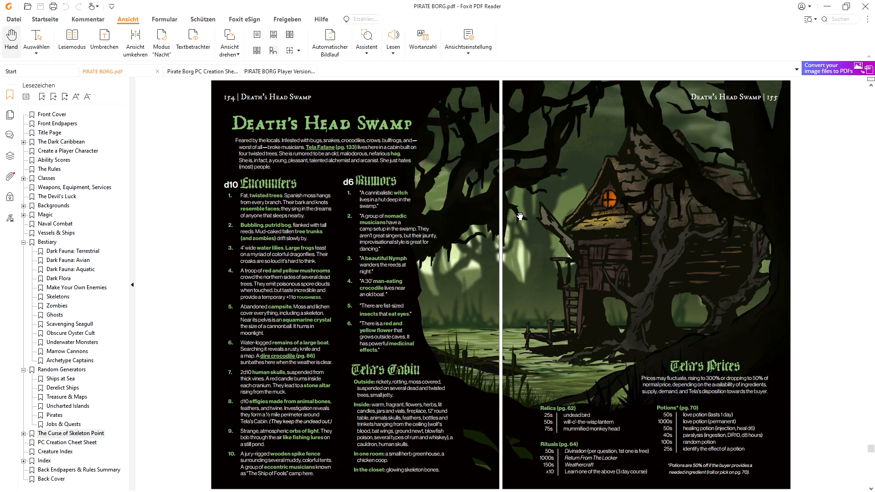
{"action": "mouse_move", "coordinate": [519, 228]}
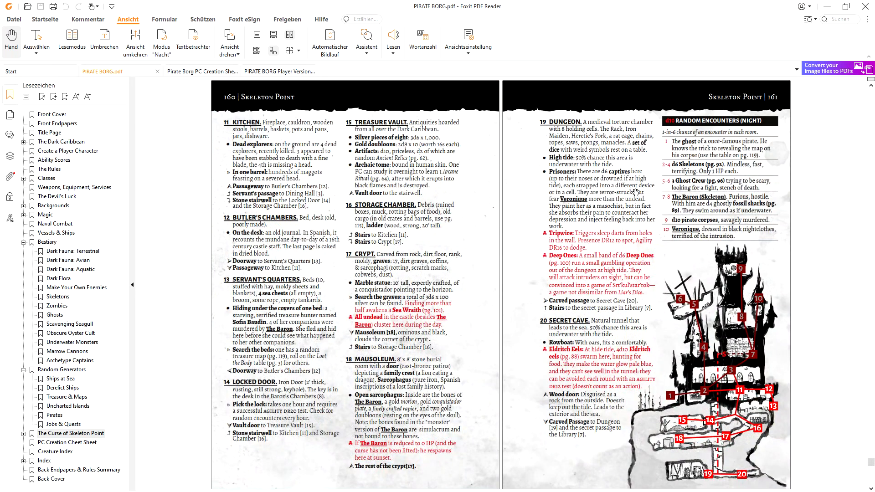
{"action": "mouse_move", "coordinate": [636, 246]}
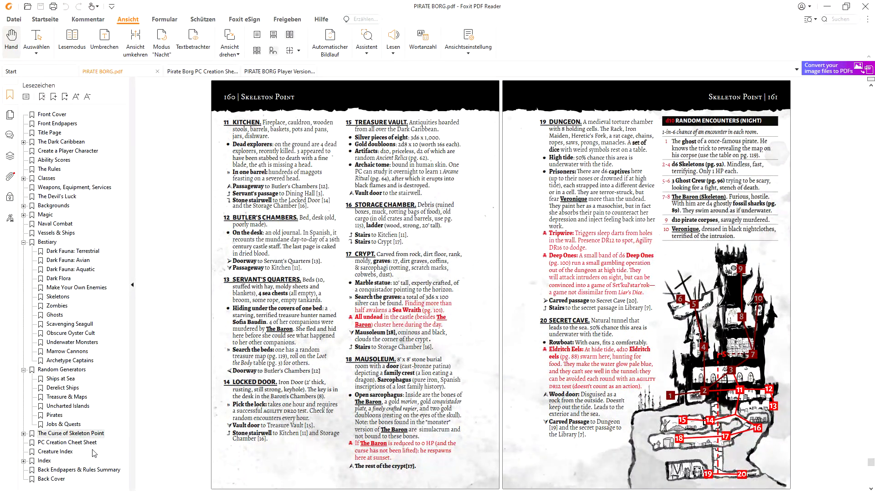
Jump to the Skeleton Point title spread via its bookmark, then scroll to the page 134 map
{"action": "left_click", "coordinate": [71, 433]}
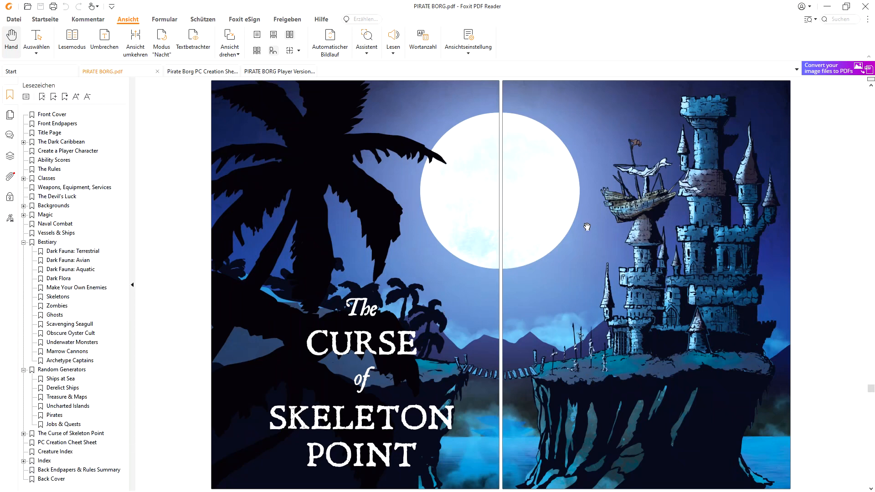
{"action": "mouse_move", "coordinate": [510, 273]}
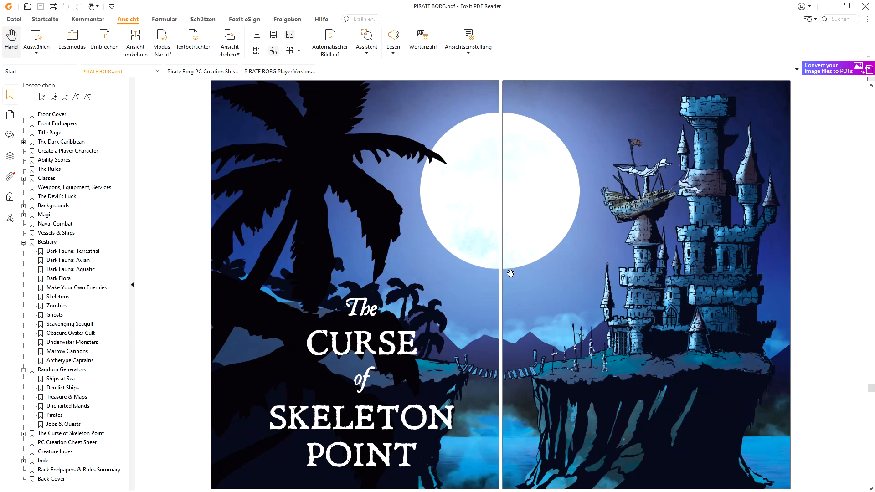
{"action": "mouse_move", "coordinate": [346, 283]}
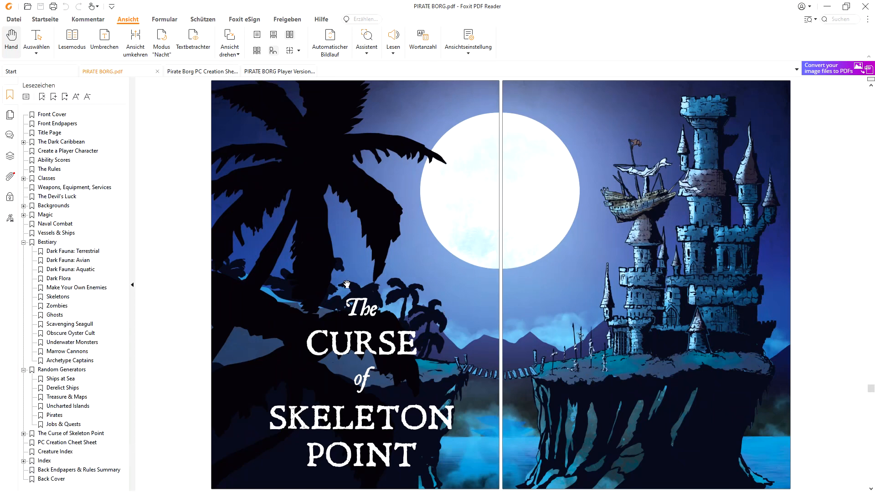
{"action": "scroll", "scroll_direction": "down", "scroll_amount": 3}
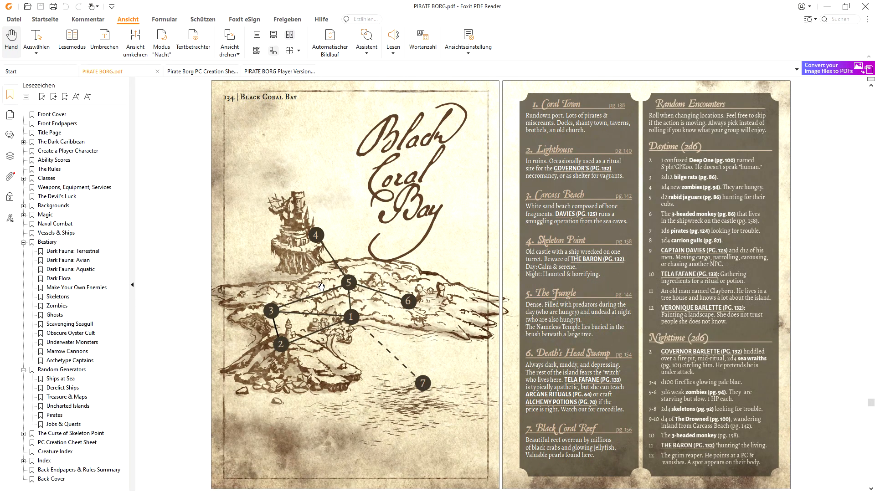
{"action": "mouse_move", "coordinate": [415, 313]}
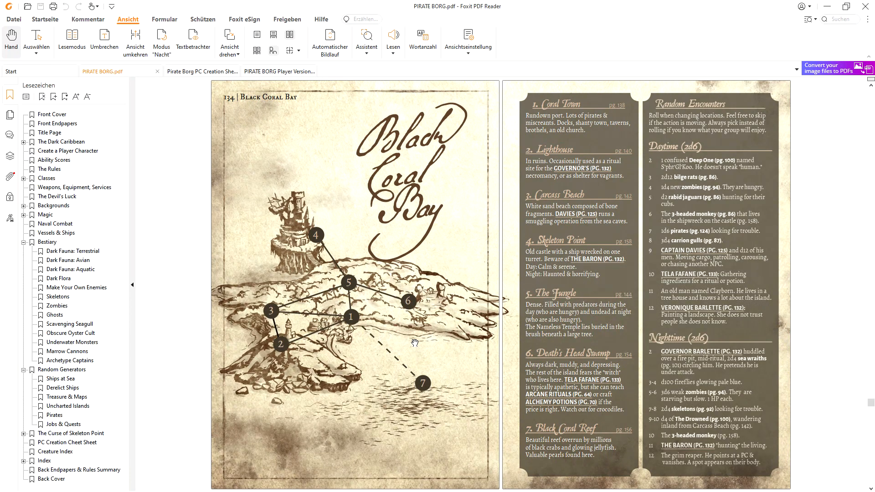
{"action": "mouse_move", "coordinate": [332, 235]}
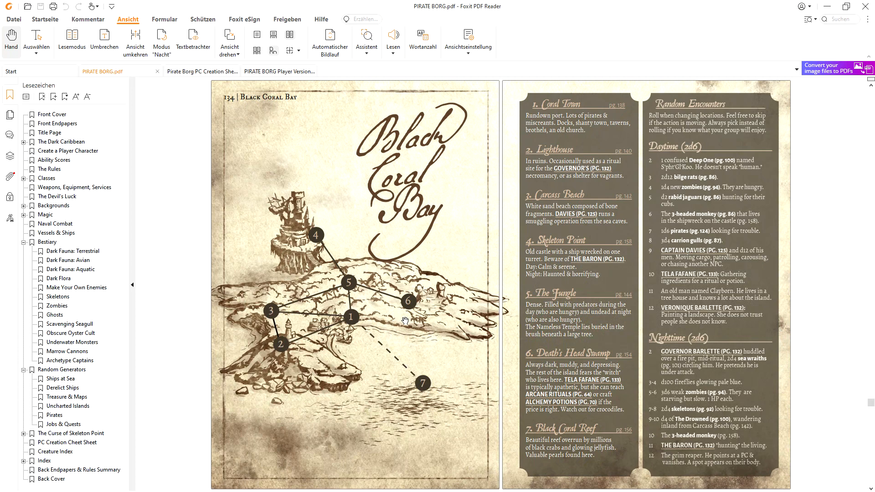
{"action": "mouse_move", "coordinate": [383, 245]}
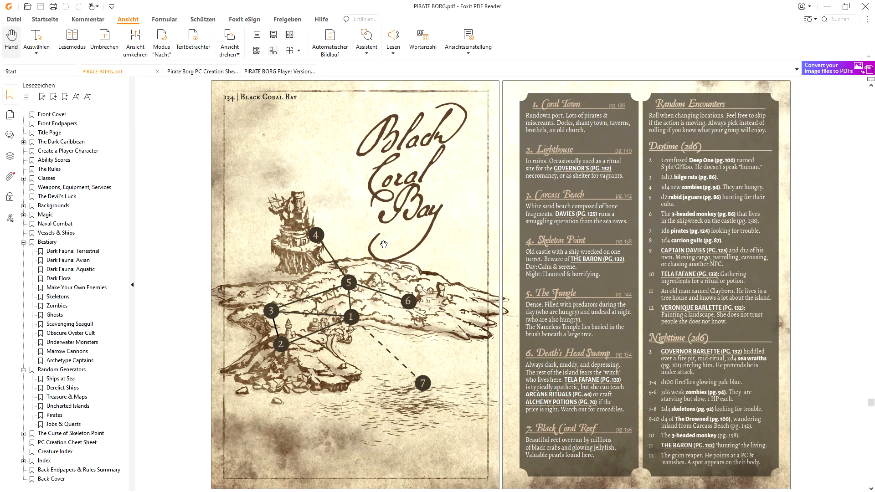
{"action": "mouse_move", "coordinate": [419, 333]}
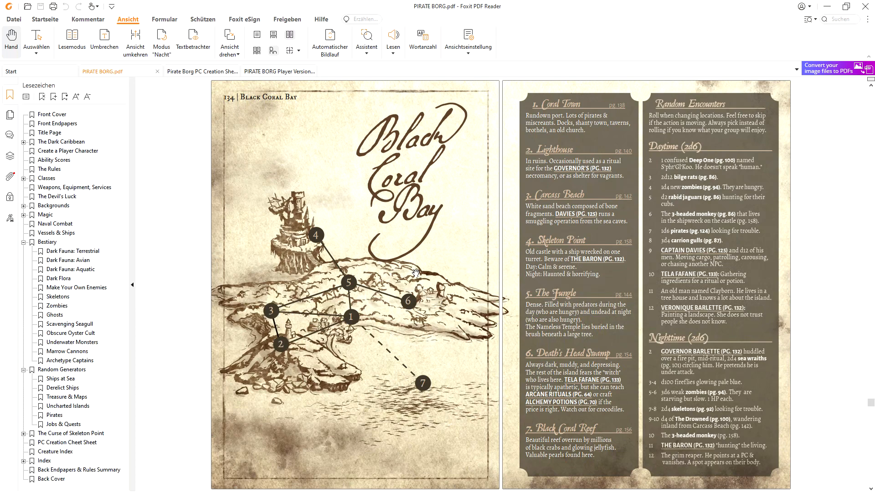
{"action": "mouse_move", "coordinate": [438, 283]}
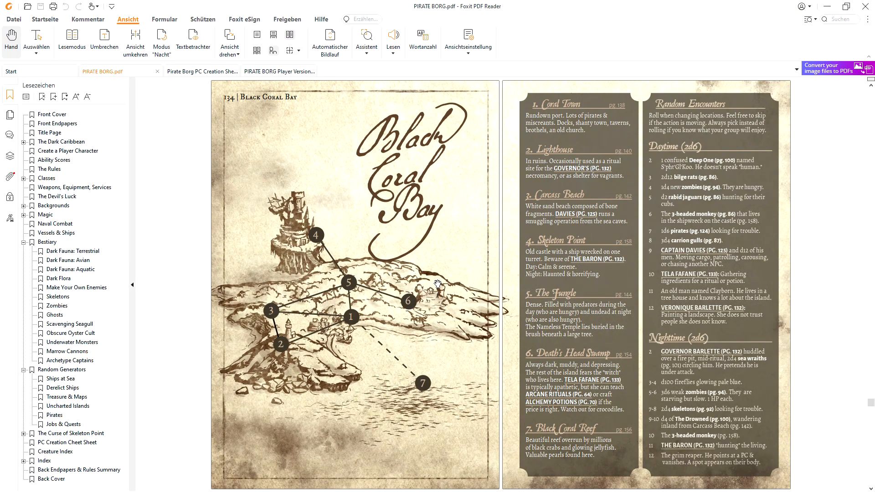
Jump to the PC Creation Cheat Sheet bookmark and scroll past the Creature Index to the back cover
{"action": "left_click", "coordinate": [67, 442]}
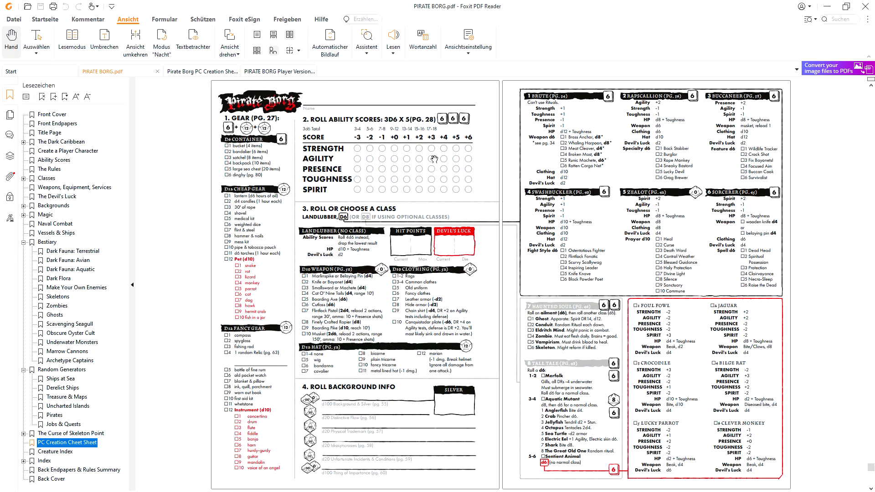
{"action": "mouse_move", "coordinate": [404, 132]}
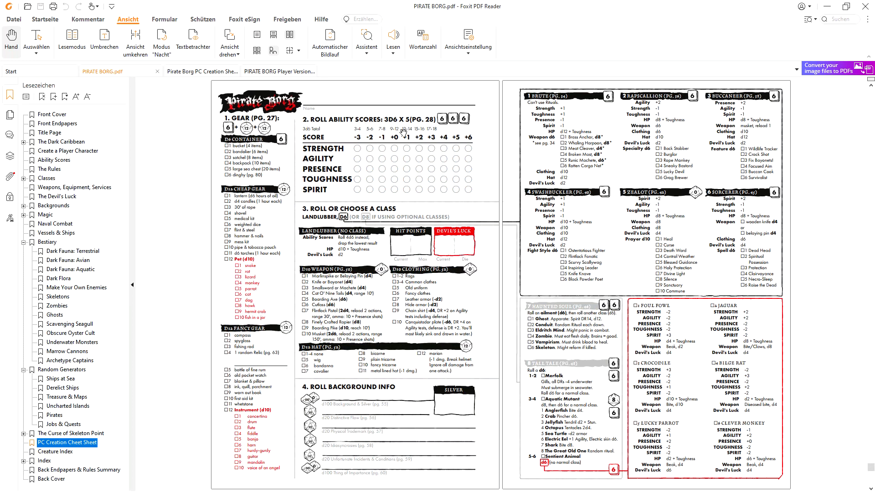
{"action": "mouse_move", "coordinate": [400, 171]}
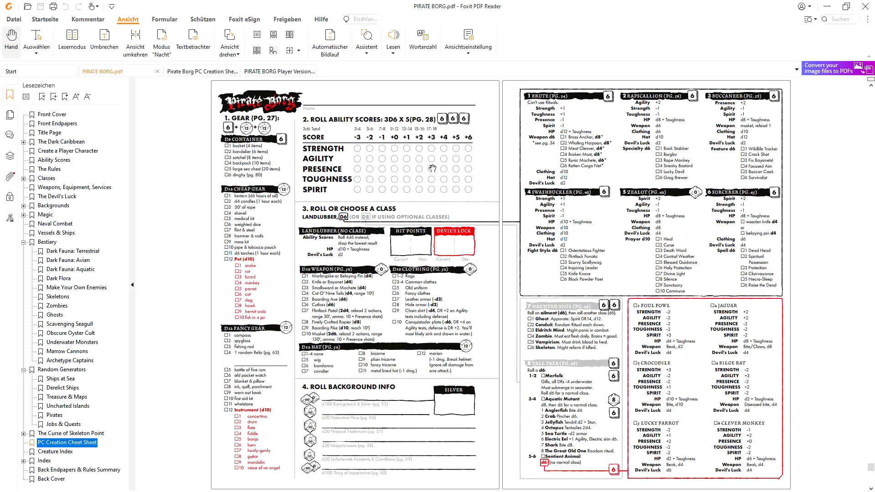
{"action": "scroll", "scroll_direction": "down", "scroll_amount": 3}
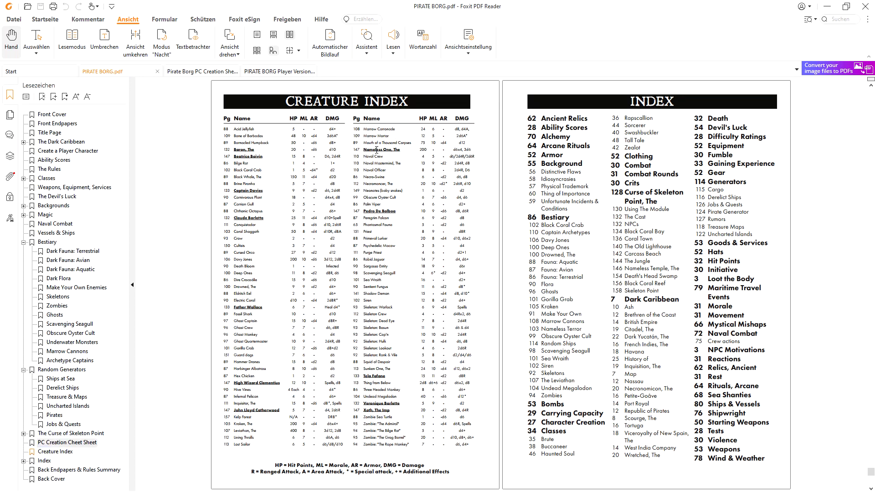
{"action": "scroll", "scroll_direction": "down", "scroll_amount": 3}
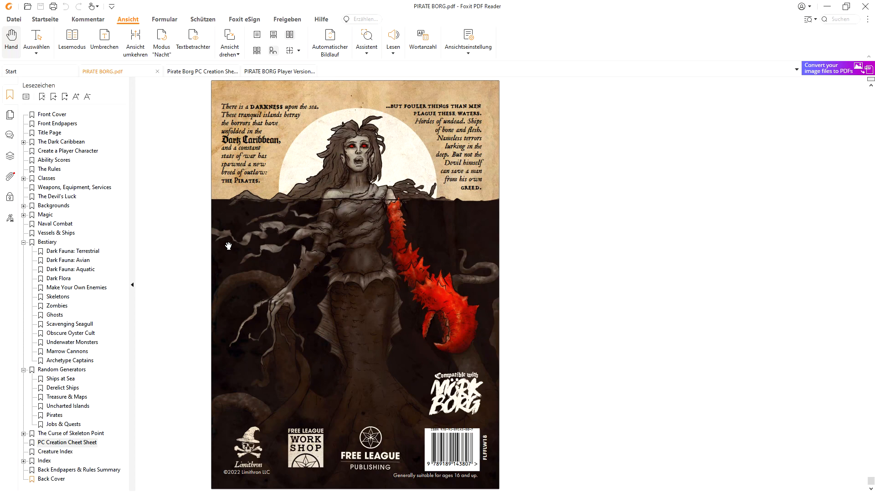
Return to the Pirate Borg front cover using the Front Cover bookmark in Lesezeichen
{"action": "left_click", "coordinate": [52, 115]}
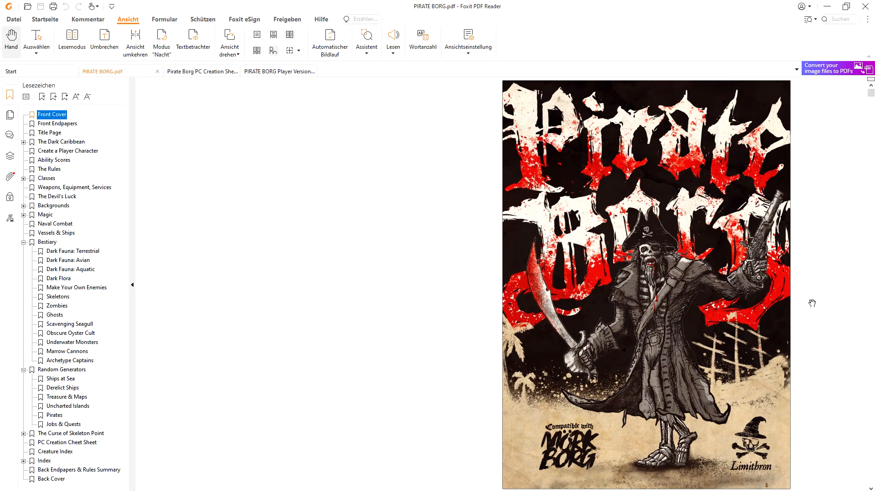
{"action": "mouse_move", "coordinate": [634, 164]}
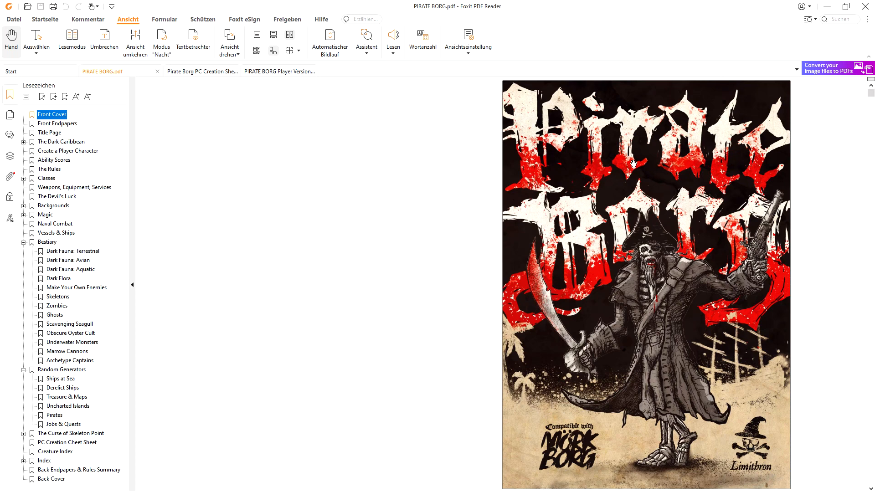
{"action": "mouse_move", "coordinate": [767, 206]}
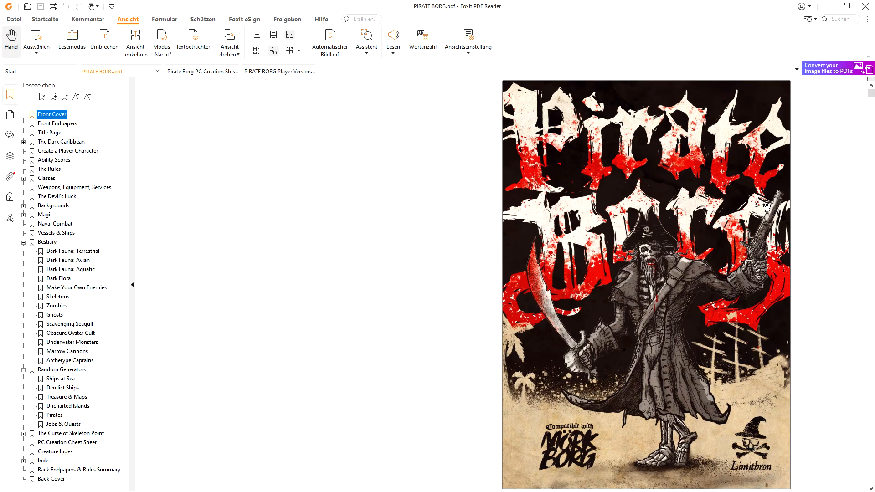
{"action": "mouse_move", "coordinate": [813, 181]}
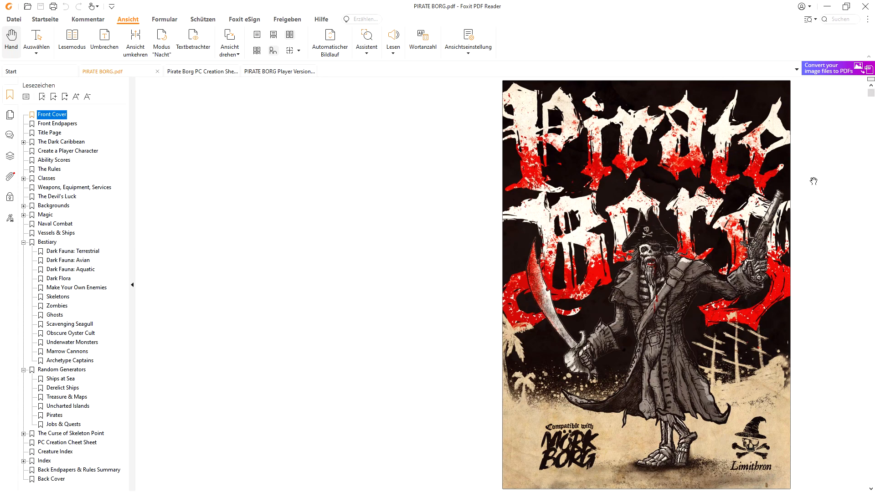